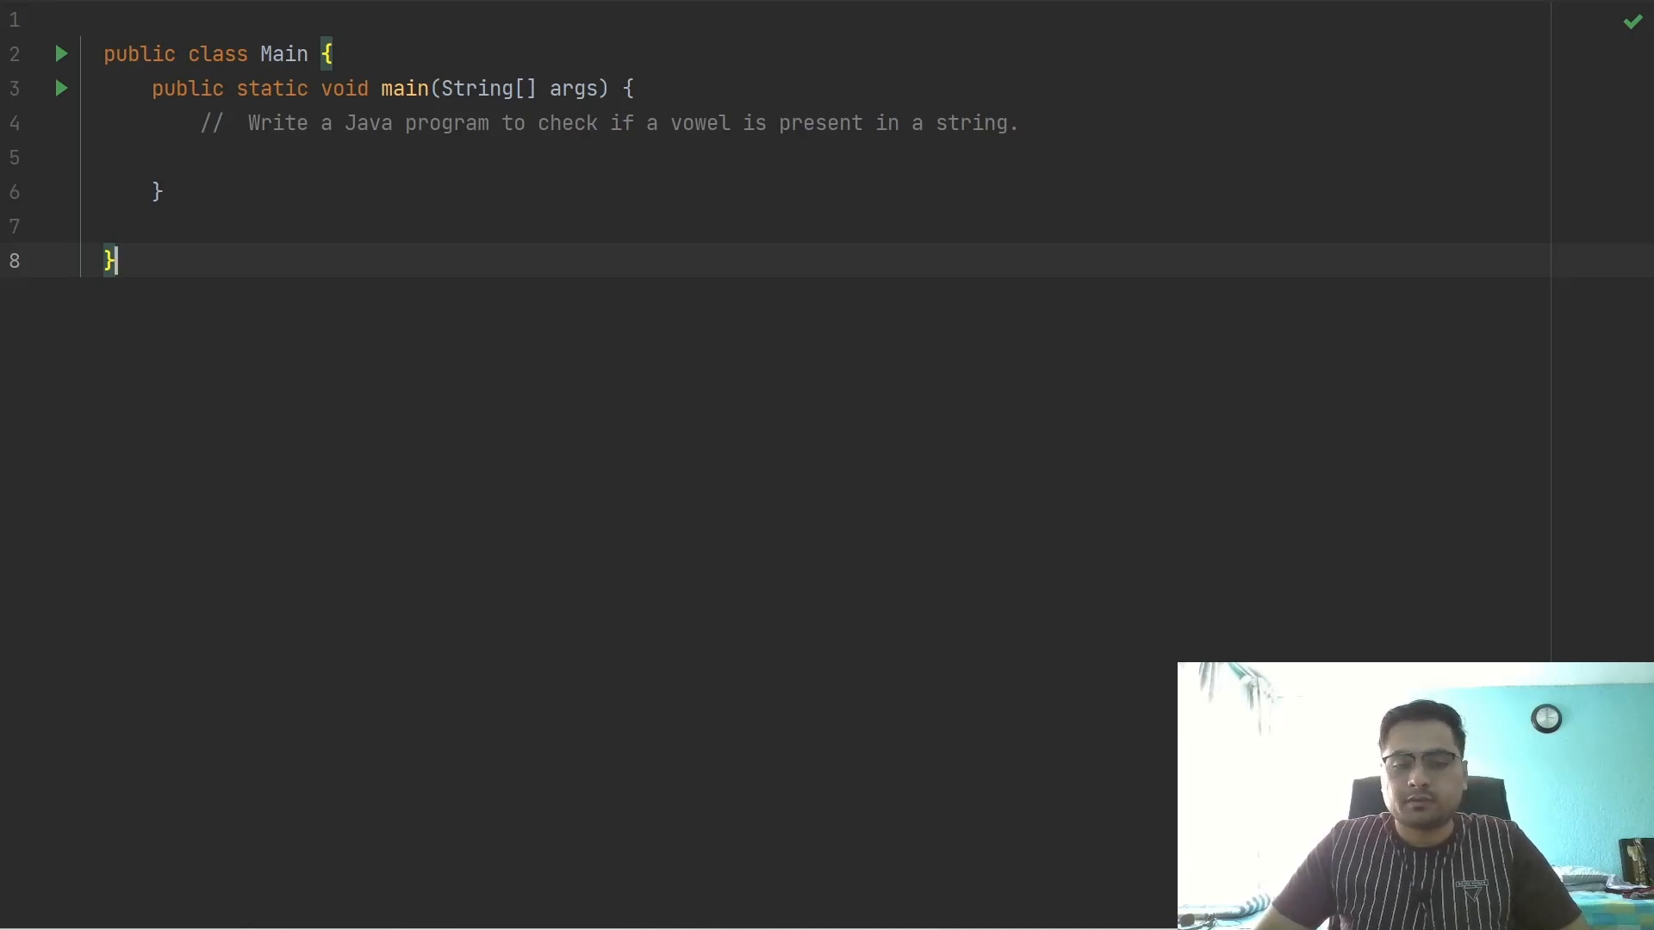
Declare String str = "Hello World"; on the empty line inside main
click(501, 157)
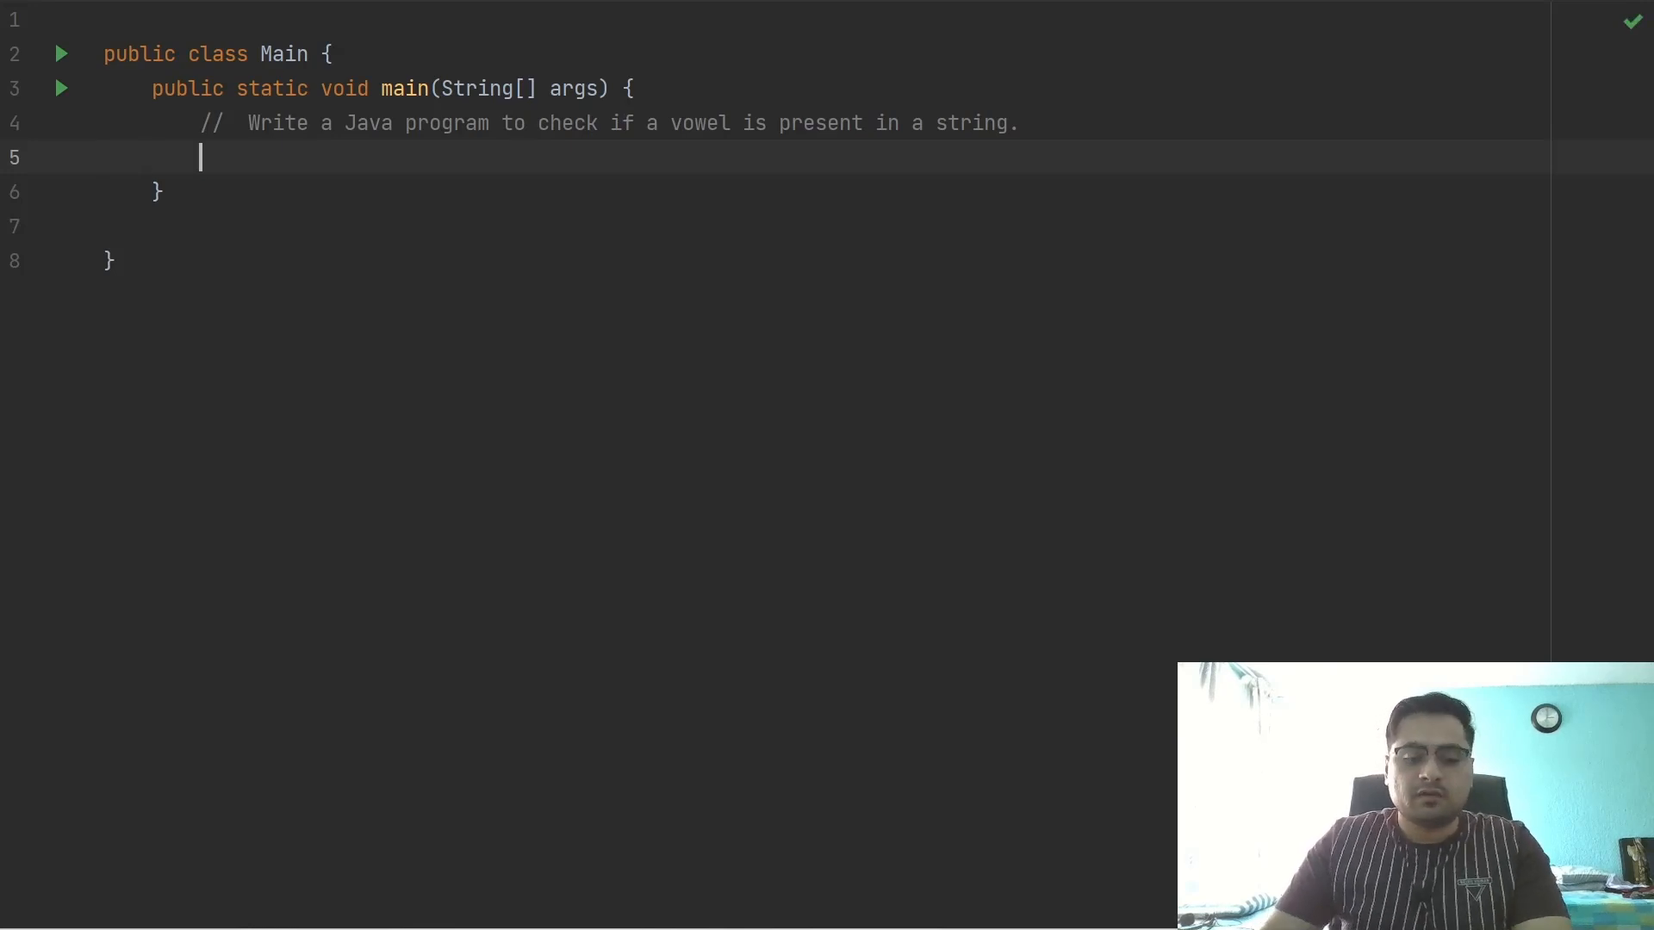
text(String st)
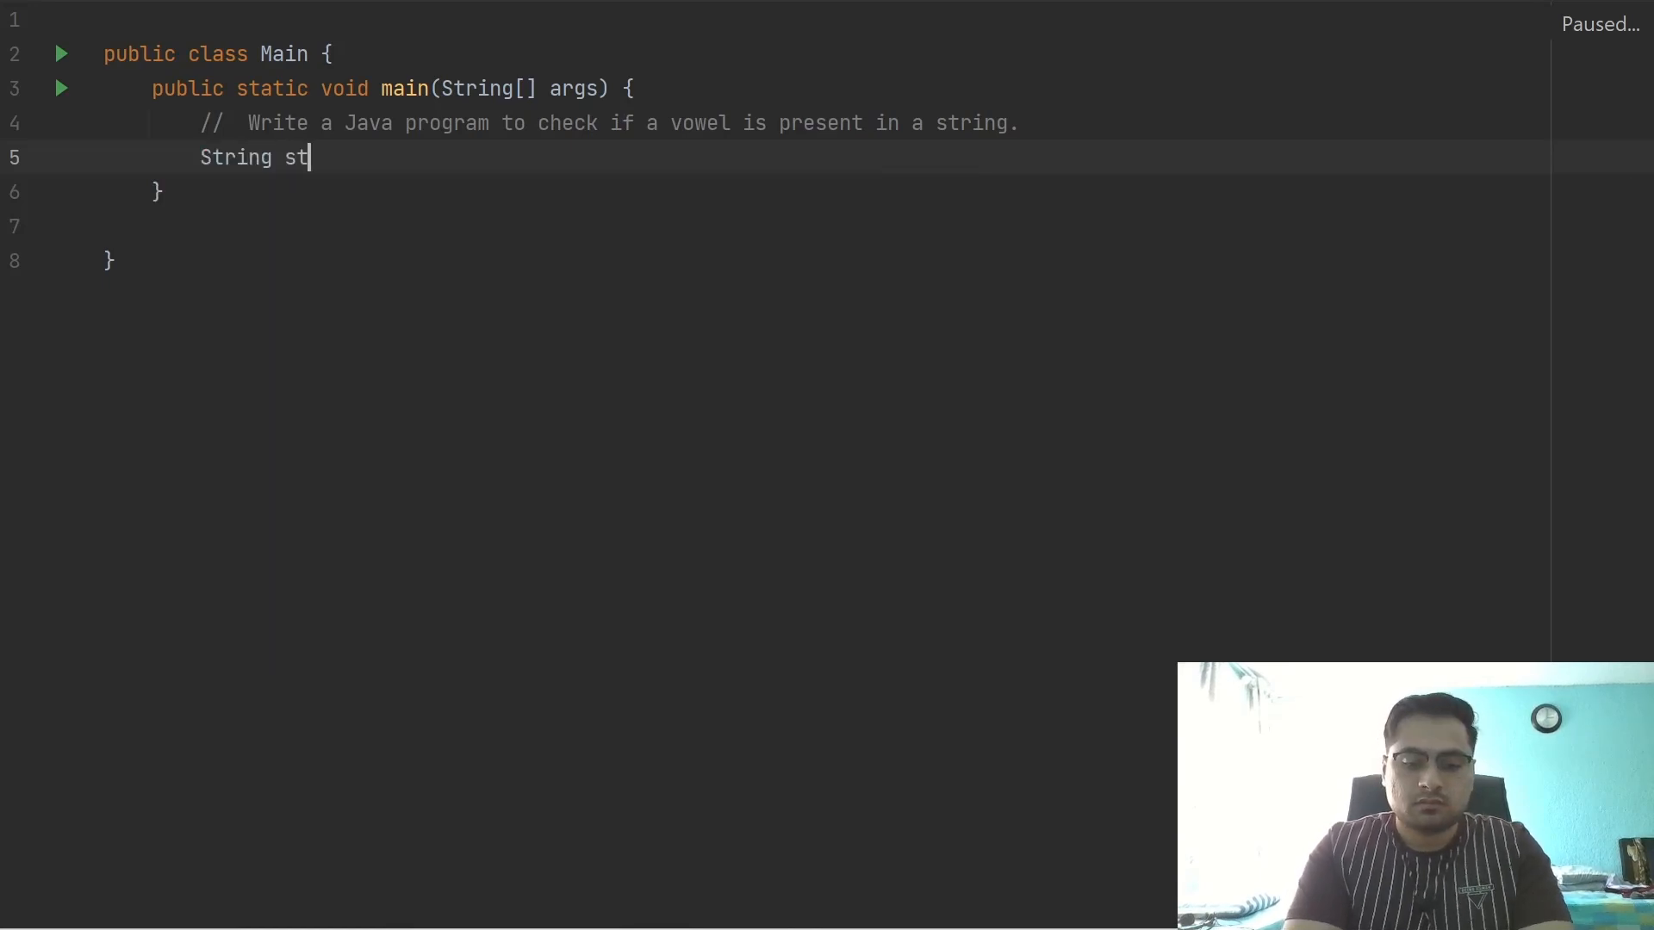
text(r = "")
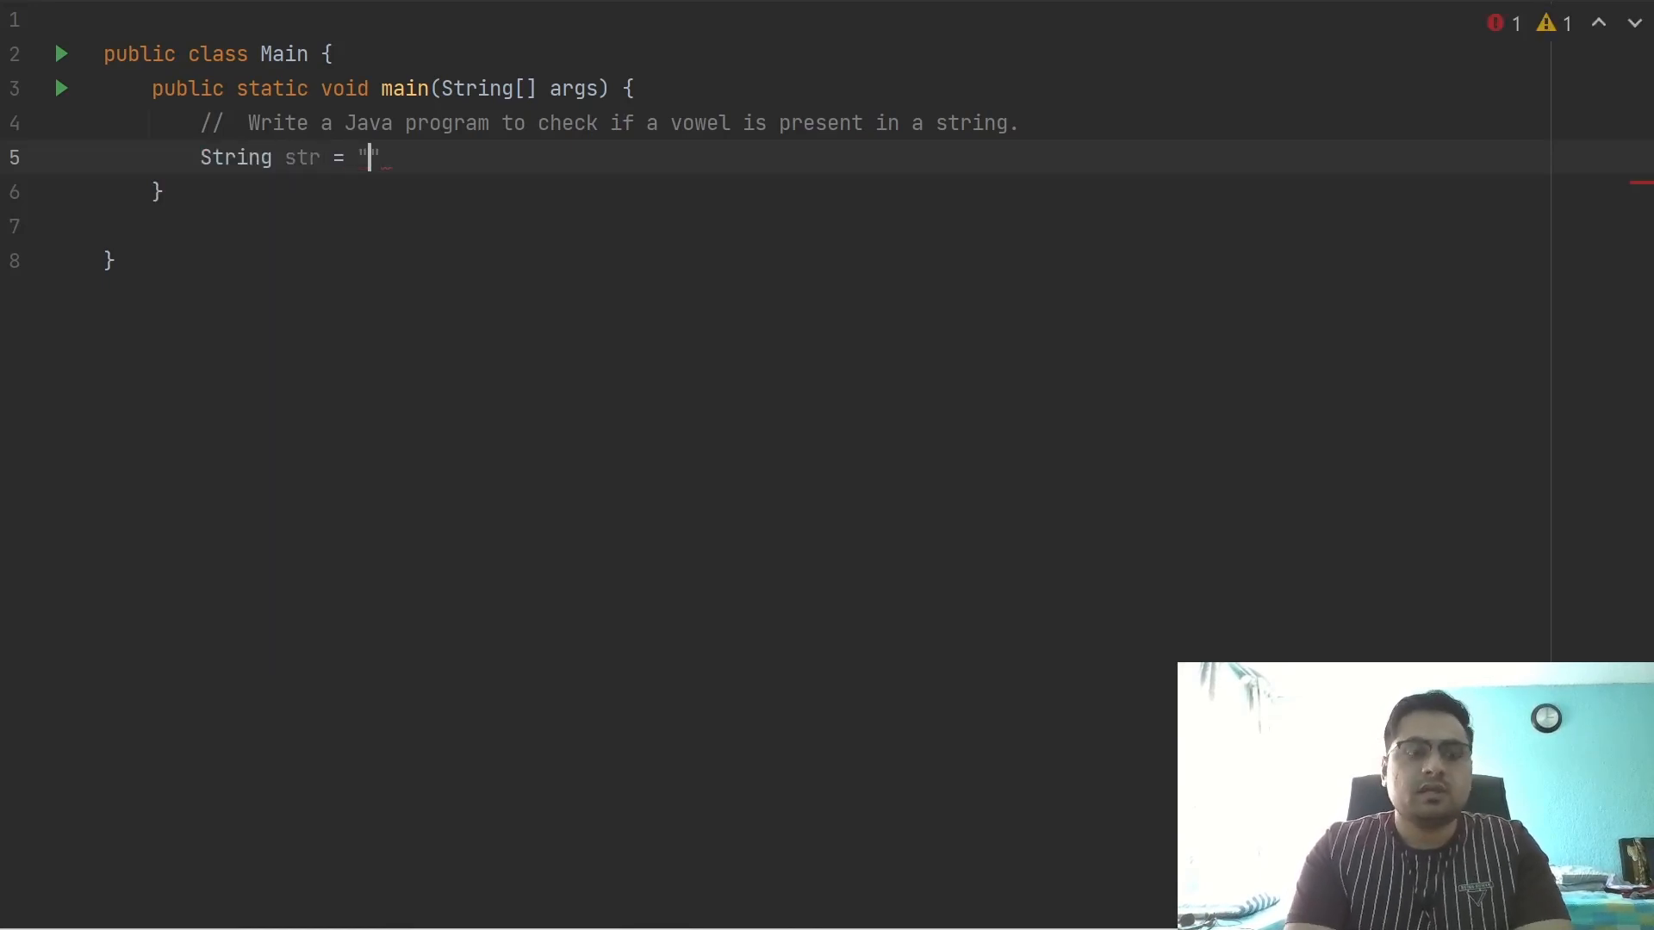
text(Hello)
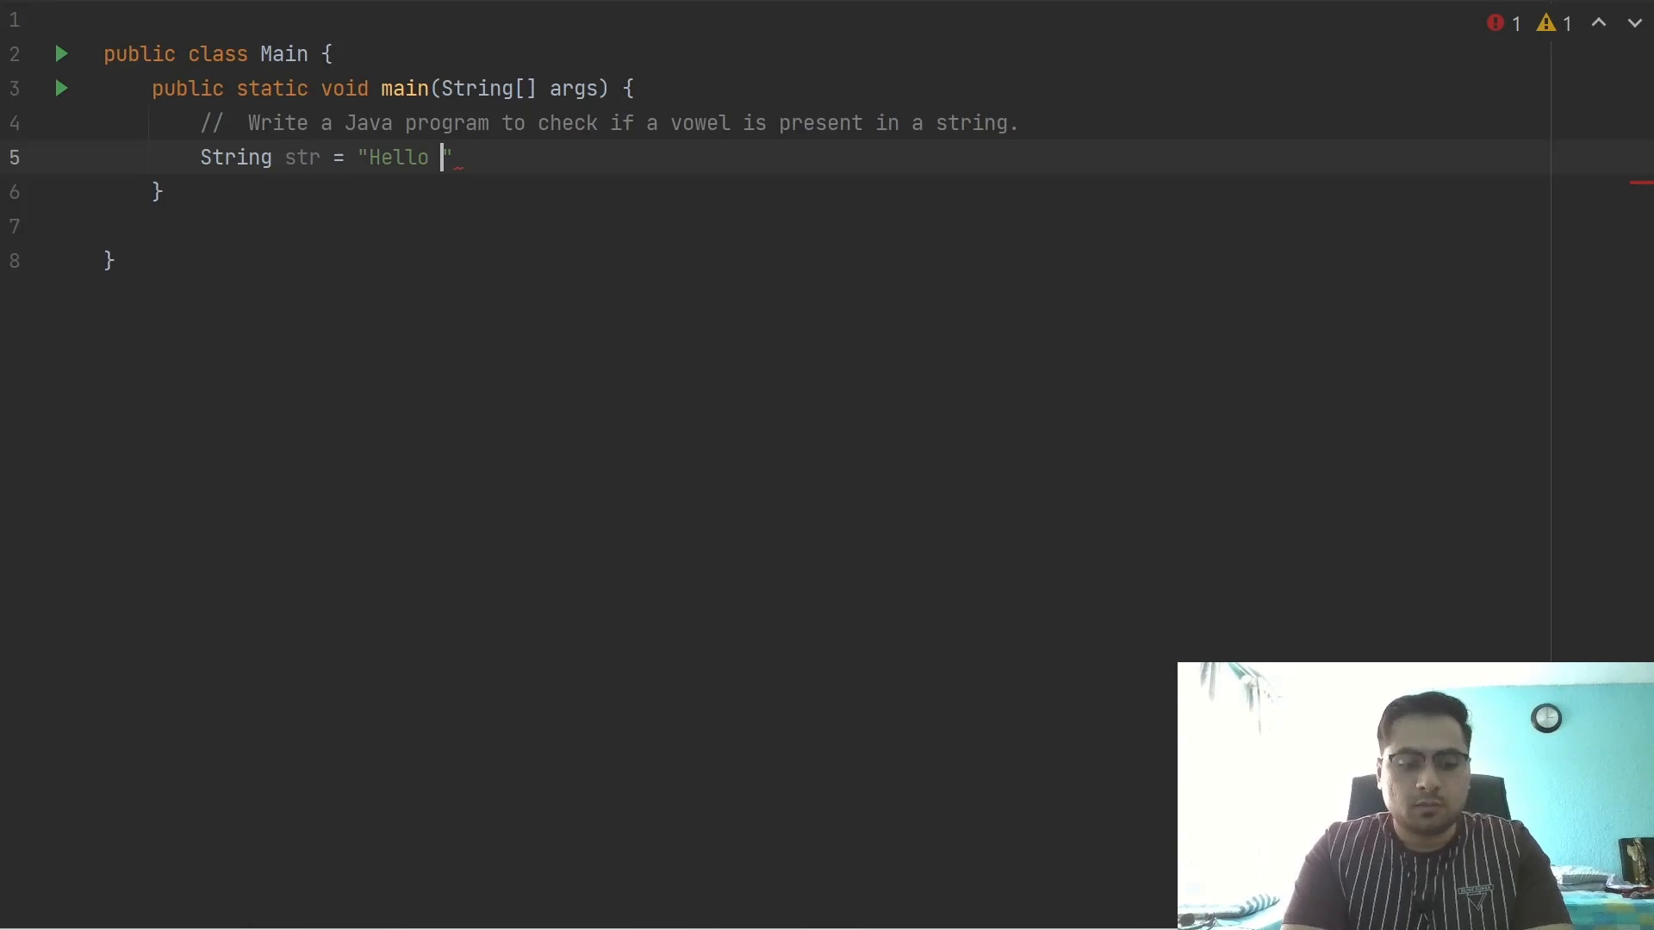
text(World)
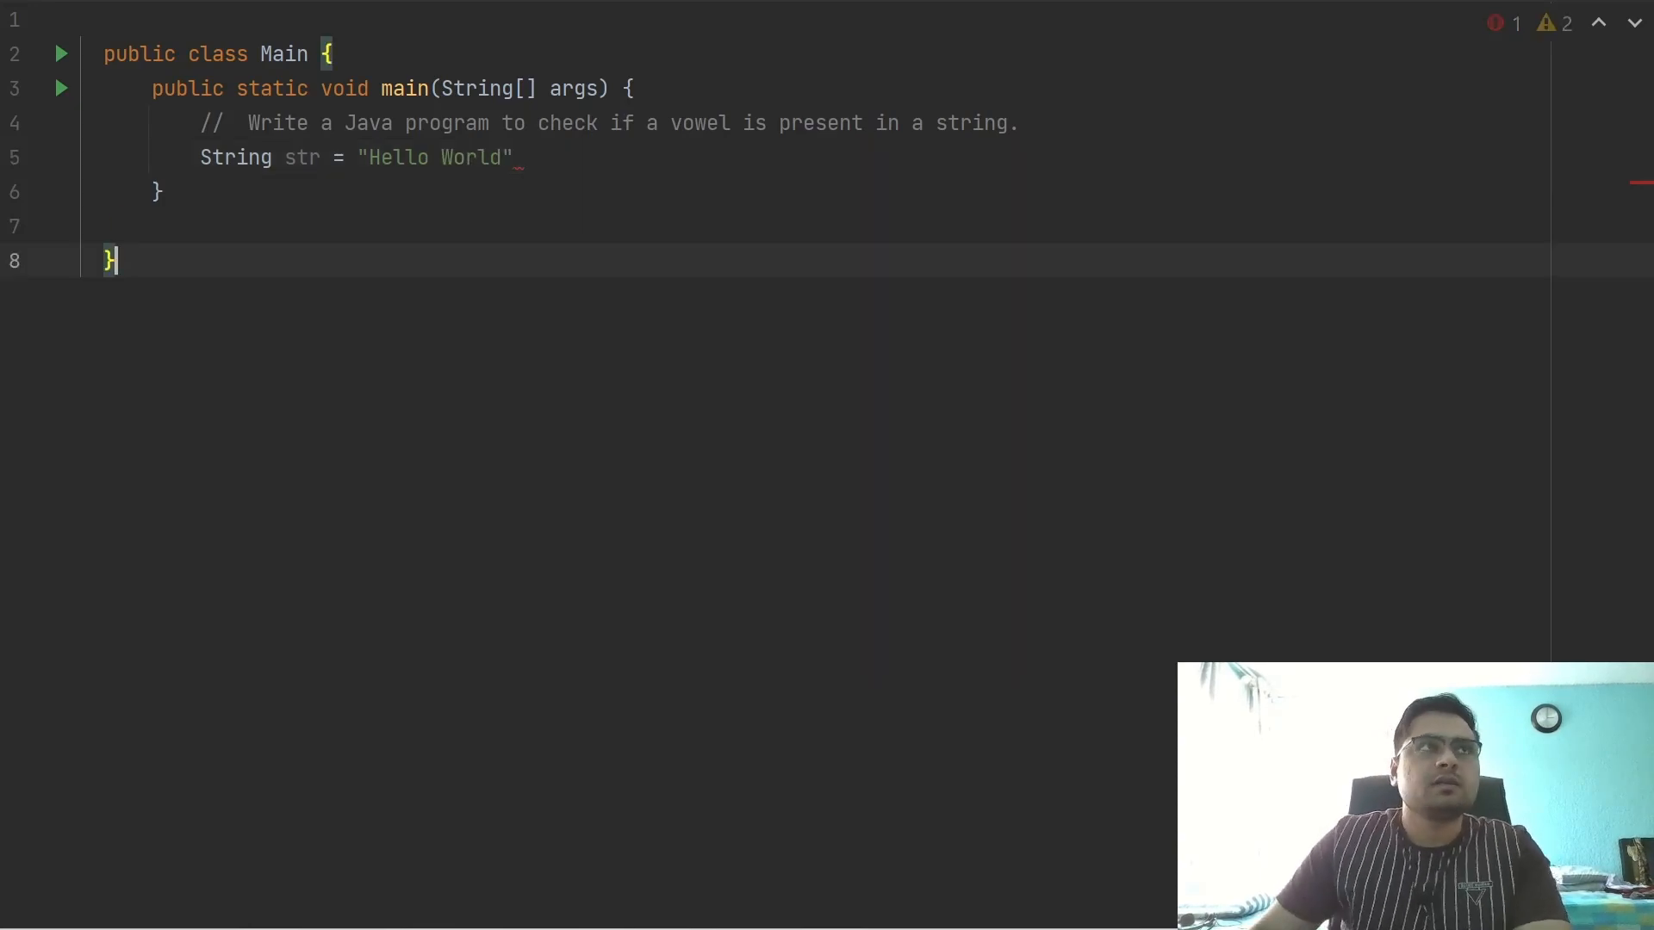
text(;)
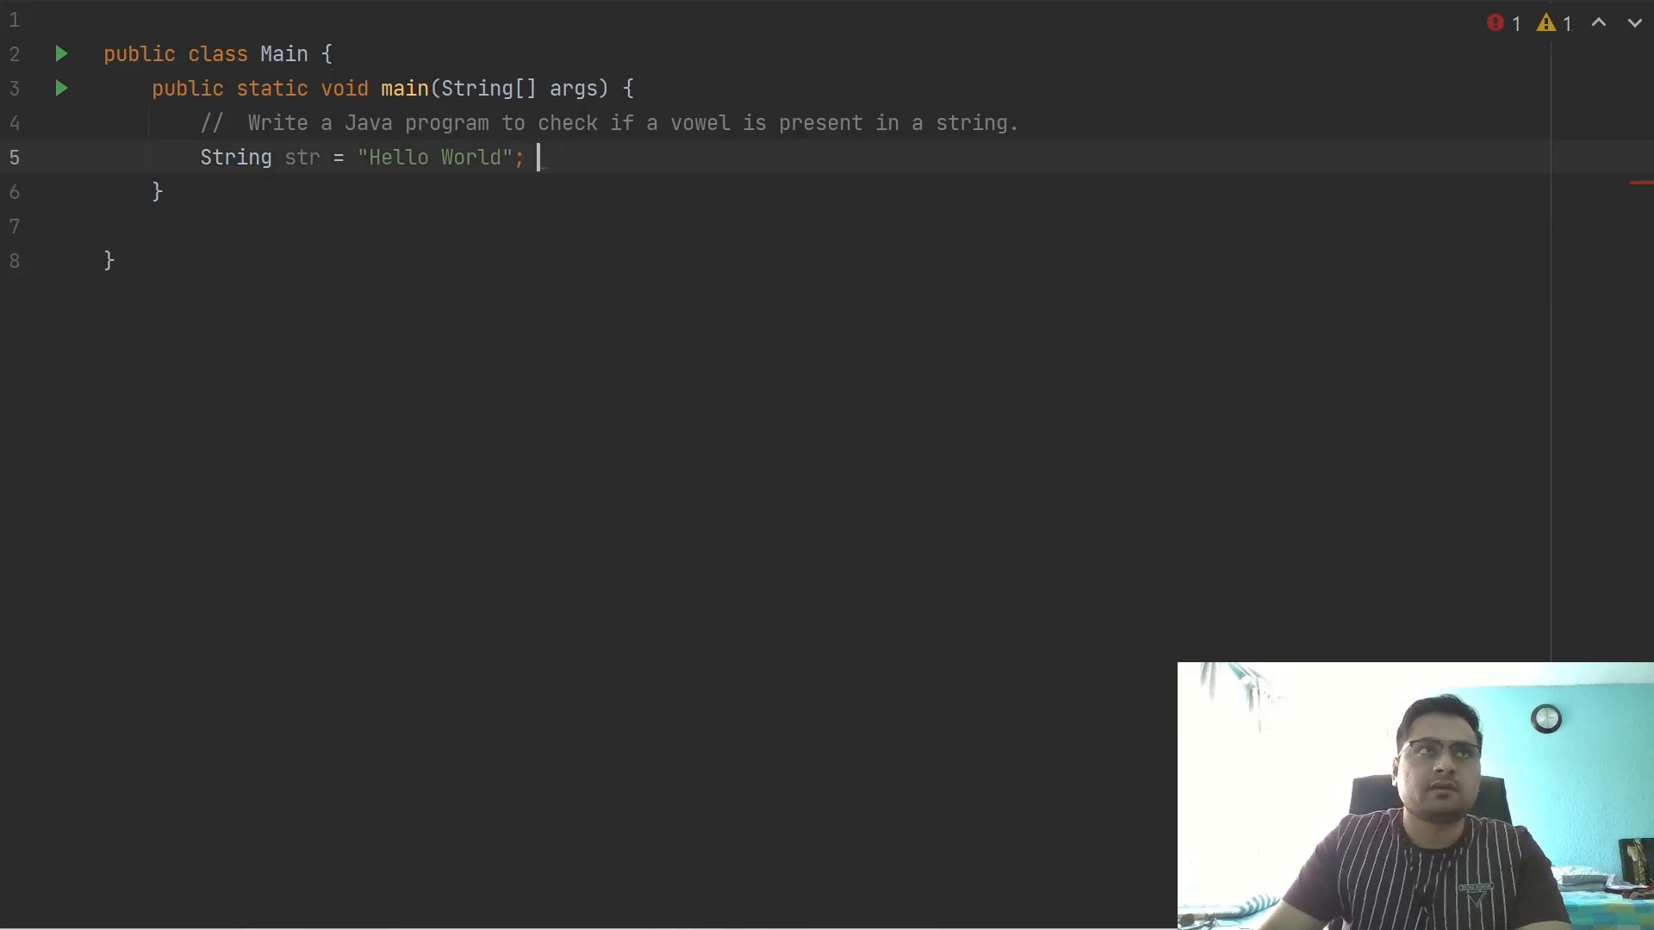
key(enter)
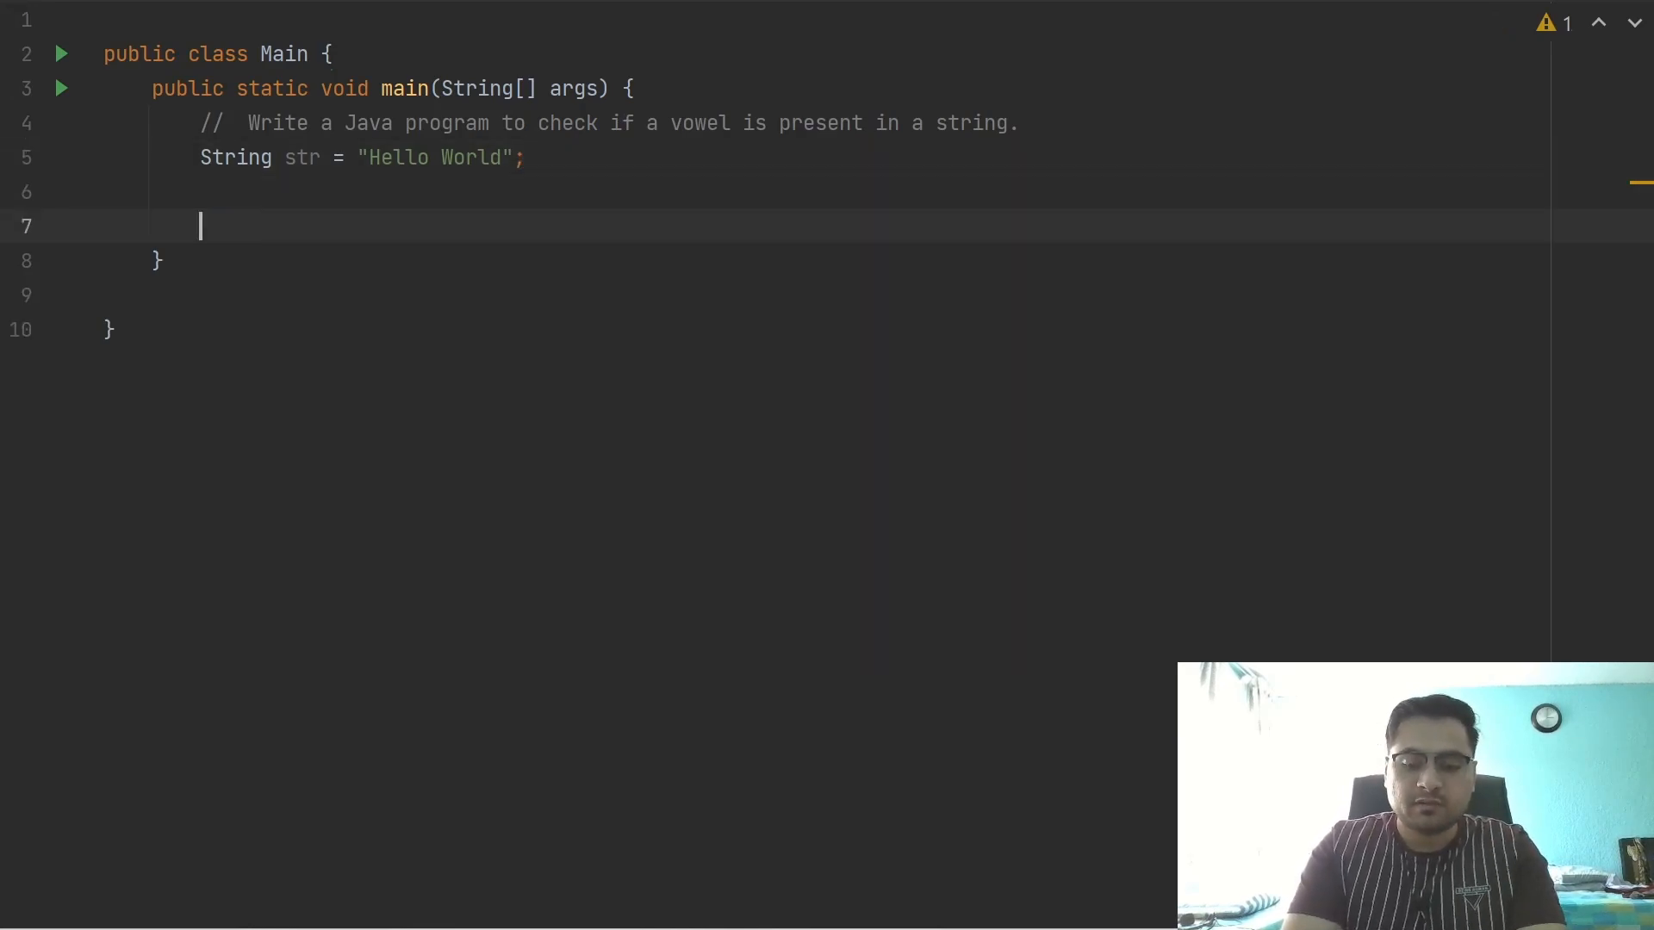
text(// a e)
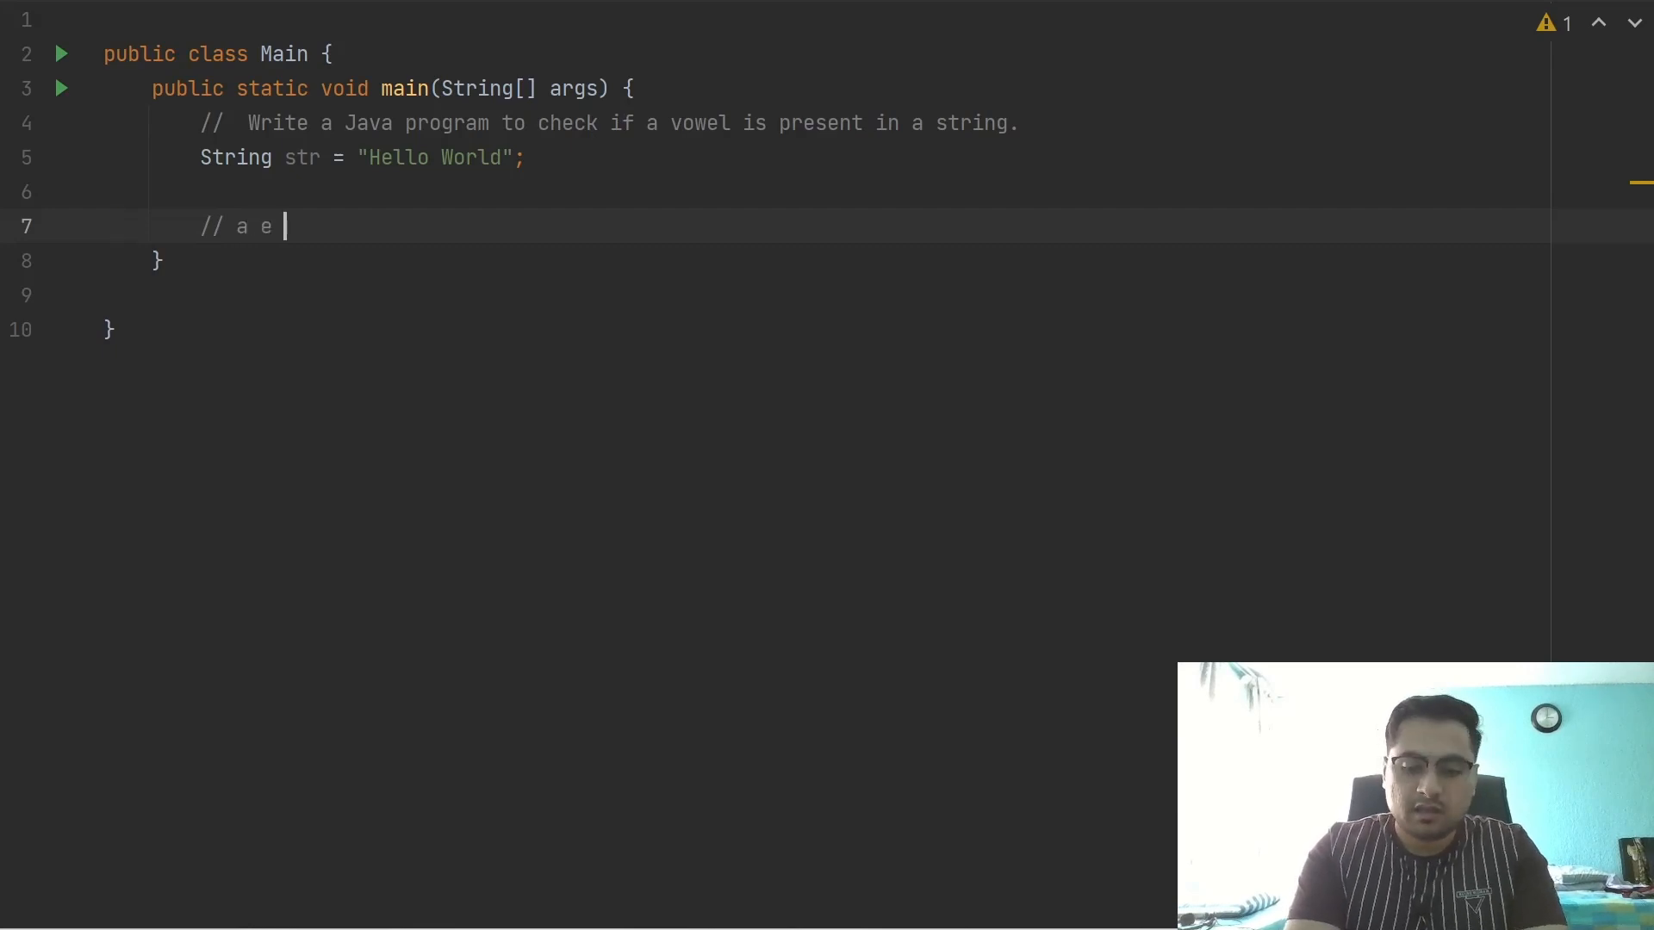
text(i o u)
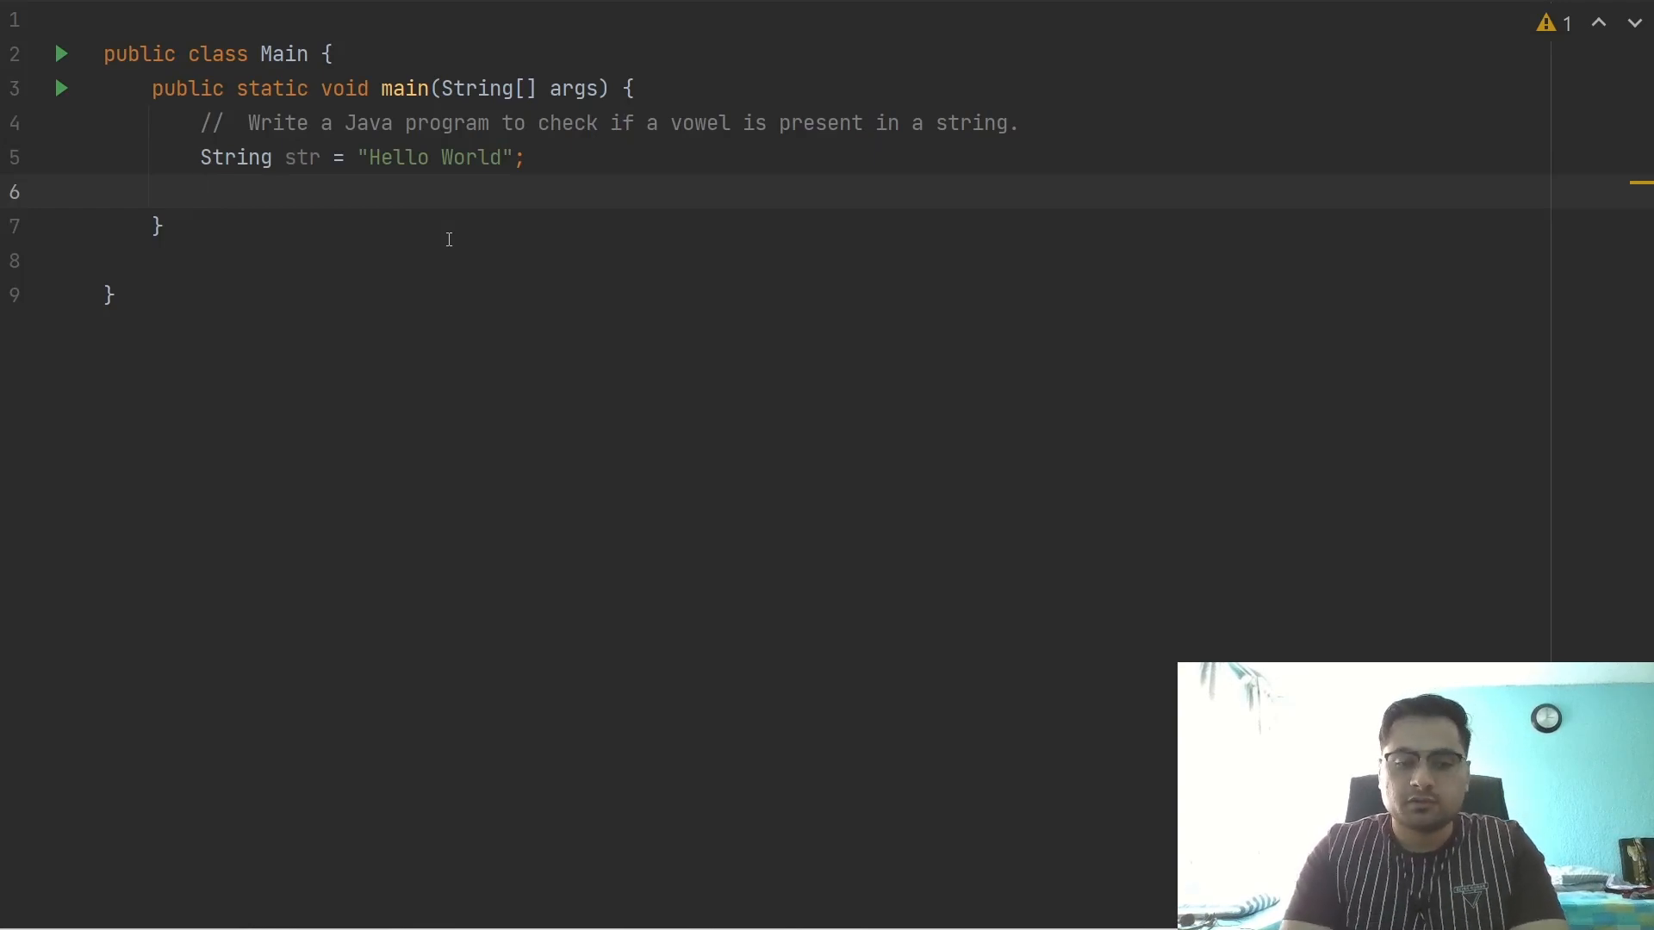
Declare boolean isVowelPresent = false; below the string
text(boolean)
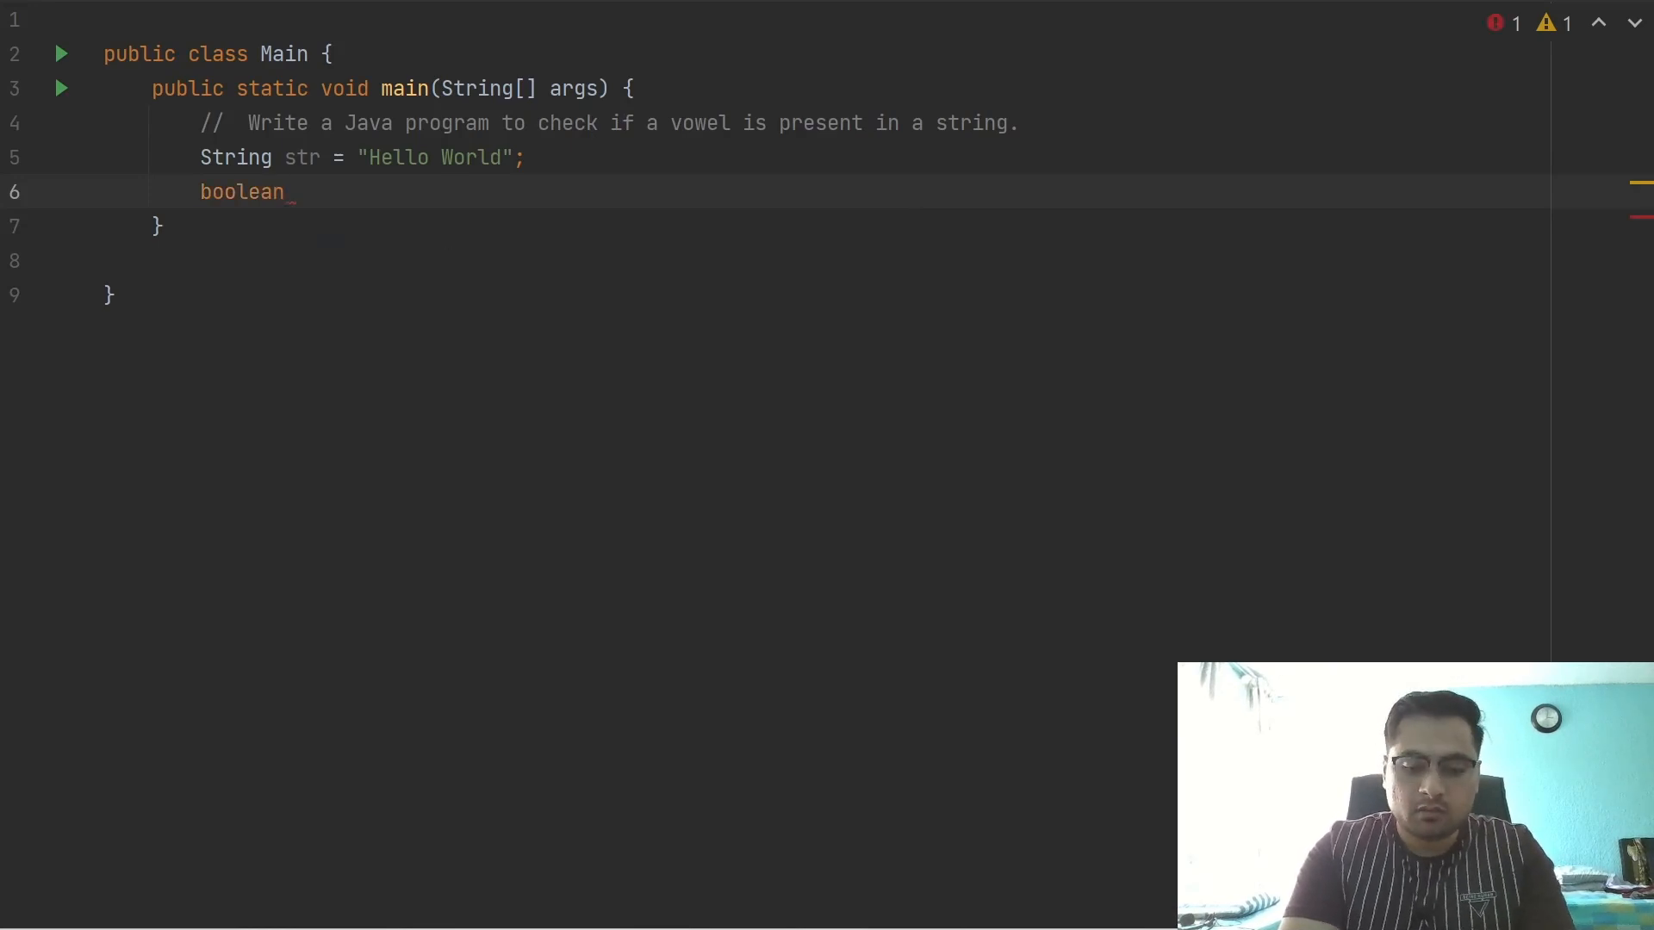
text(is)
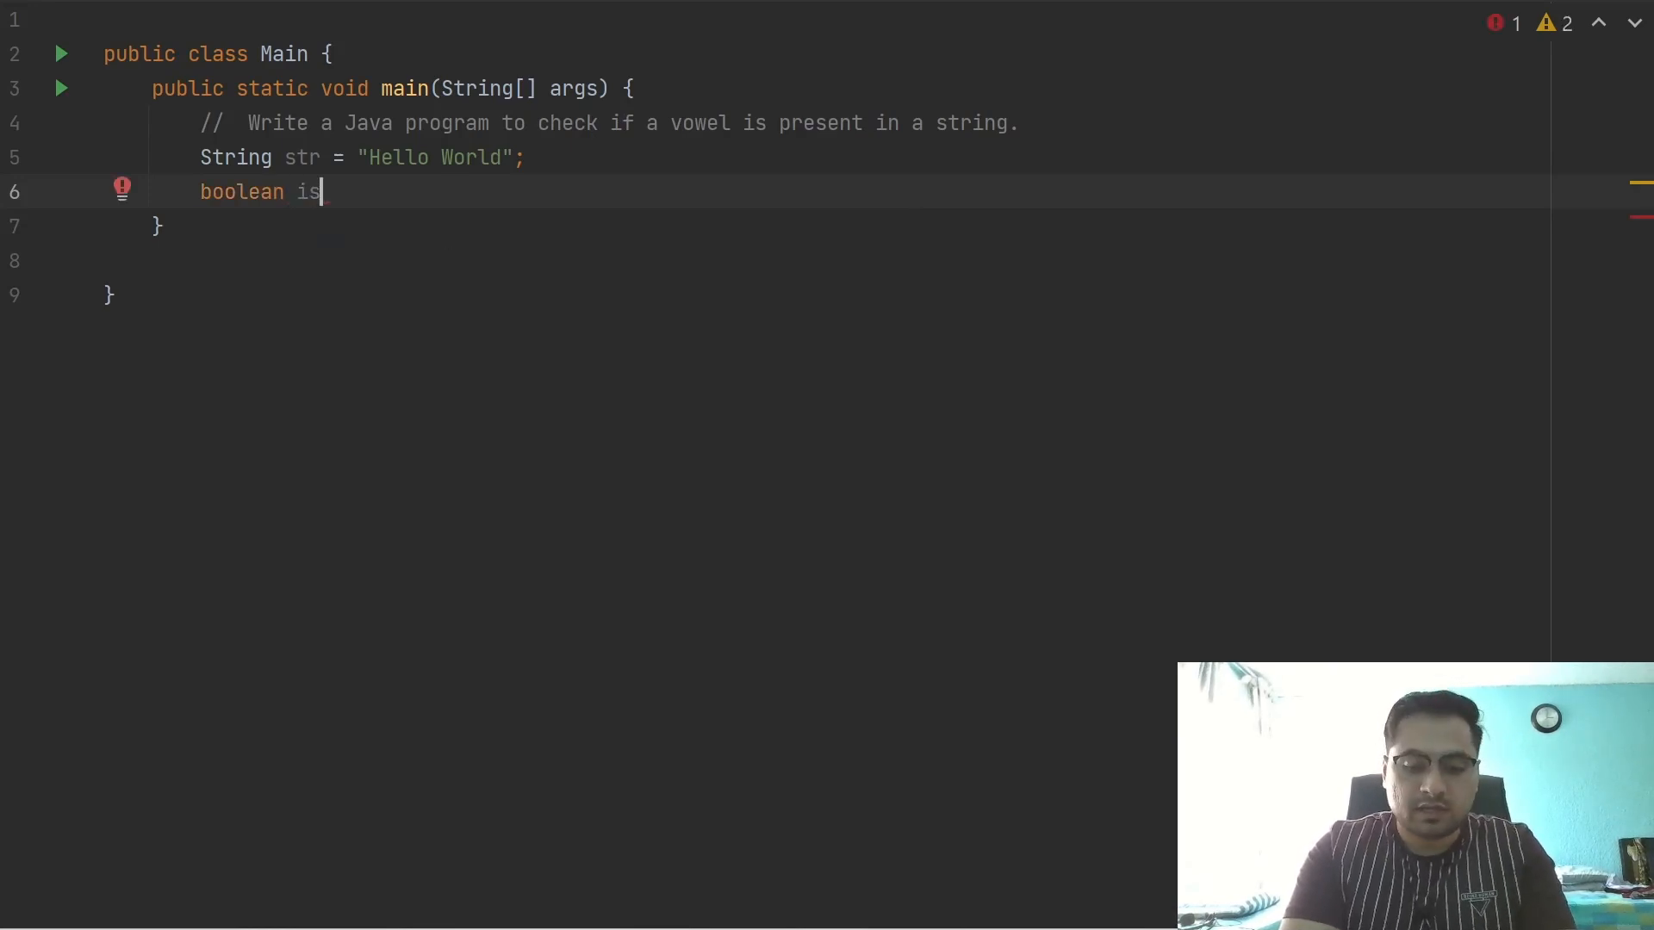
text(Vowel)
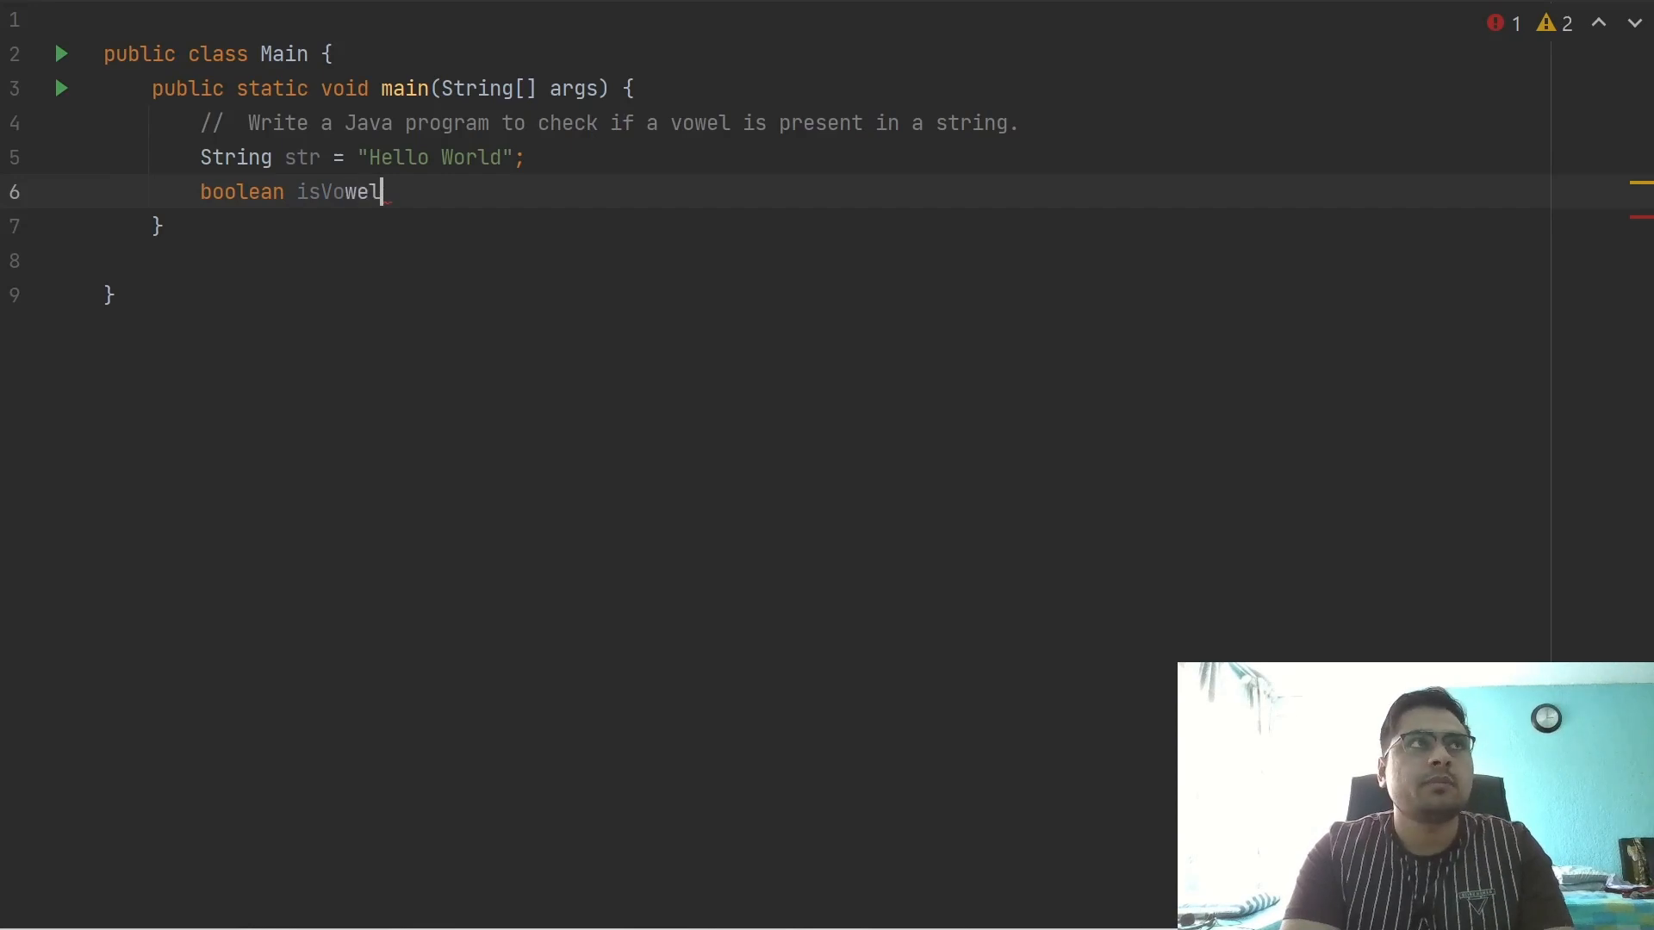
text(Present =)
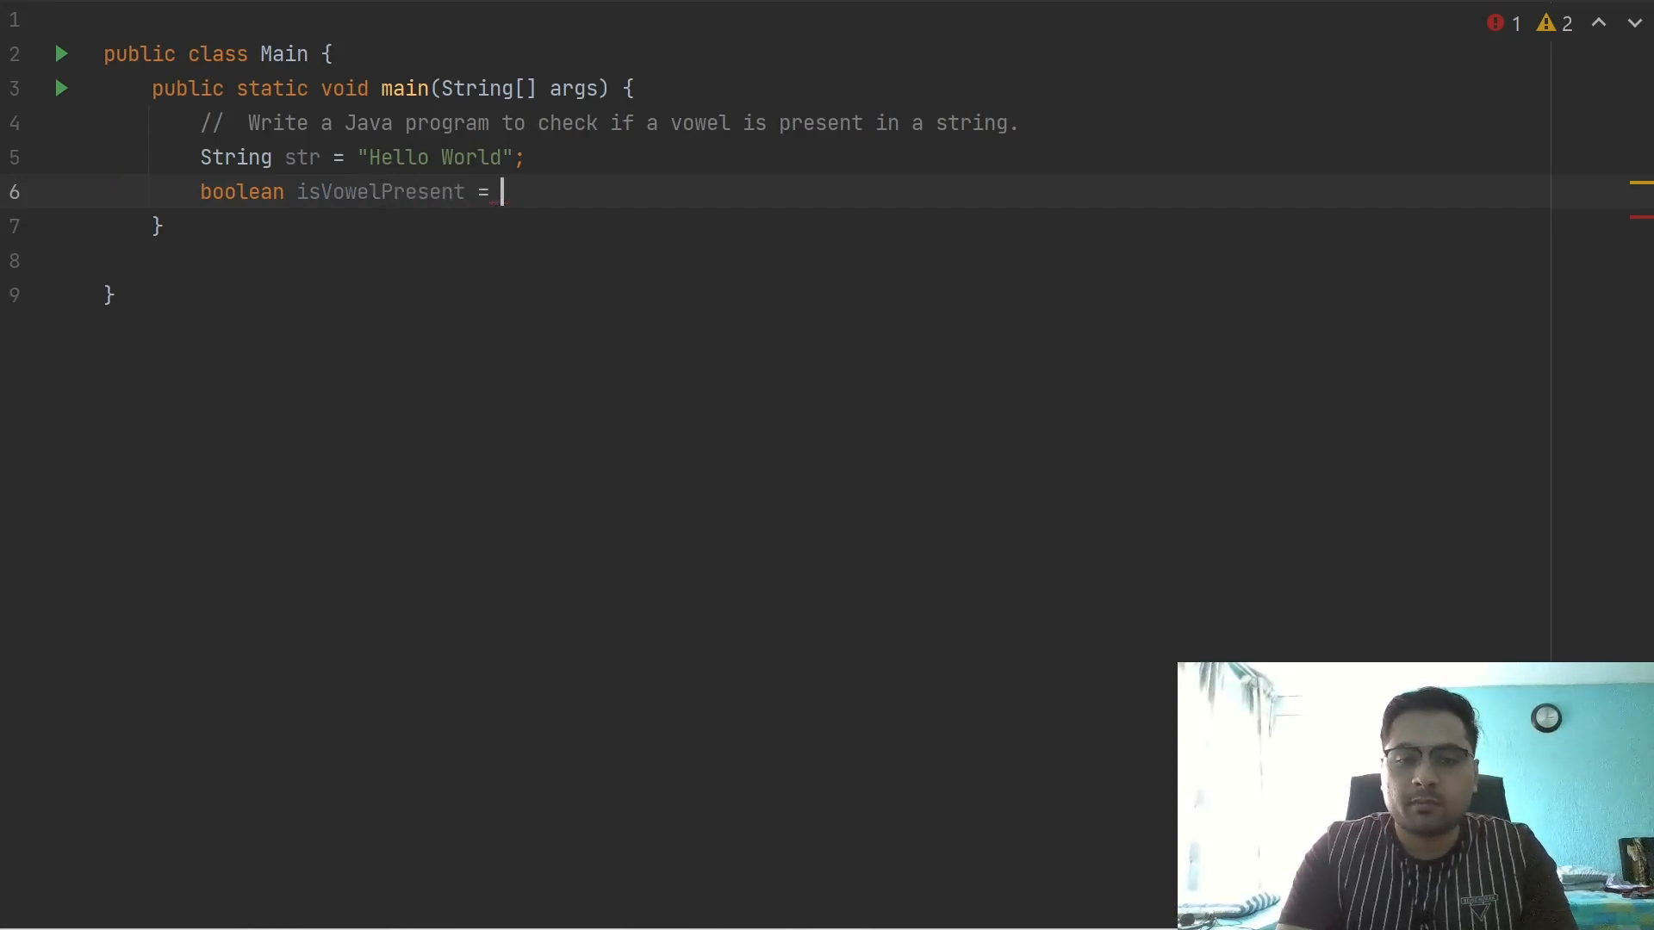
text(false)
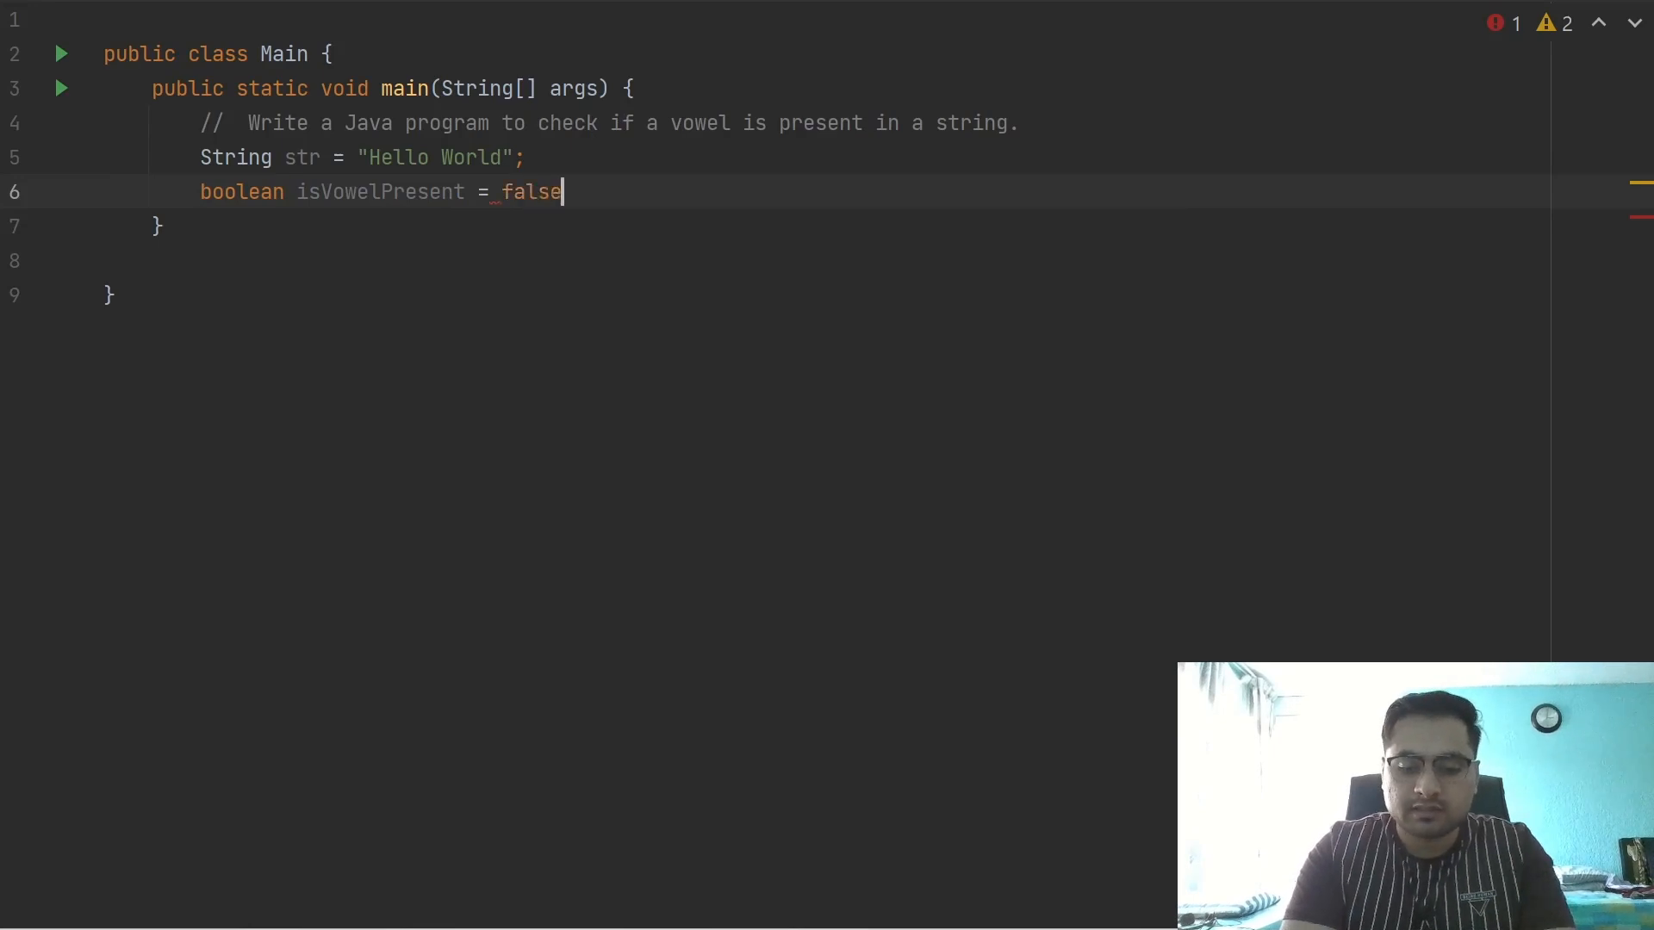
text(;)
text(for()
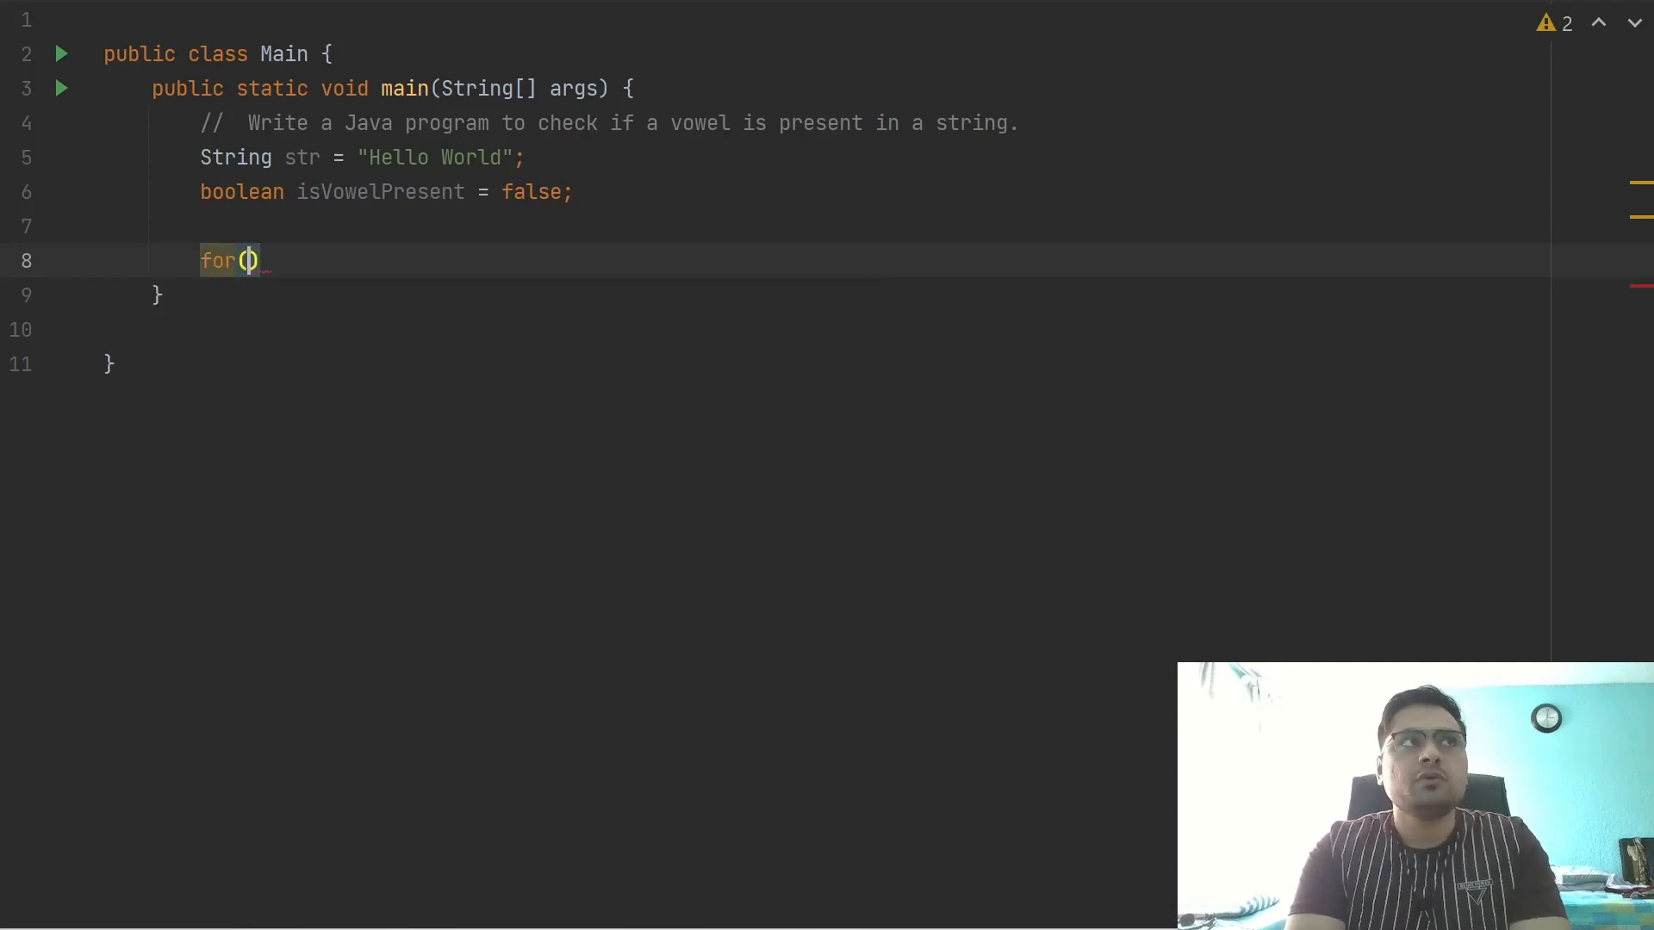
Write the loop header int i = 0; i < str.length(); i++ with empty braces
text(int)
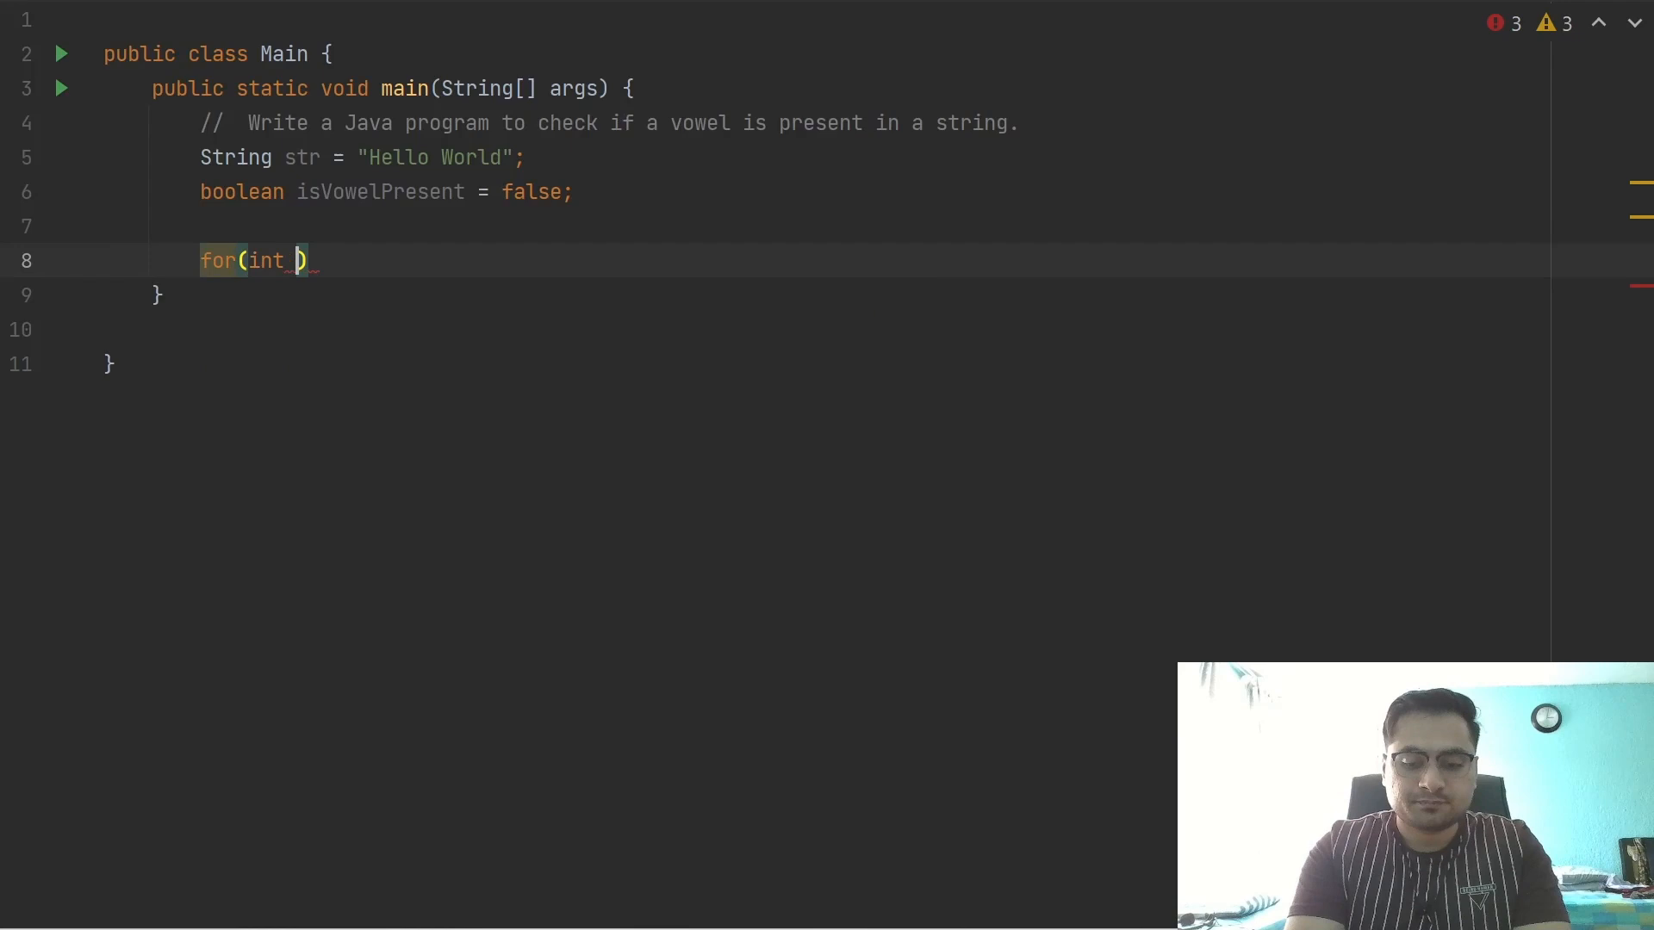
text(i =0; i)
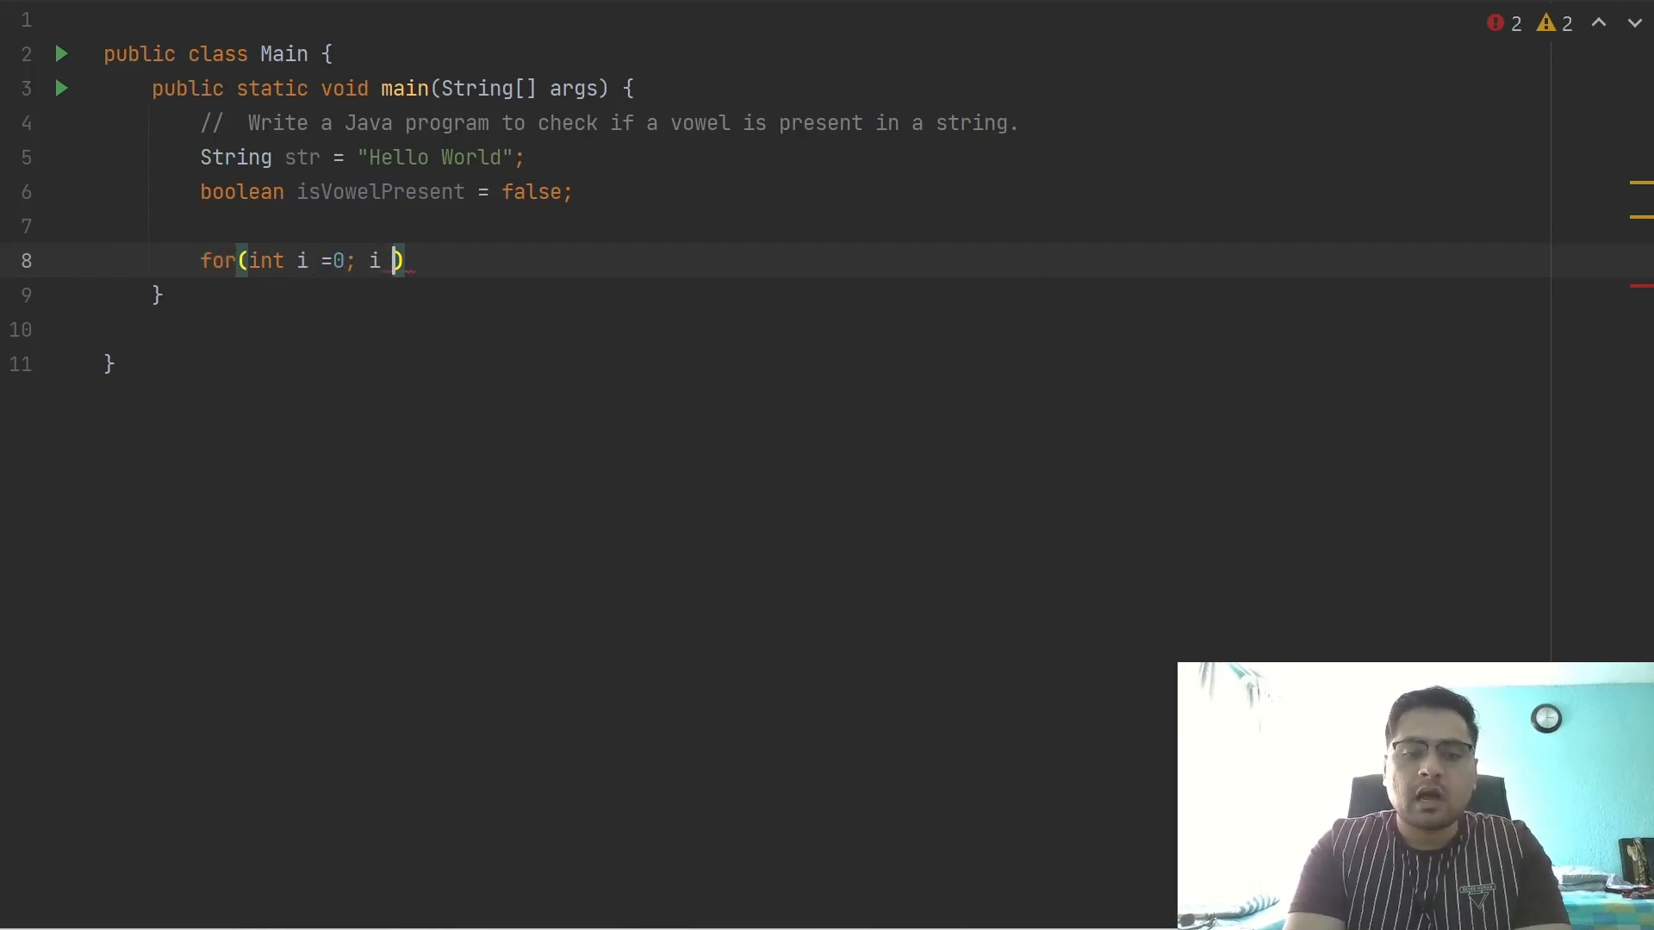
text(< str.length()
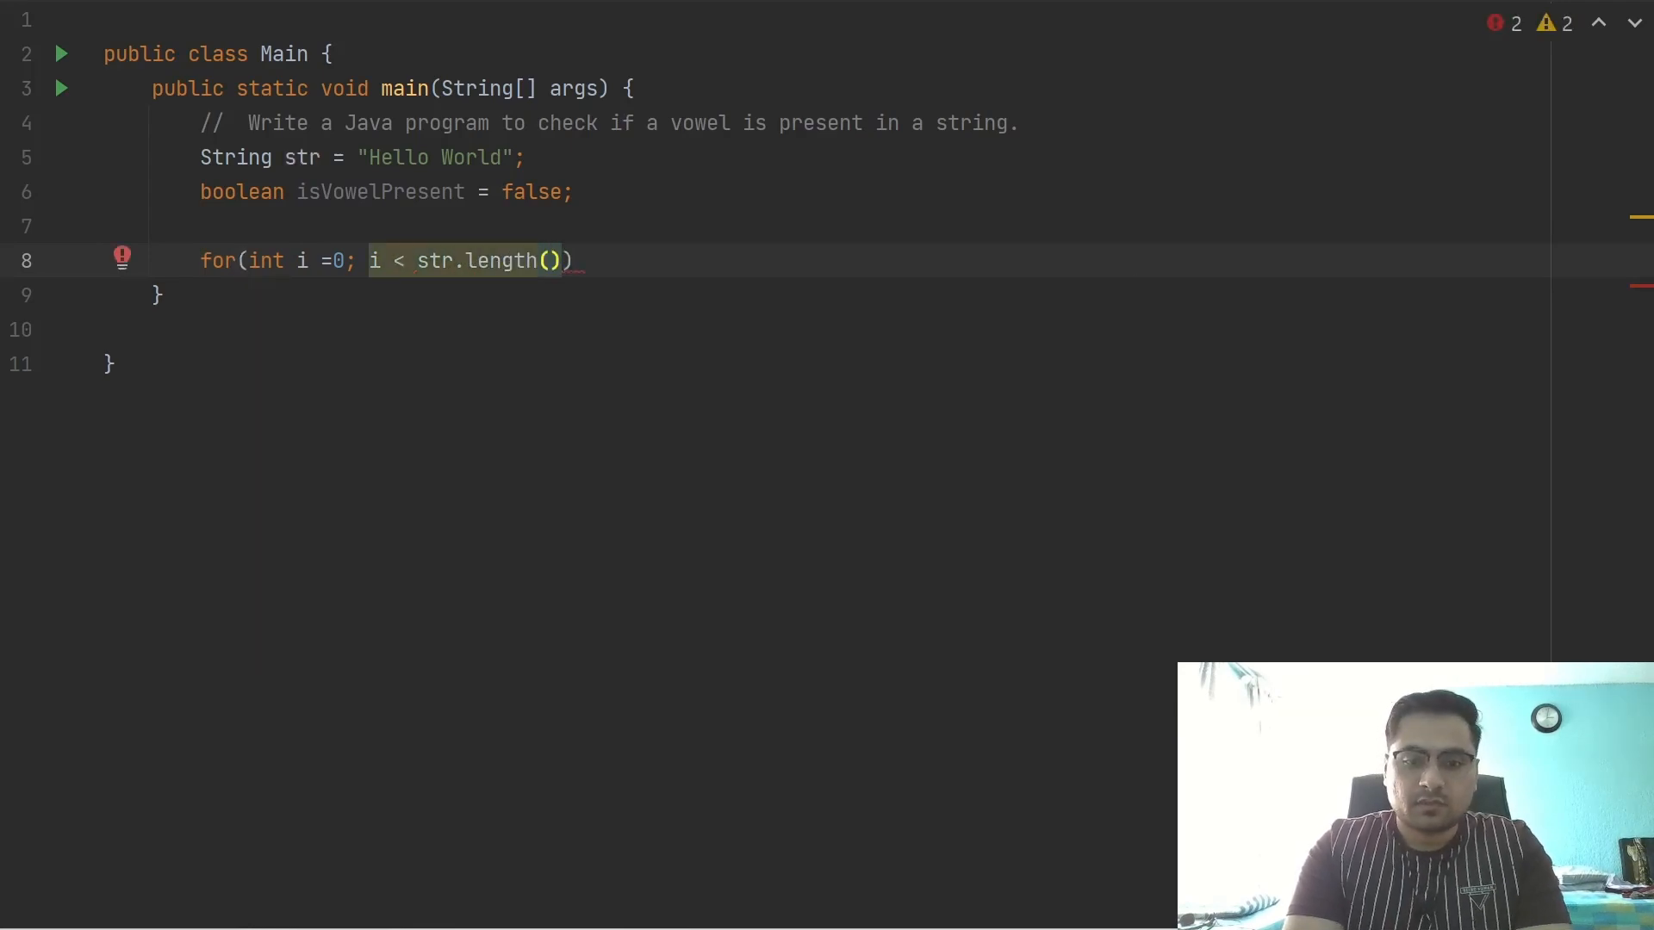
text(; i++)
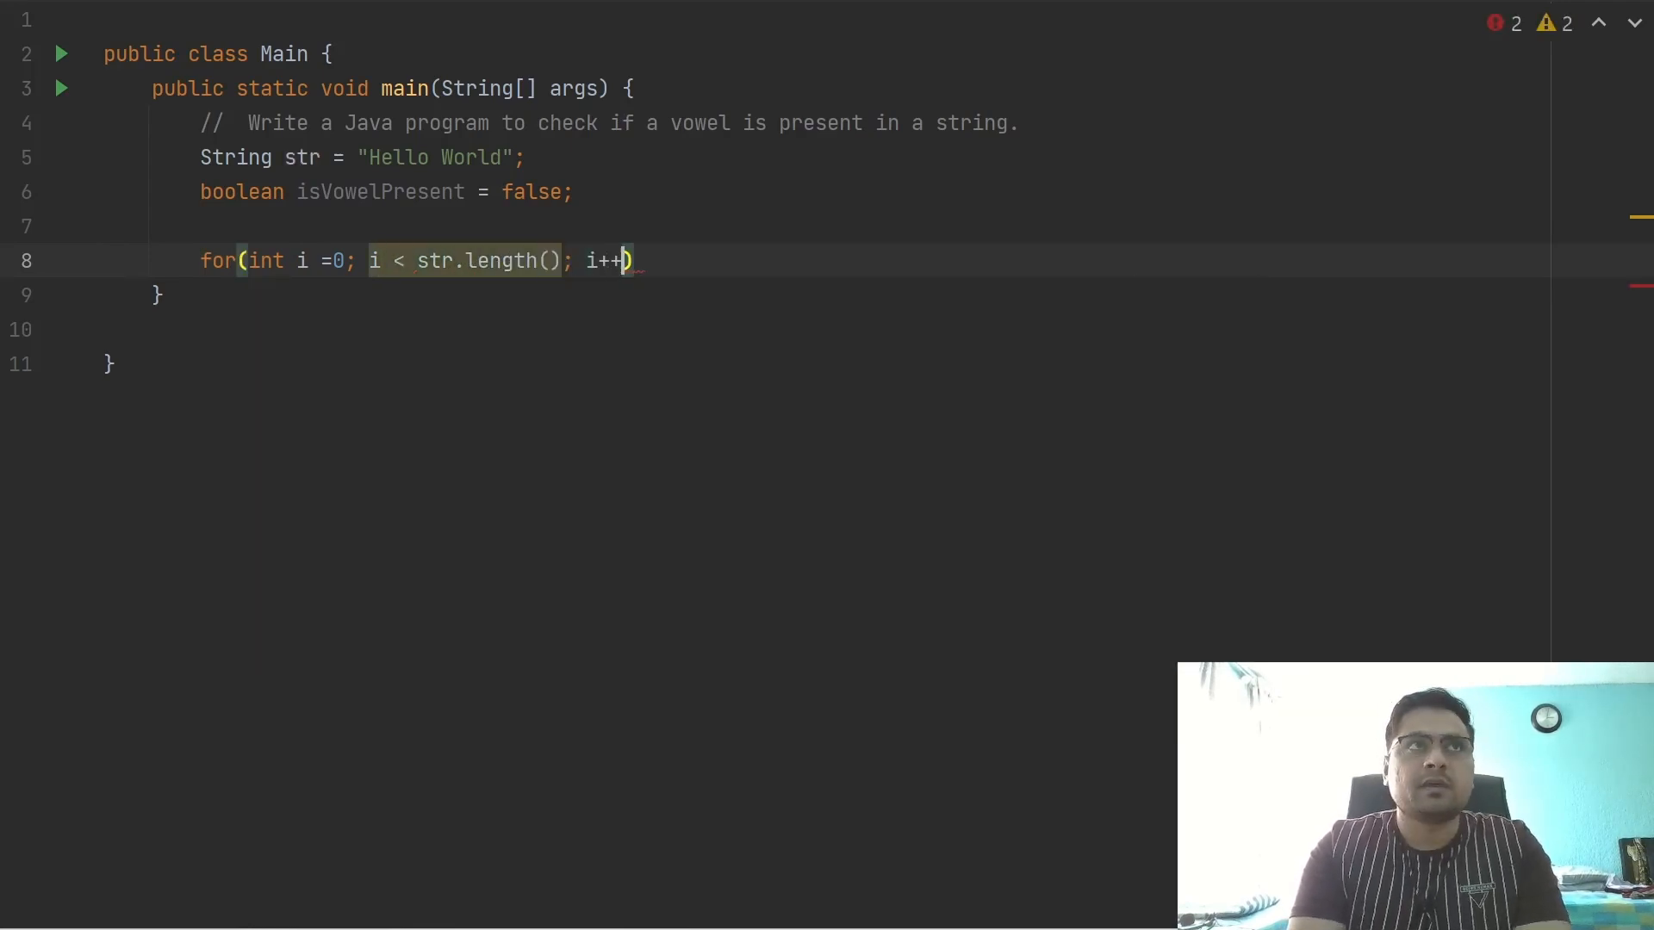
text({})
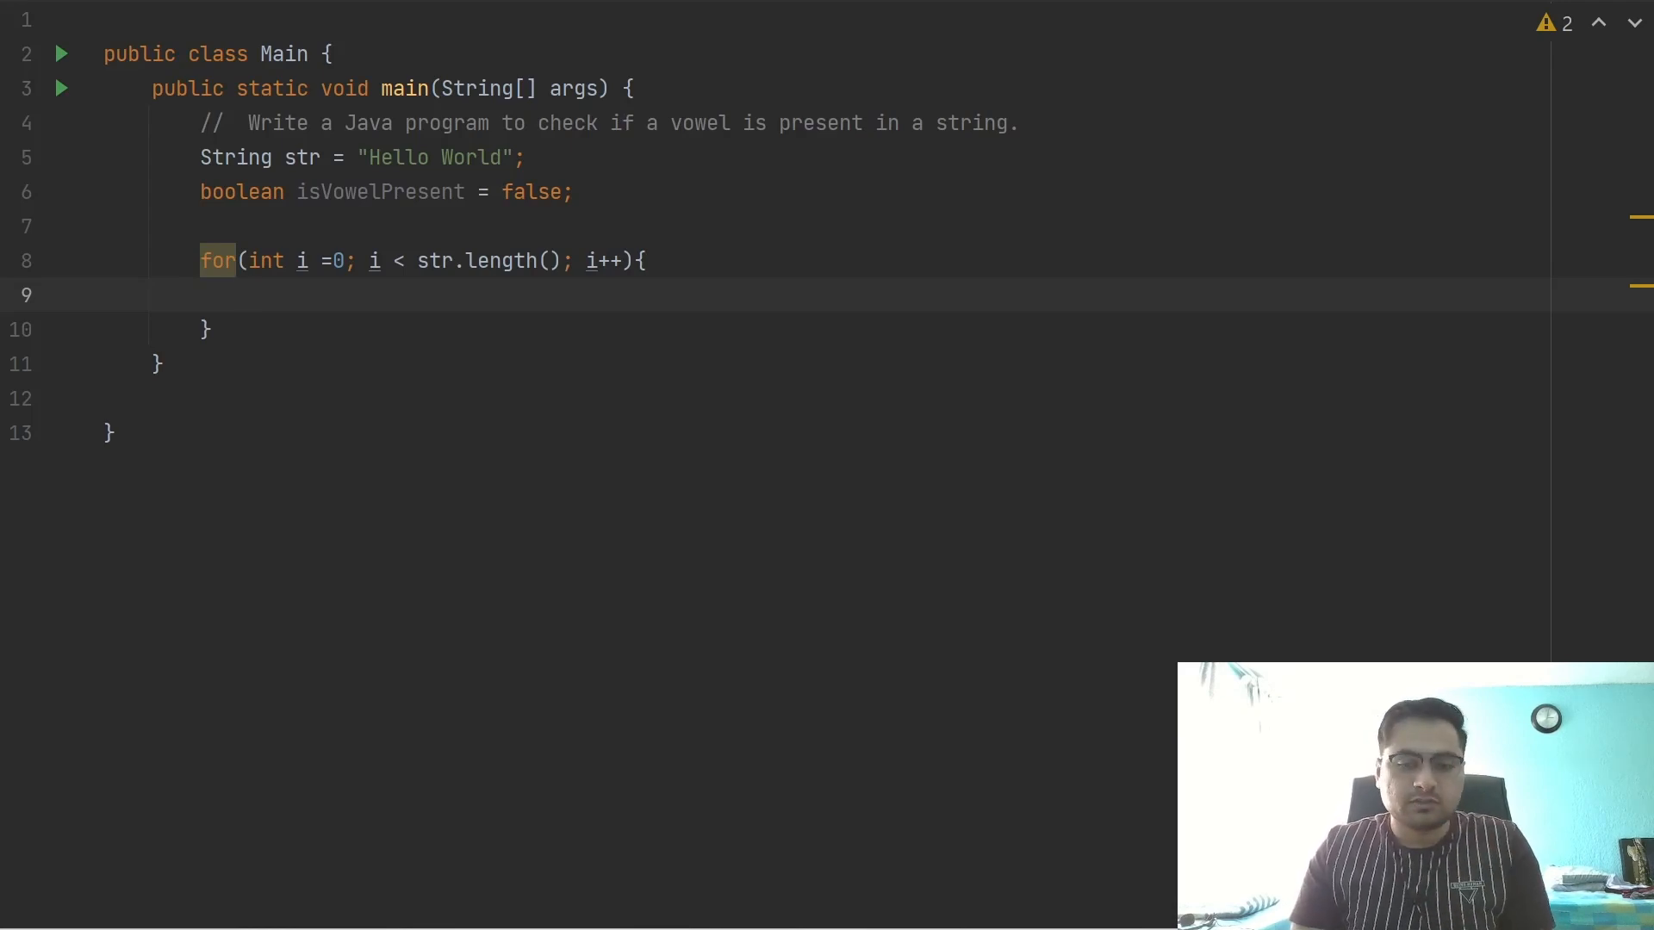
Inside the loop, assign char charchter = str.charAt(i); and start a new line
text(char)
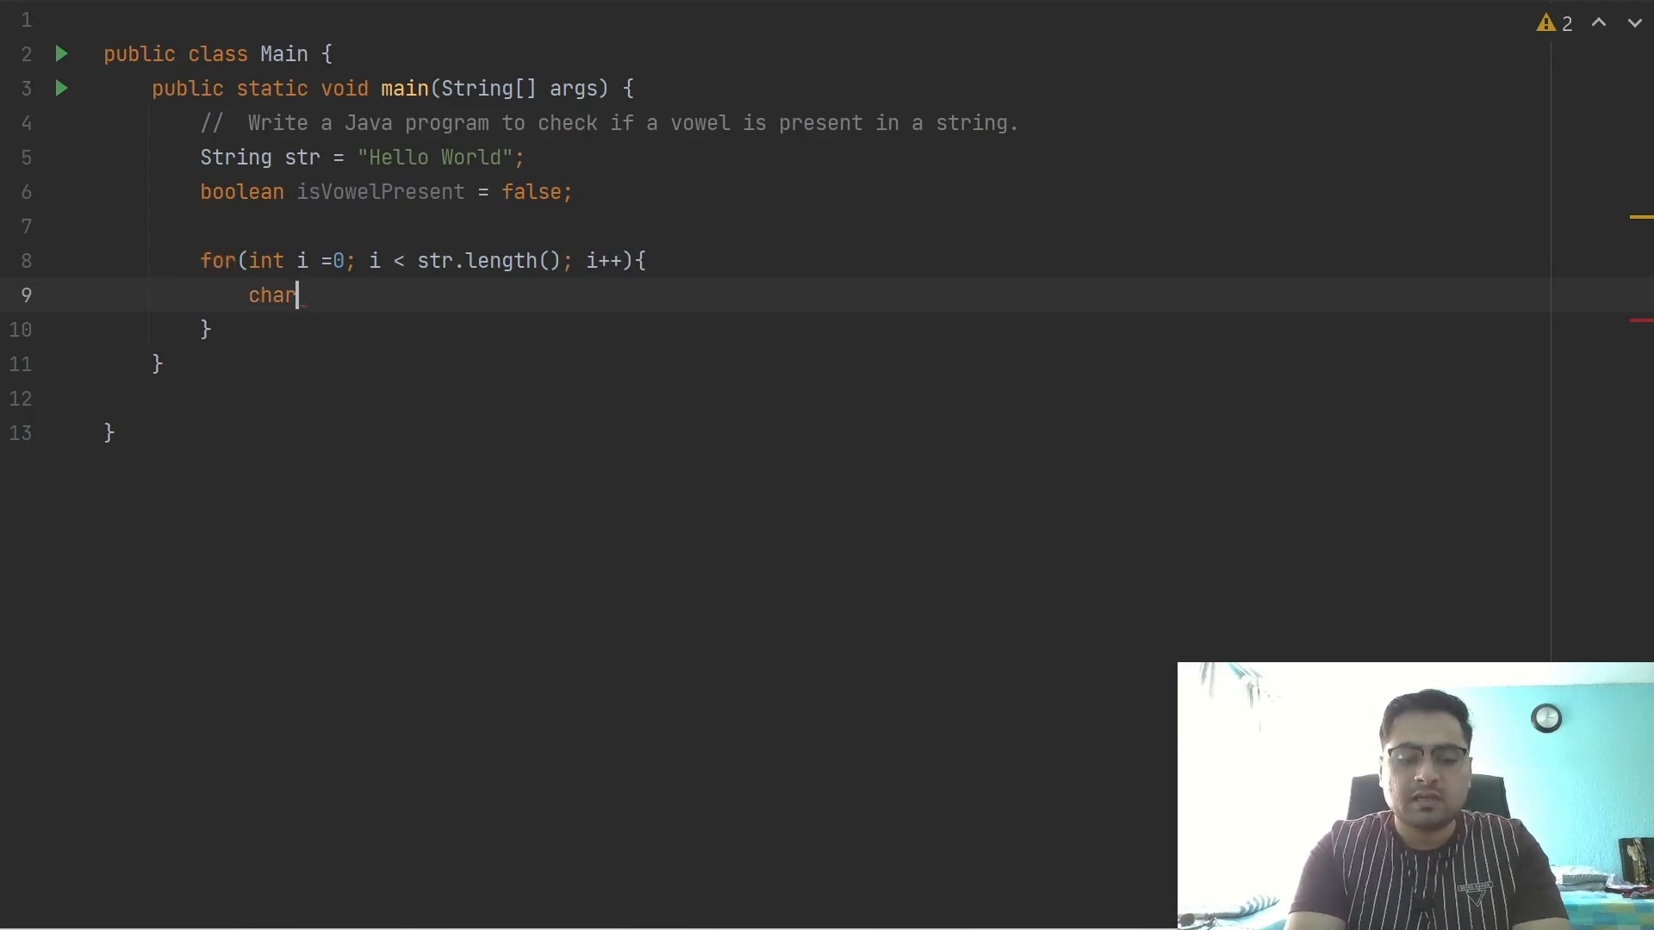
text(charc)
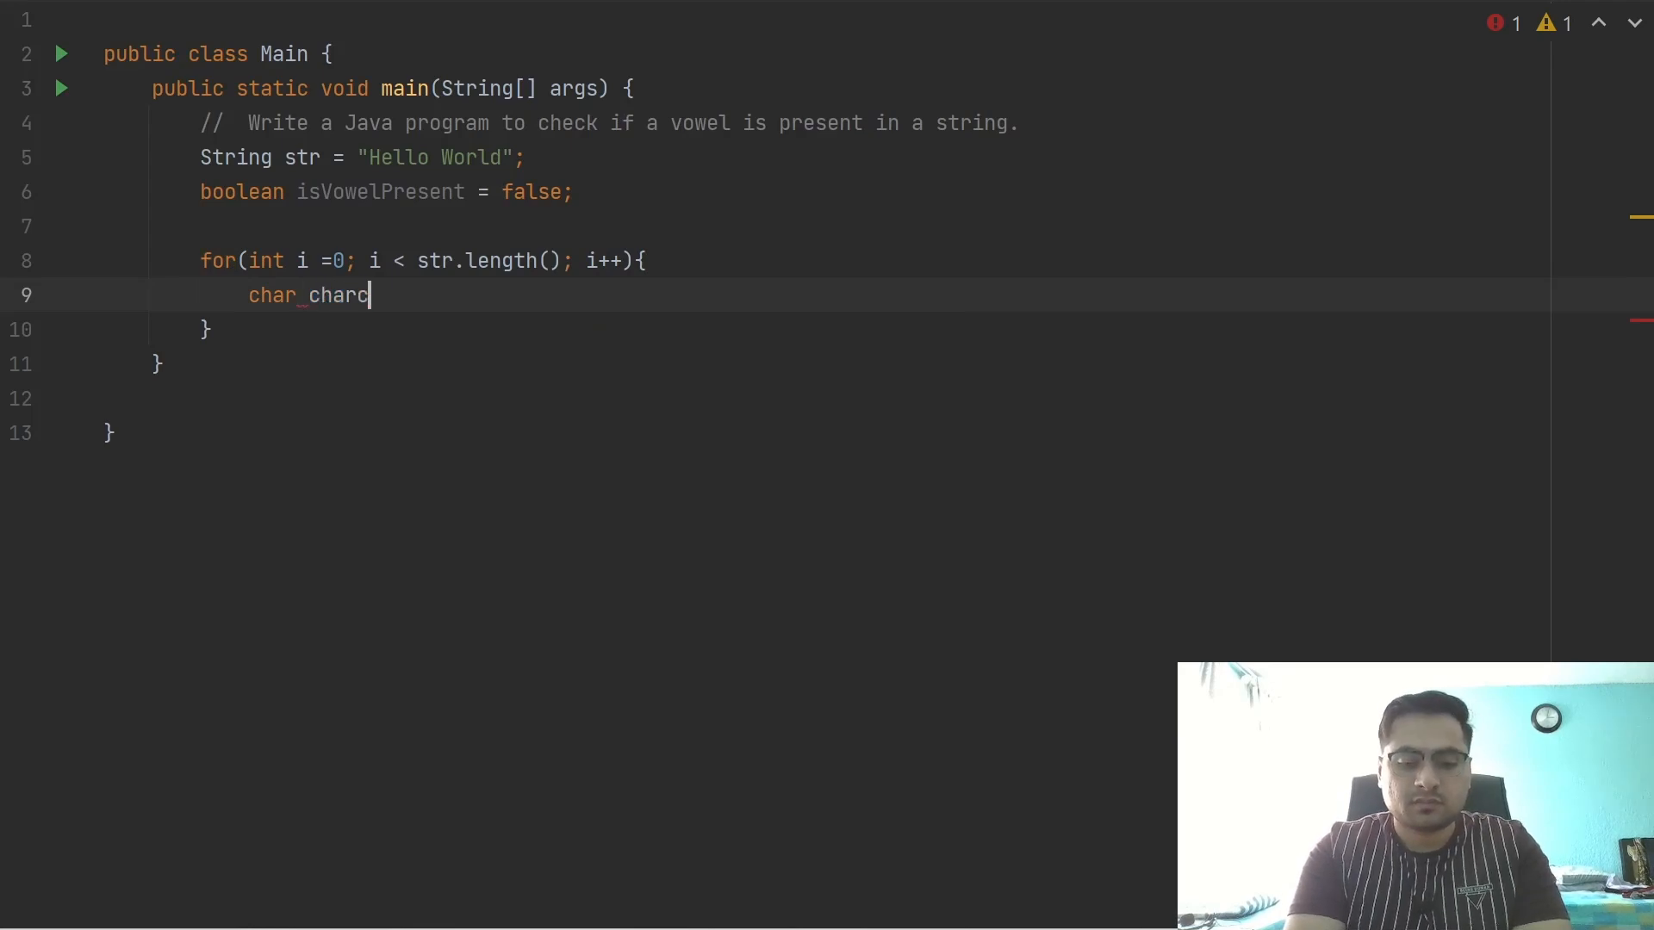
text(hter)
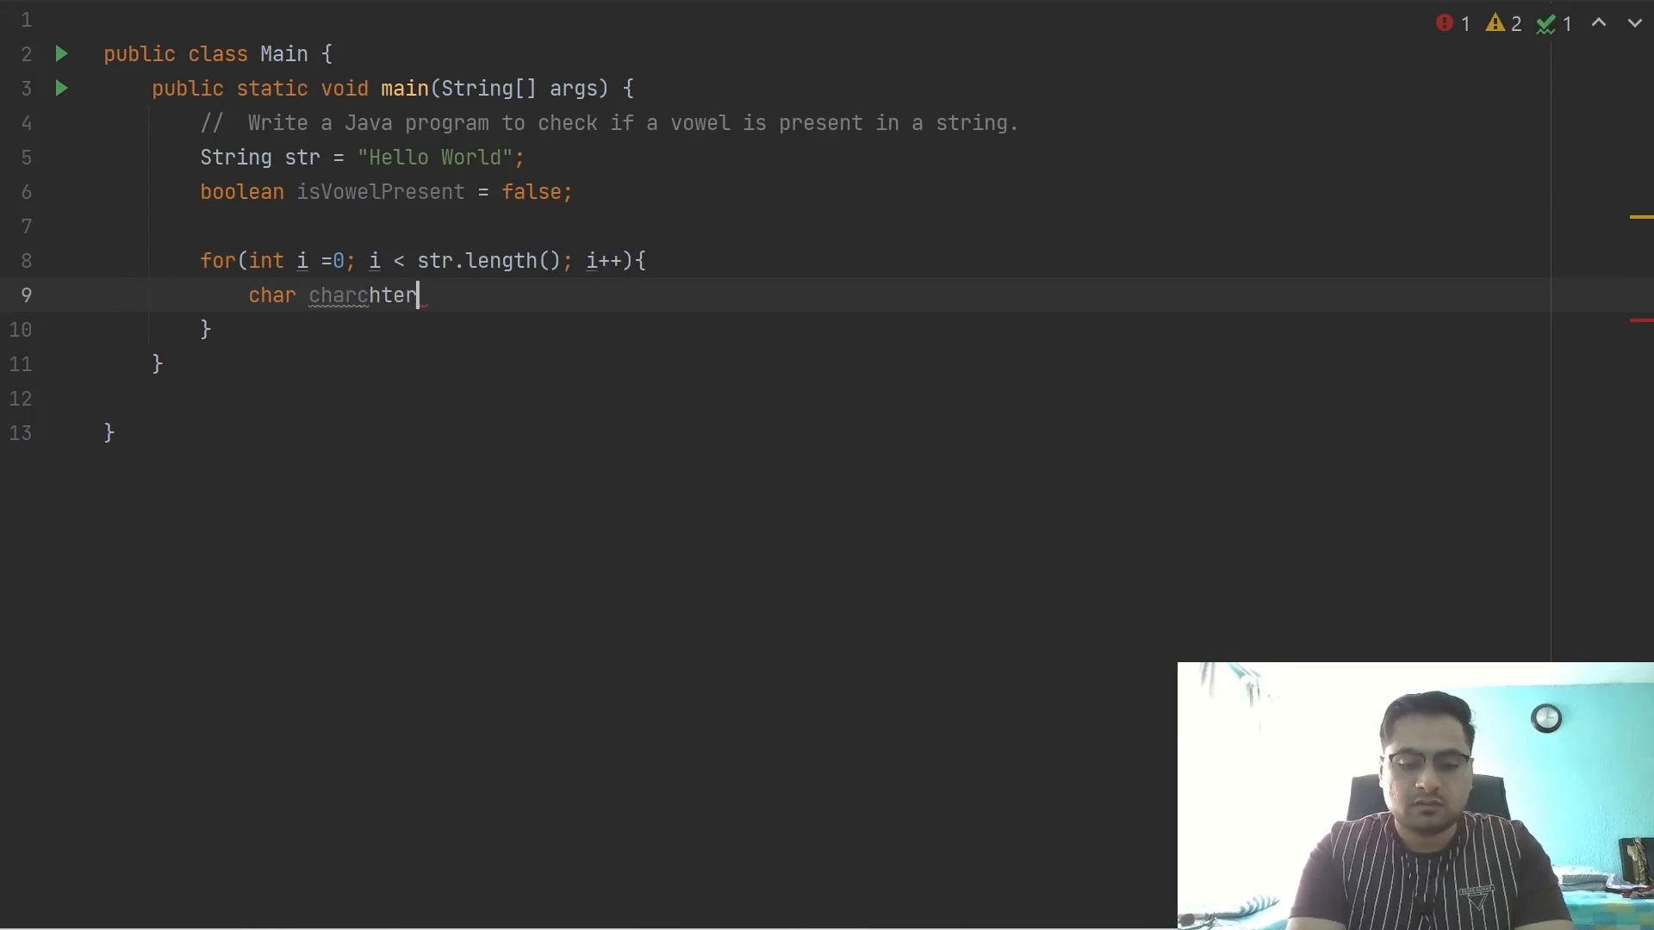
text(= str)
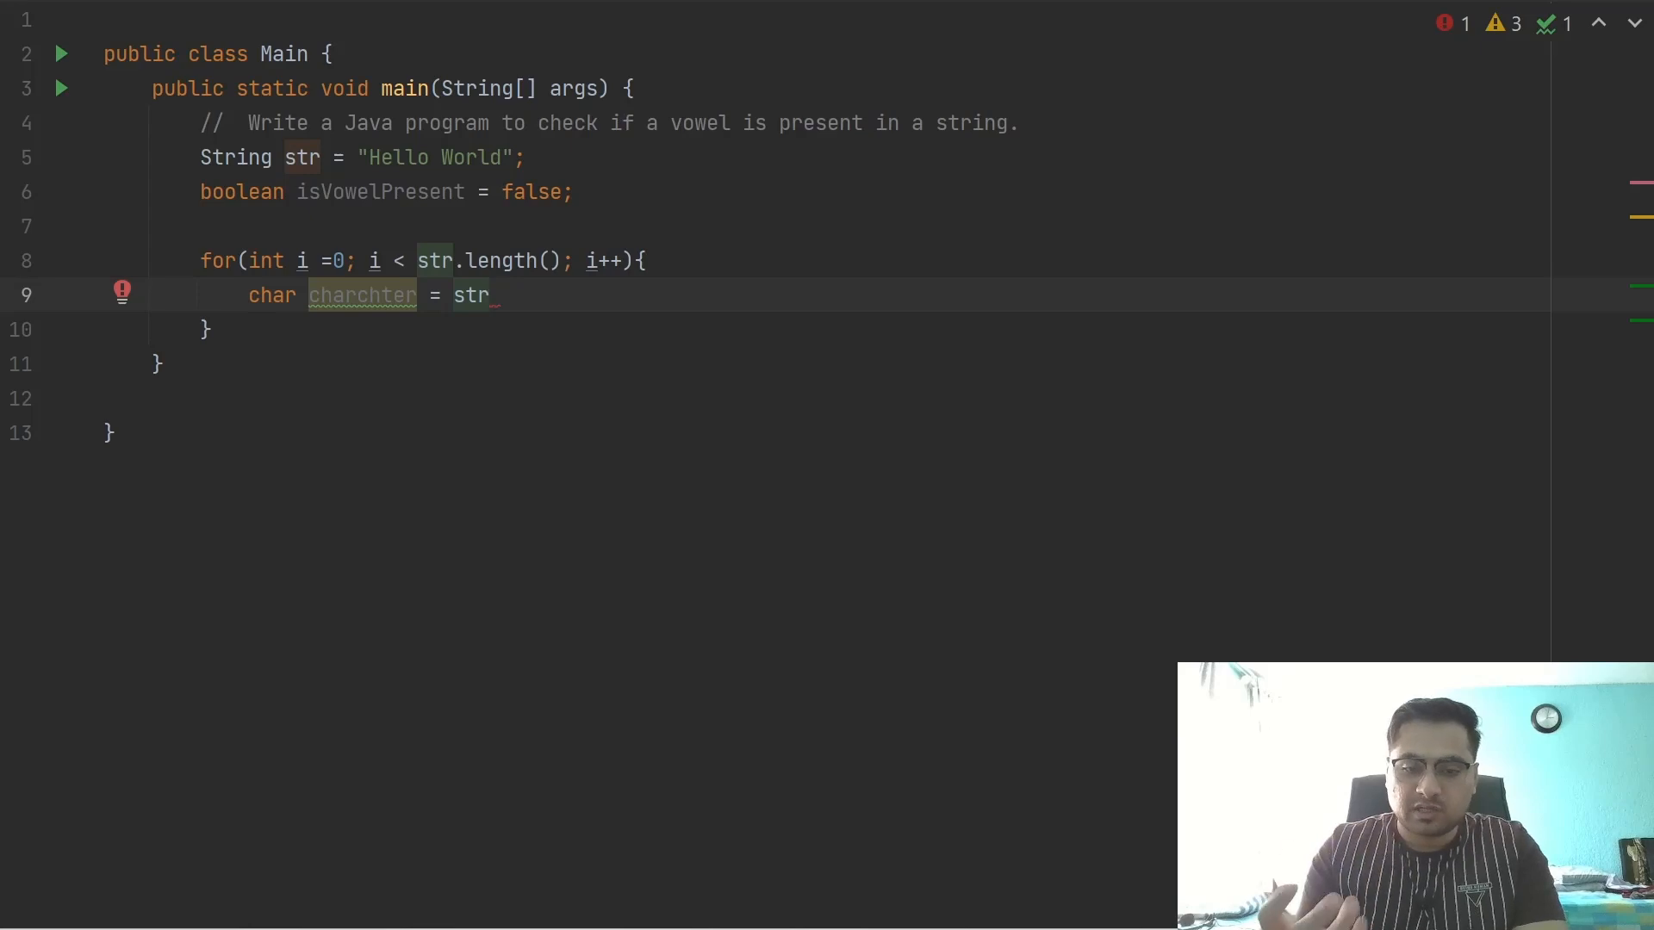
text(.chart)
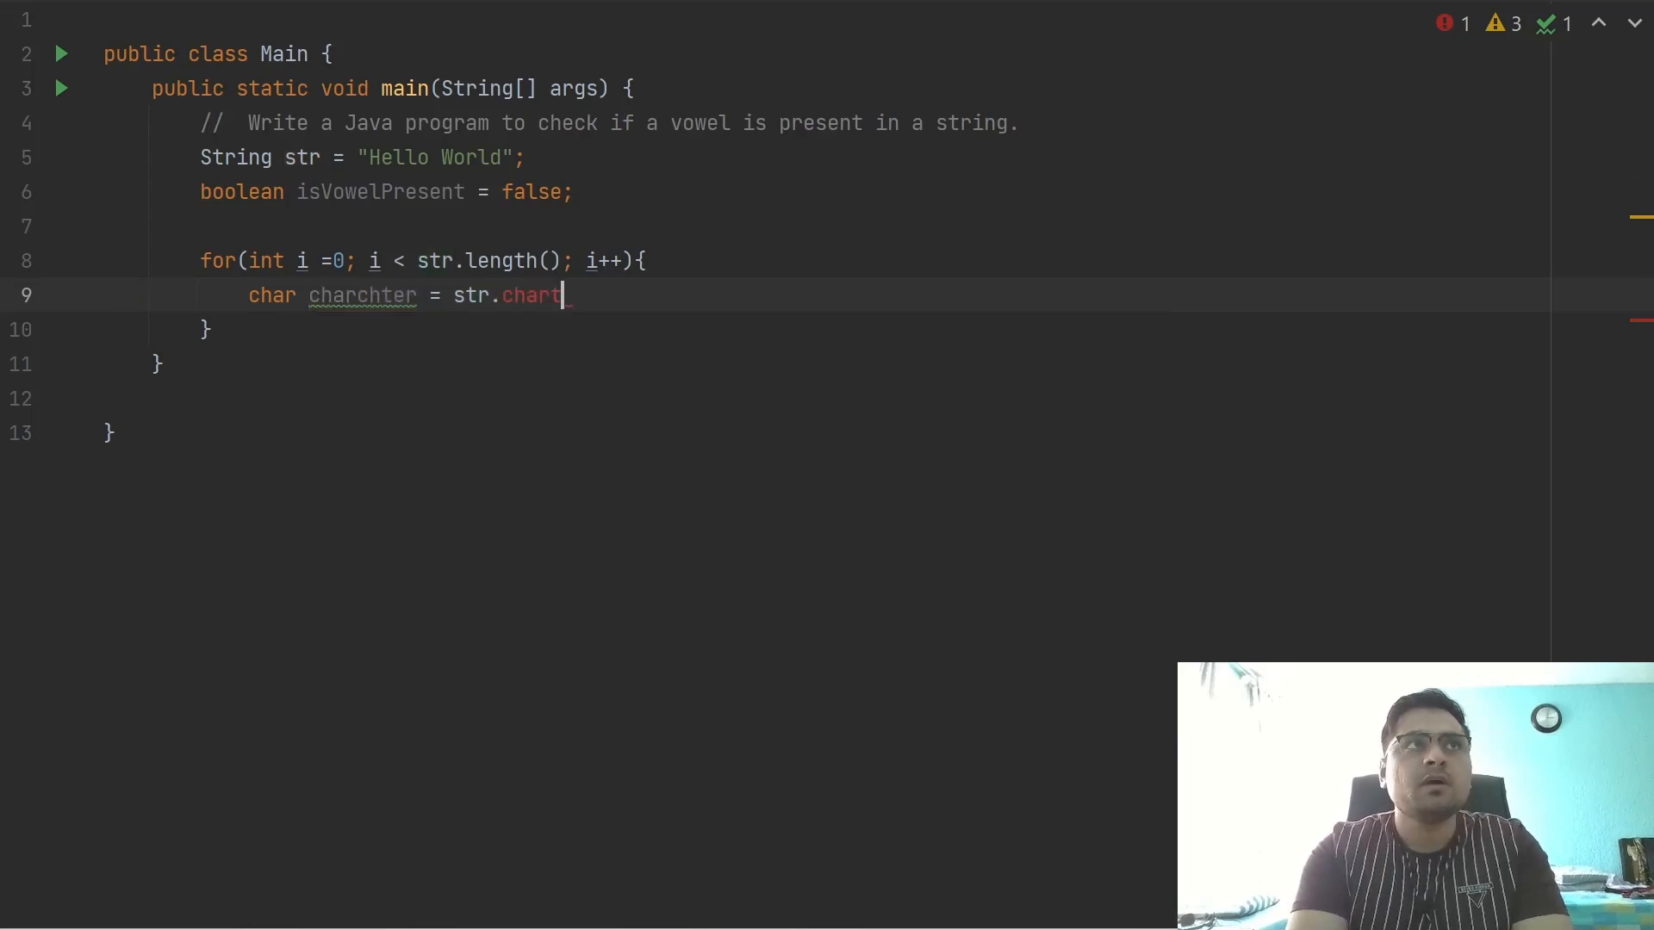
text(a)
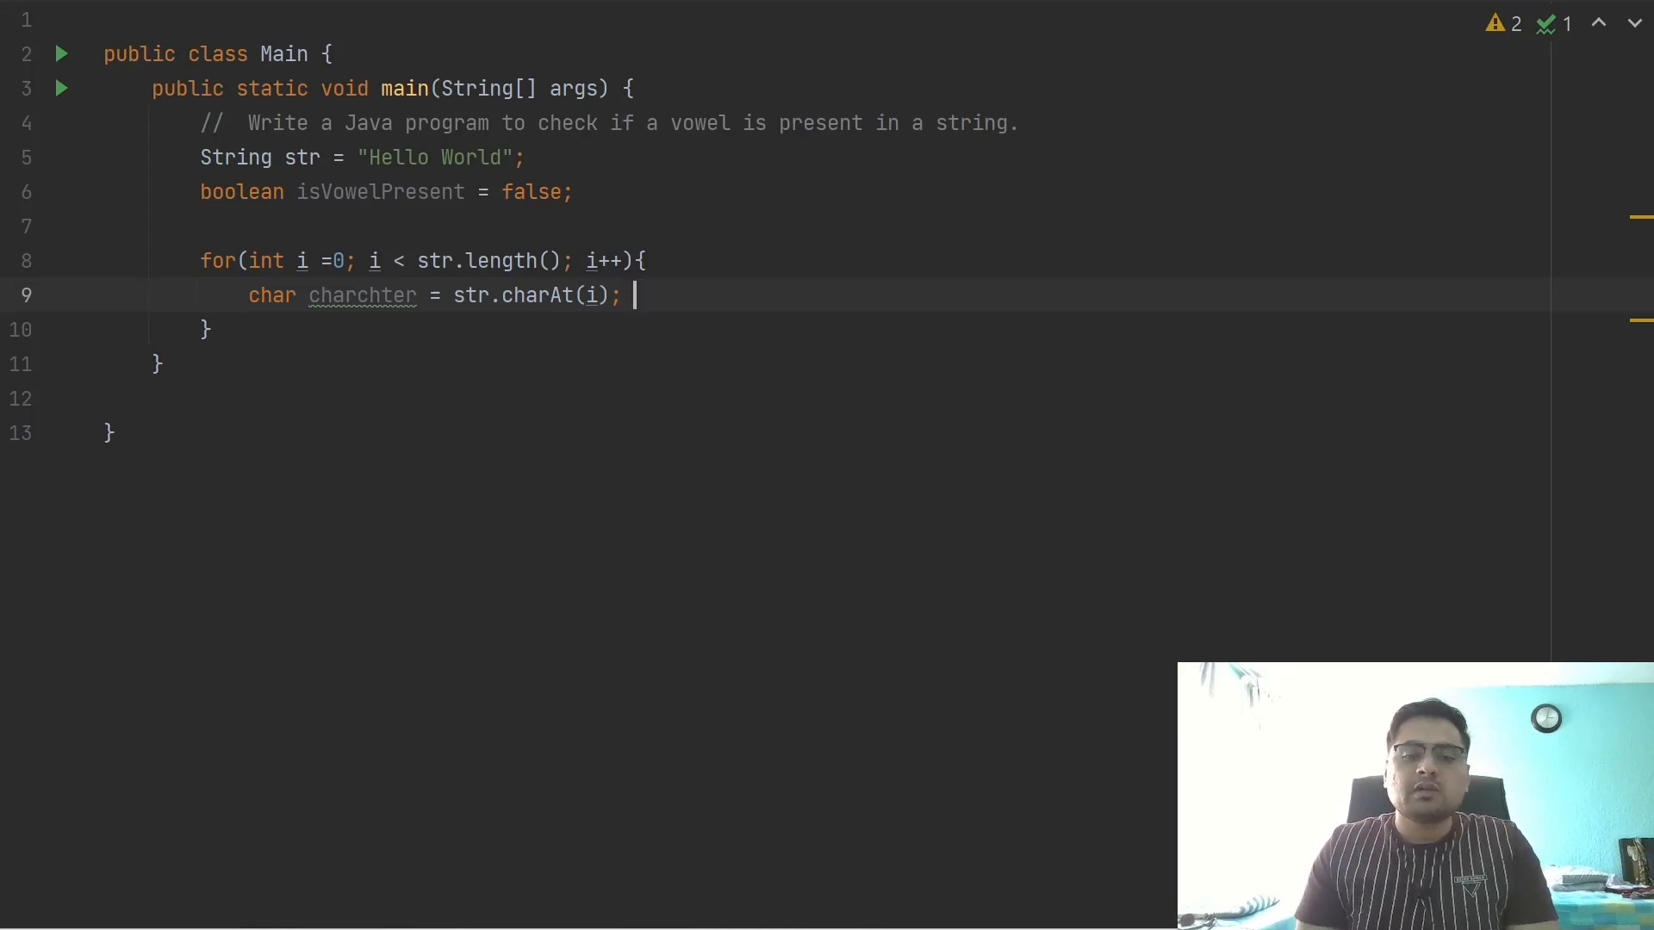
key(Return)
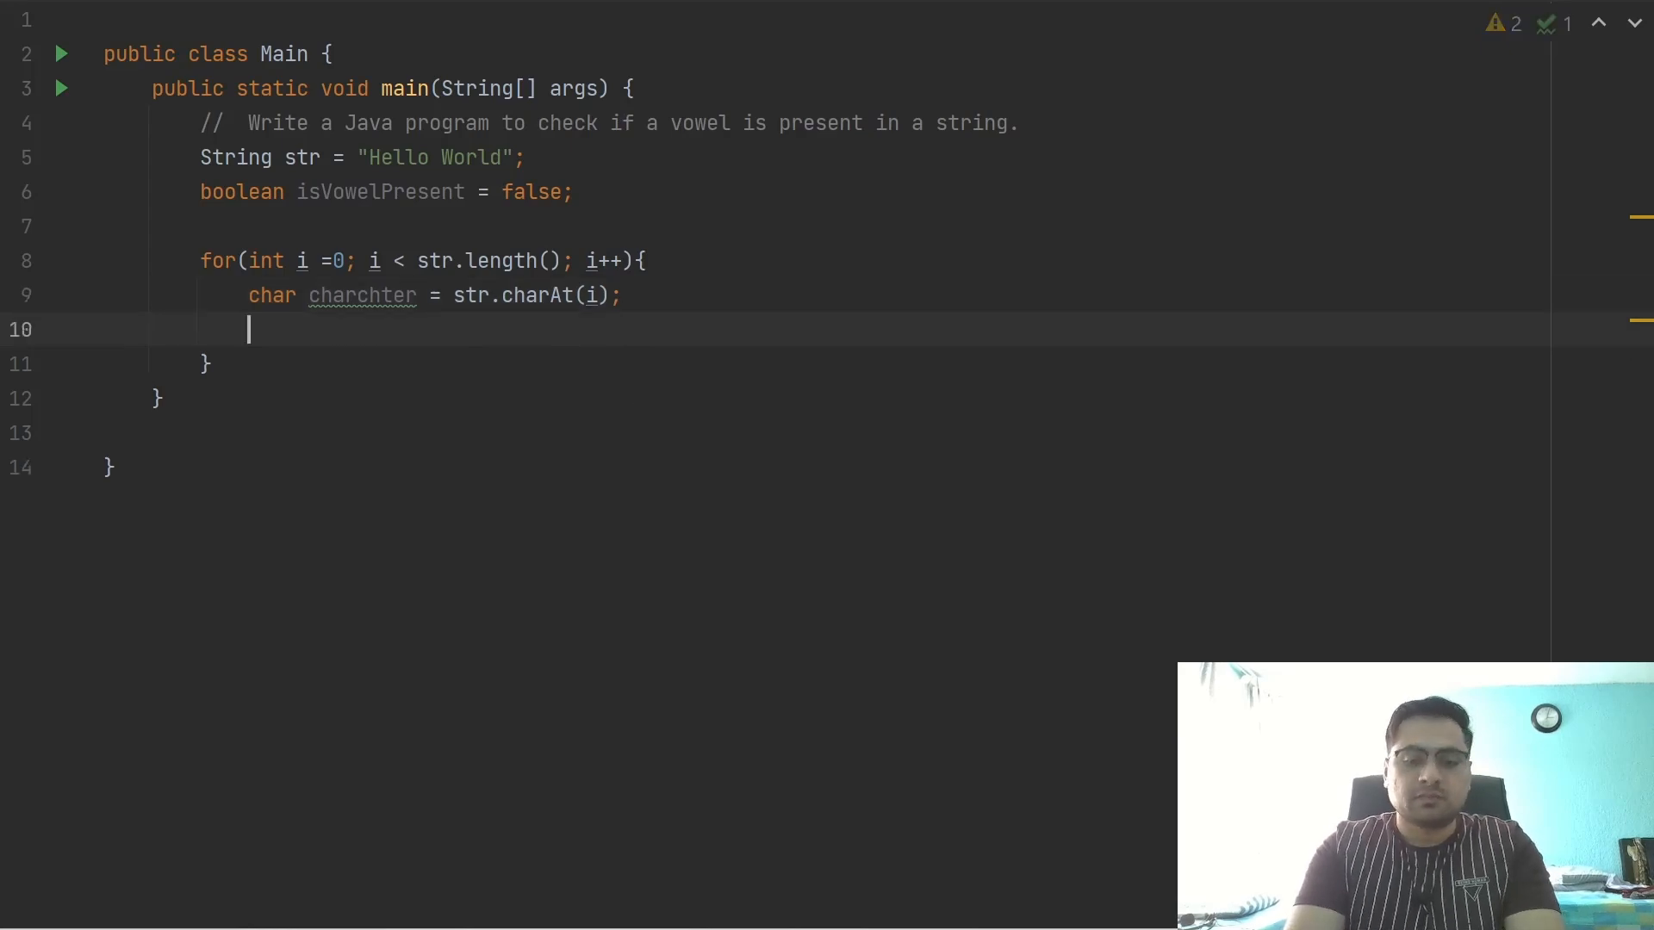
Begin the if condition comparing charchter to 'a', 'e' and 'i' with || operators
text(if()
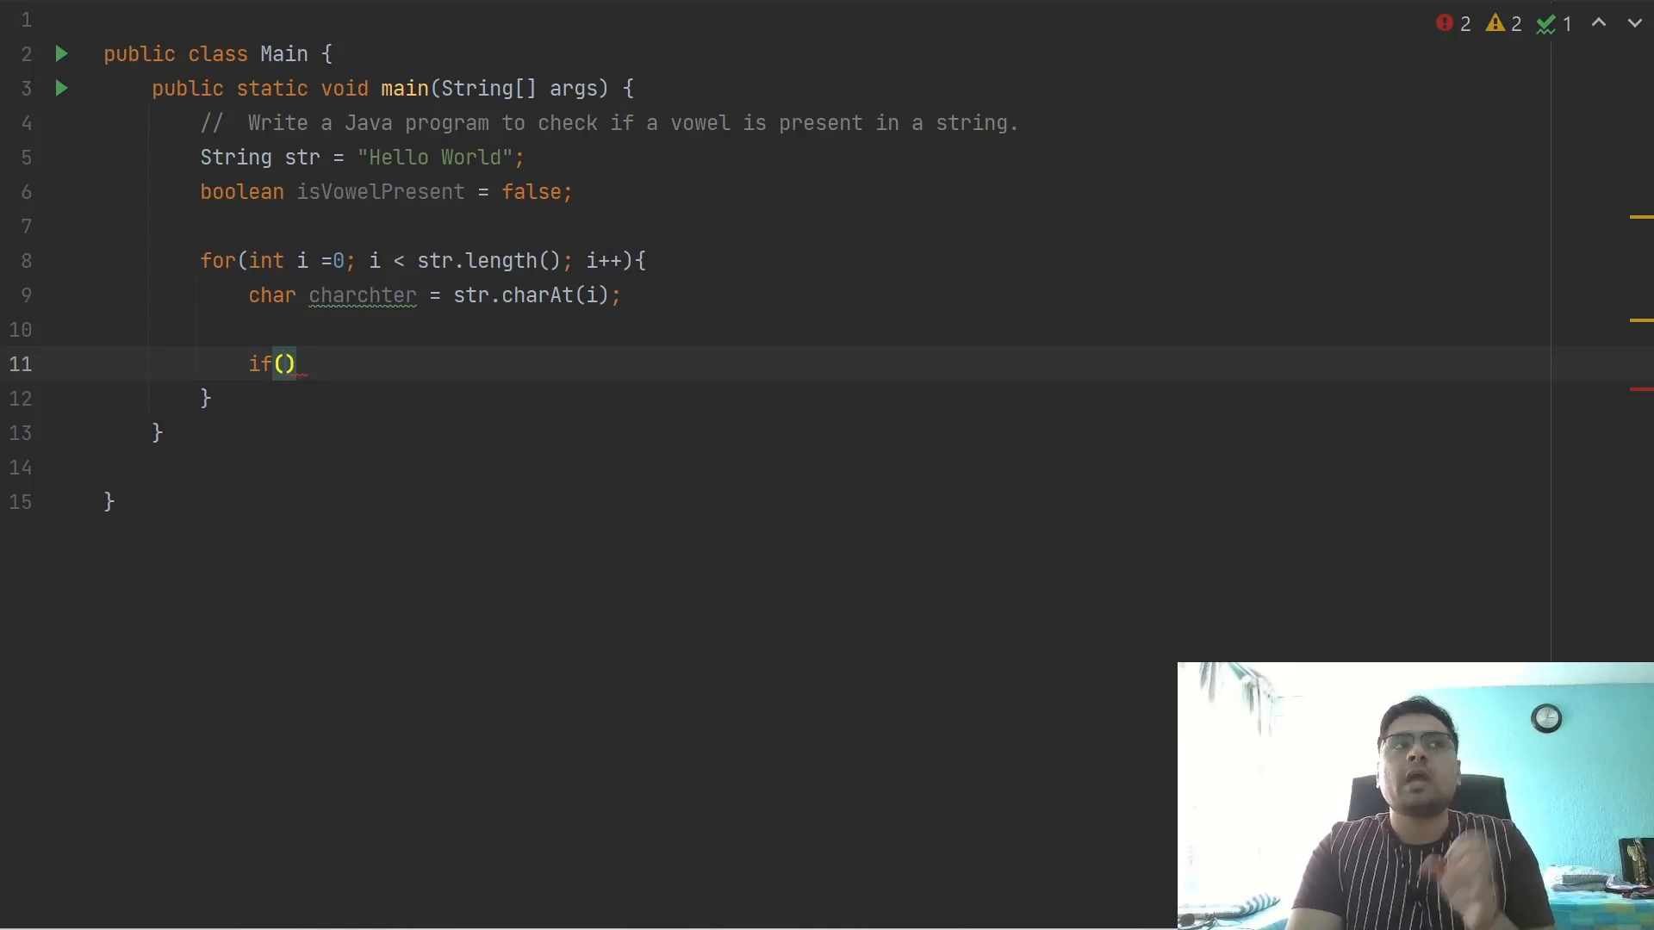
text(charchter)
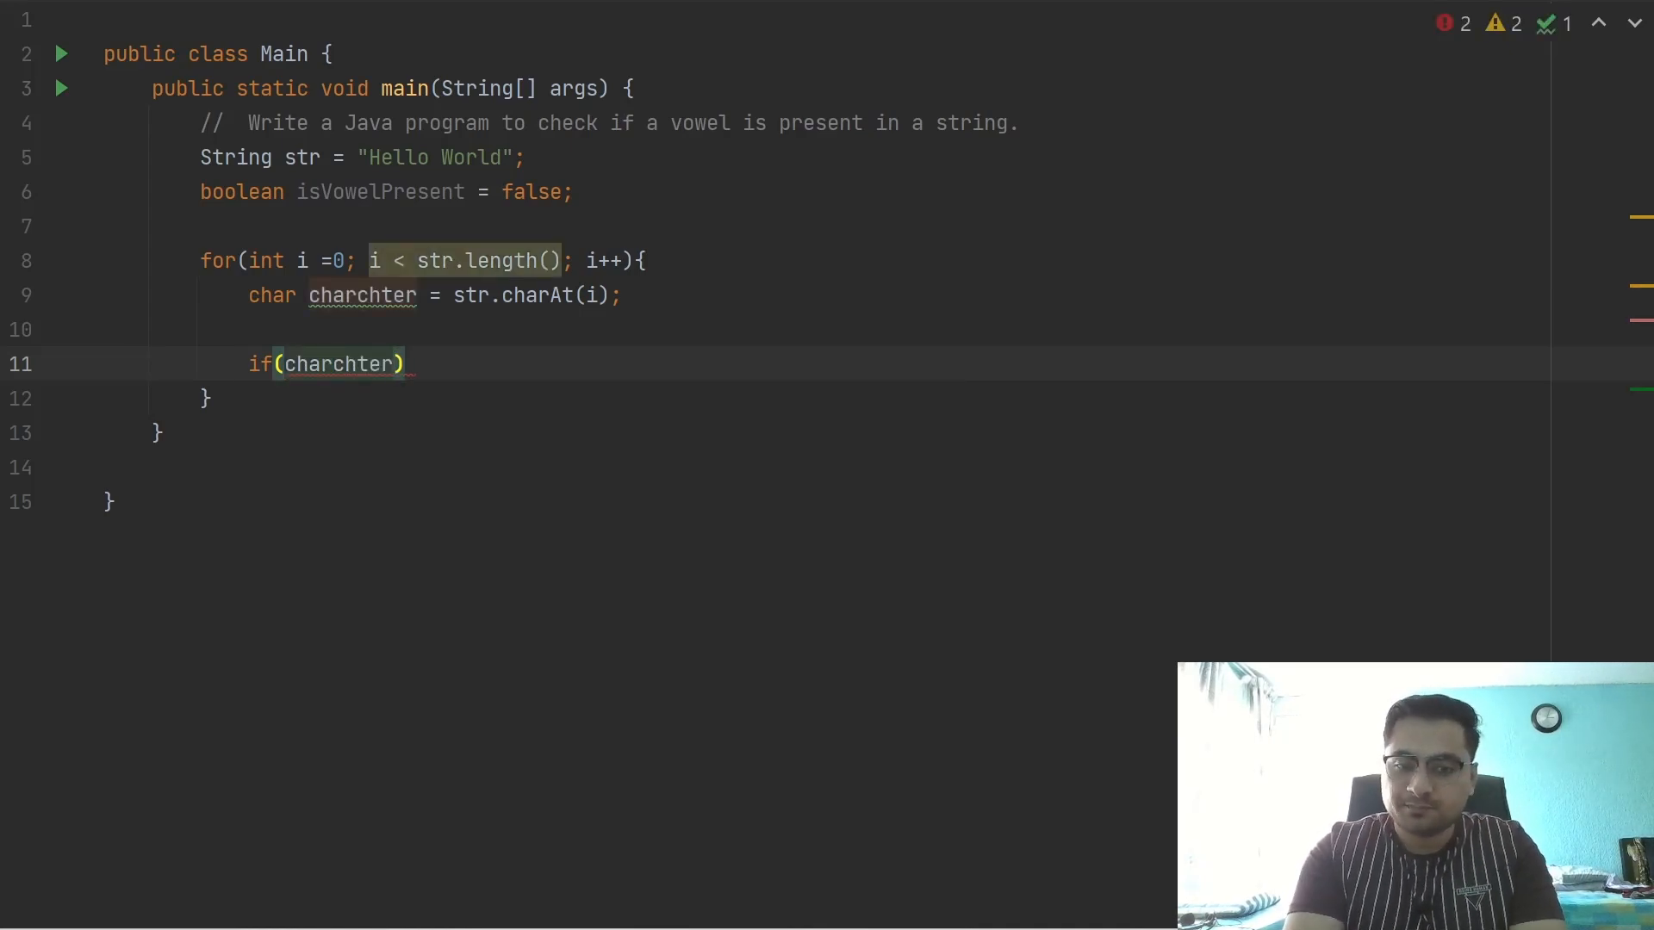
text(== 'a' ||)
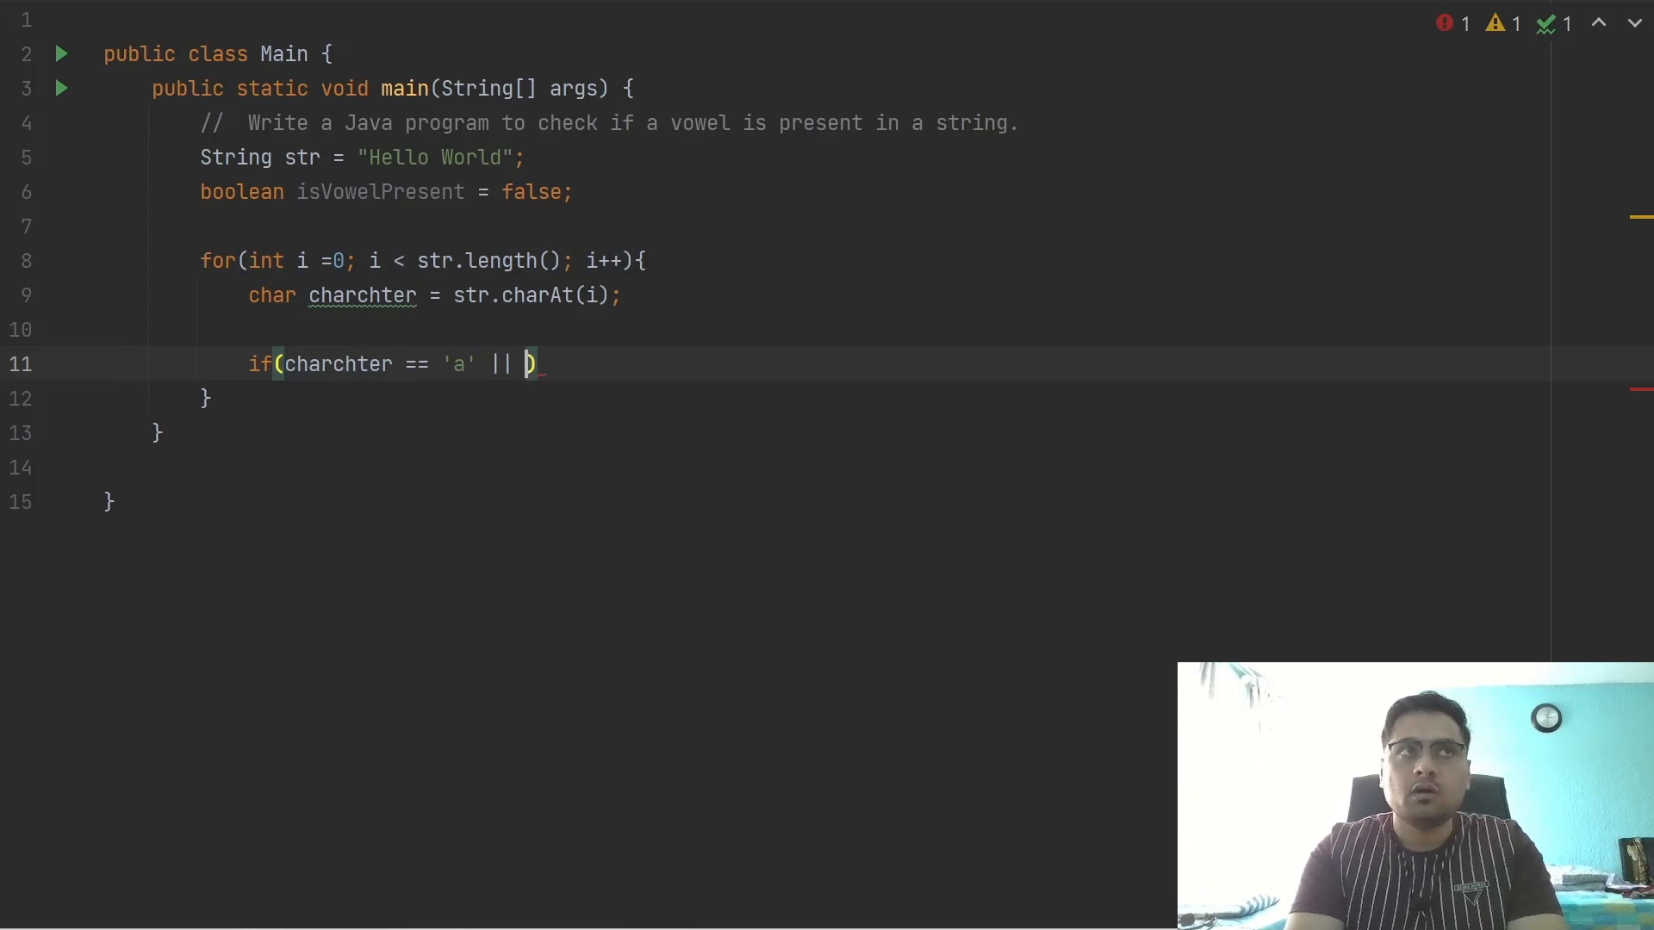
text(charchter ==)
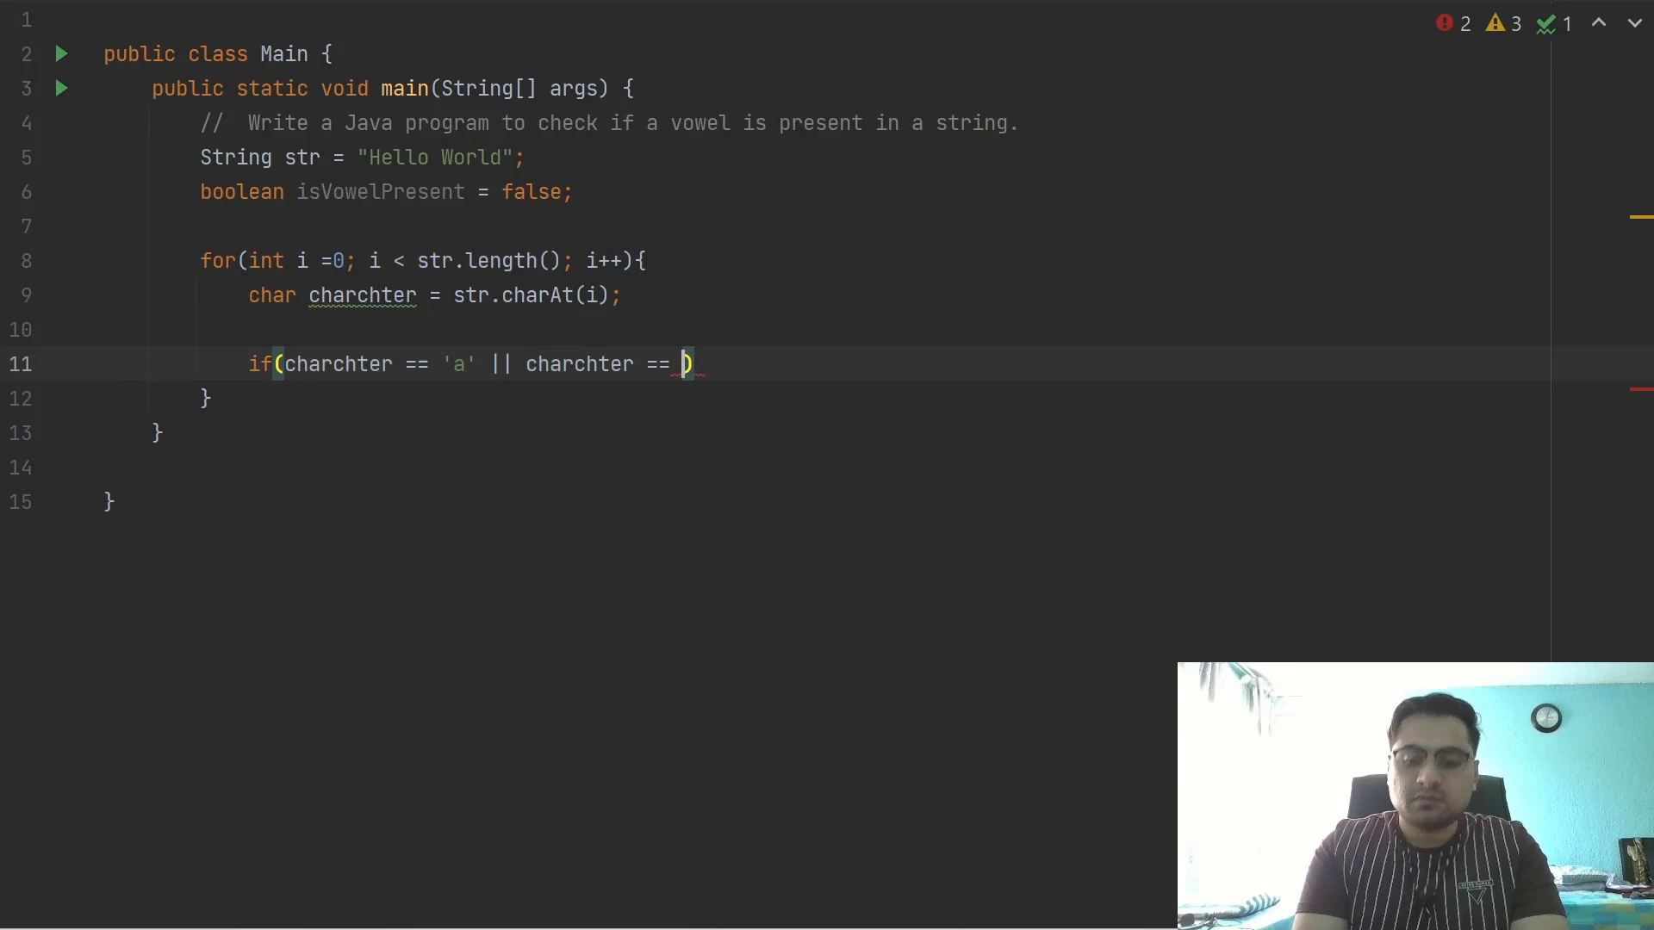
text('i')
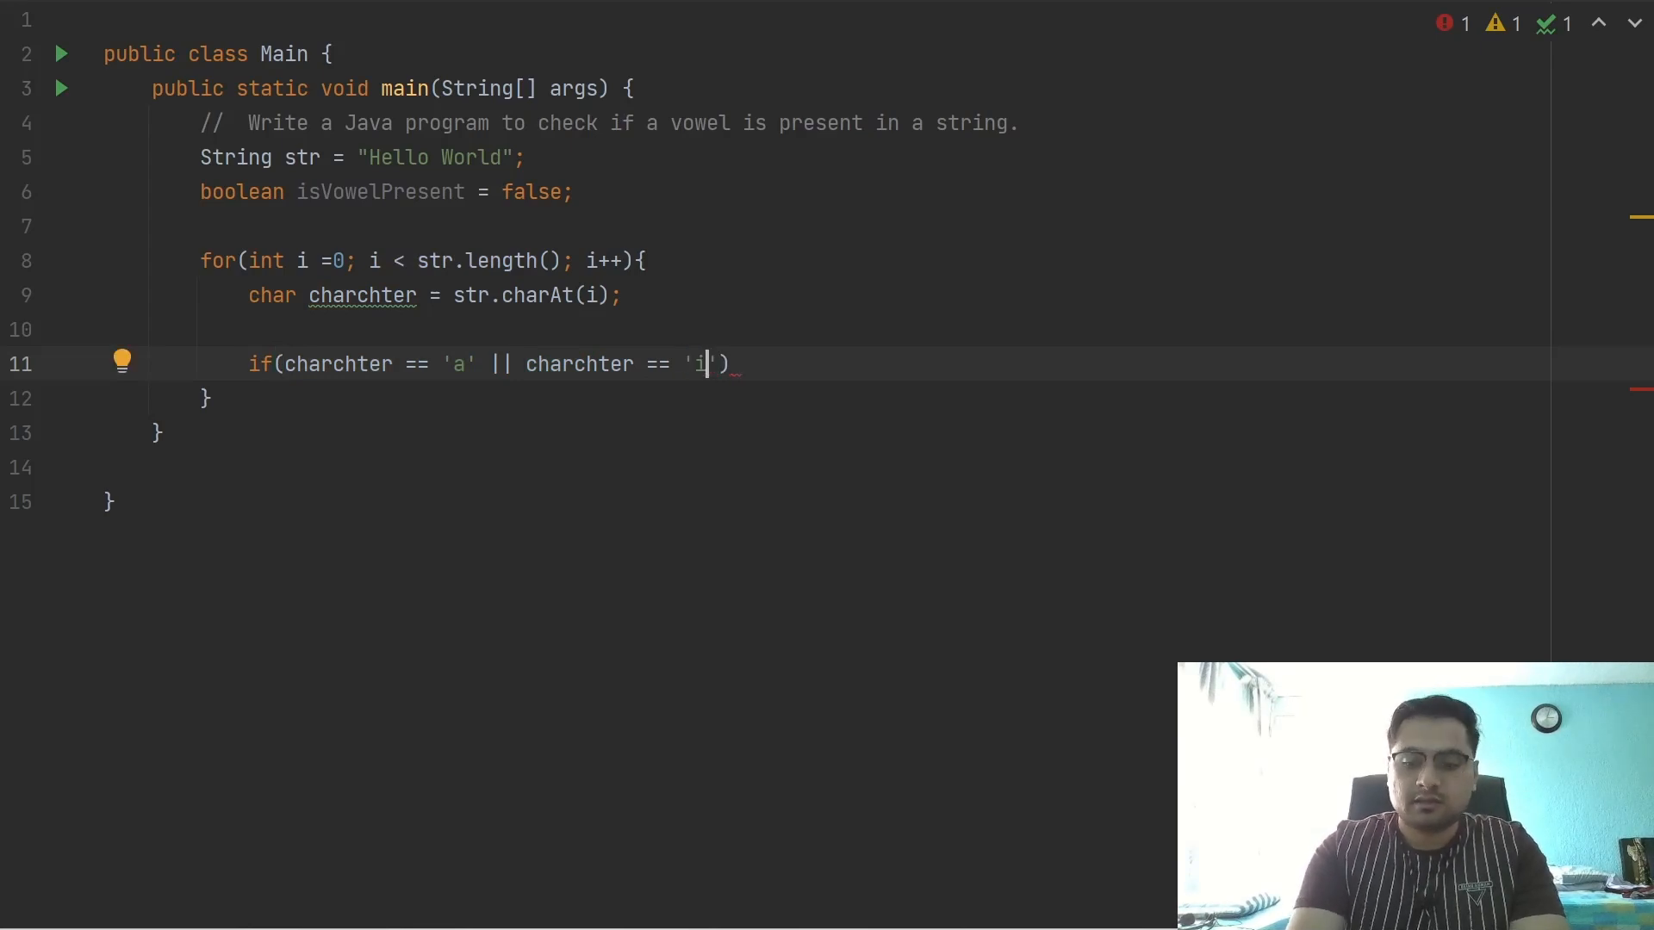
text(e)
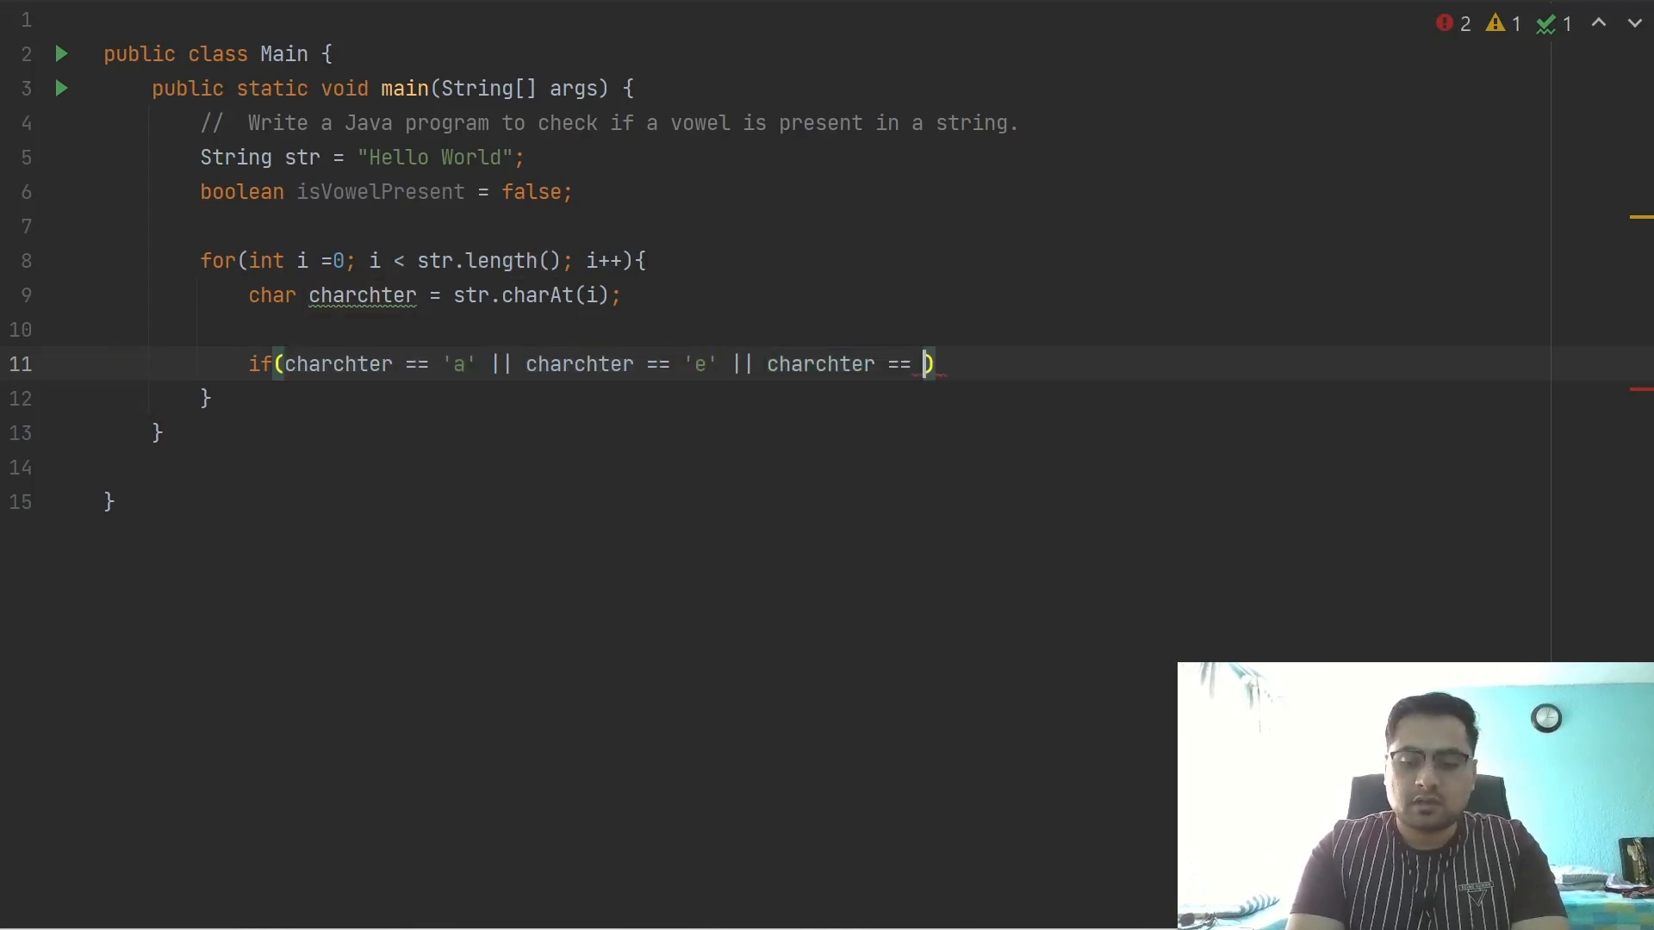
text('i')
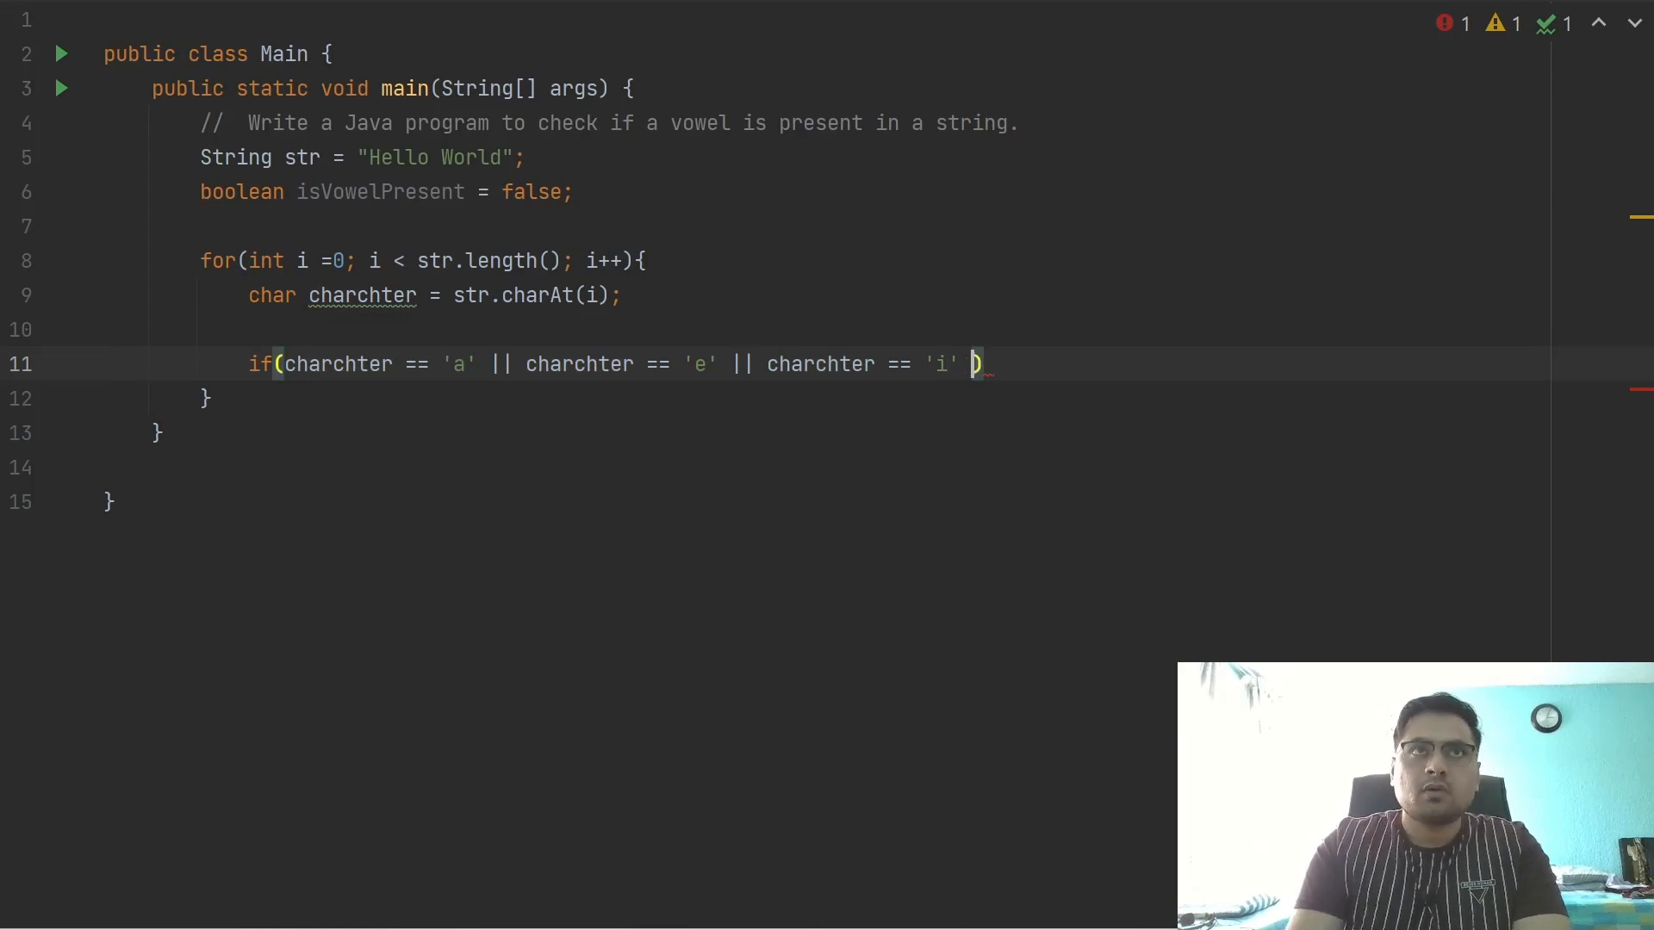
Finish the condition with charchter == 'o' || charchter == 'u' and open the if body
text(| charchter ==)
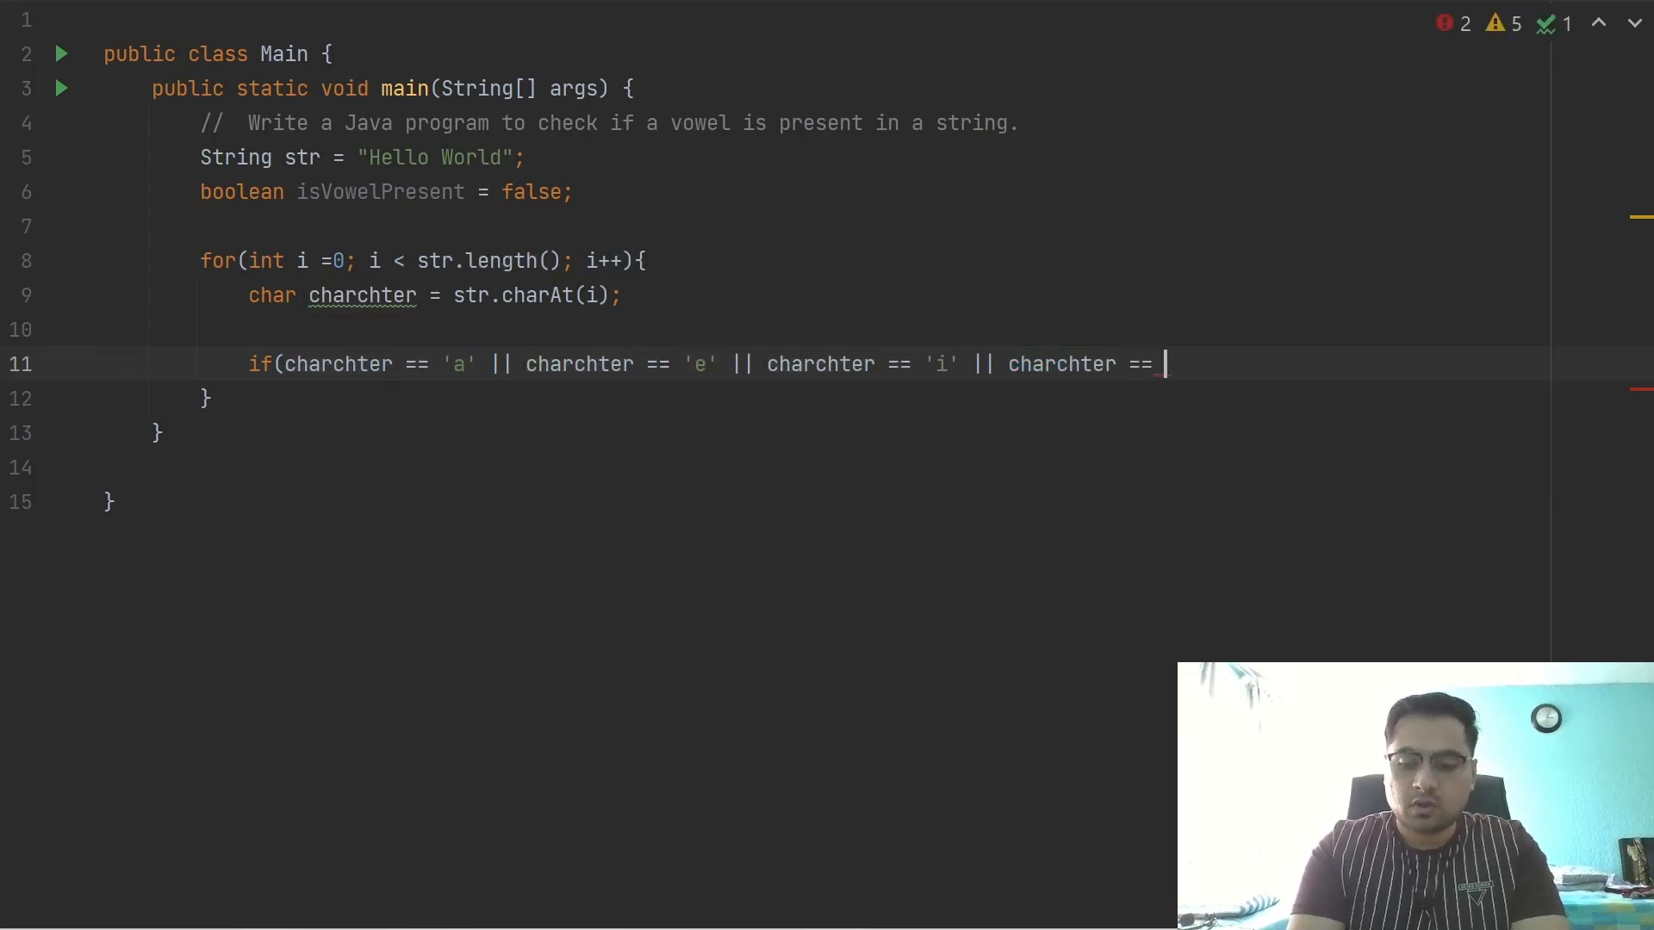
text('o')
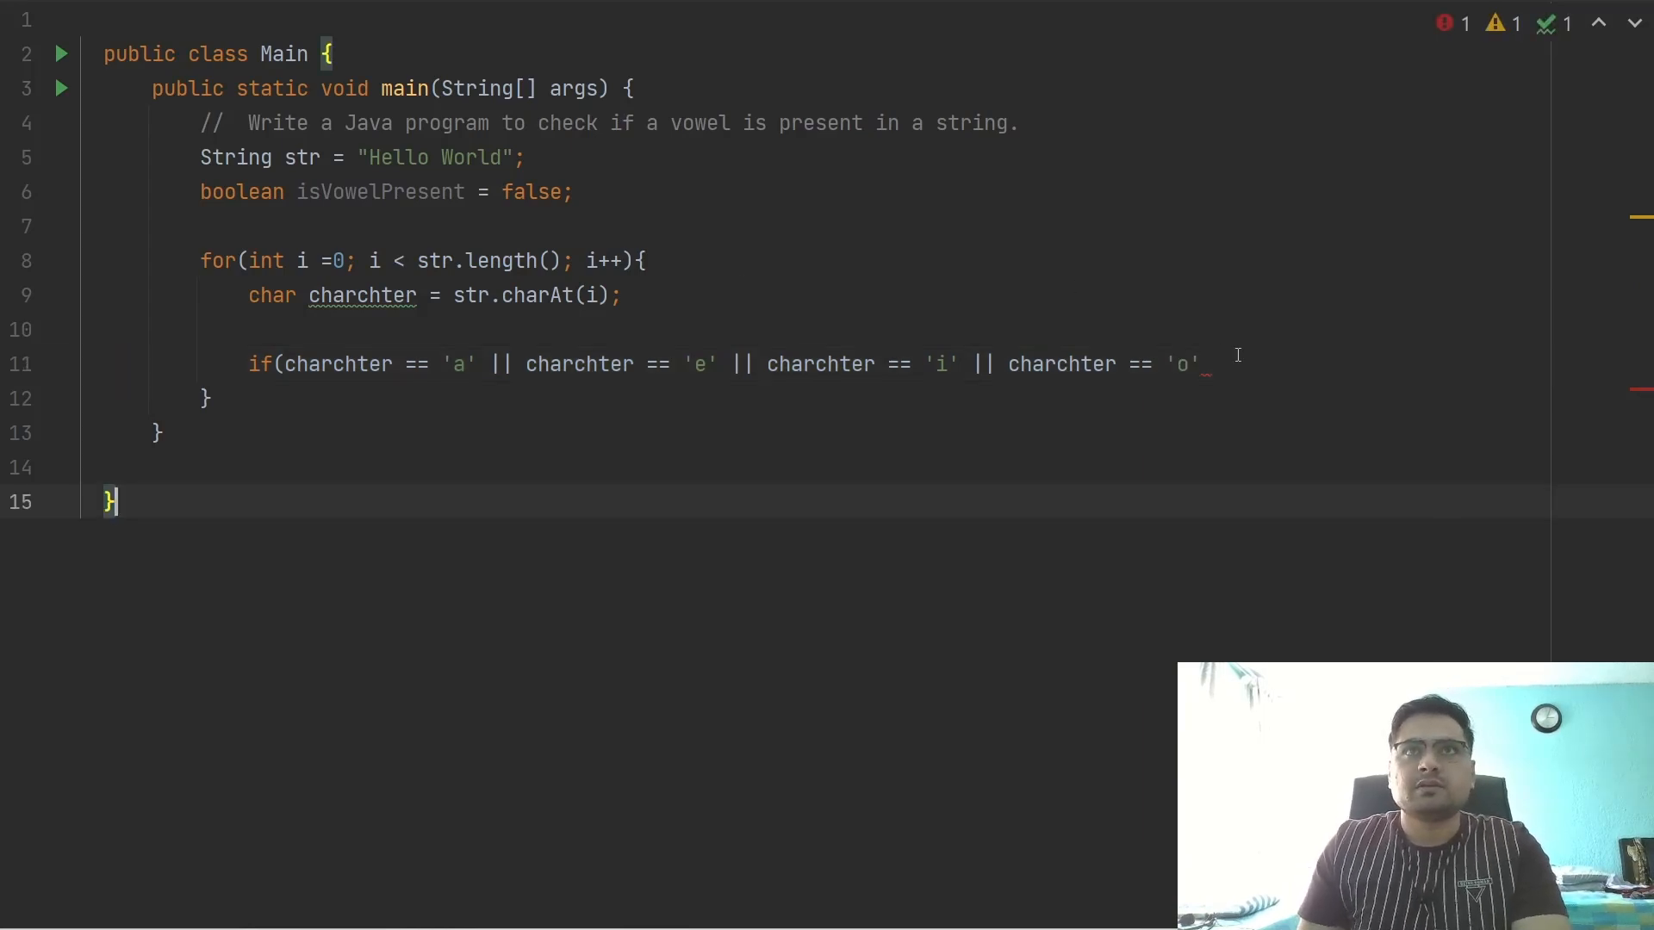
text(||)
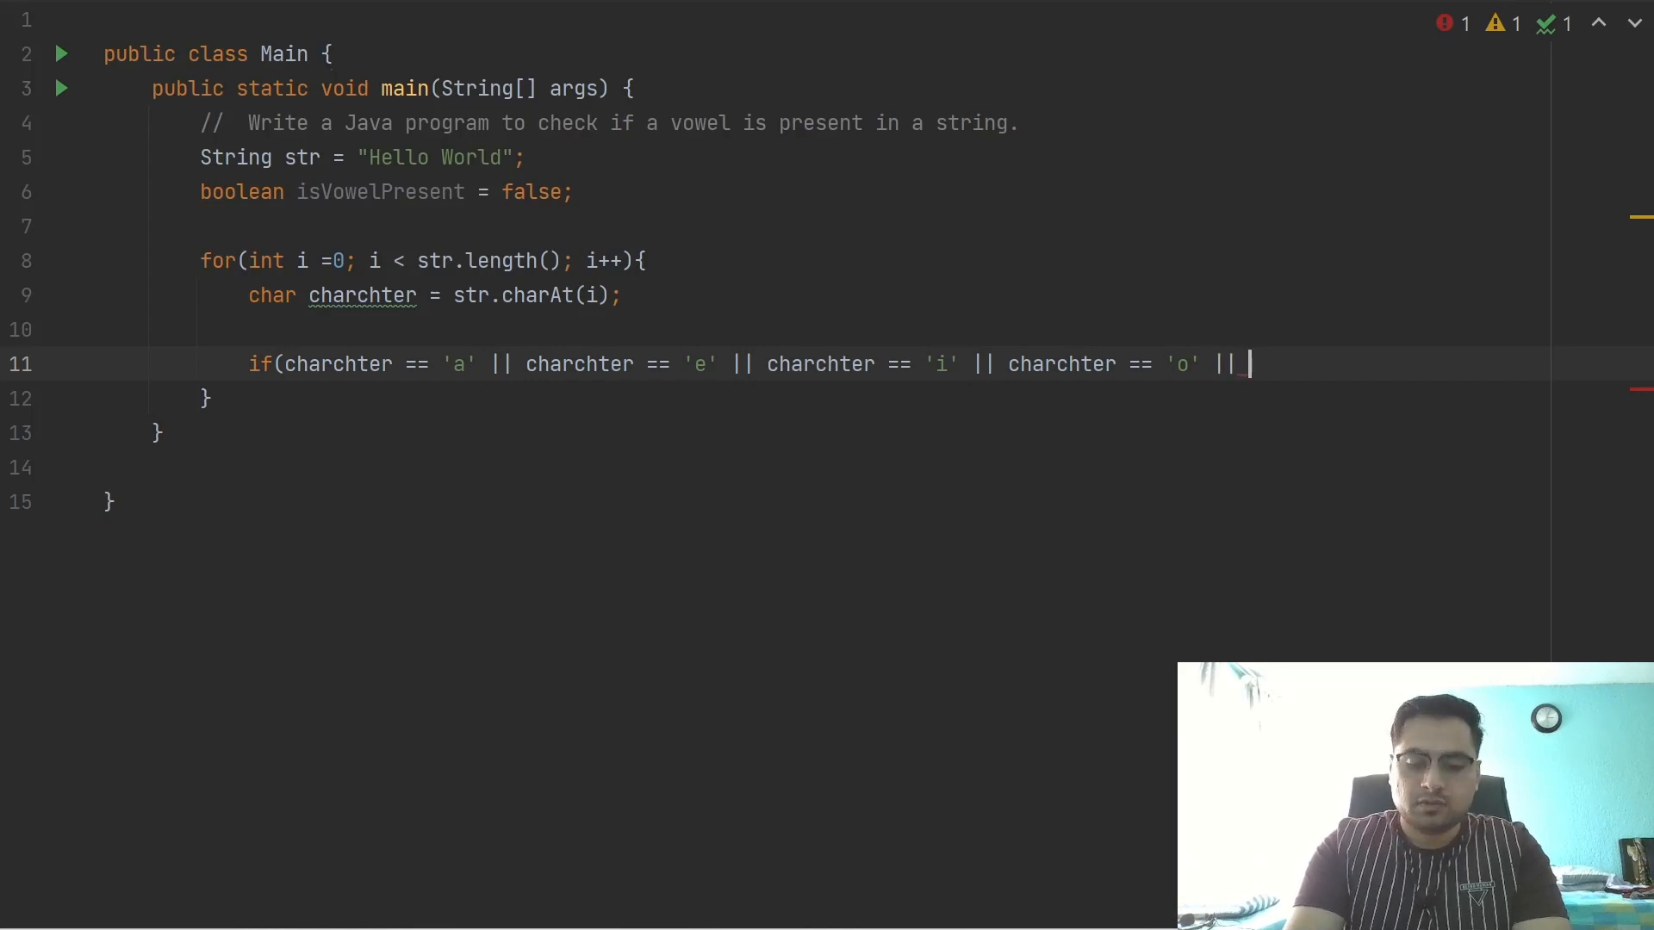
text(charchter == ')
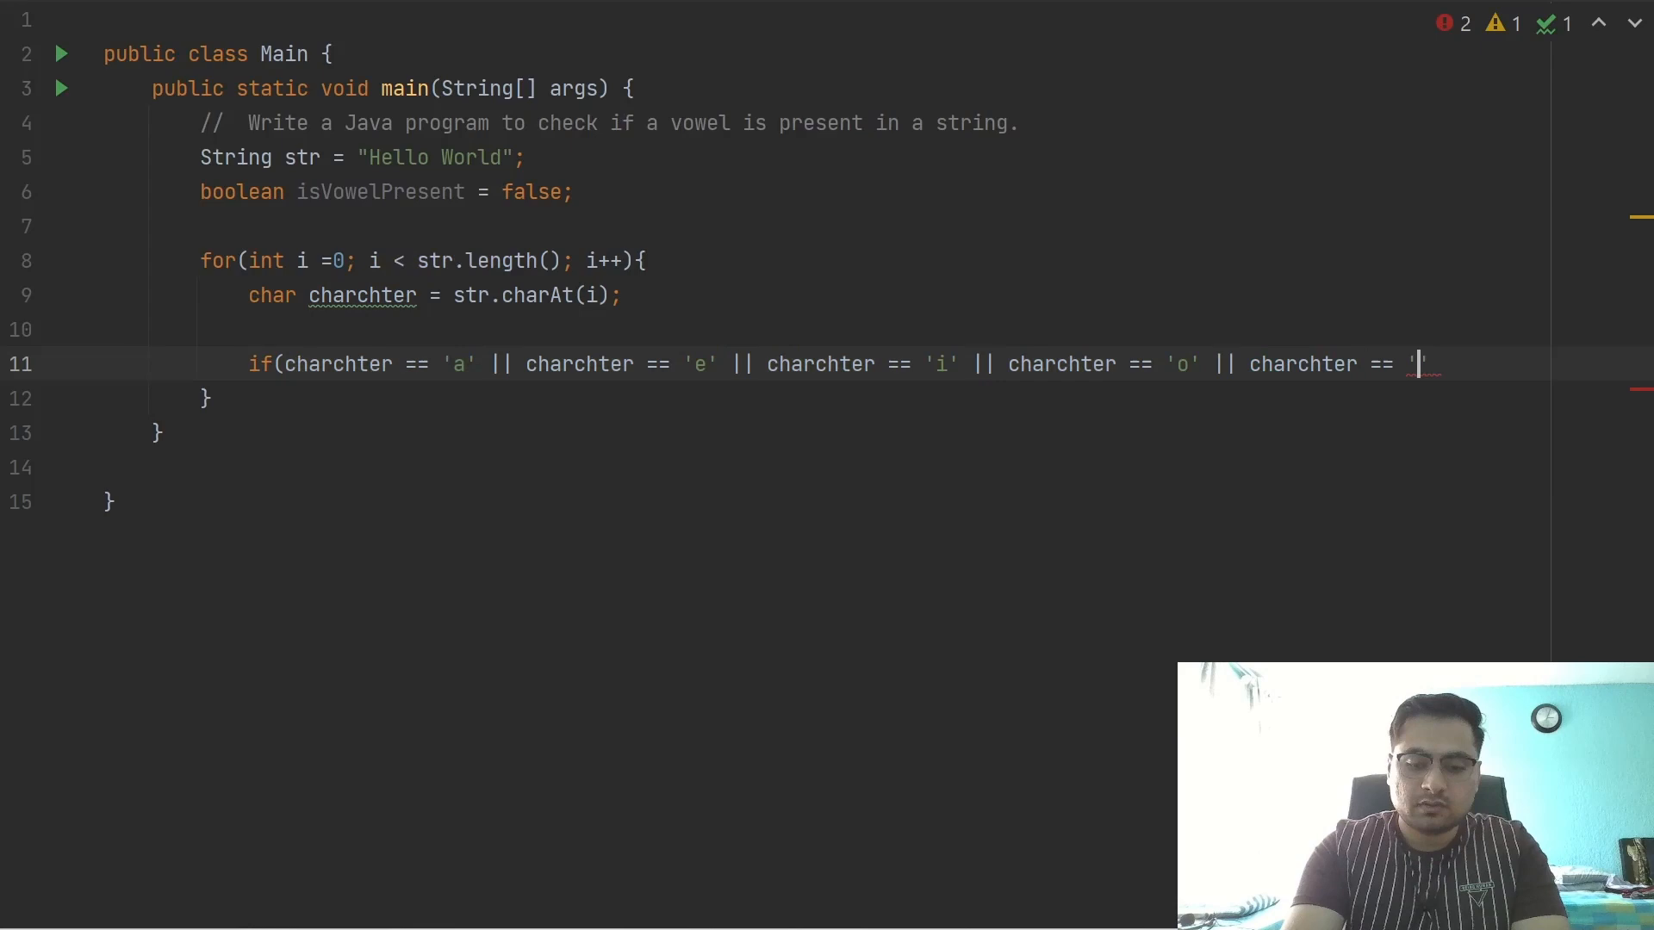
text(u)
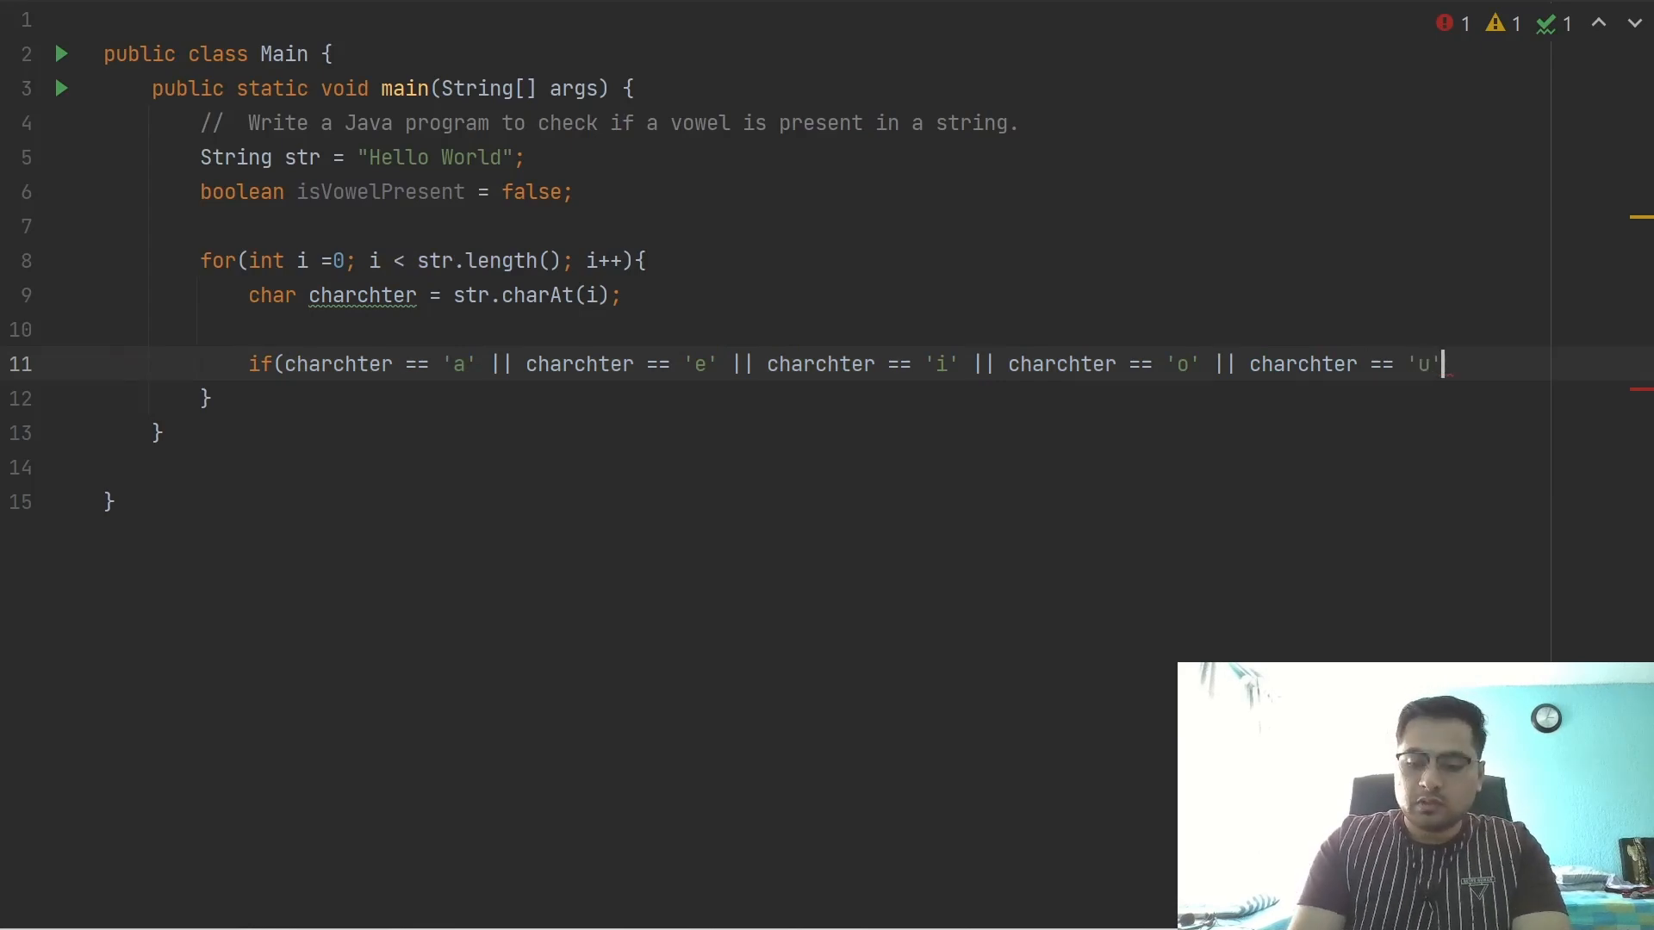
text())
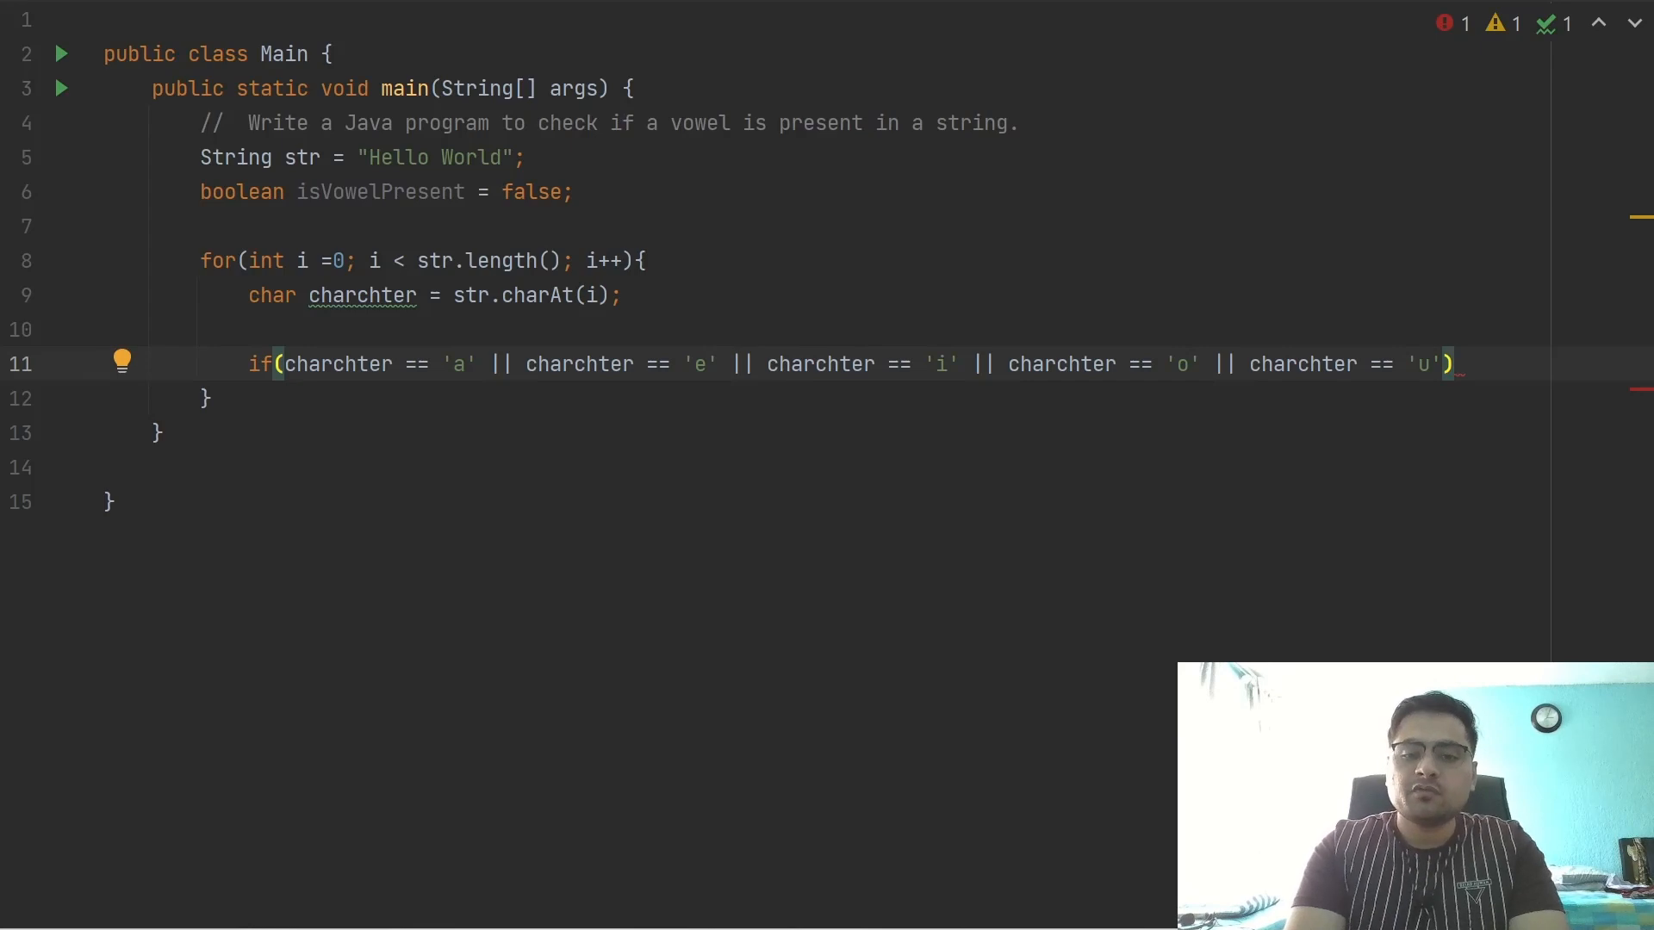
text({)
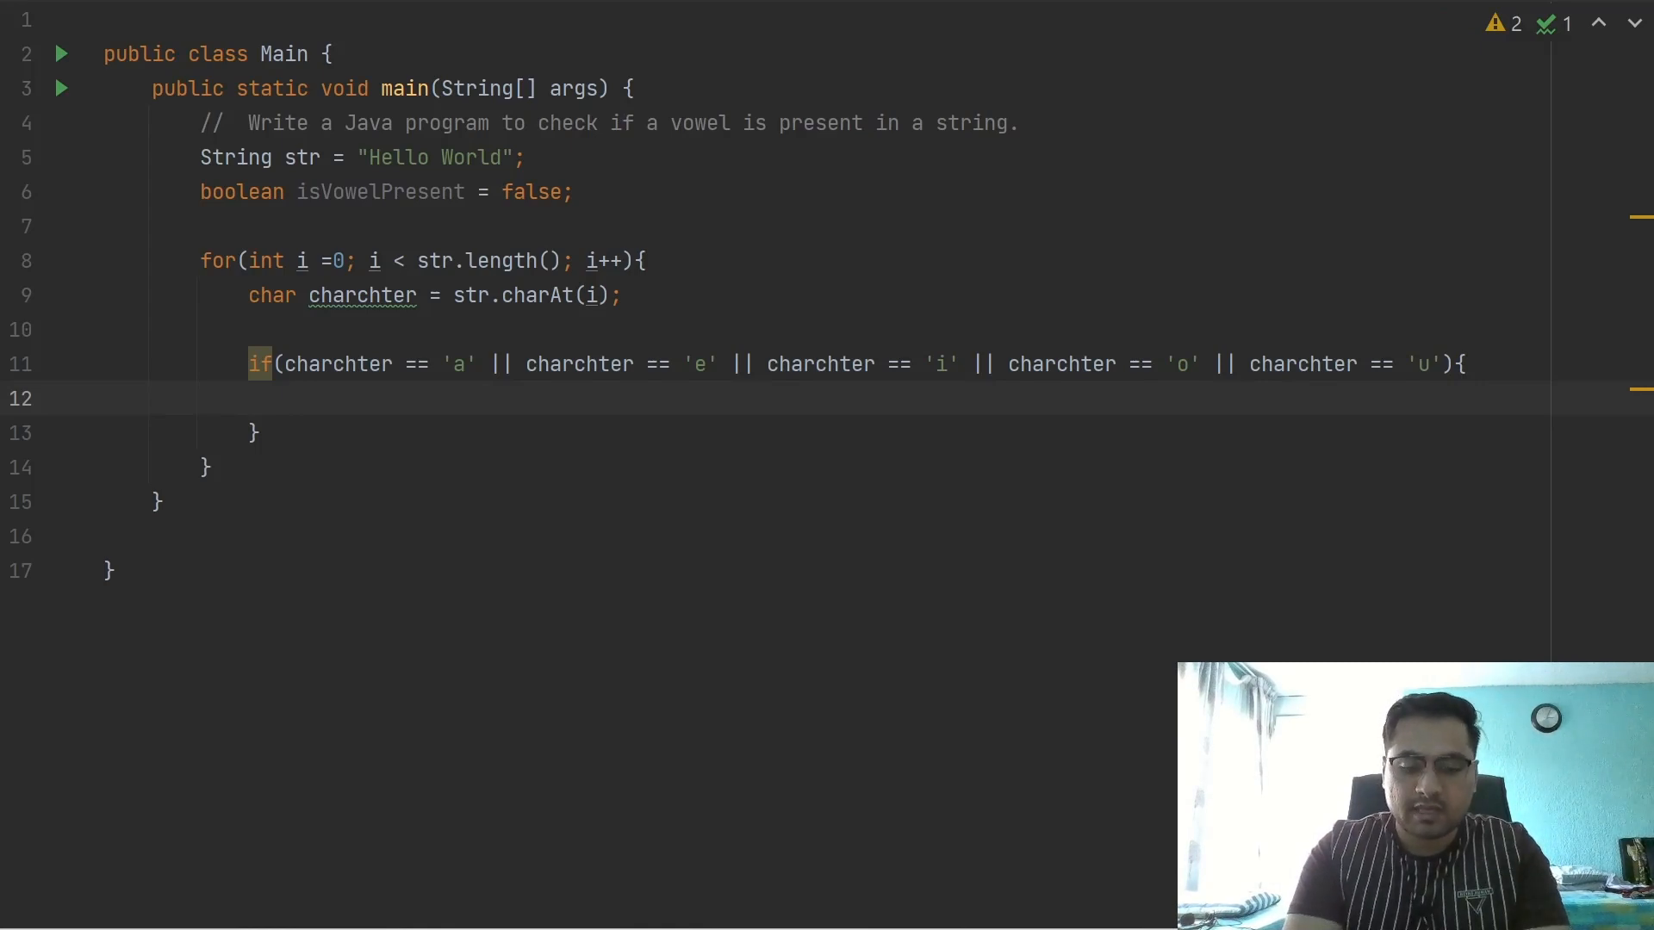
Set isVowelPresent = true; and break; in the if body, then move past the loop
text(isVowelPresent =)
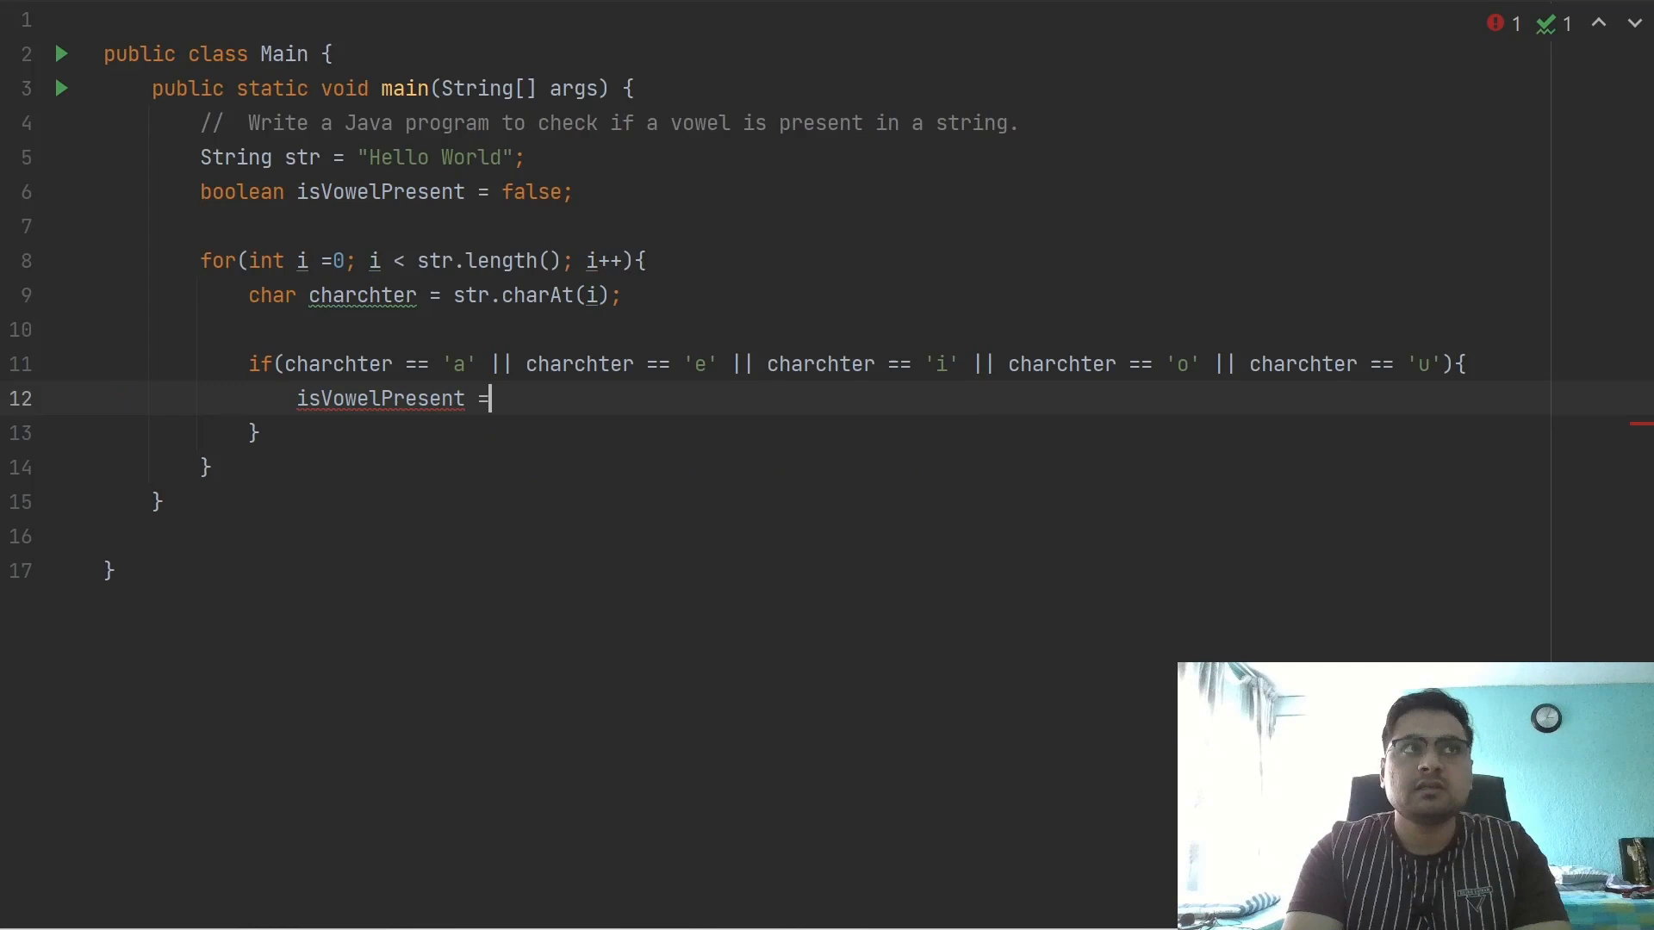
text(true;)
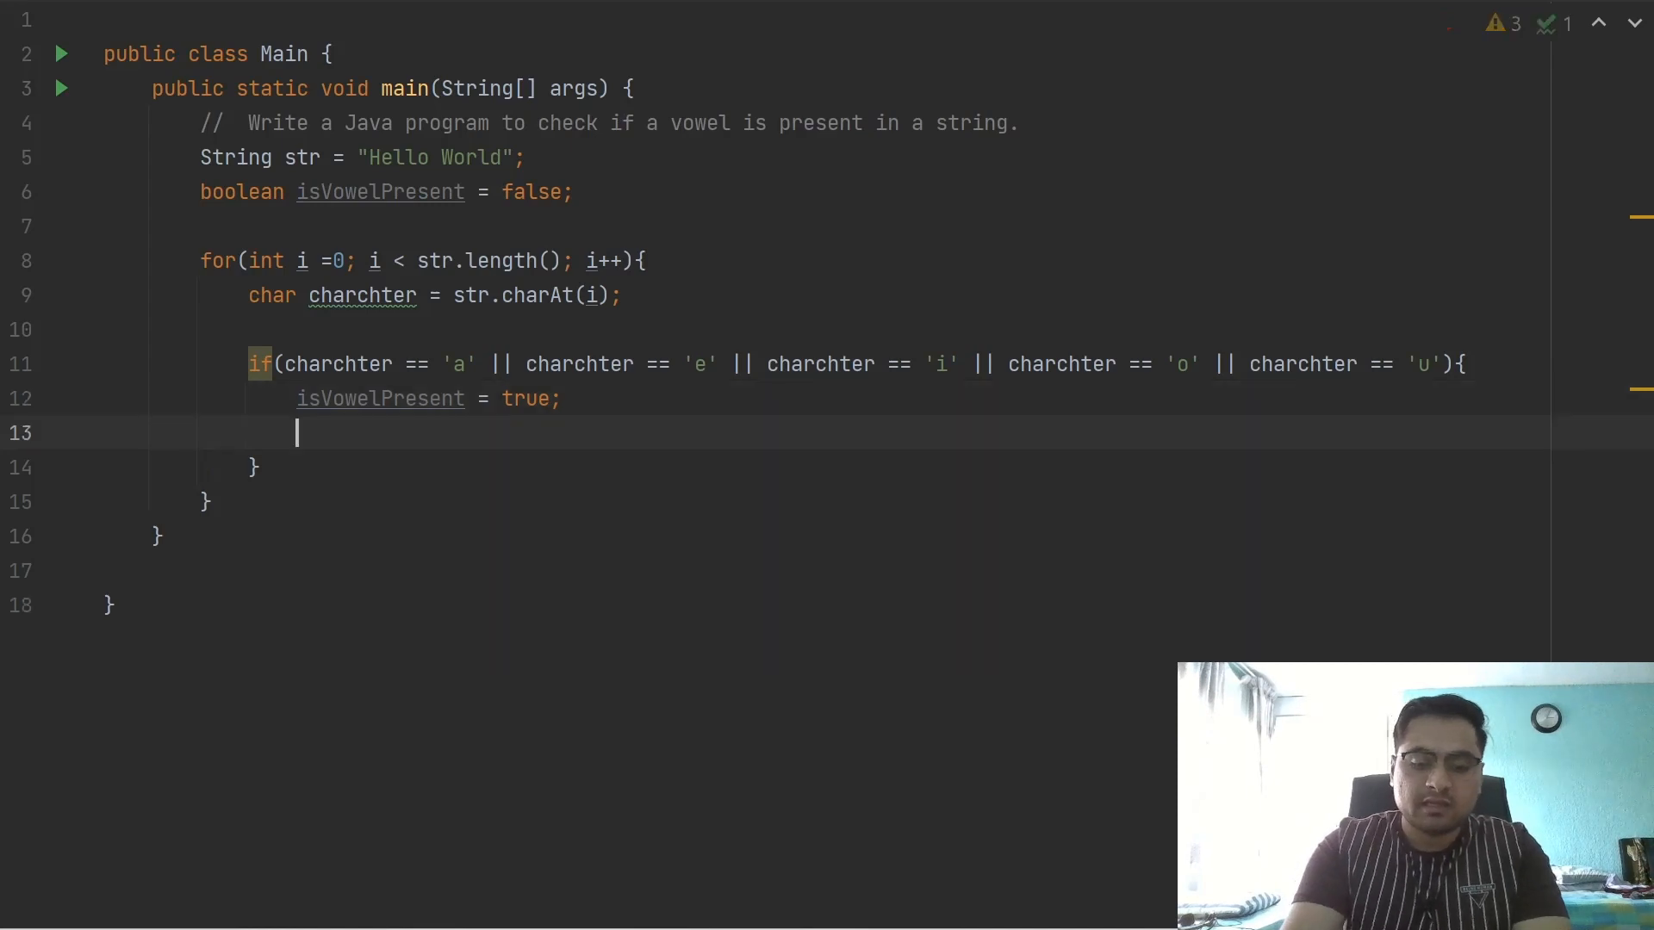
text(break;)
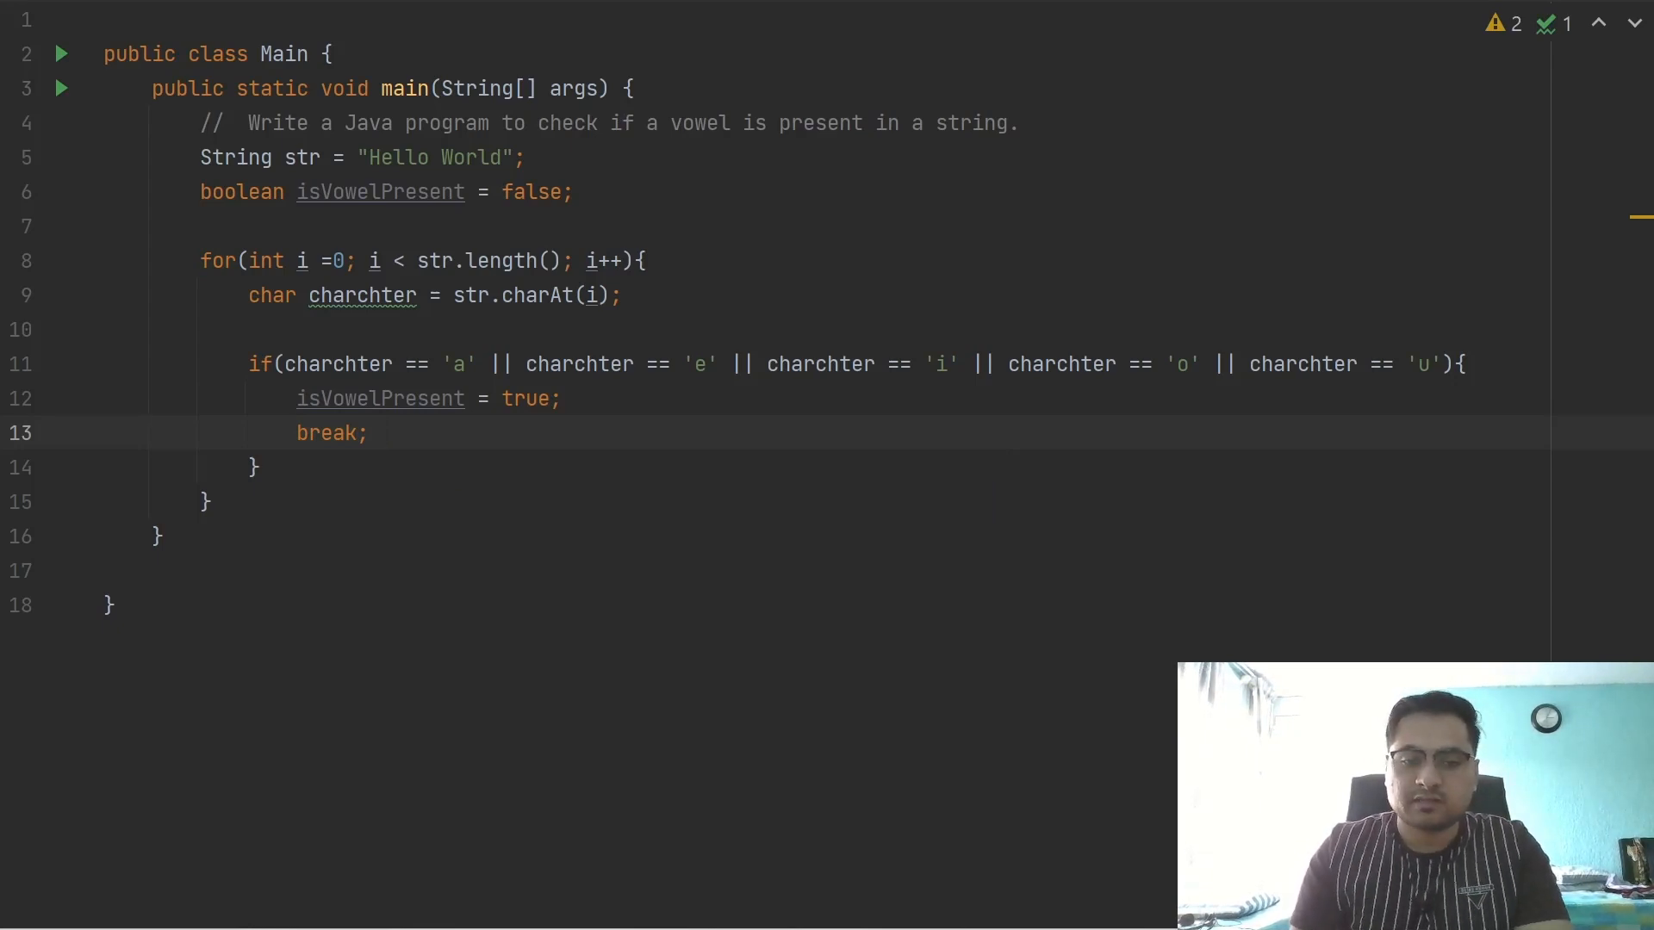
click(528, 157)
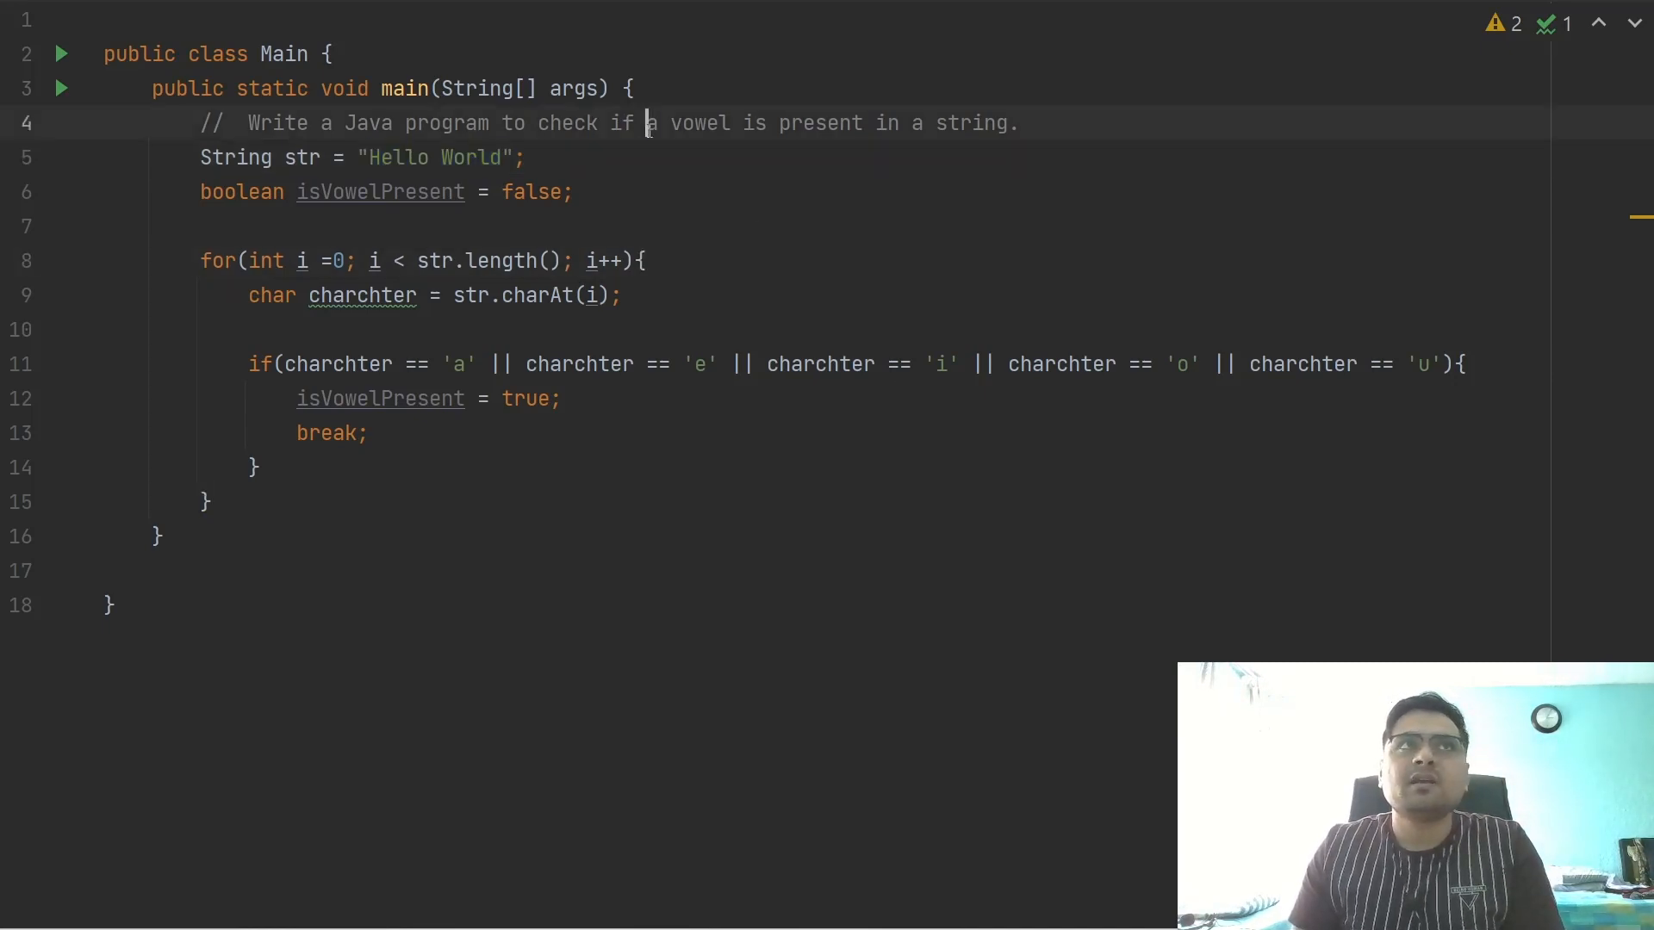
double_click(820, 124)
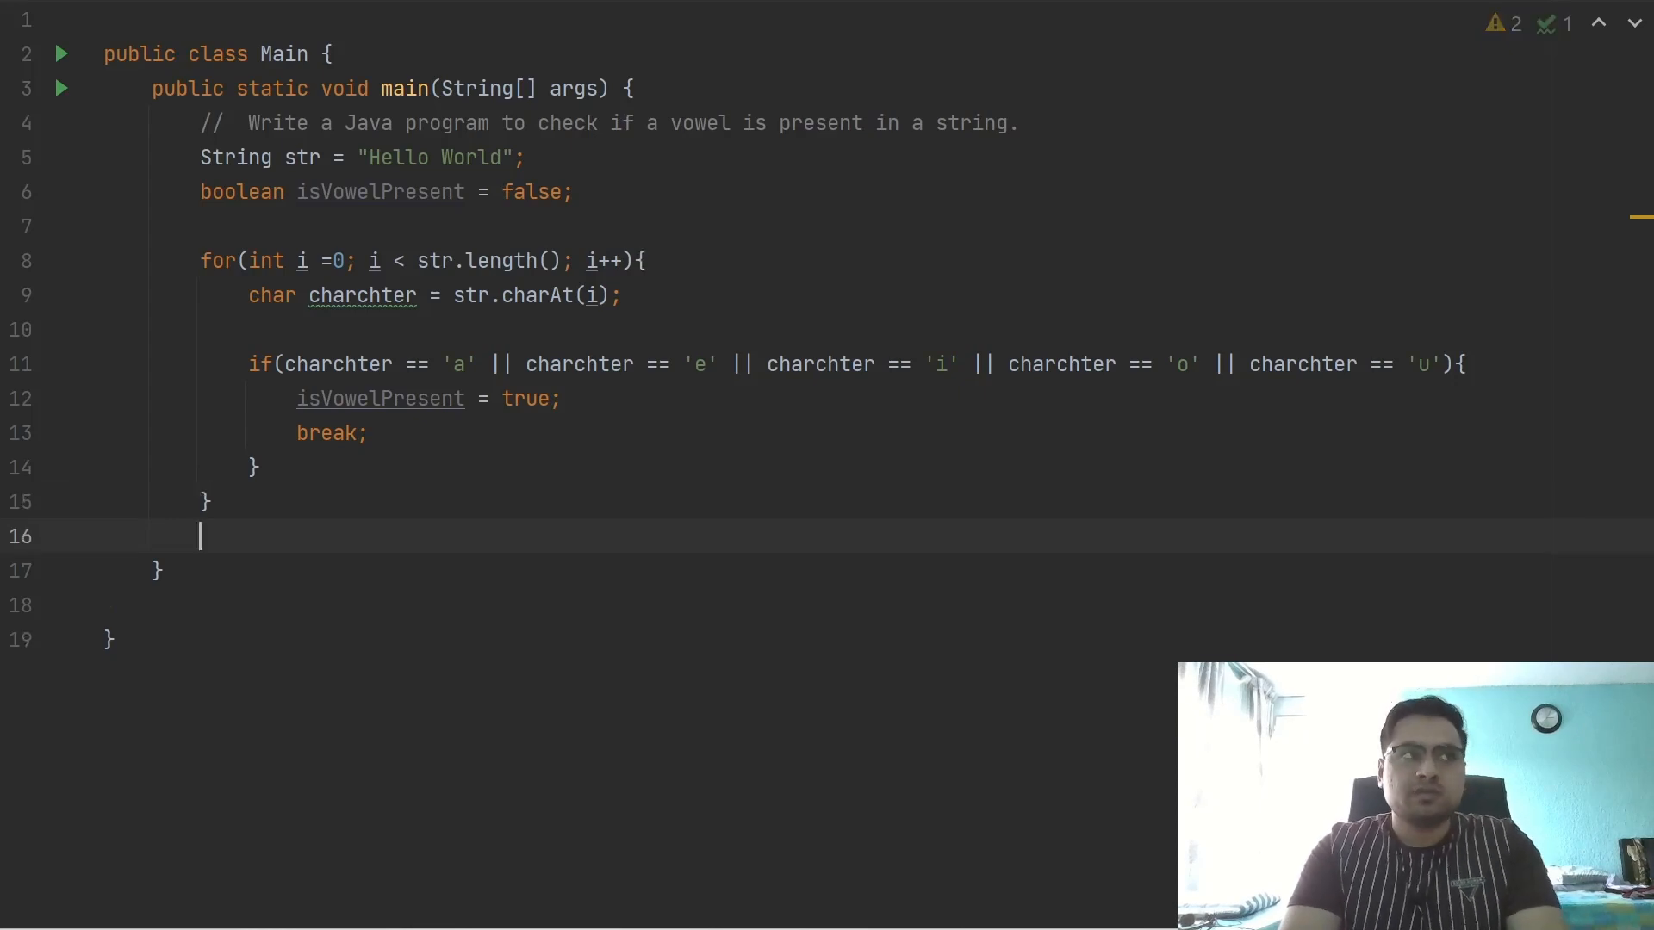
Add if(isVowelPresent){ after the loop and start a System.out.println call
text(if)
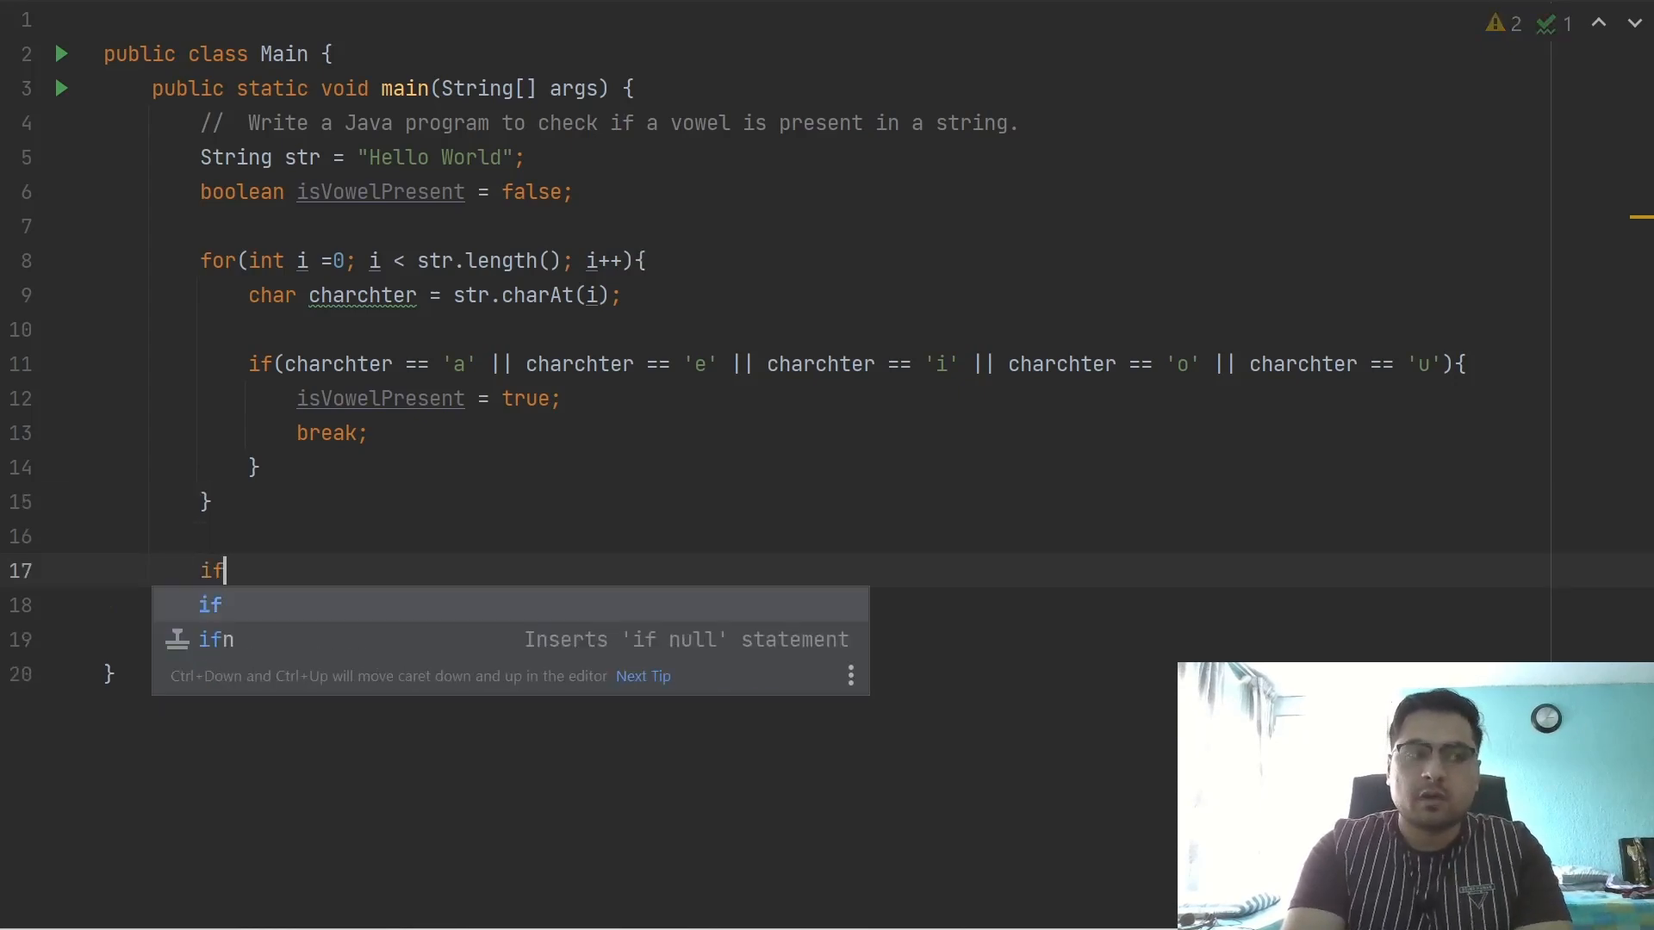
text((isVowelPresent)
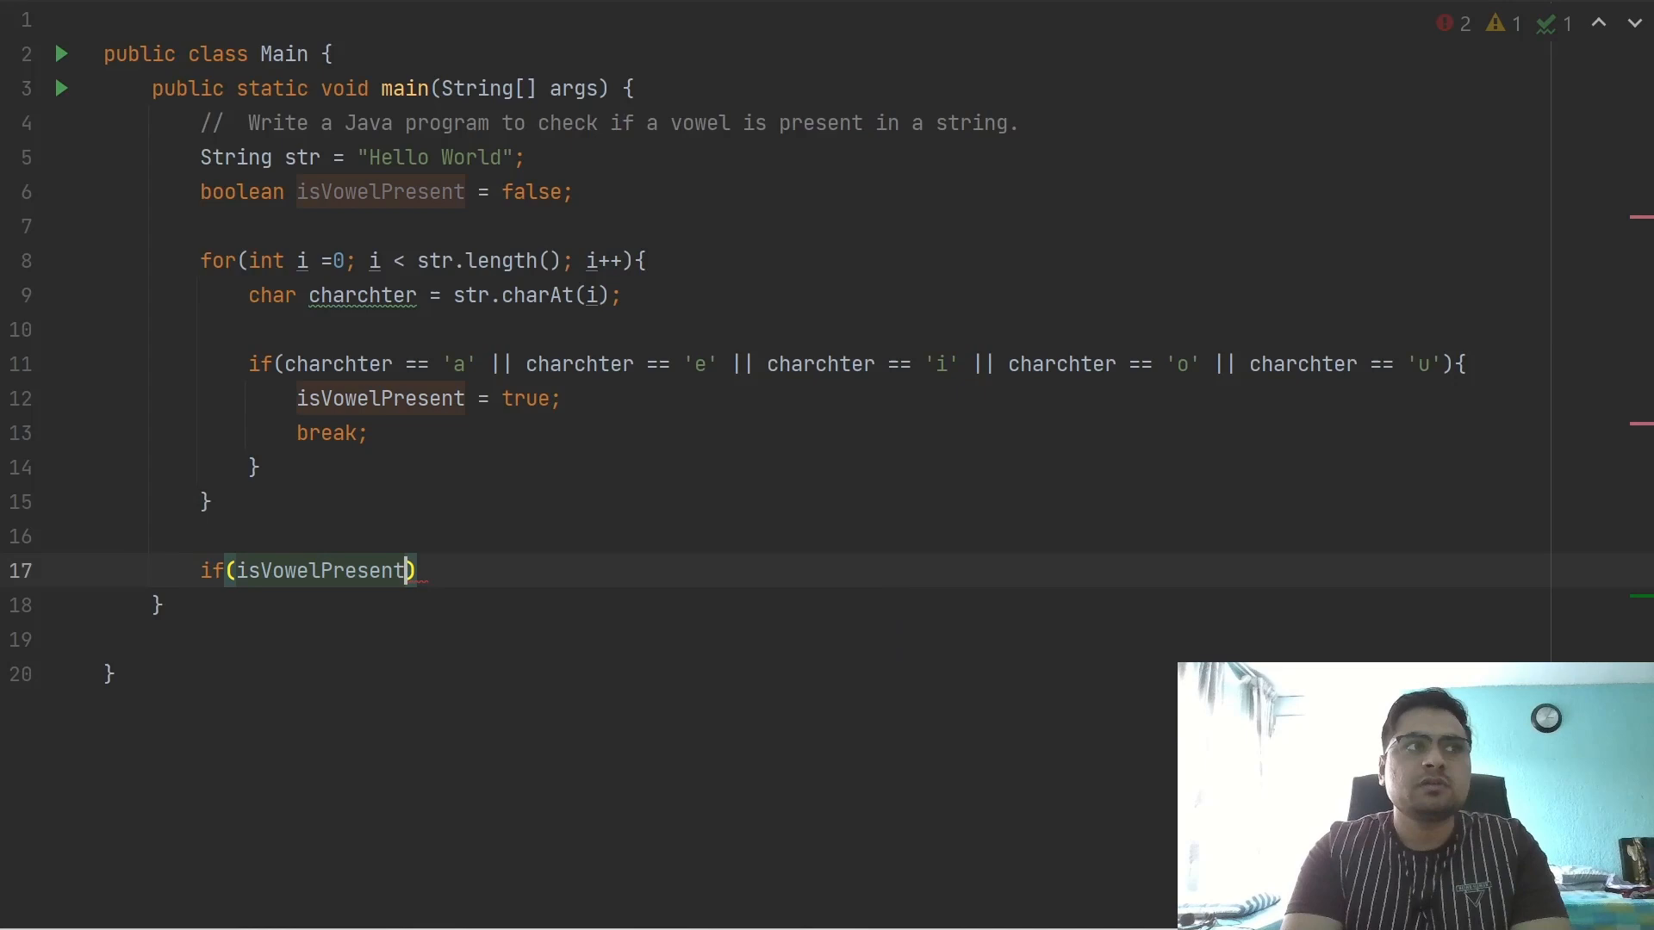
text({)
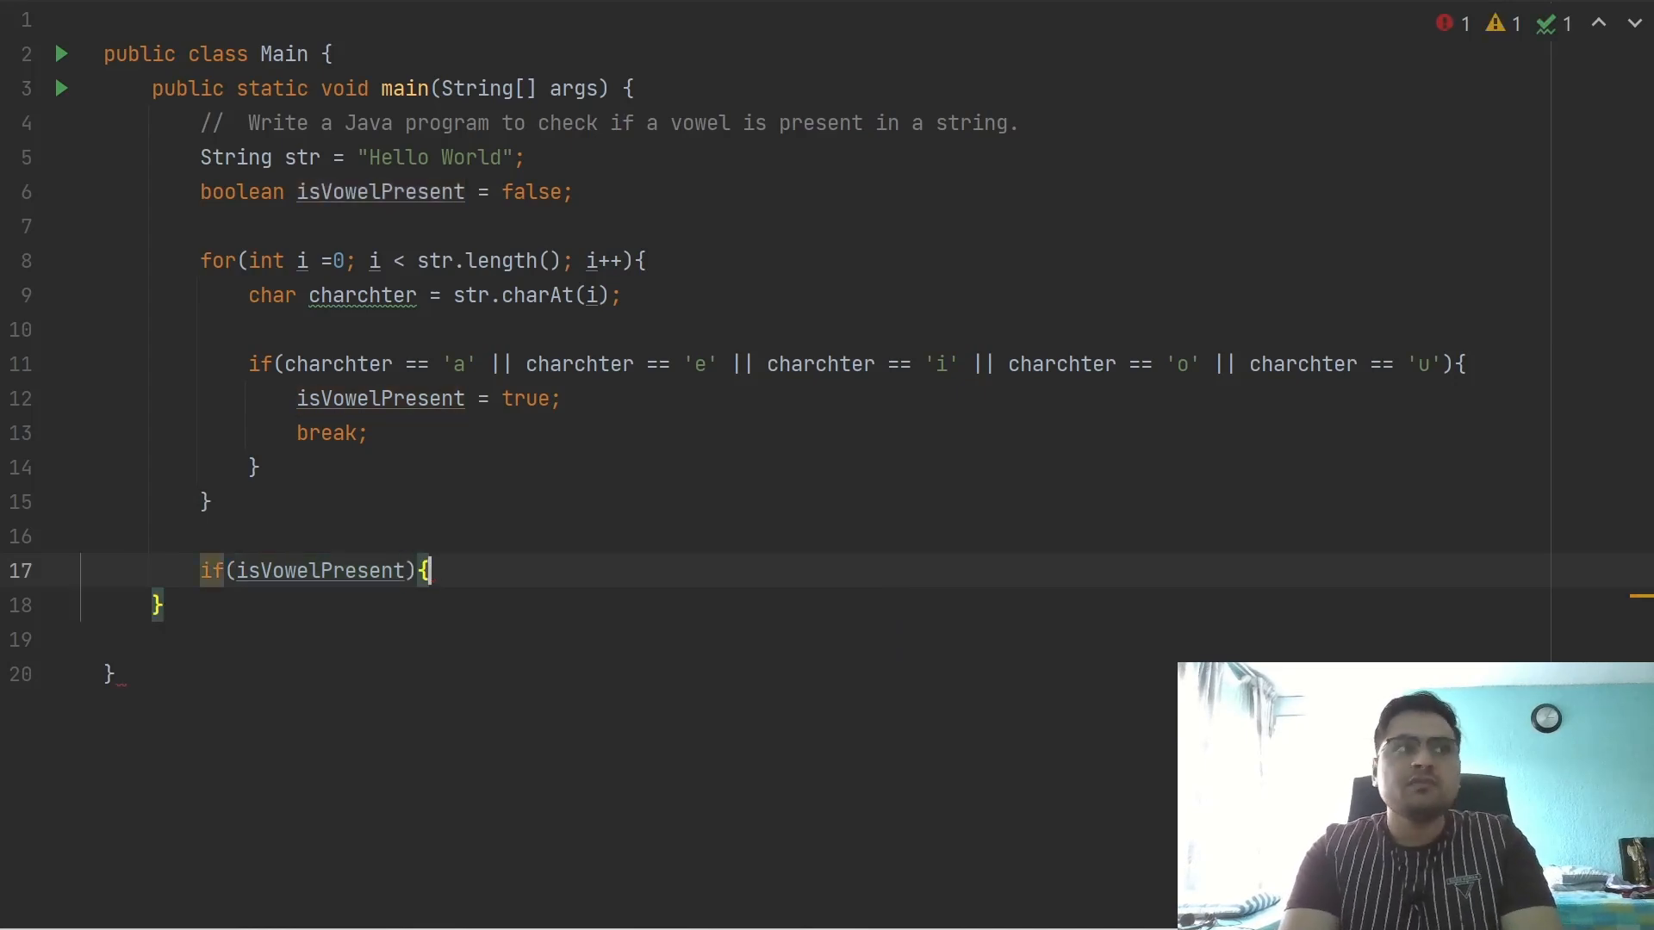
text(system)
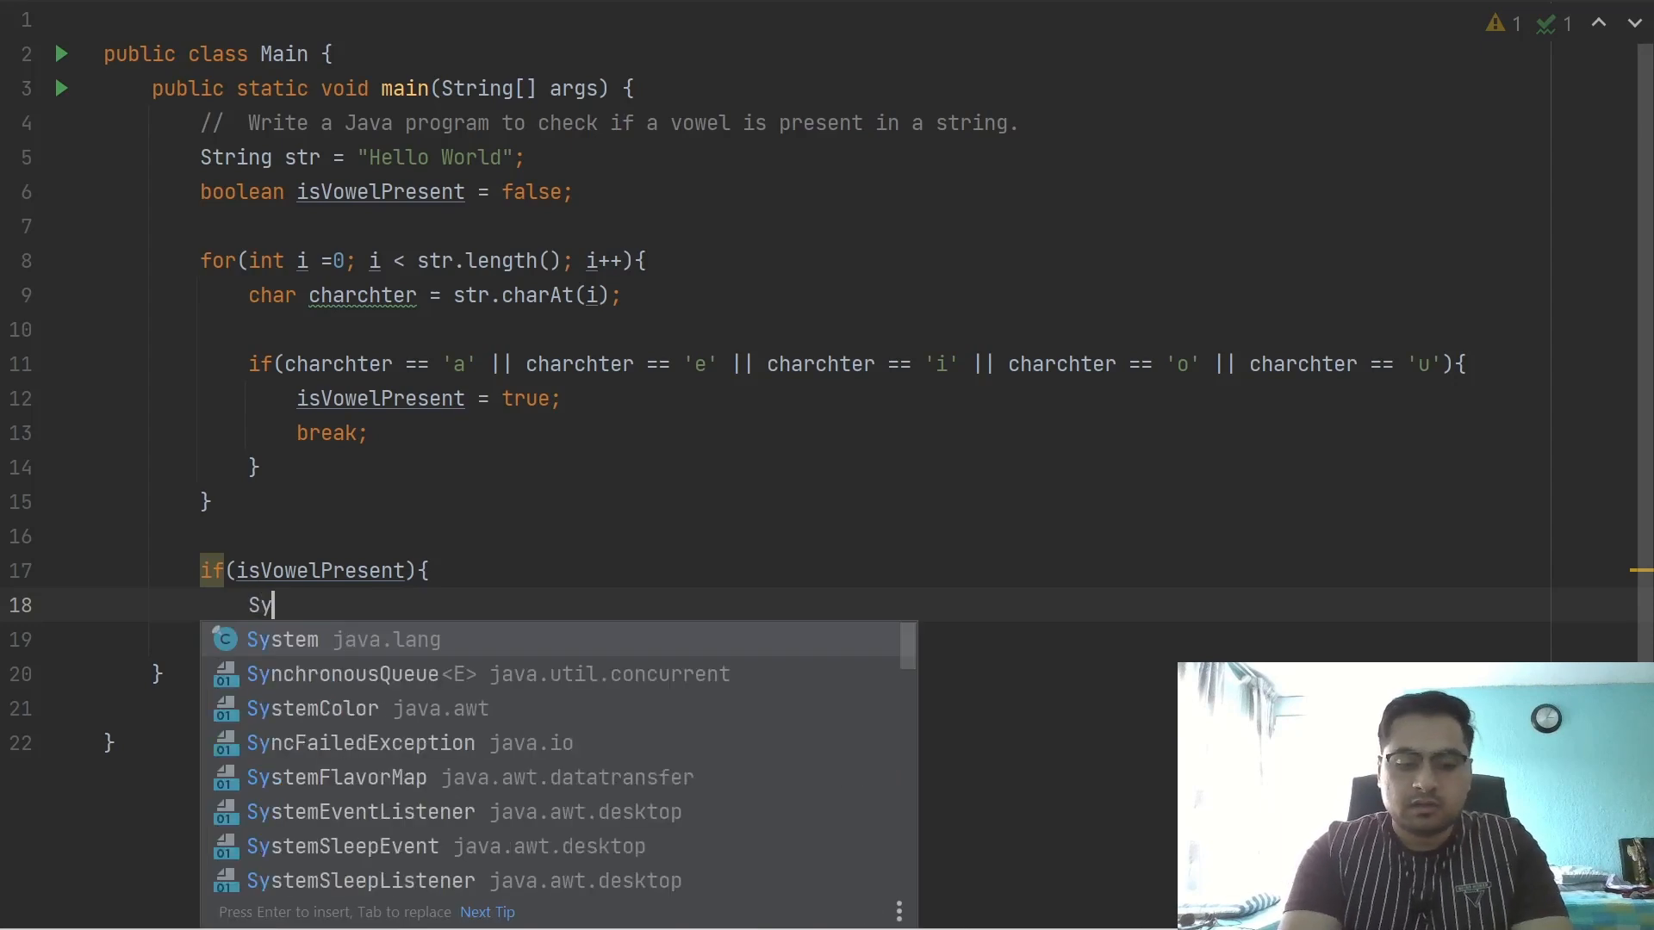
text(stem.out.println();)
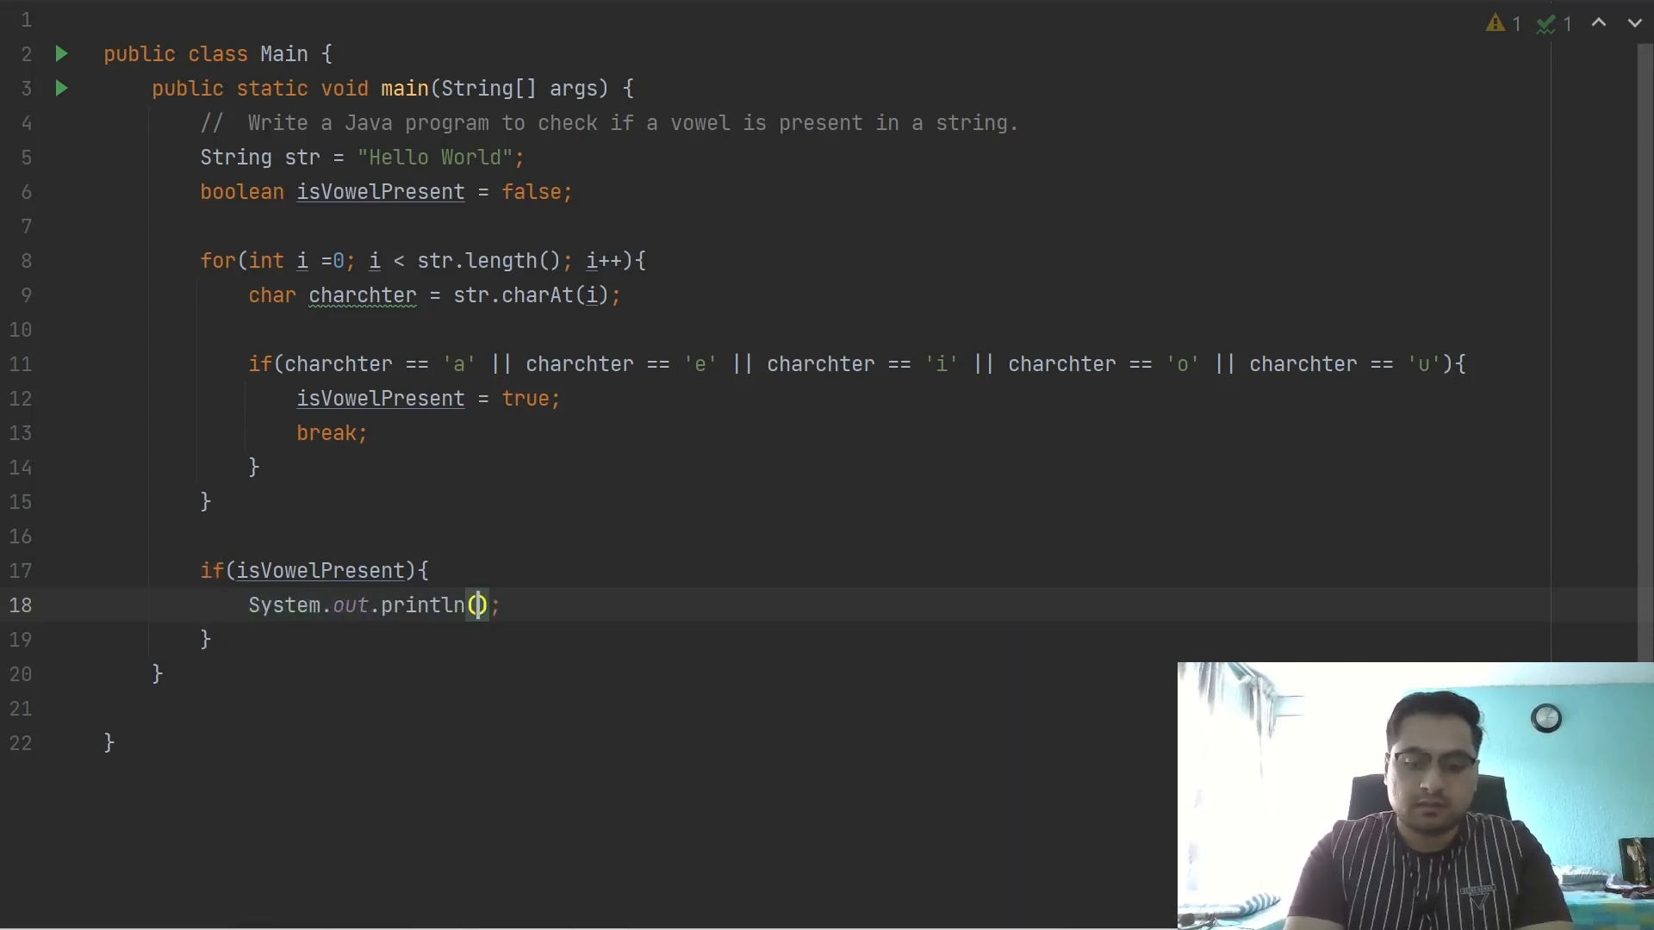
Print "The vowel is present" and begin the }else{ branch
text("H)
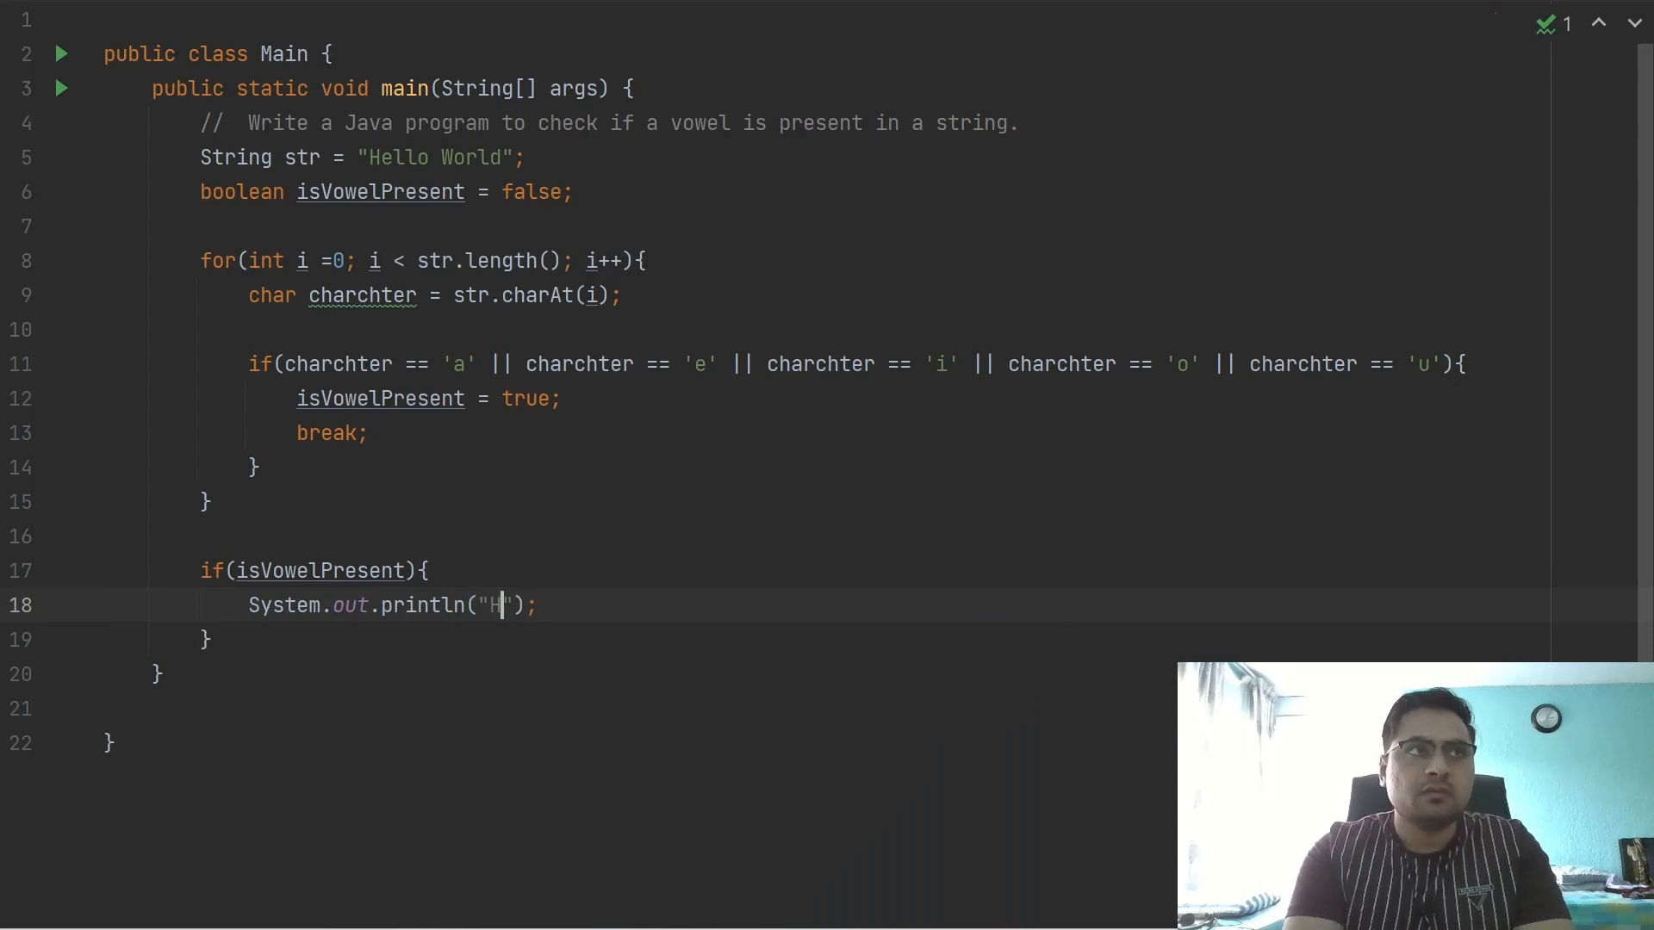
text(The)
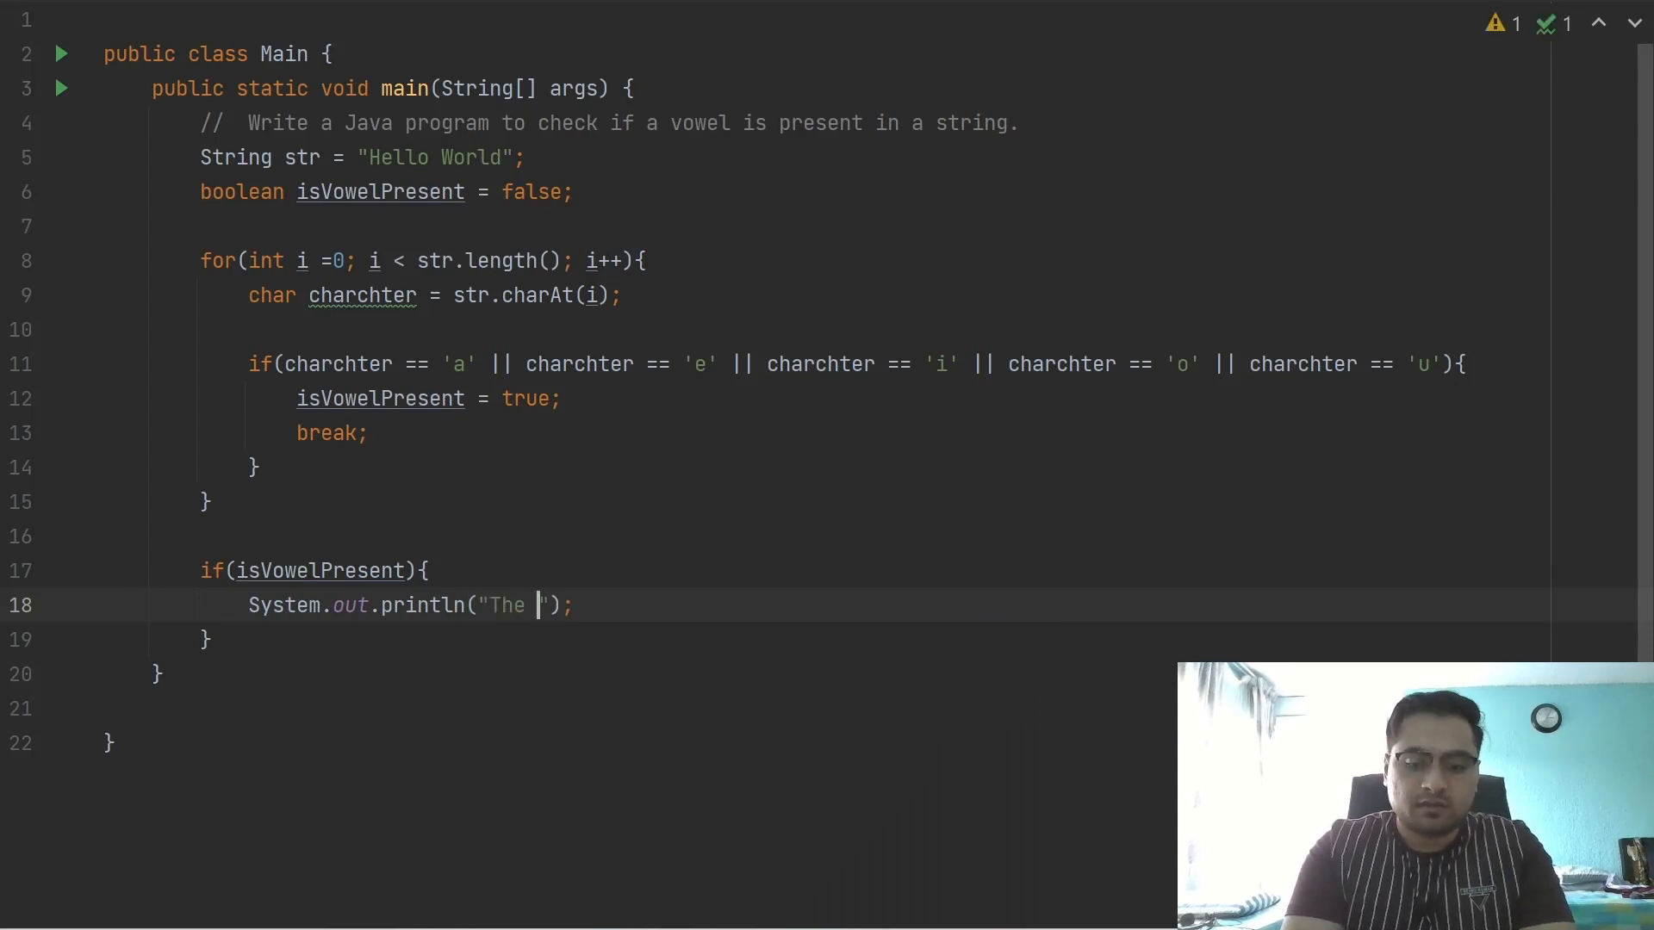
text(vowel is)
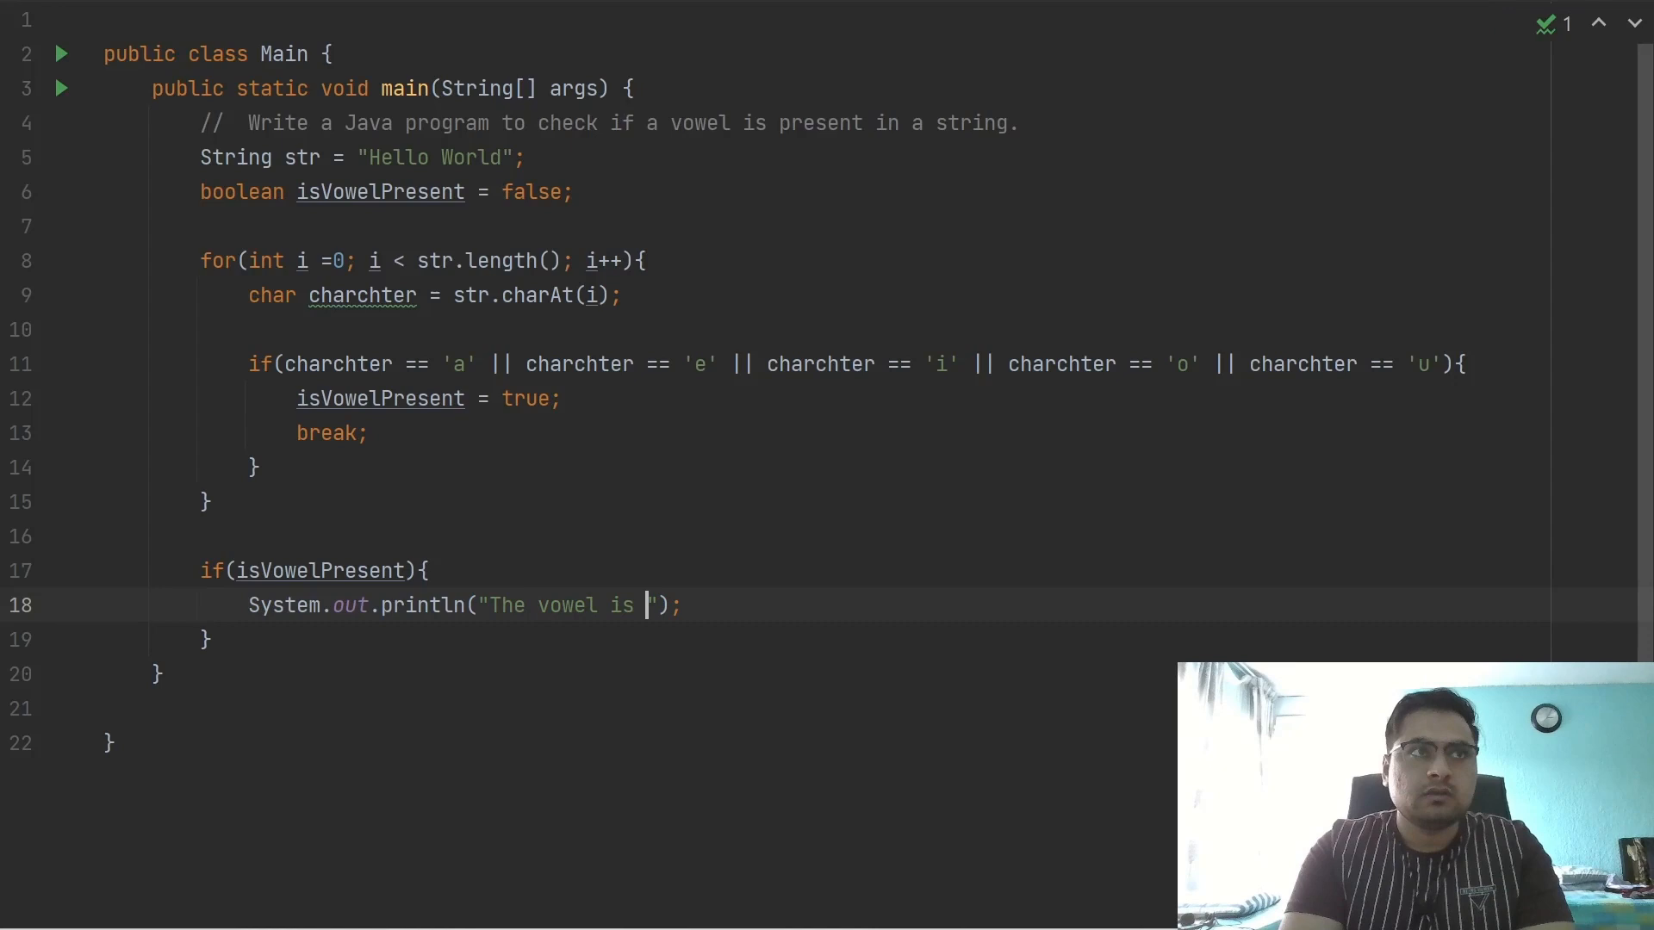
text(presen)
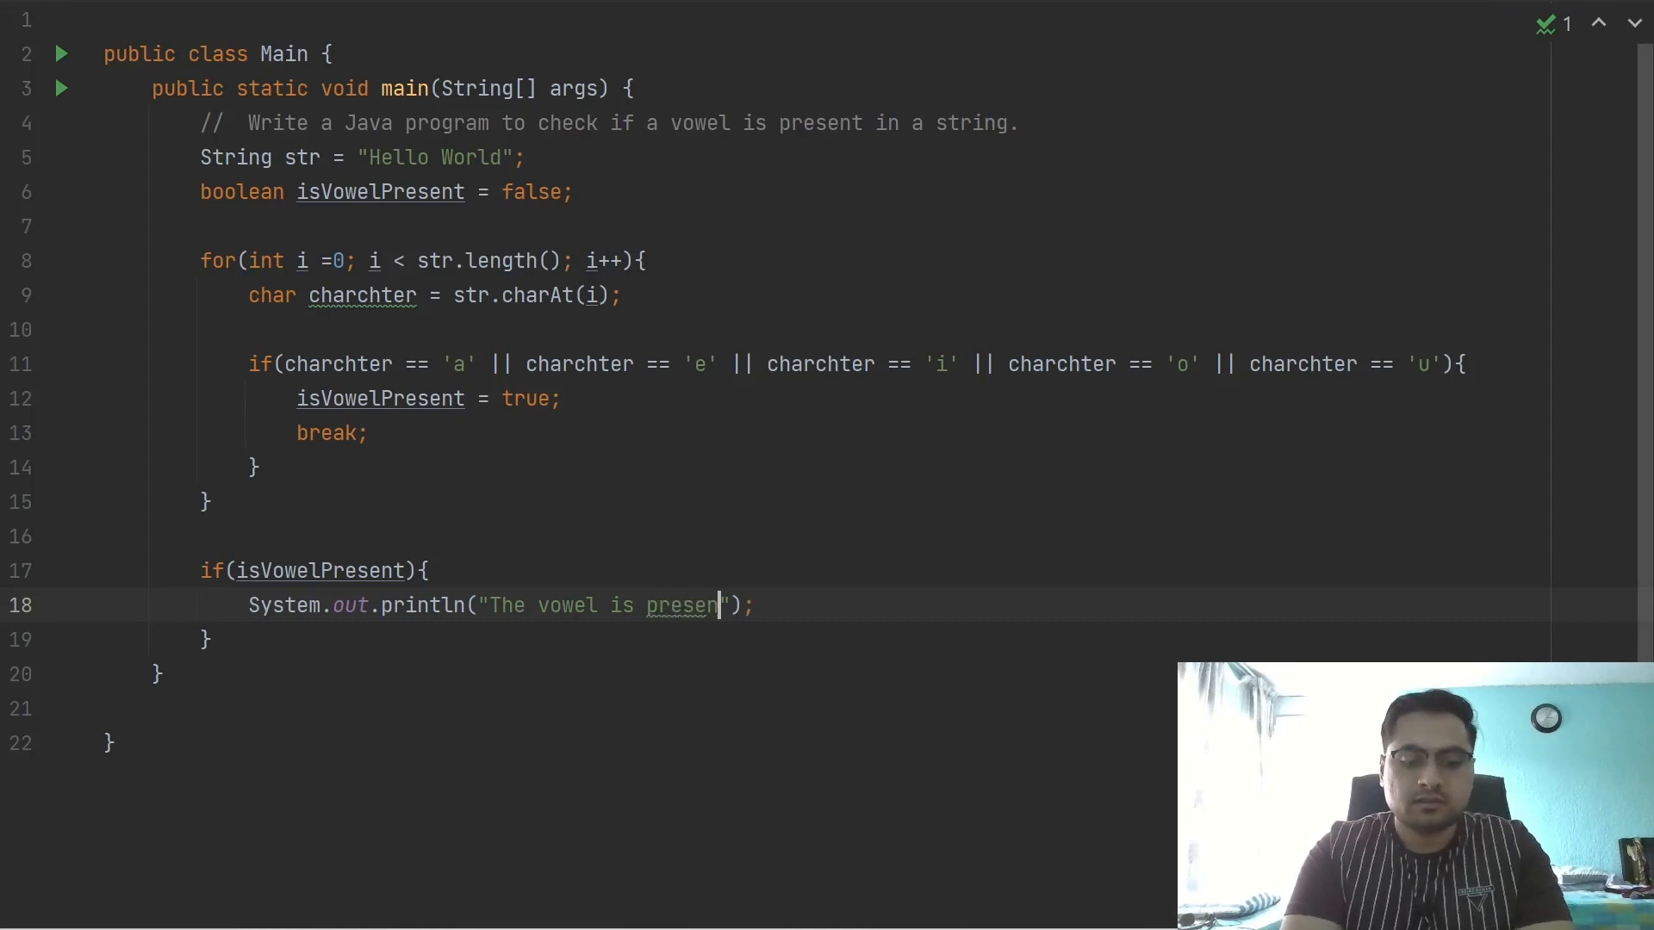
text(t)
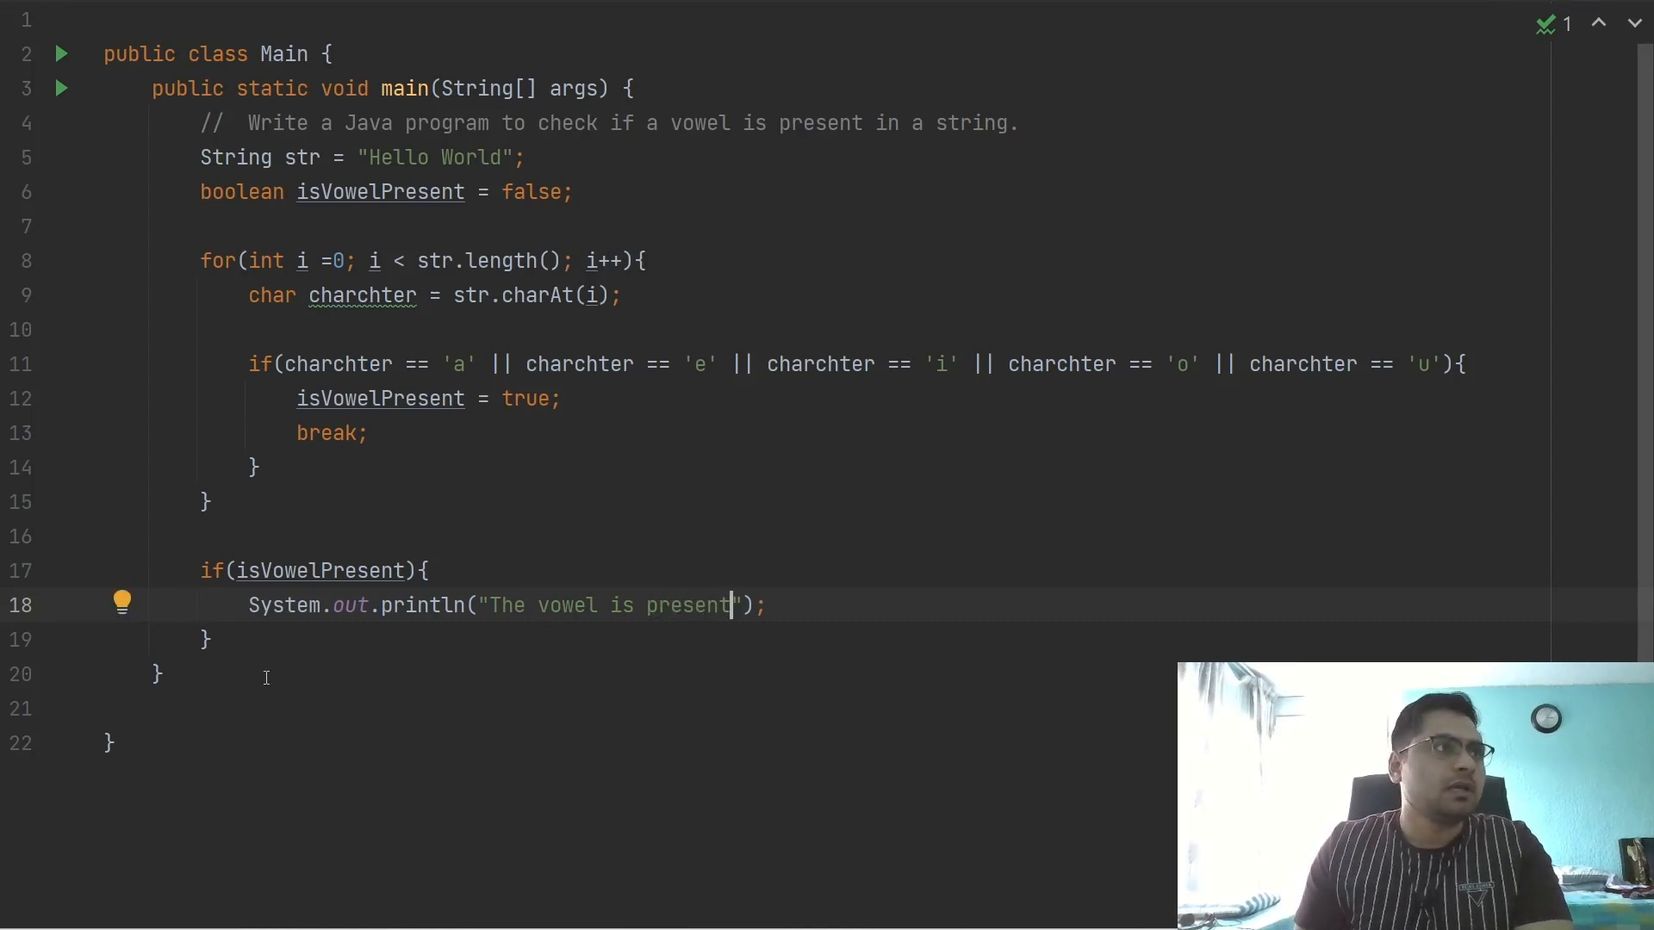
text(}else{)
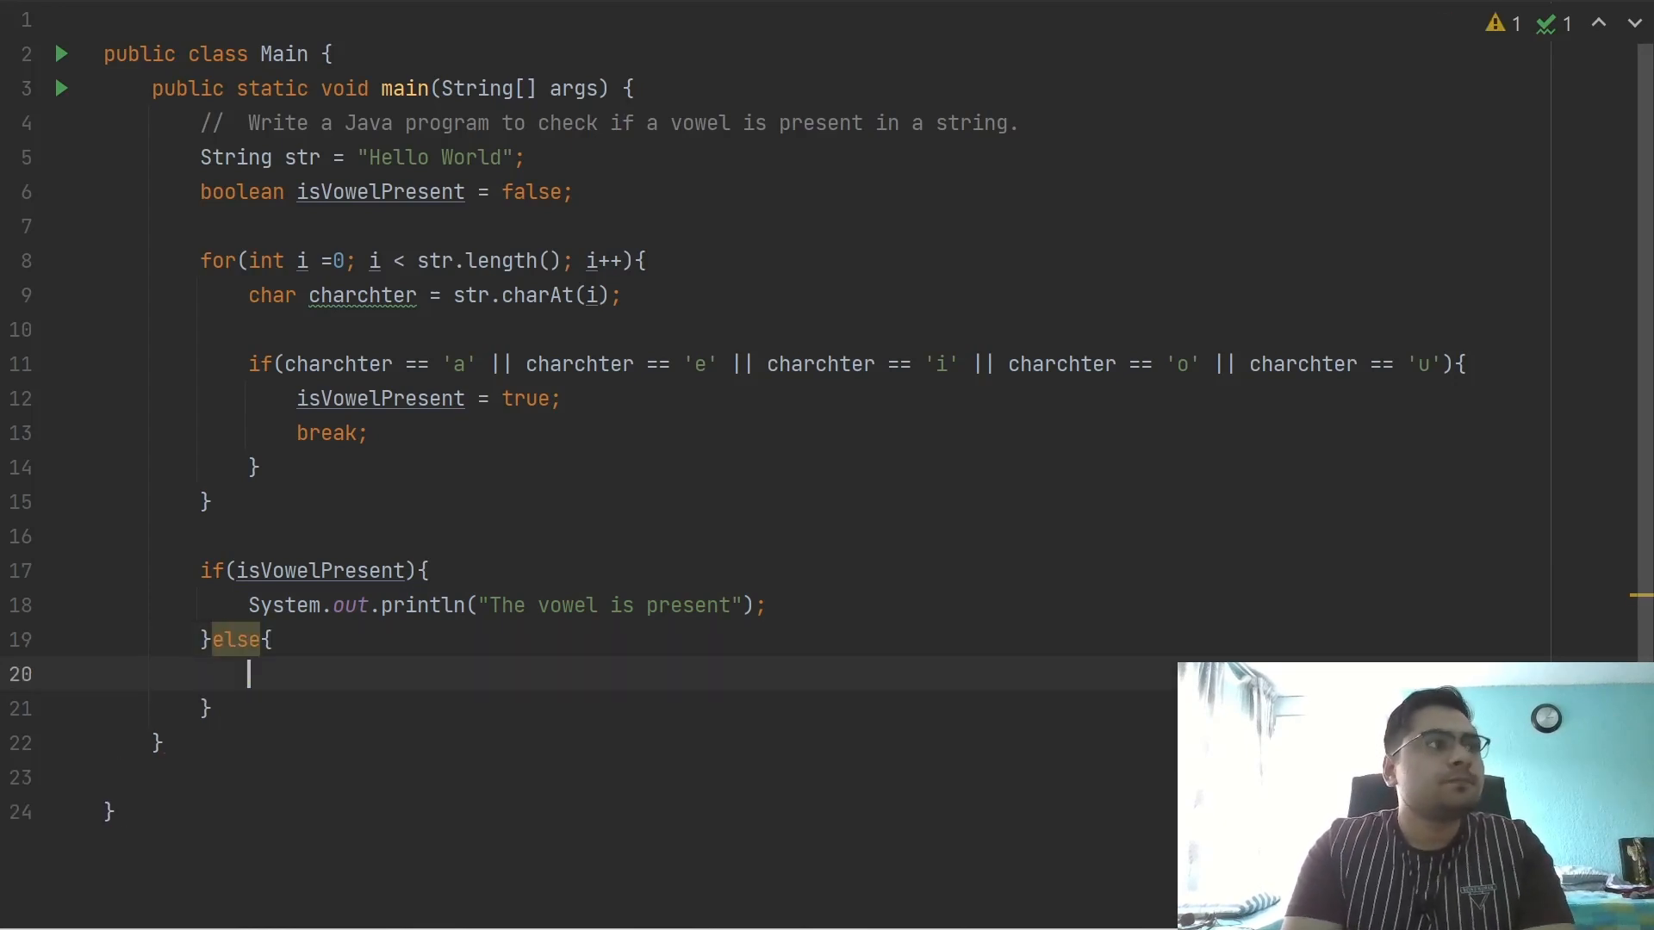
In the else branch, write System.out.println("The Vowel is not present");
text(System)
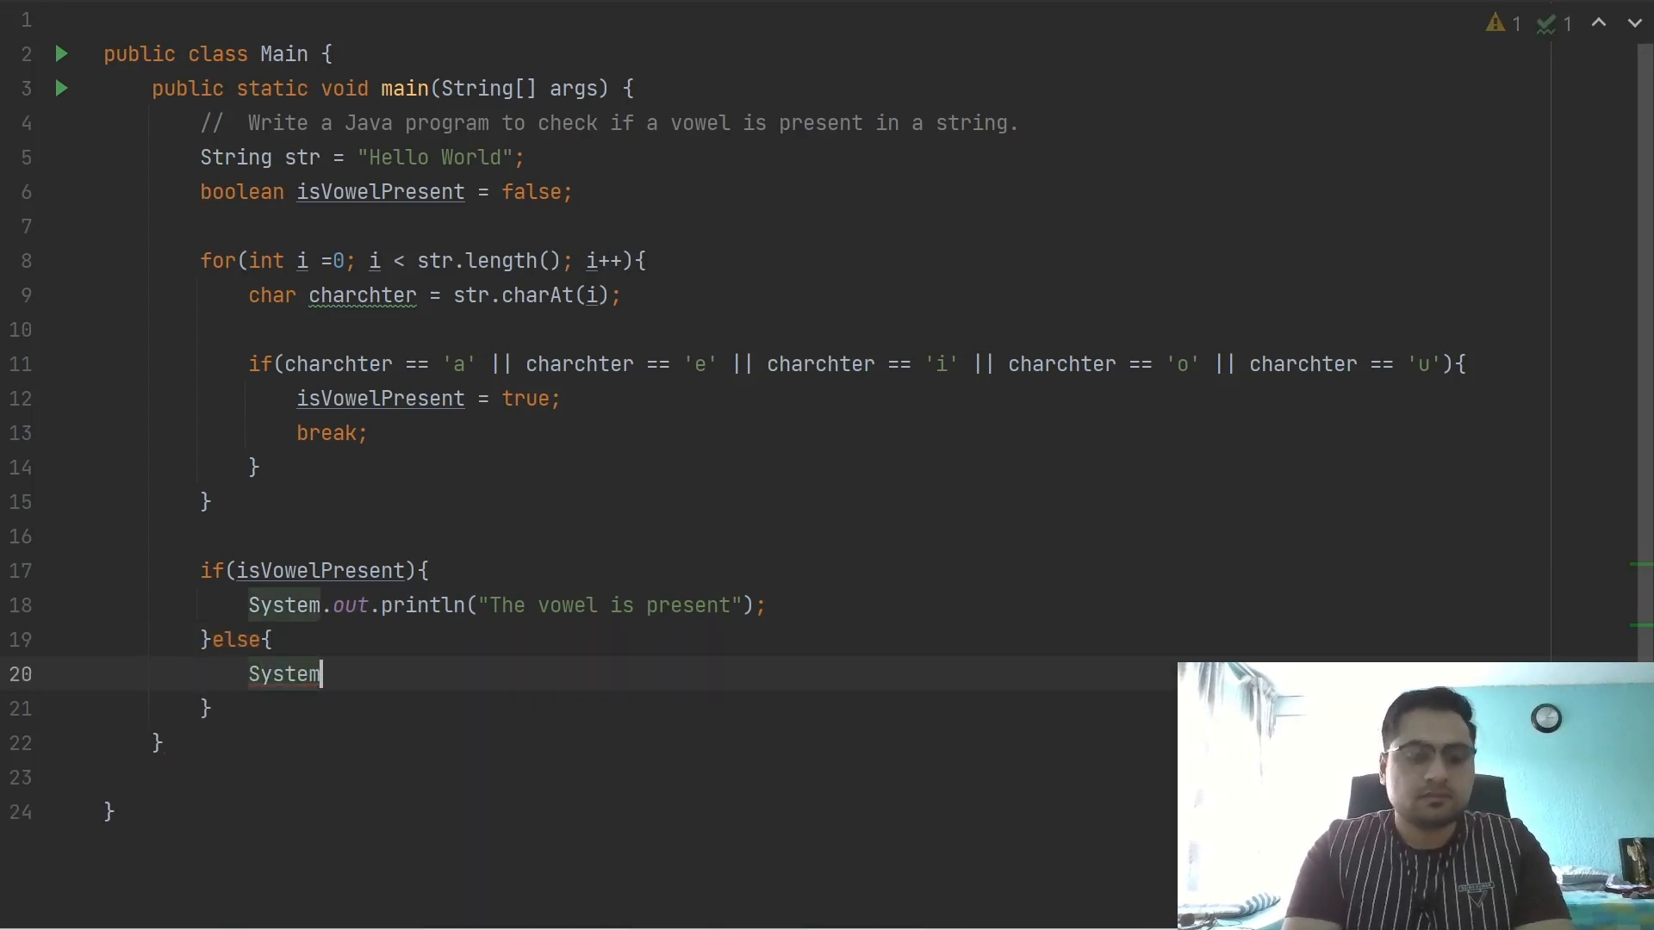
text(.out.println("The ");)
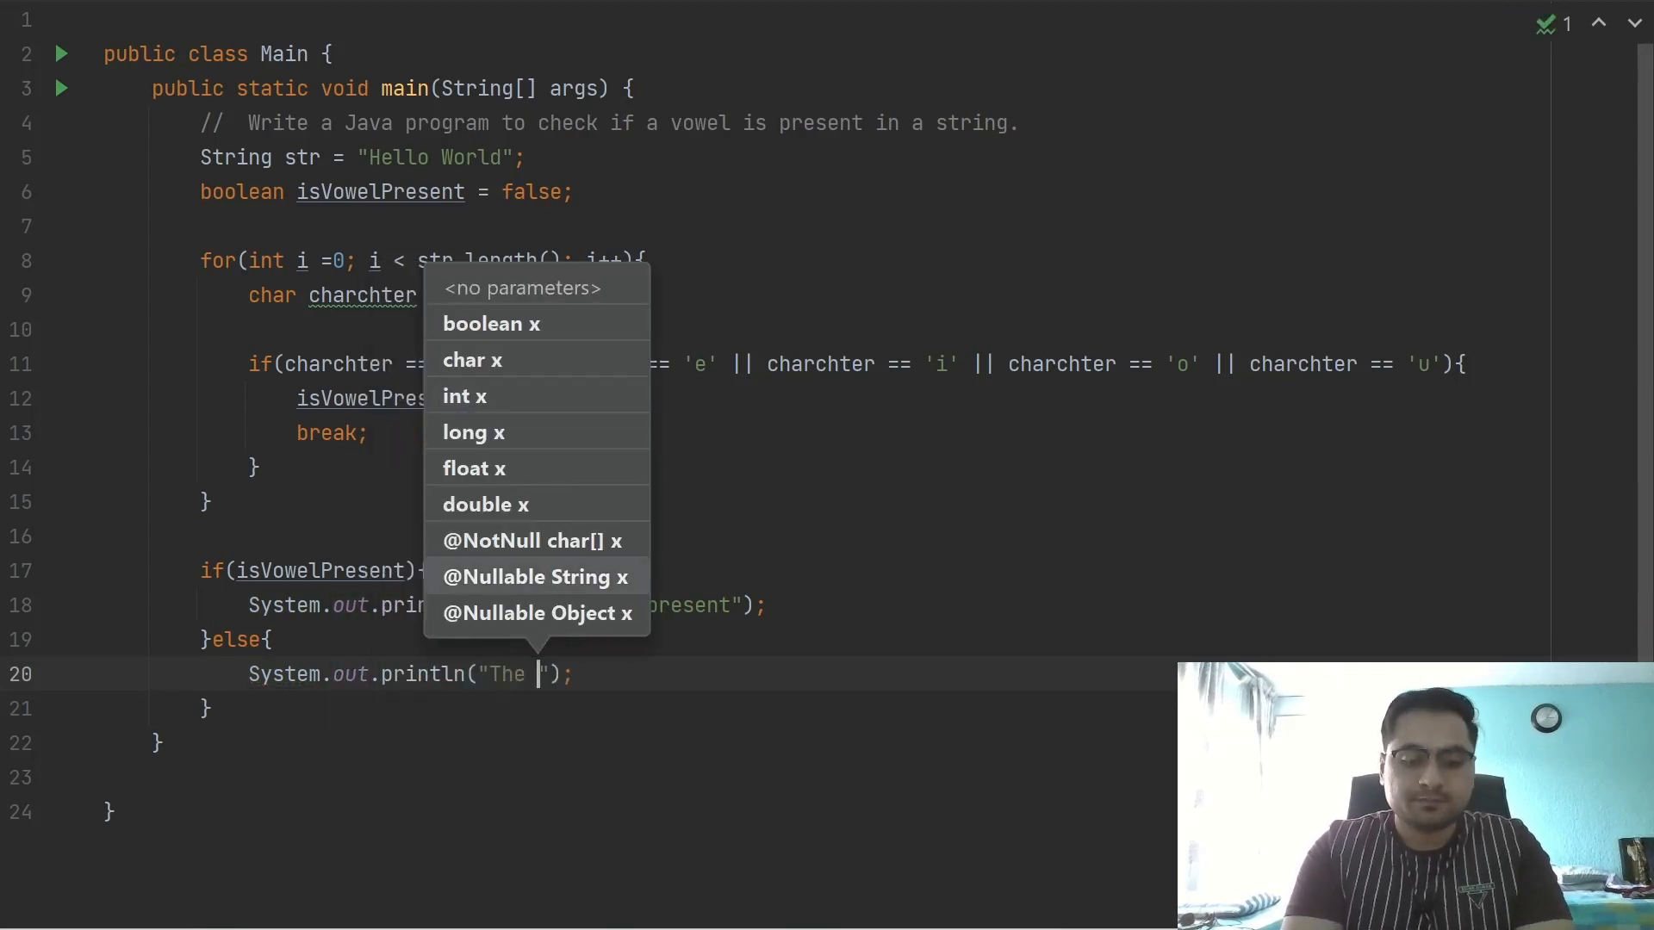
text(Vowel is not present)
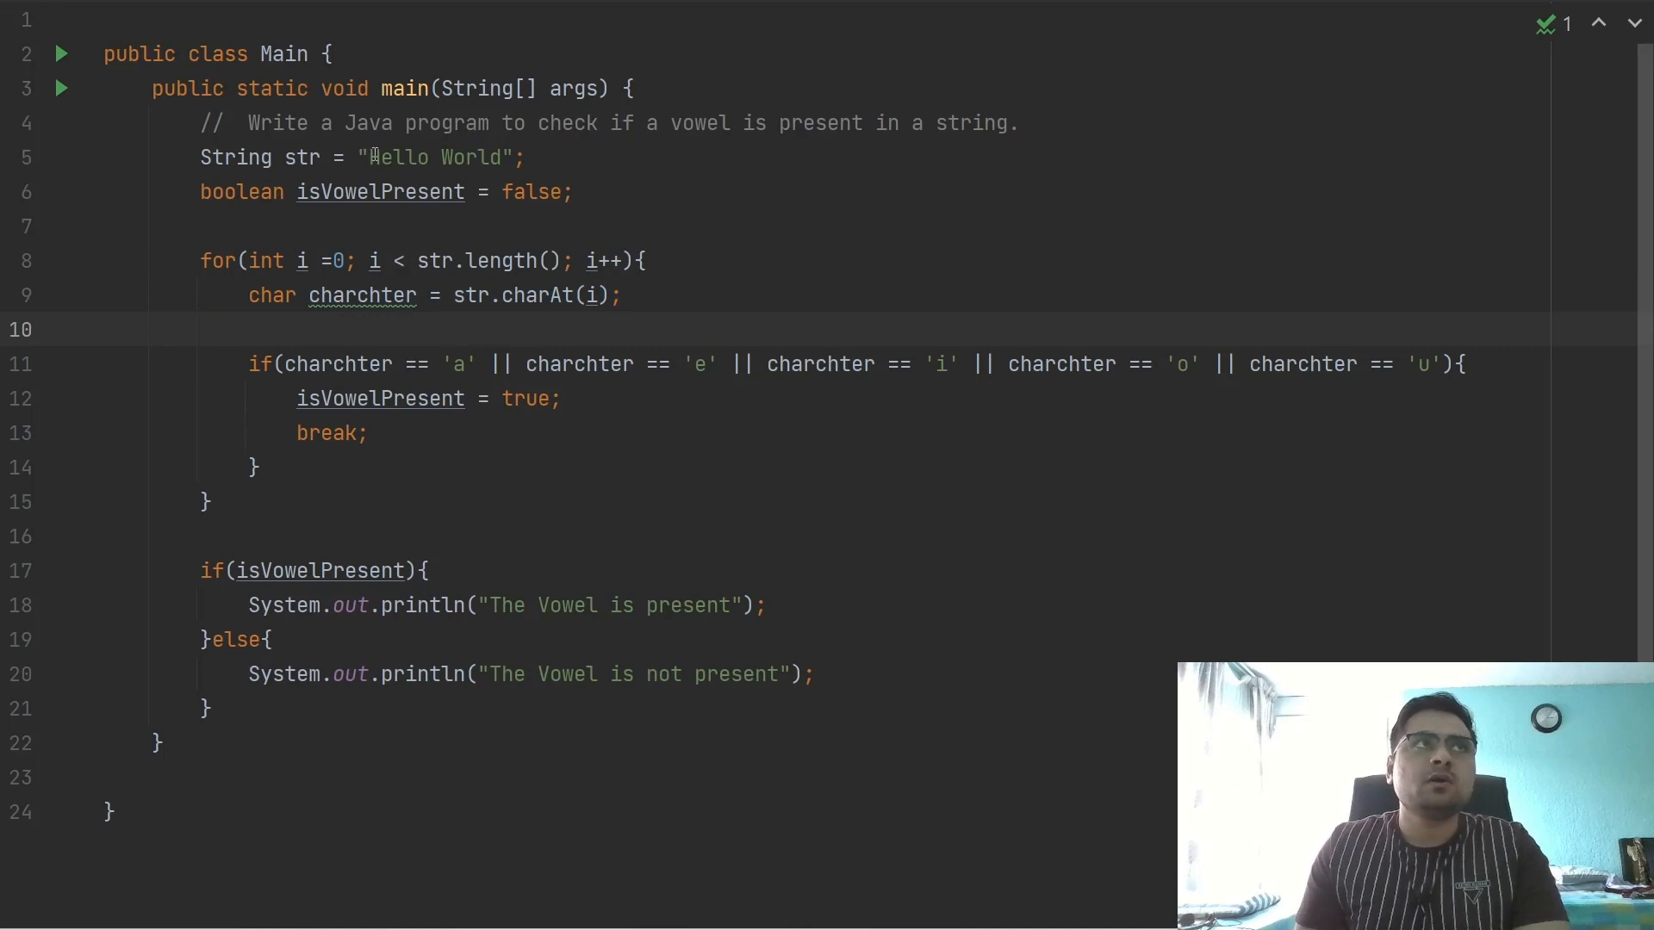
click(253, 466)
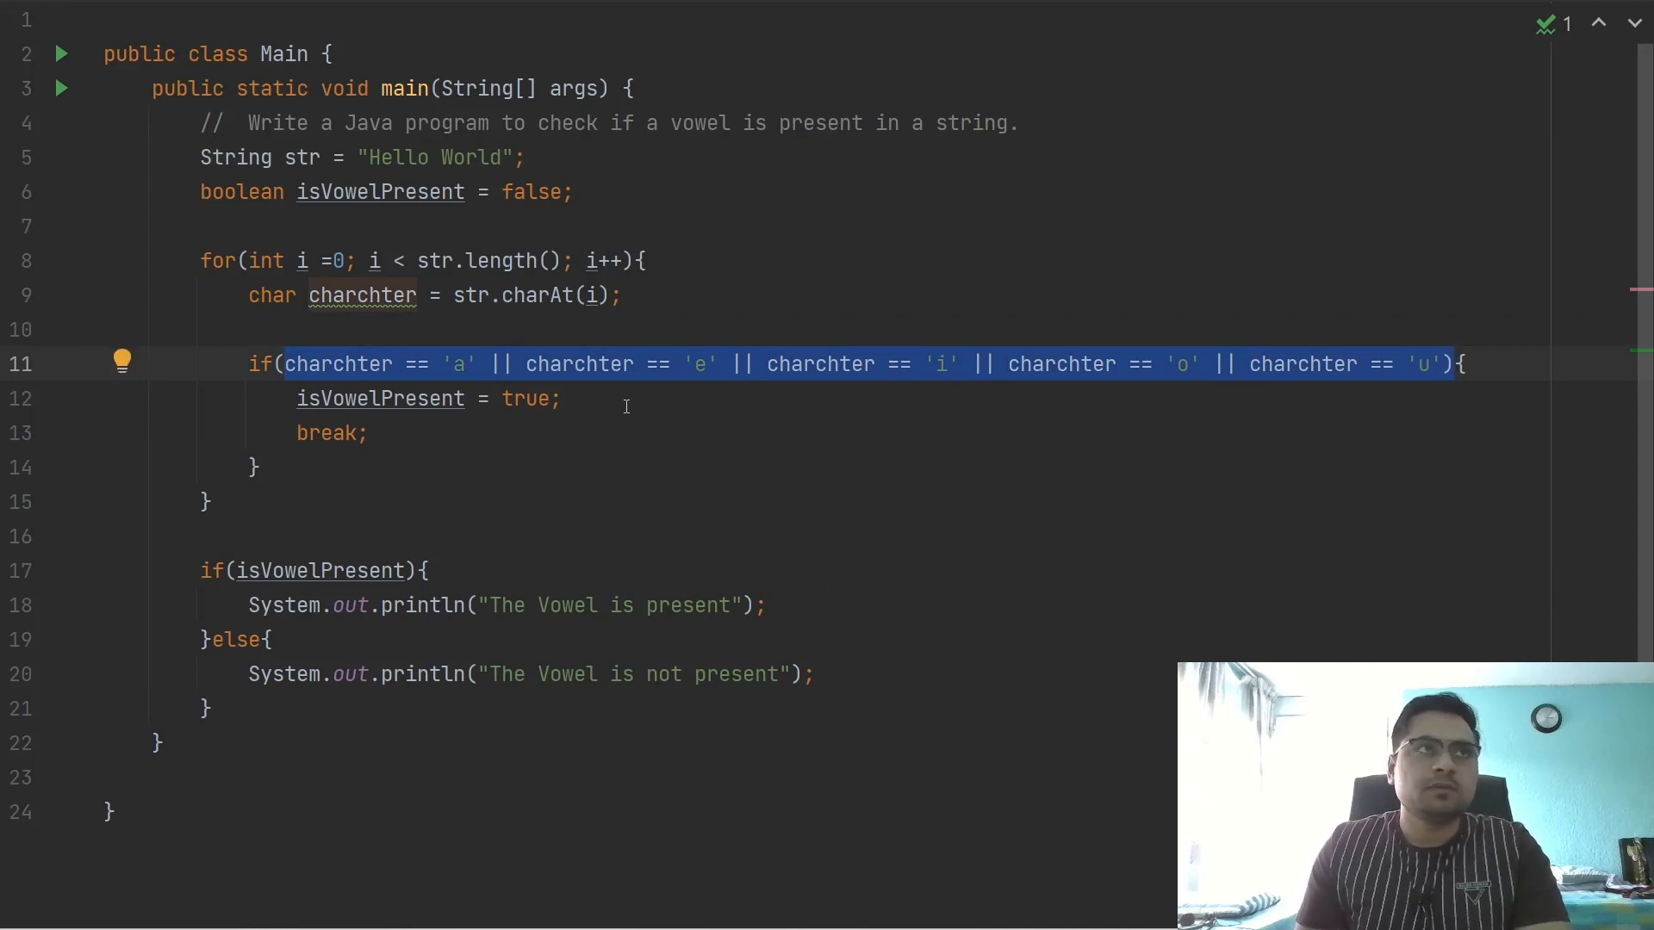
click(365, 398)
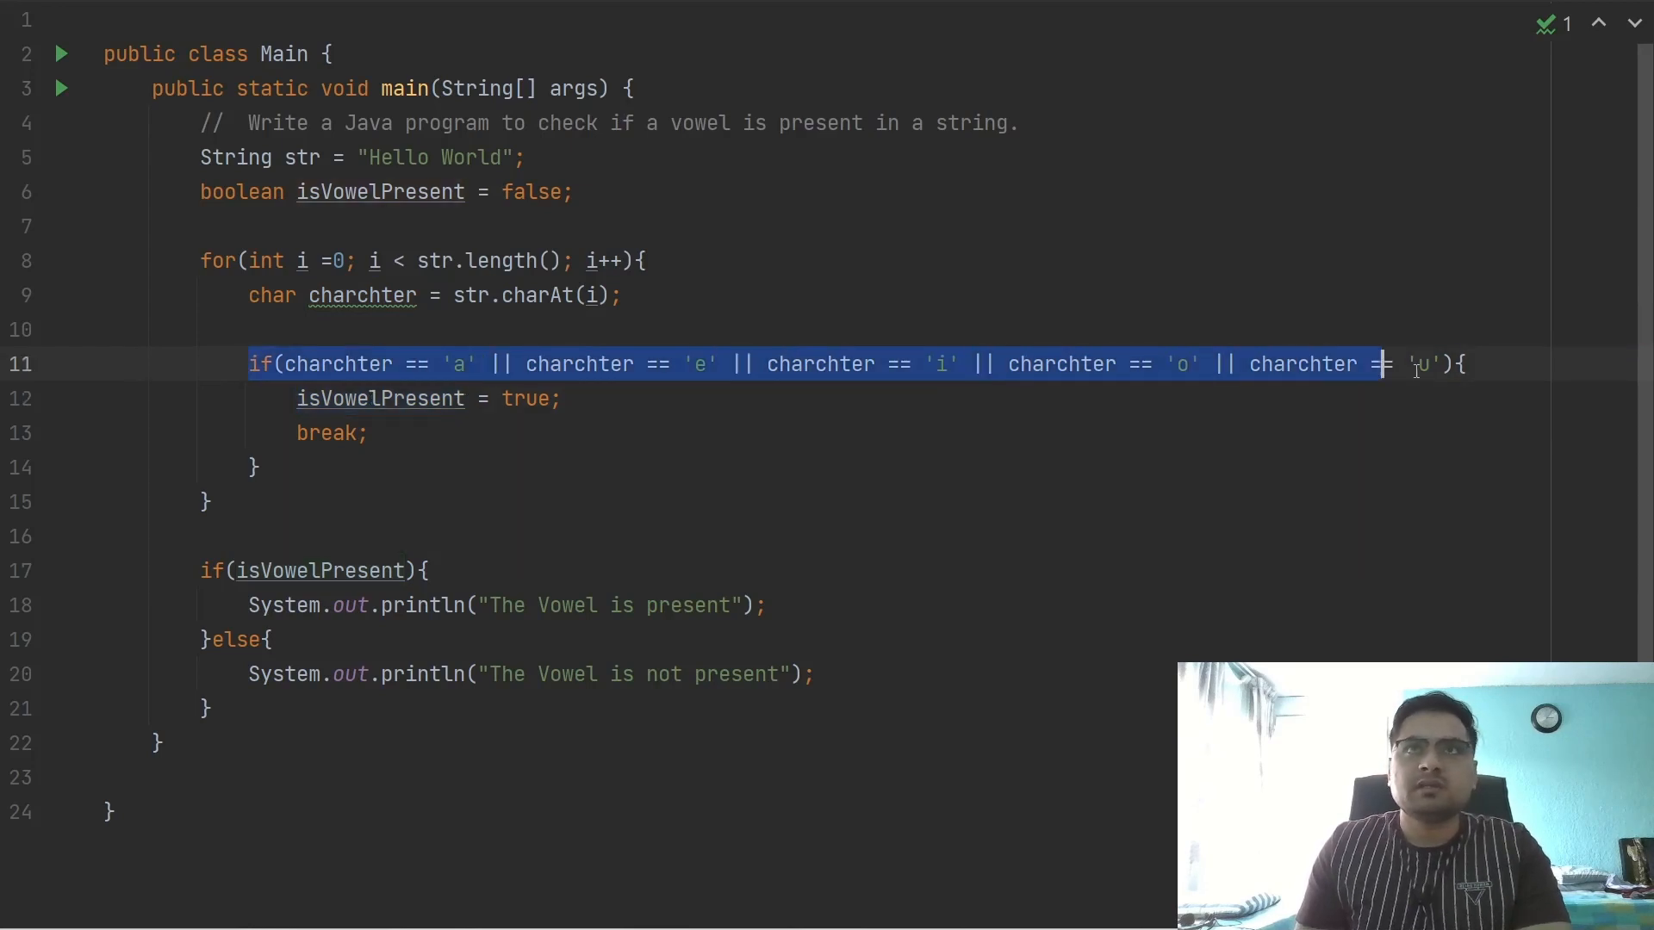
click(326, 535)
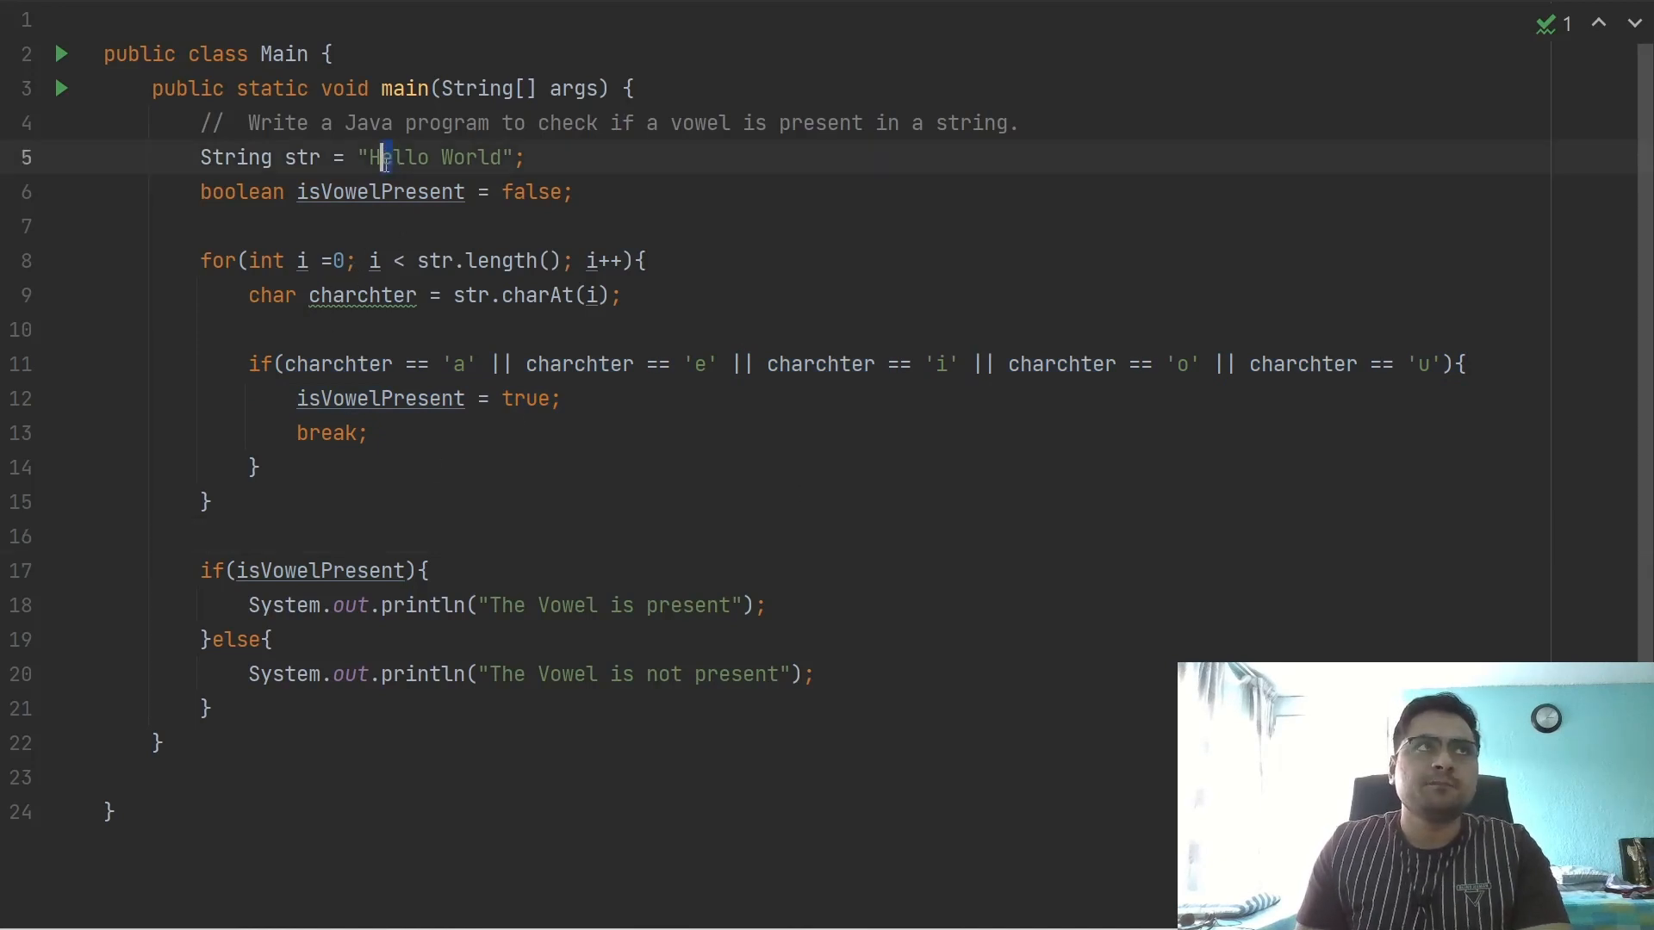
double_click(362, 295)
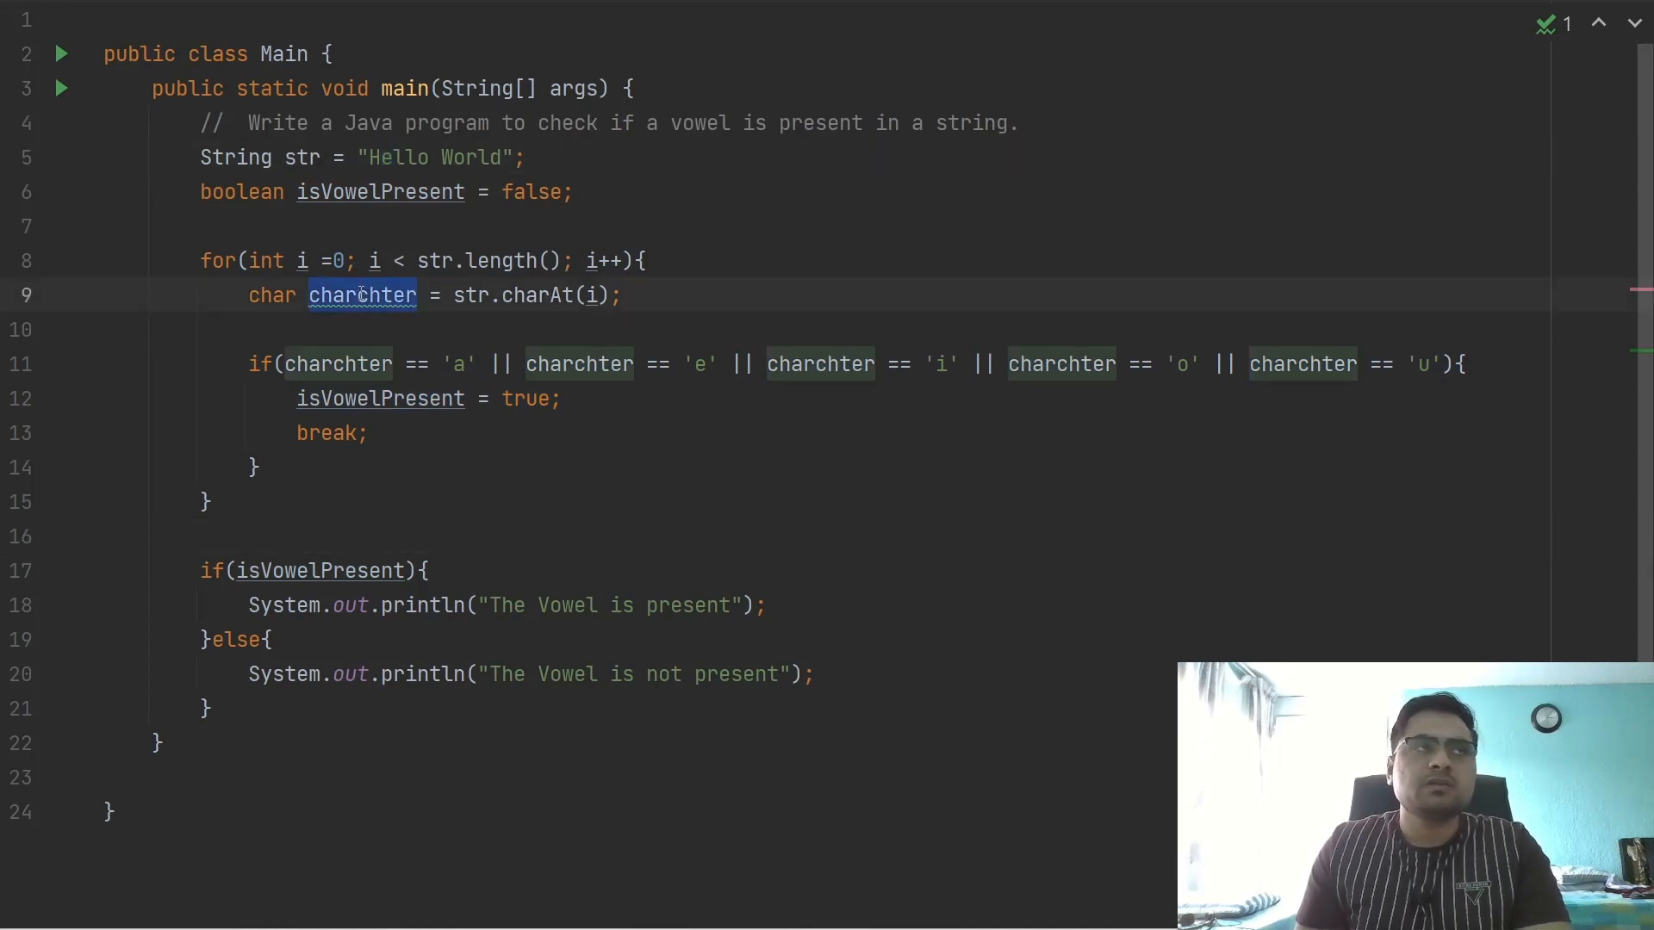
click(383, 157)
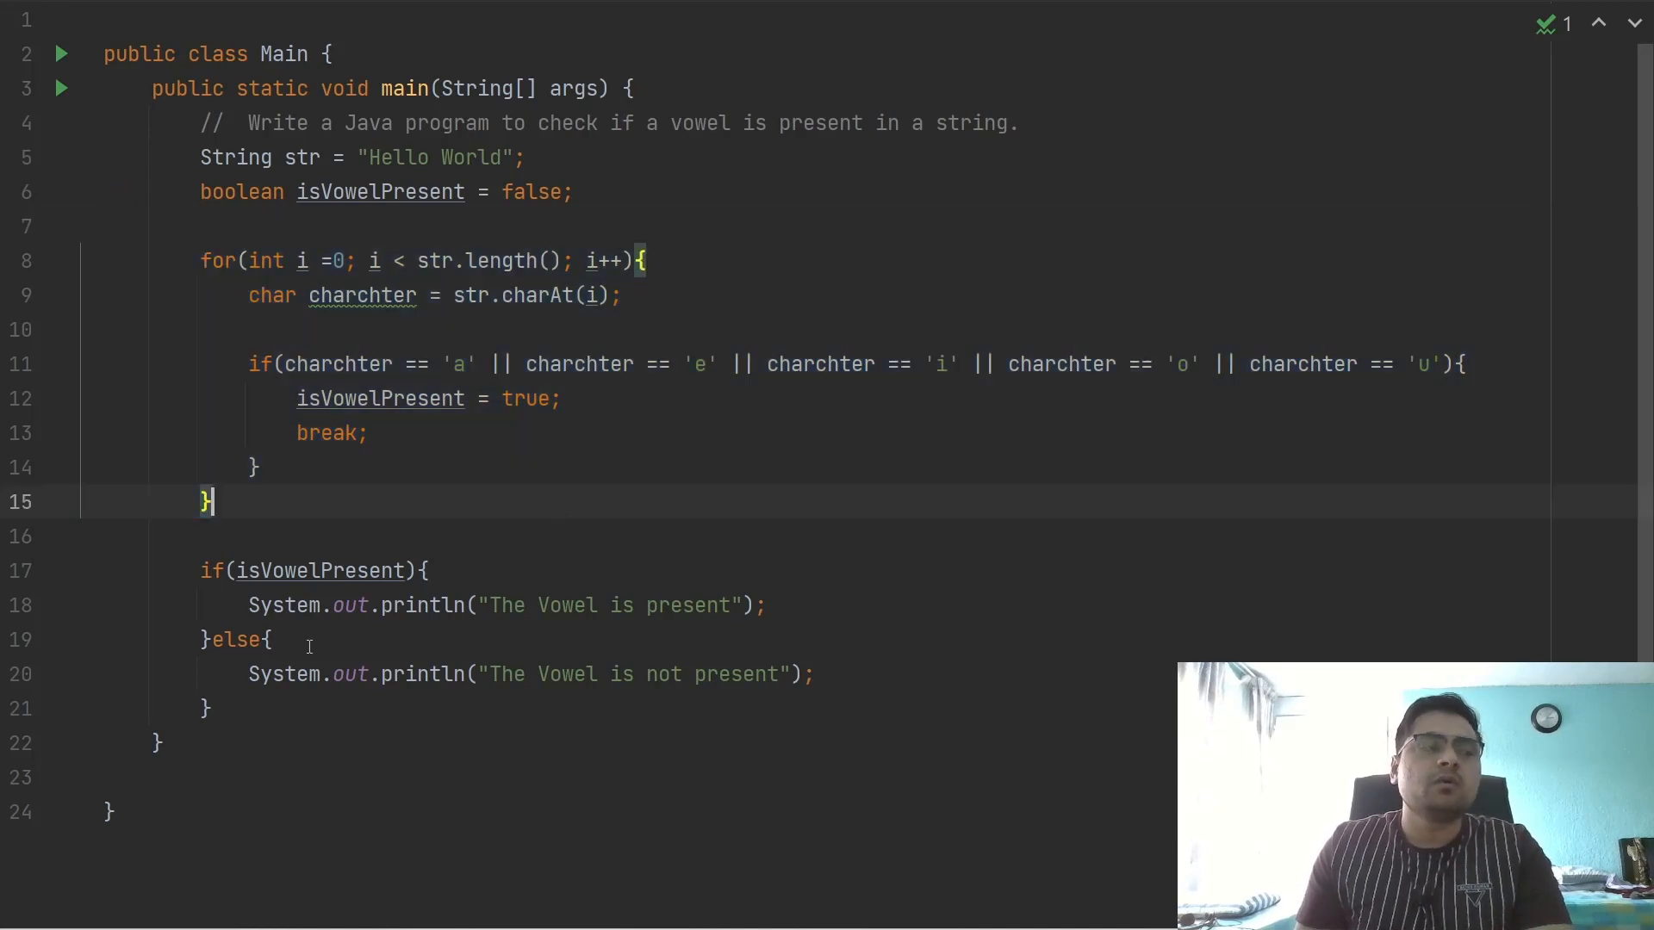
double_click(379, 398)
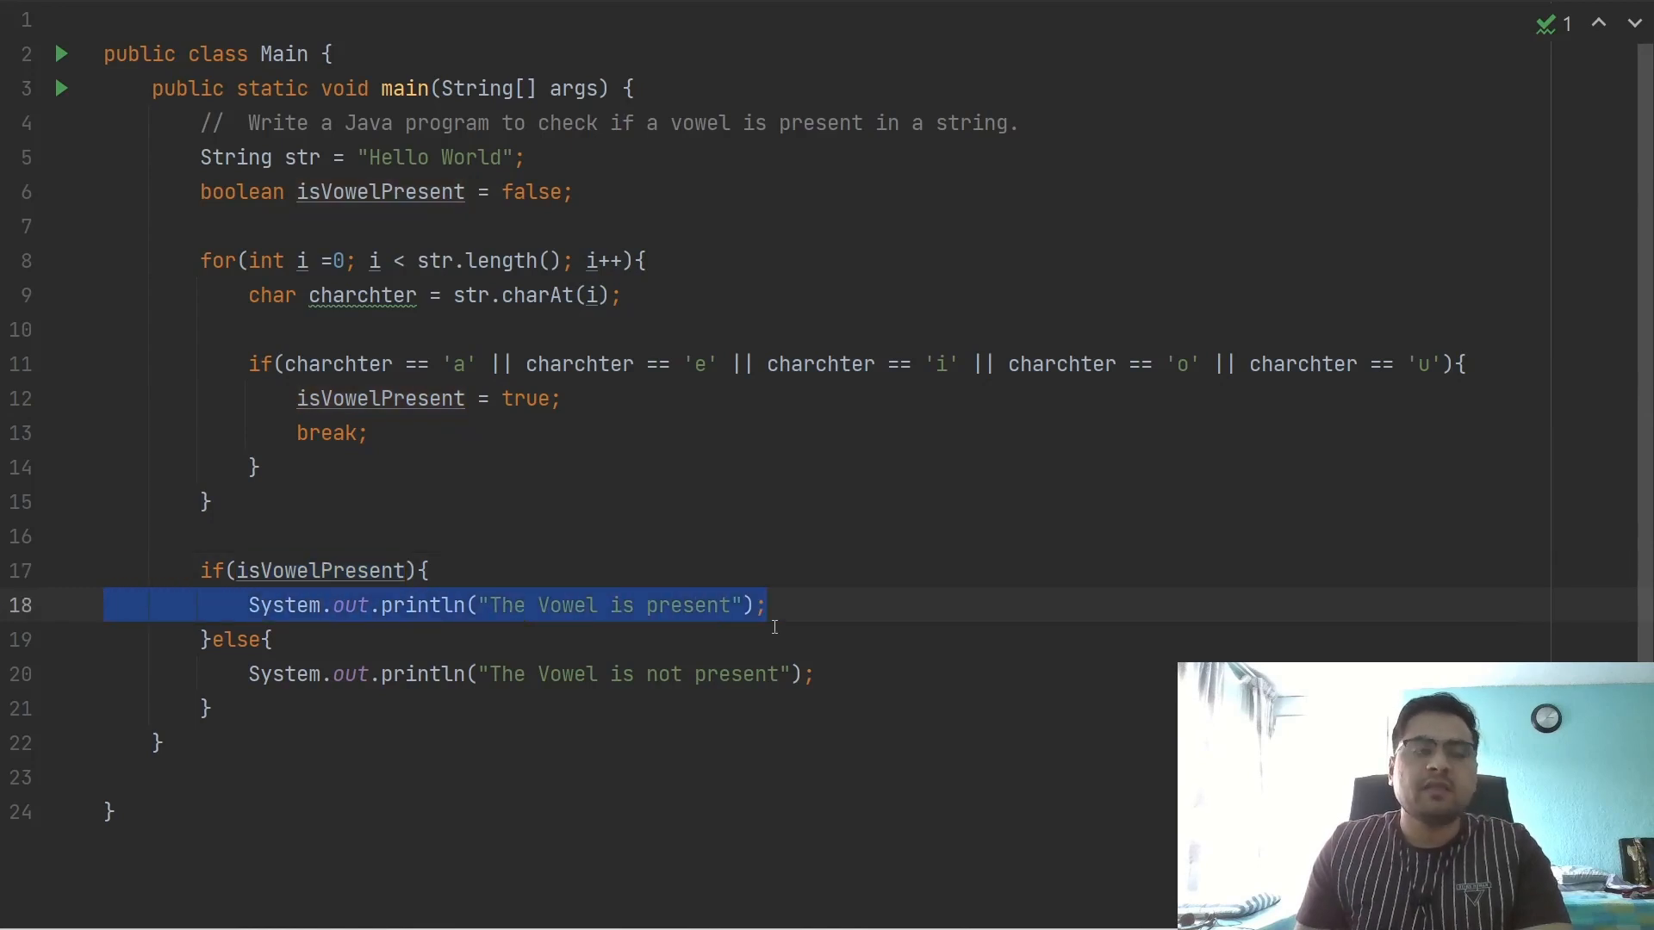
click(527, 157)
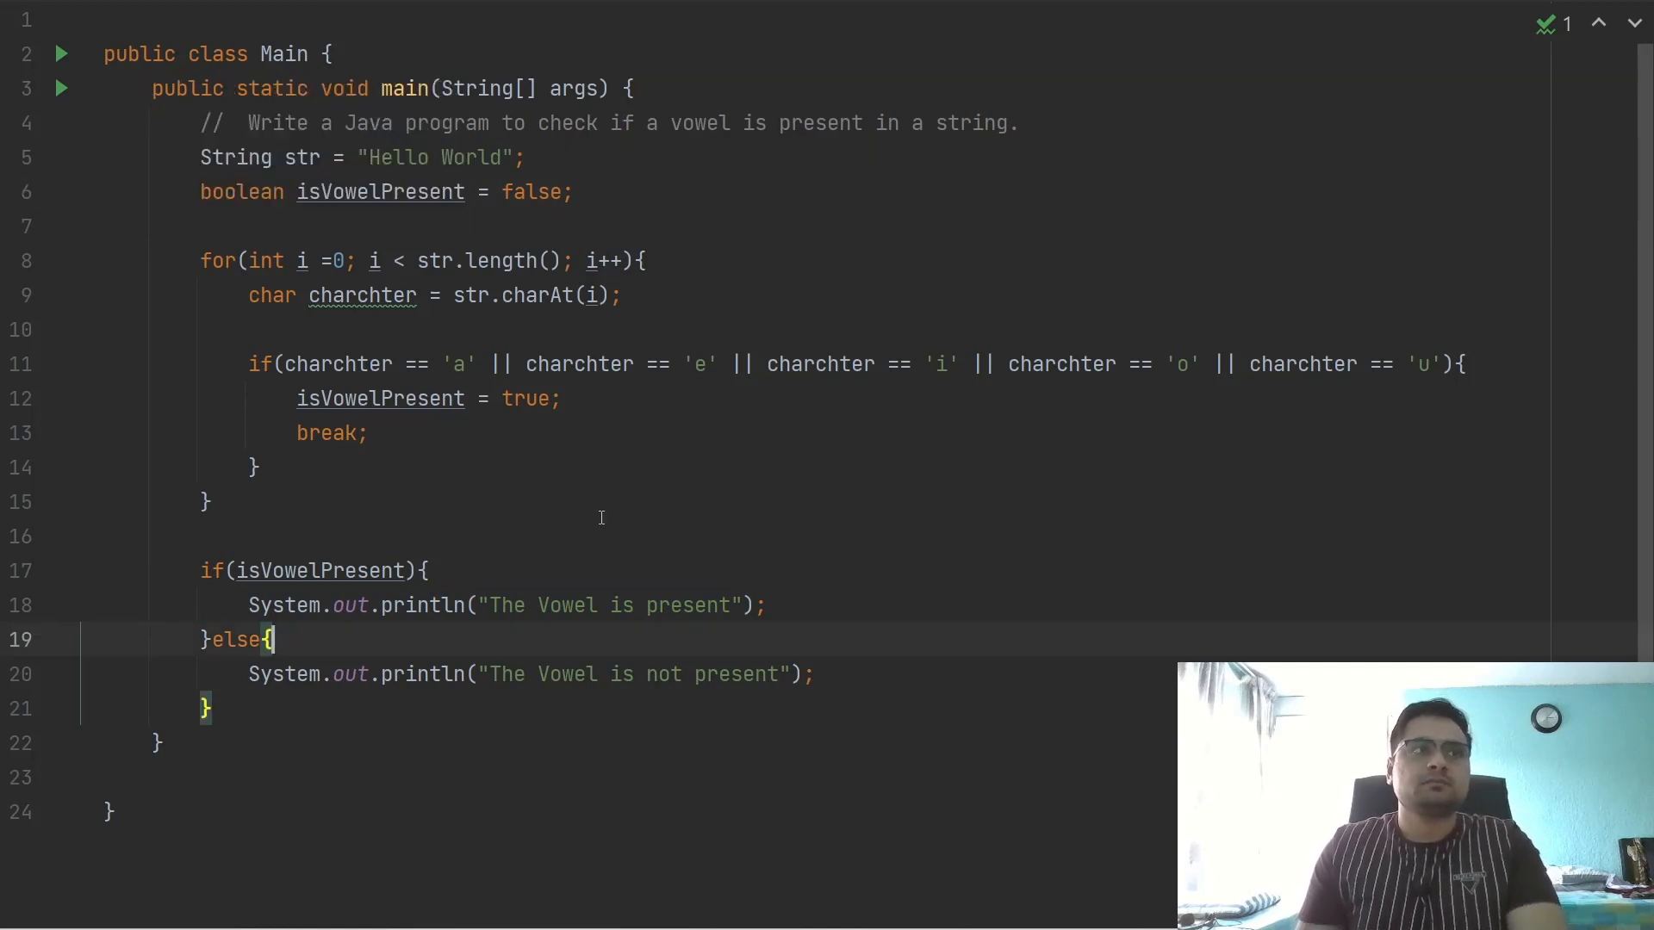
click(23, 571)
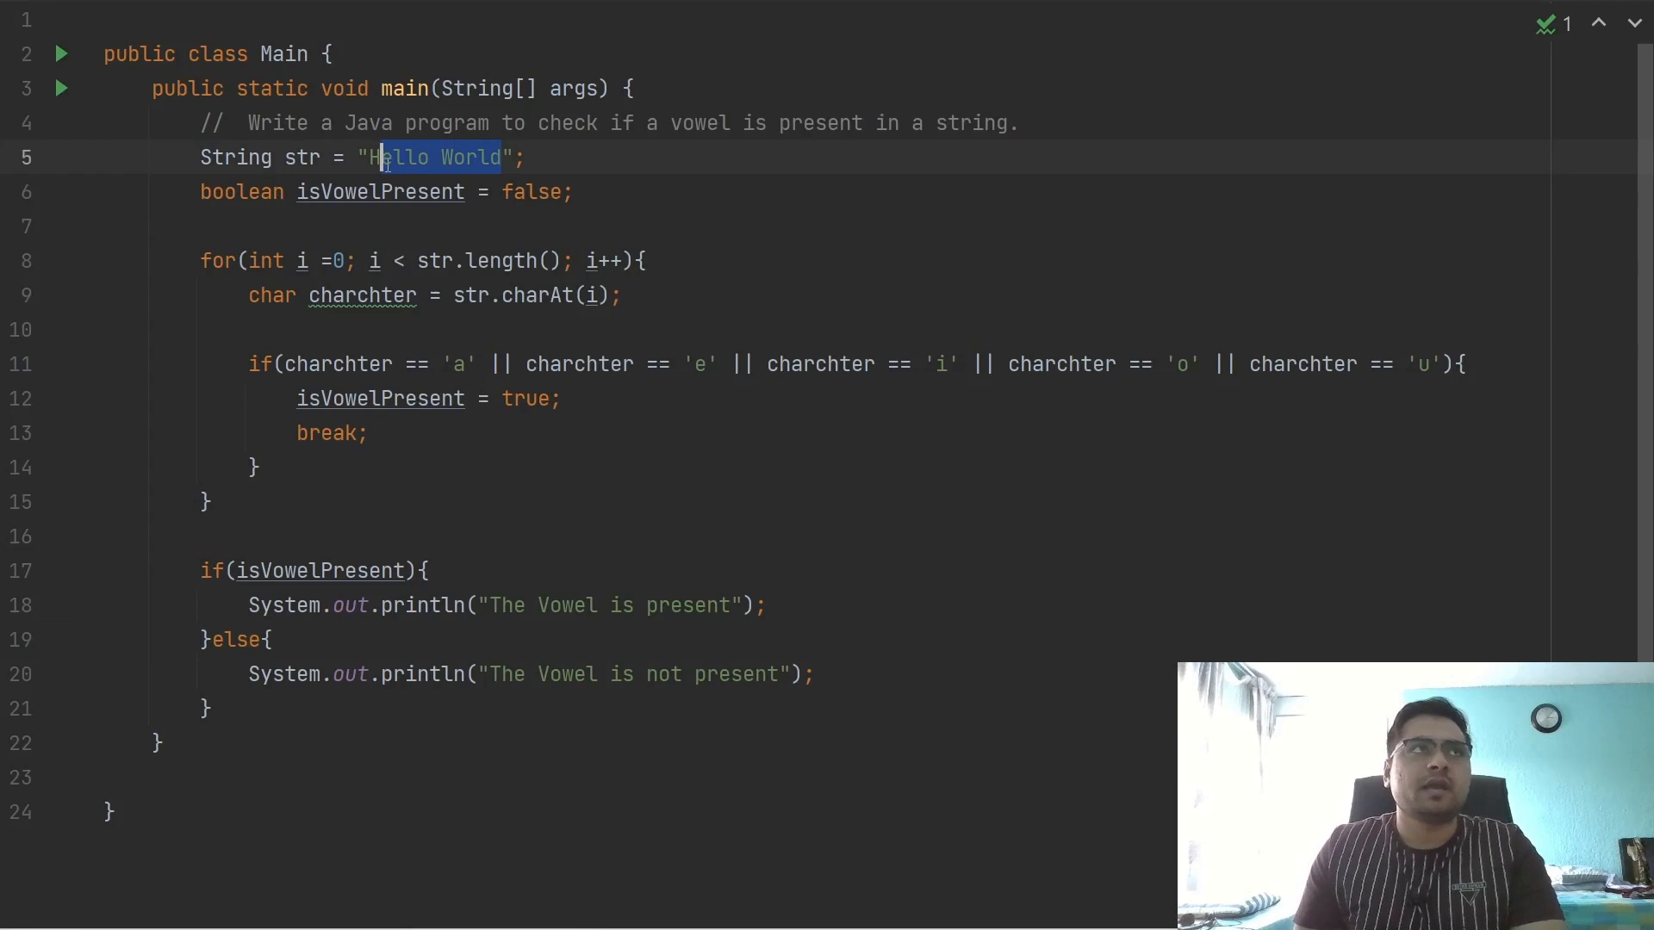
text(HELLO)
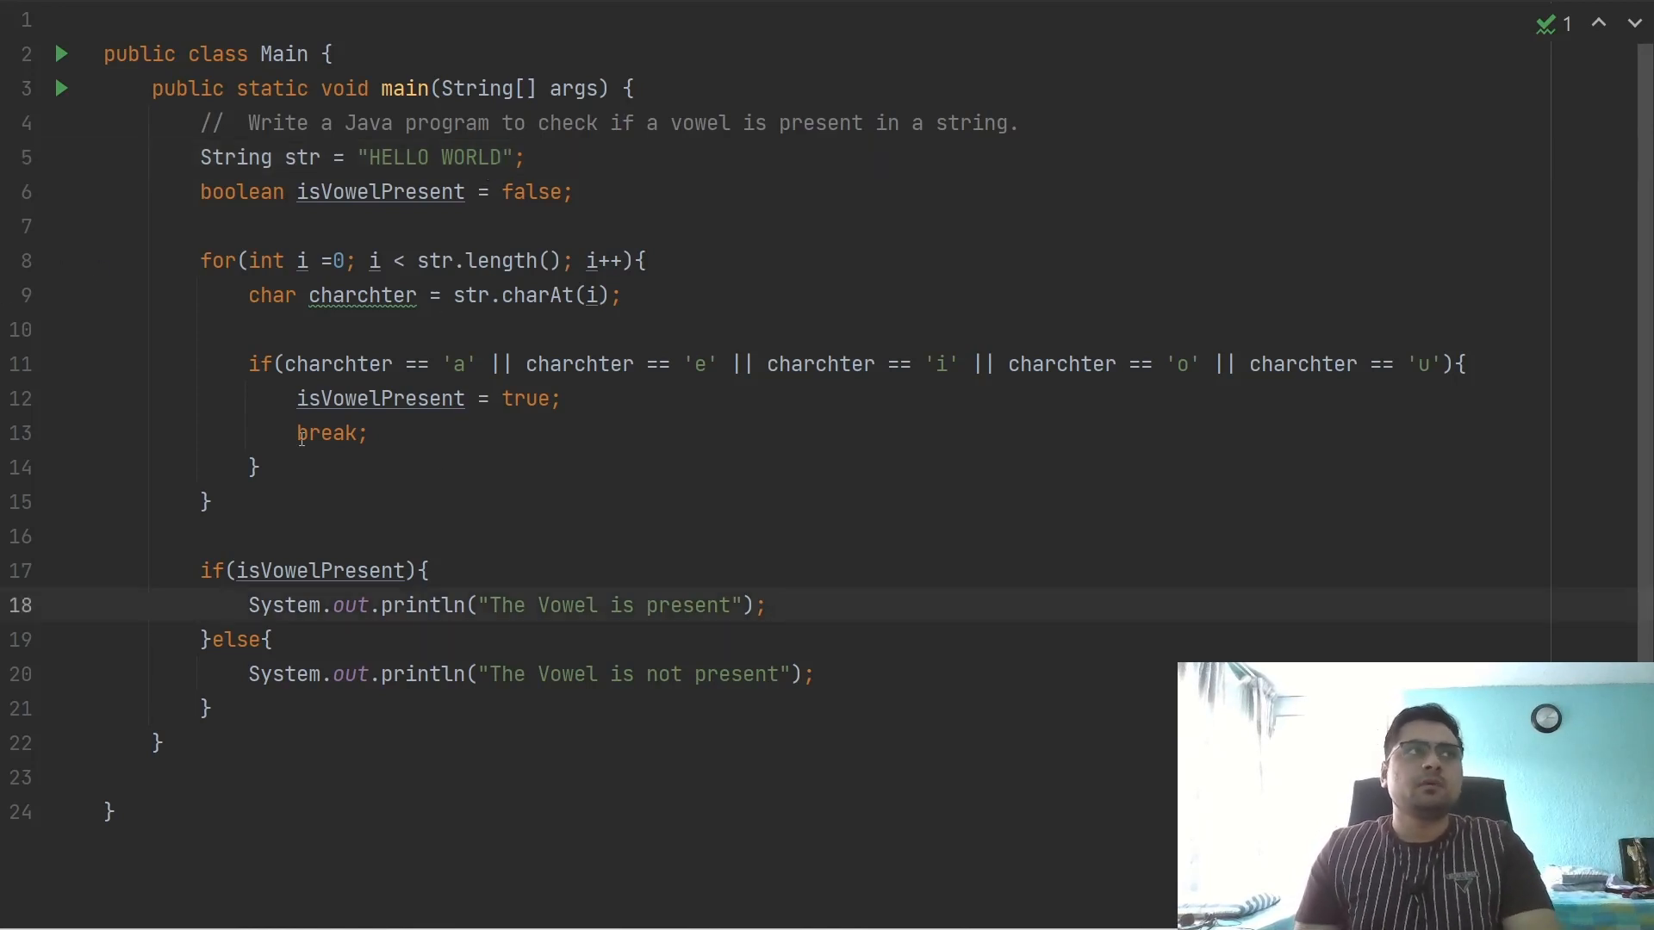
click(62, 88)
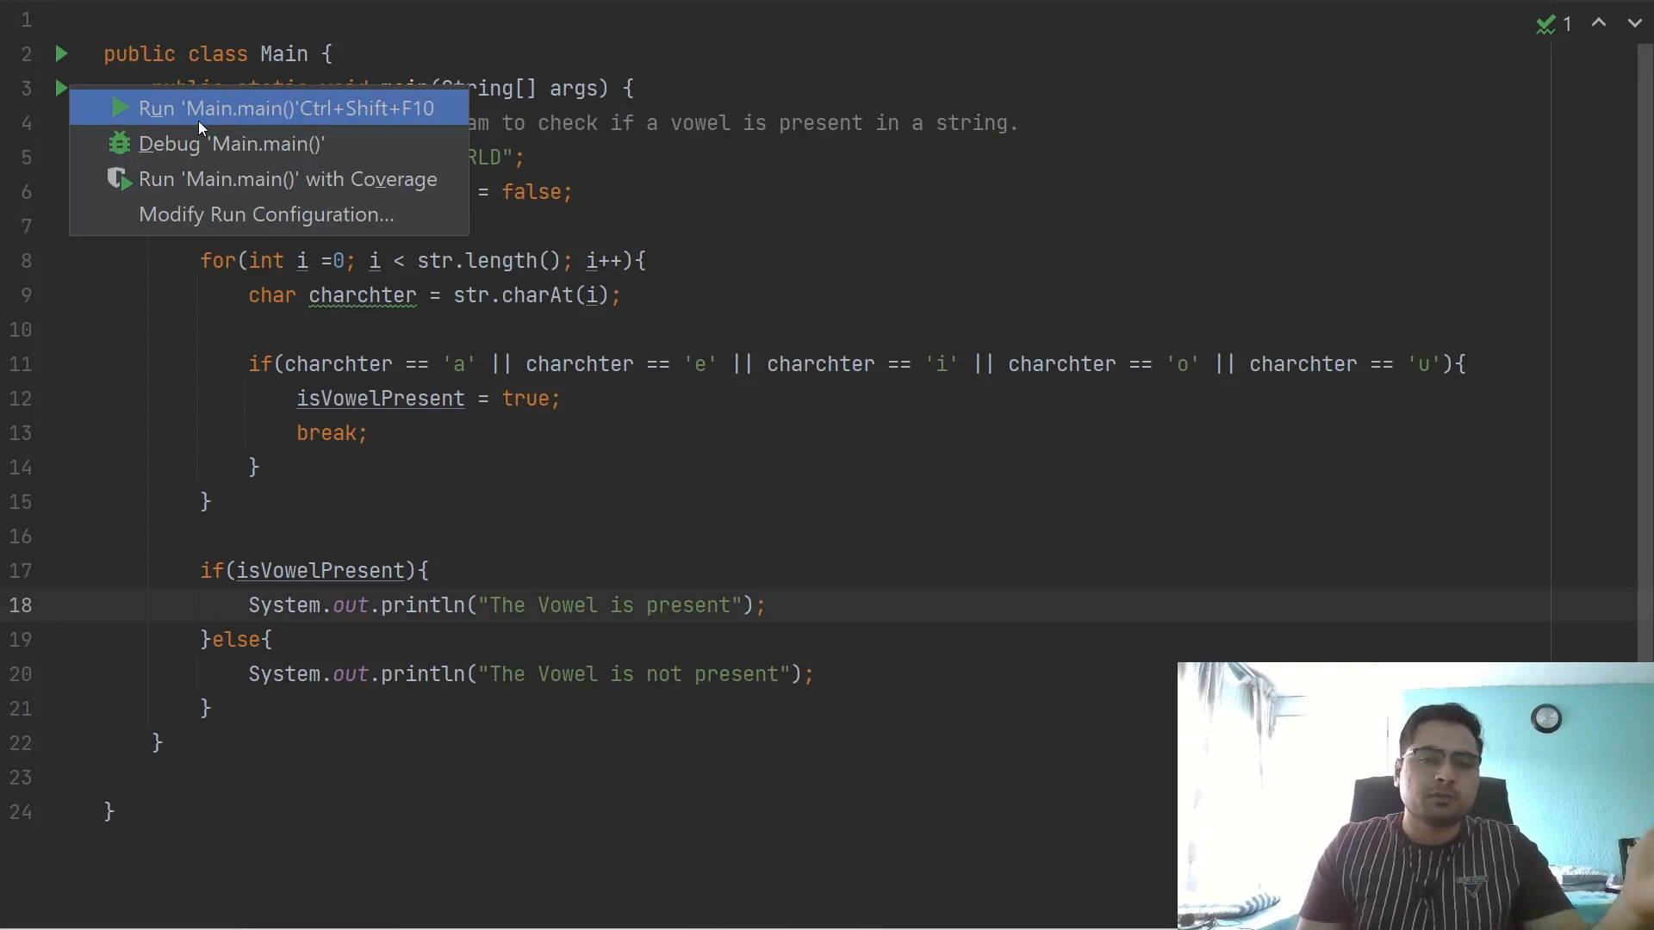
click(268, 106)
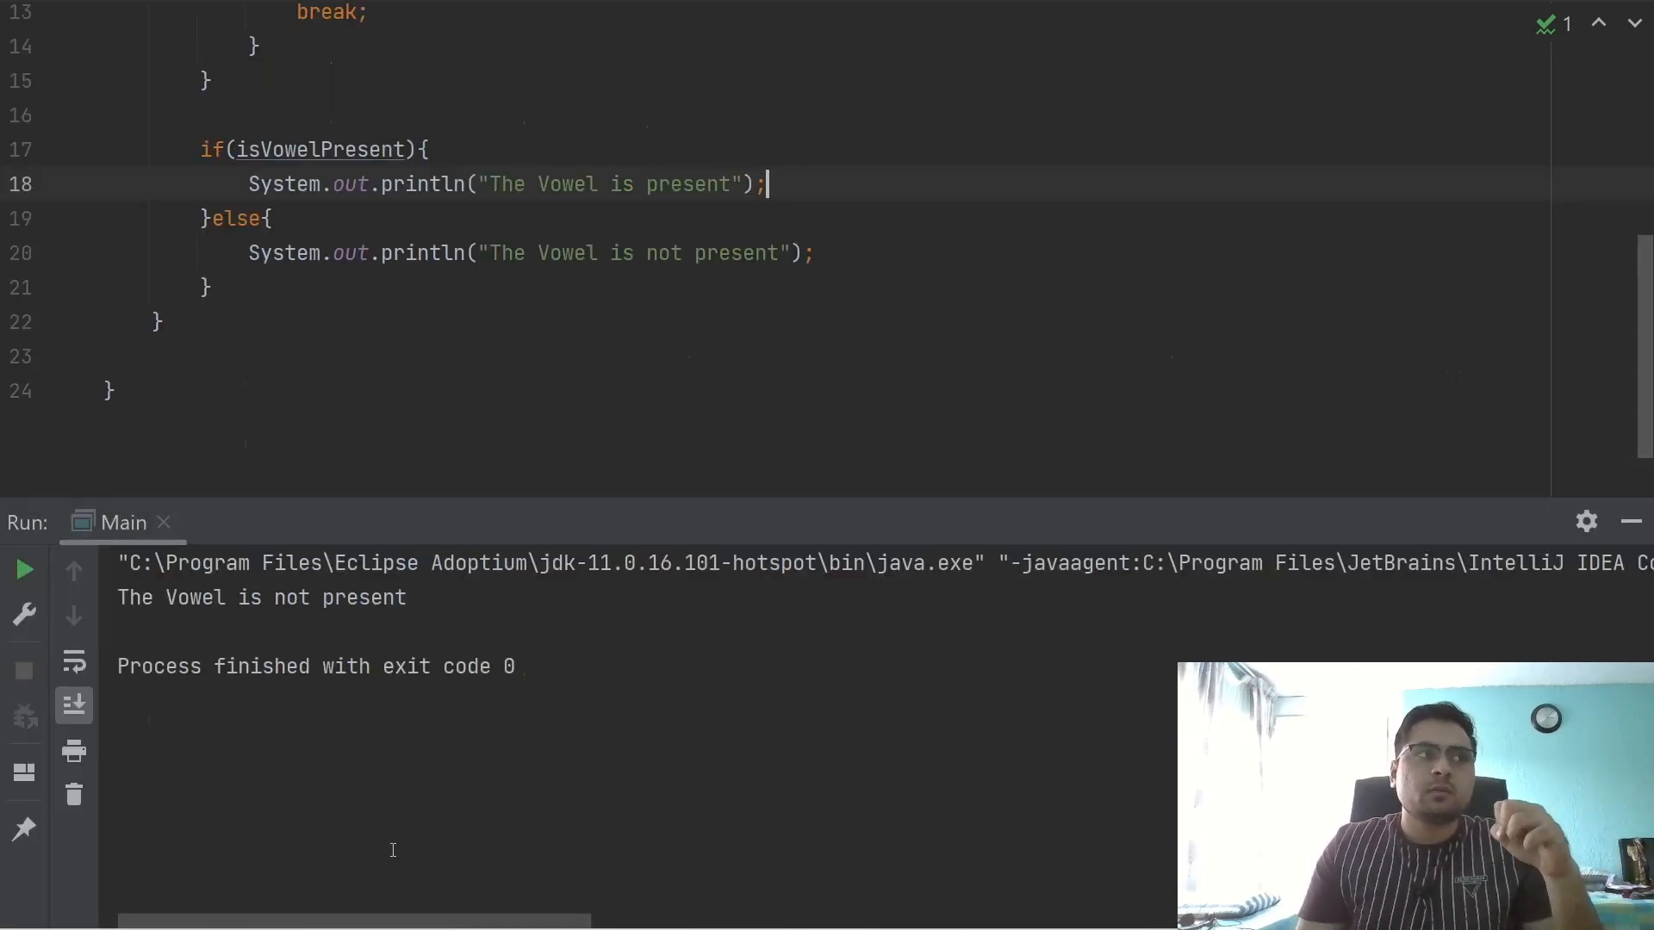
double_click(261, 598)
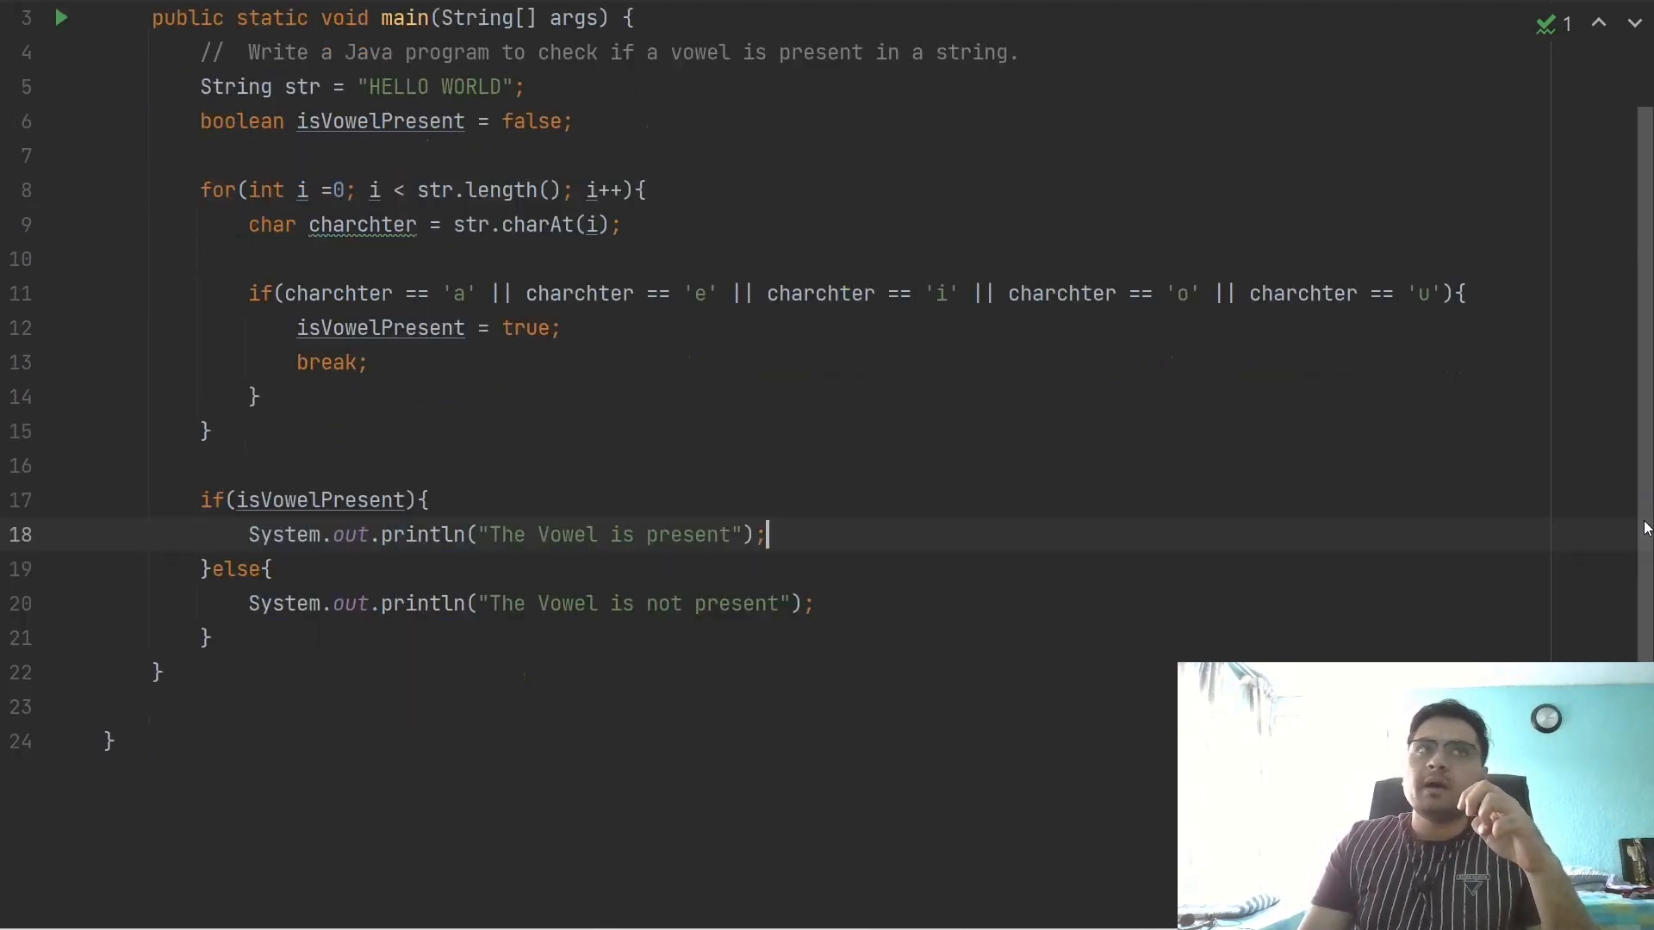
scroll(up, 3)
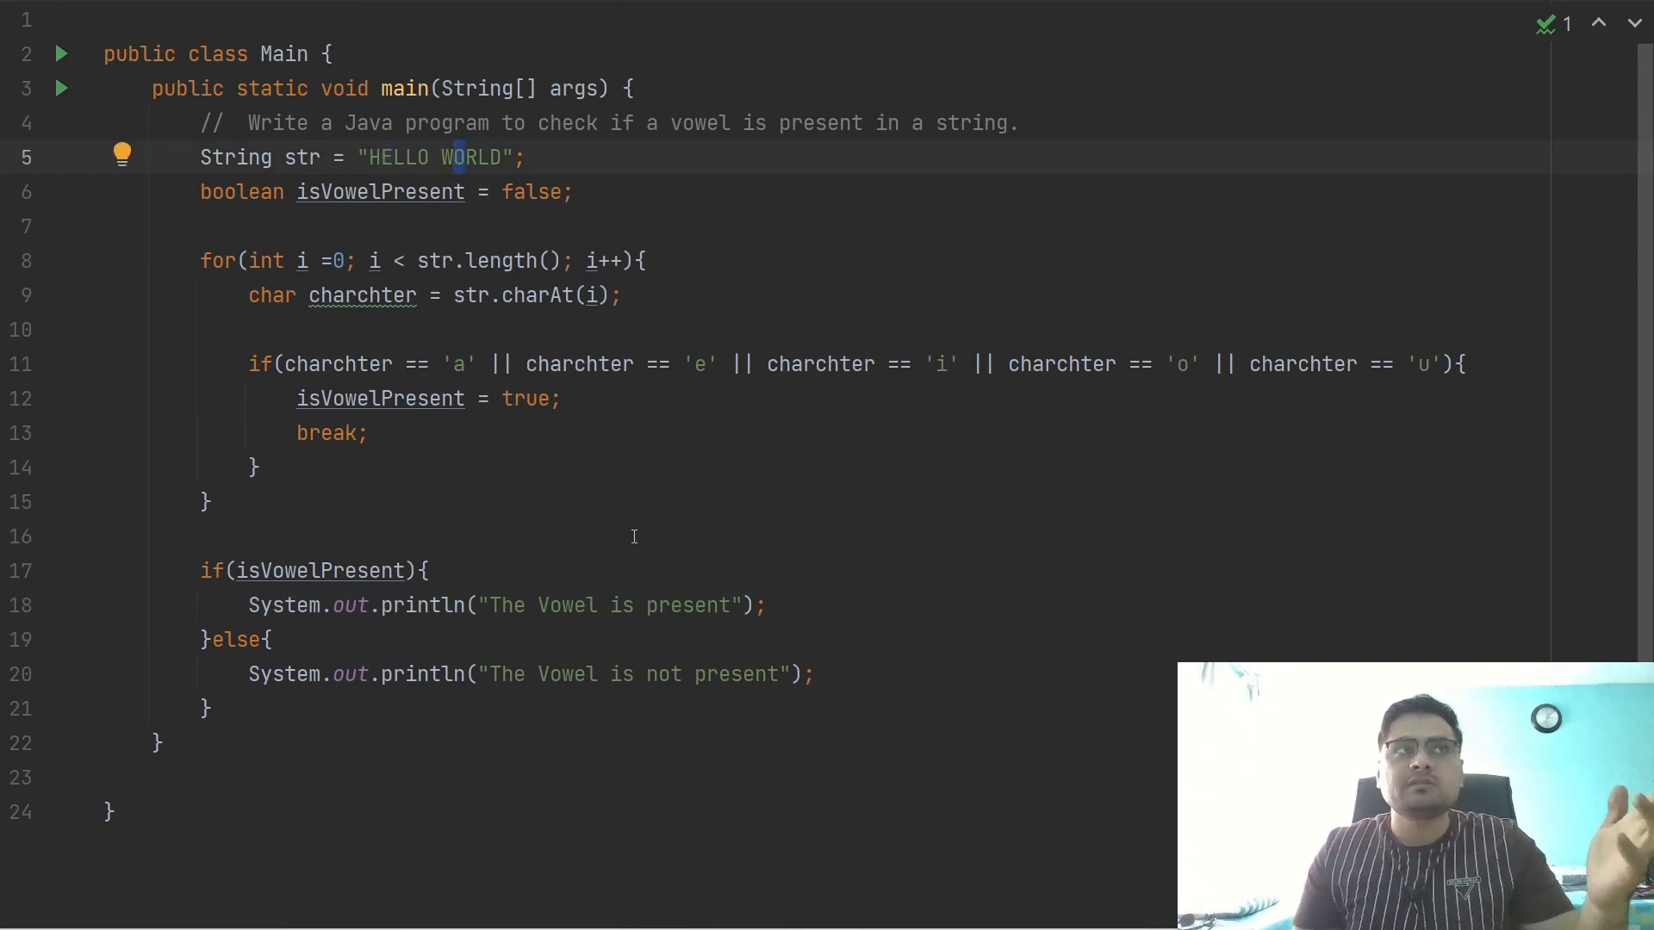
click(646, 673)
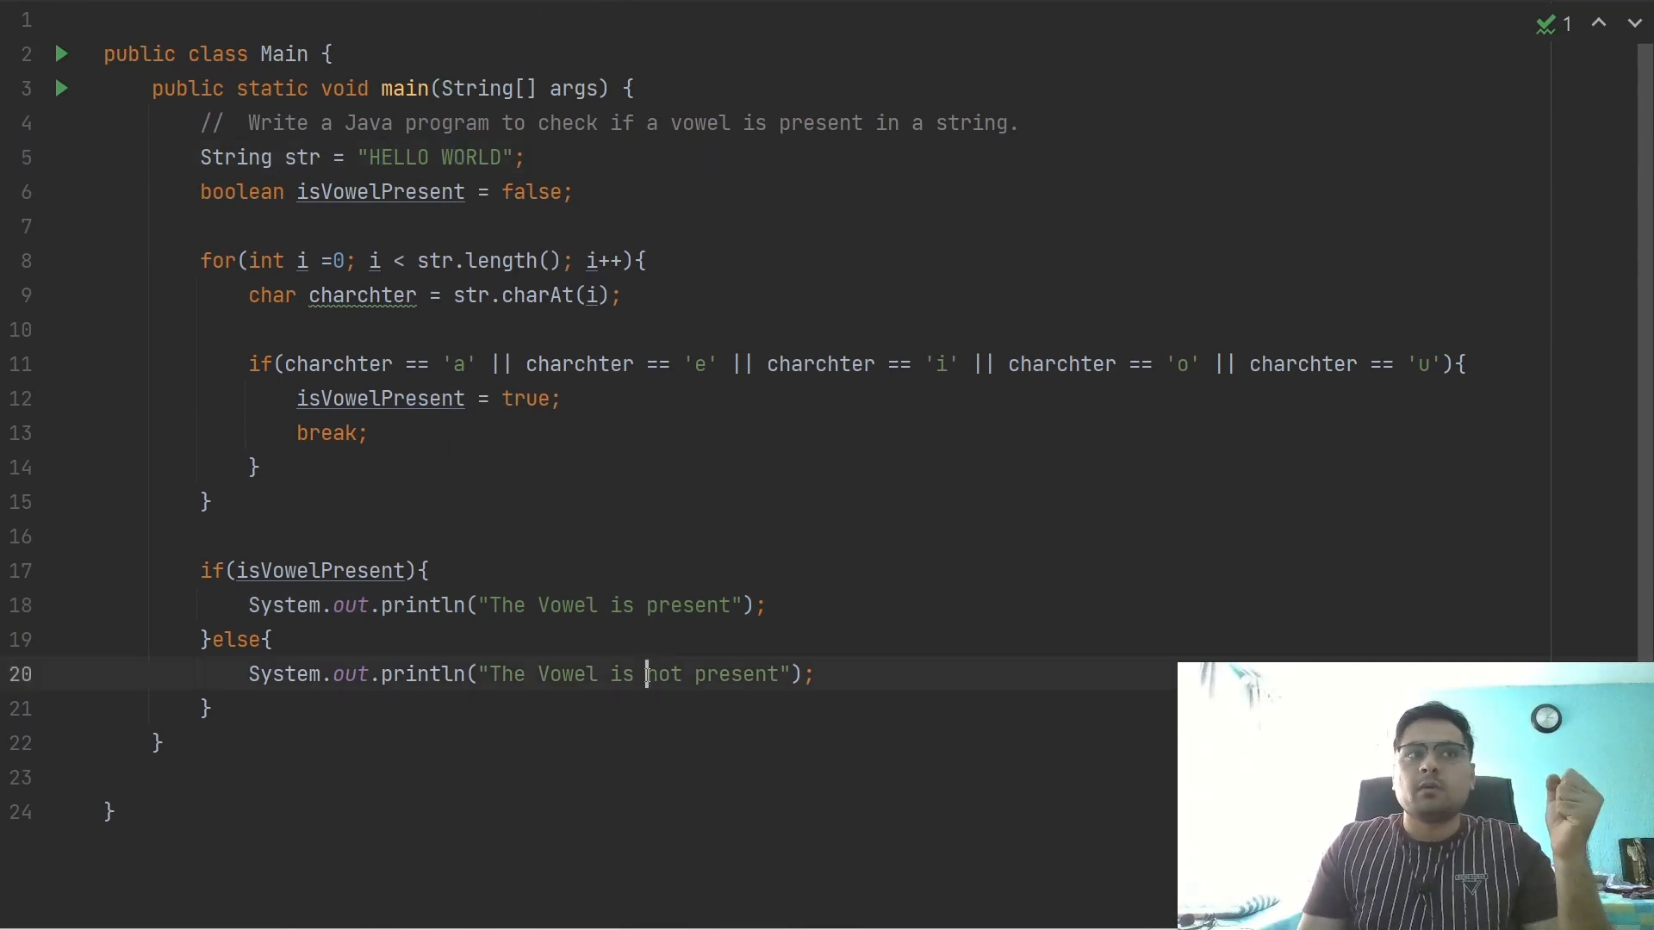
double_click(665, 674)
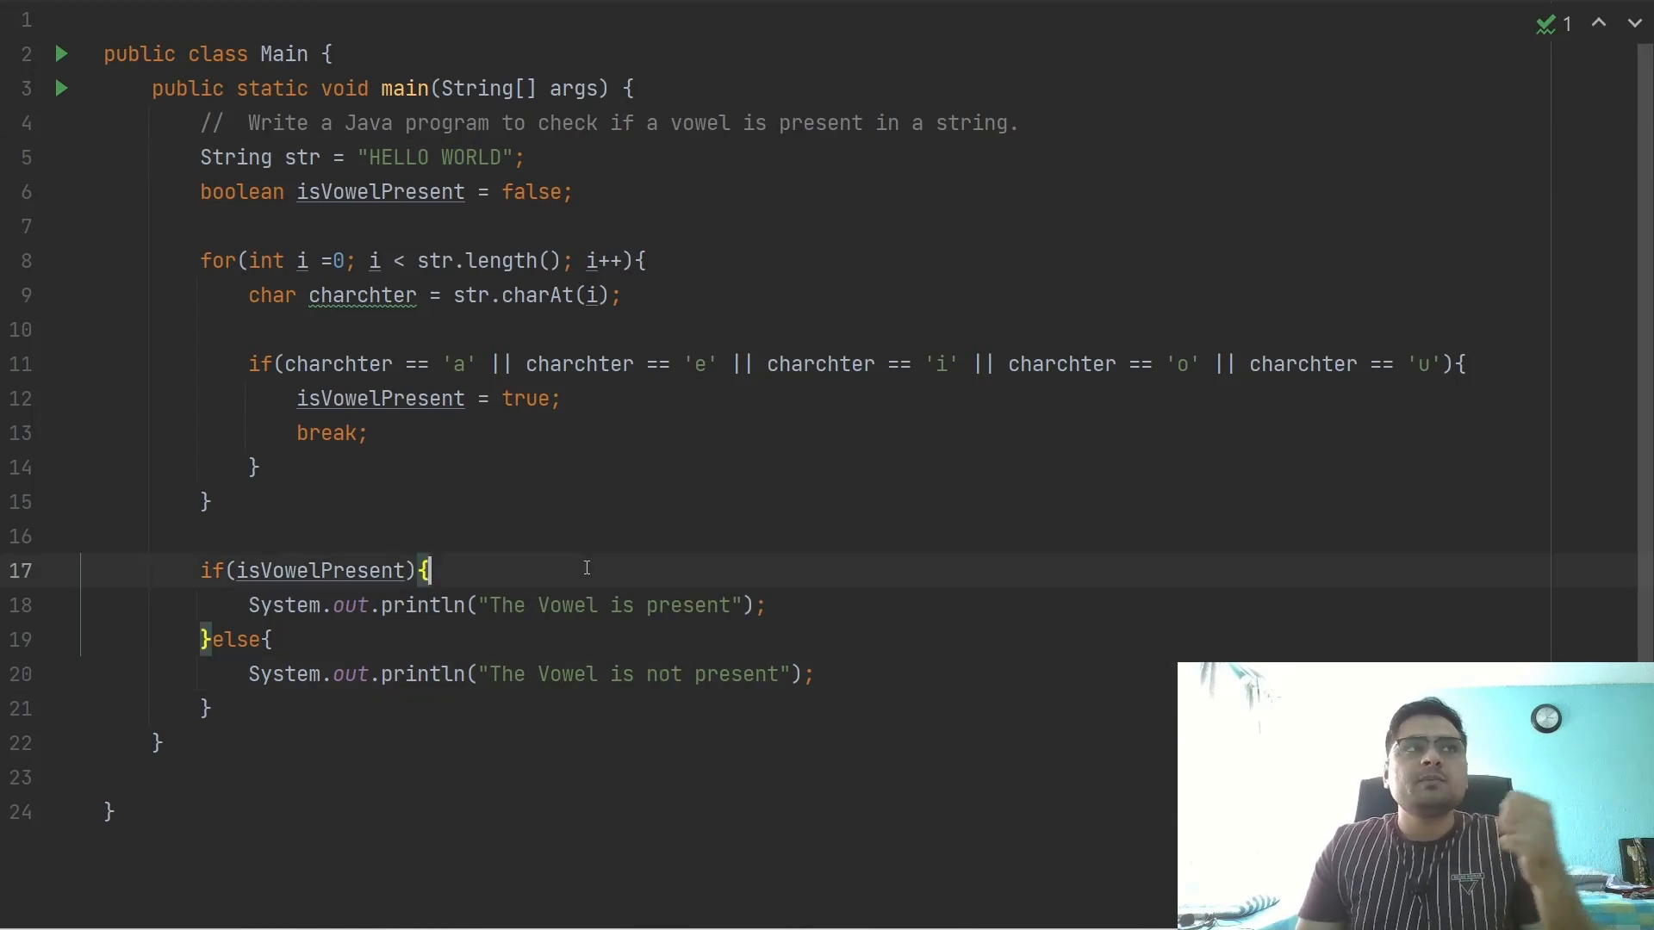
click(462, 364)
text( ||)
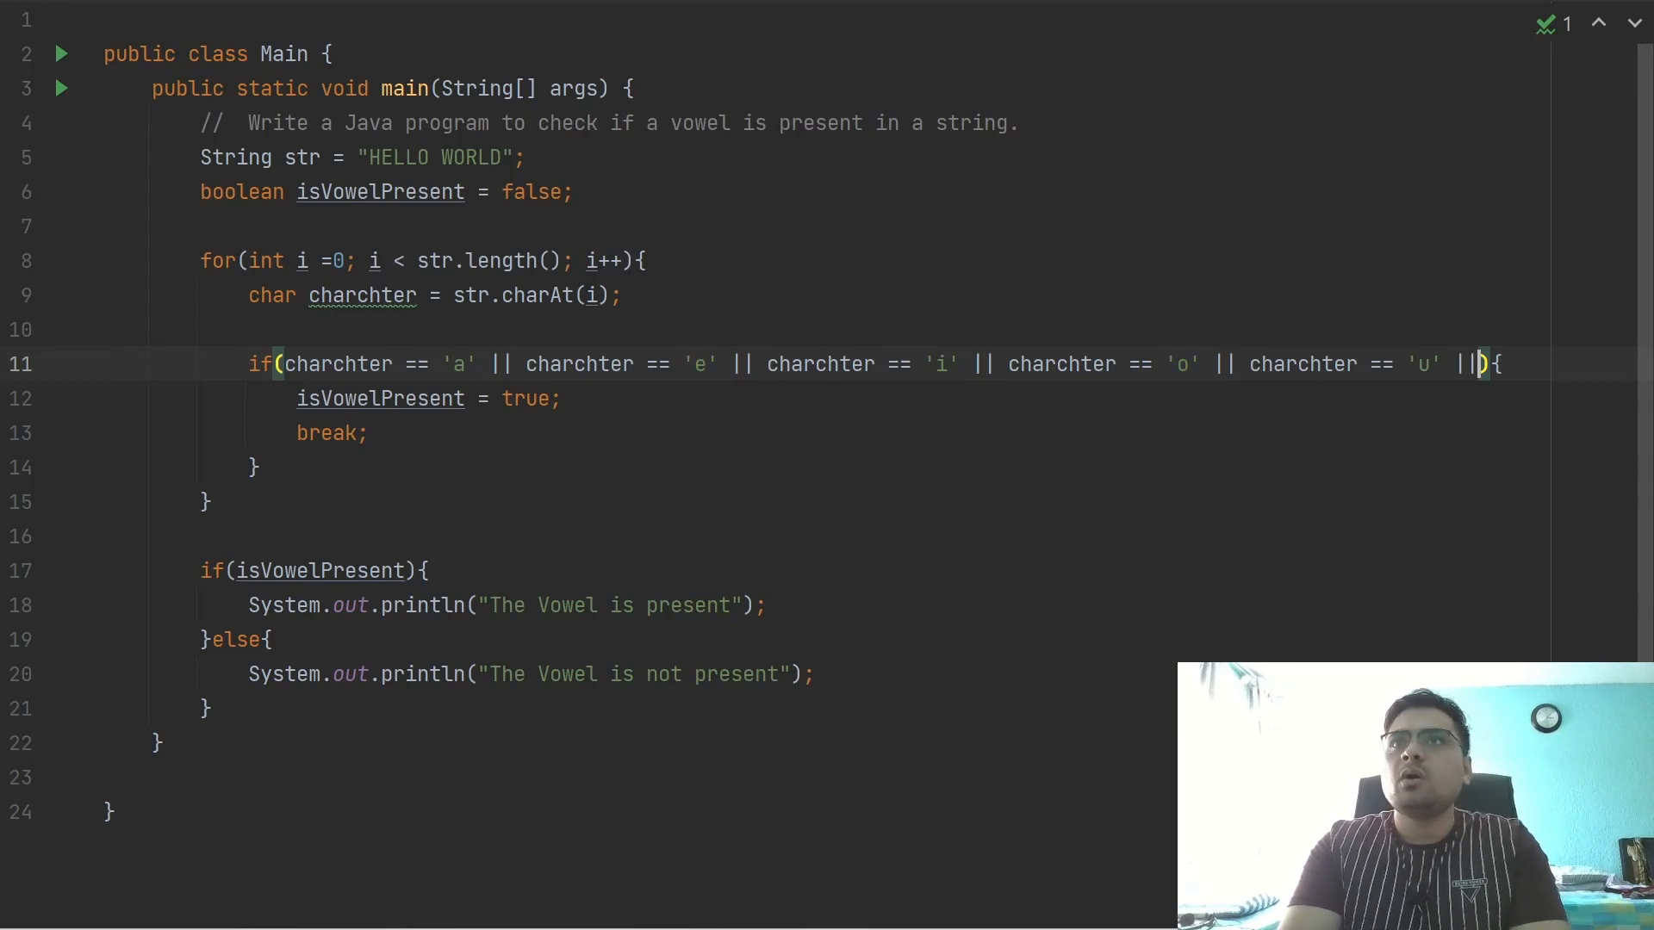
key(Enter)
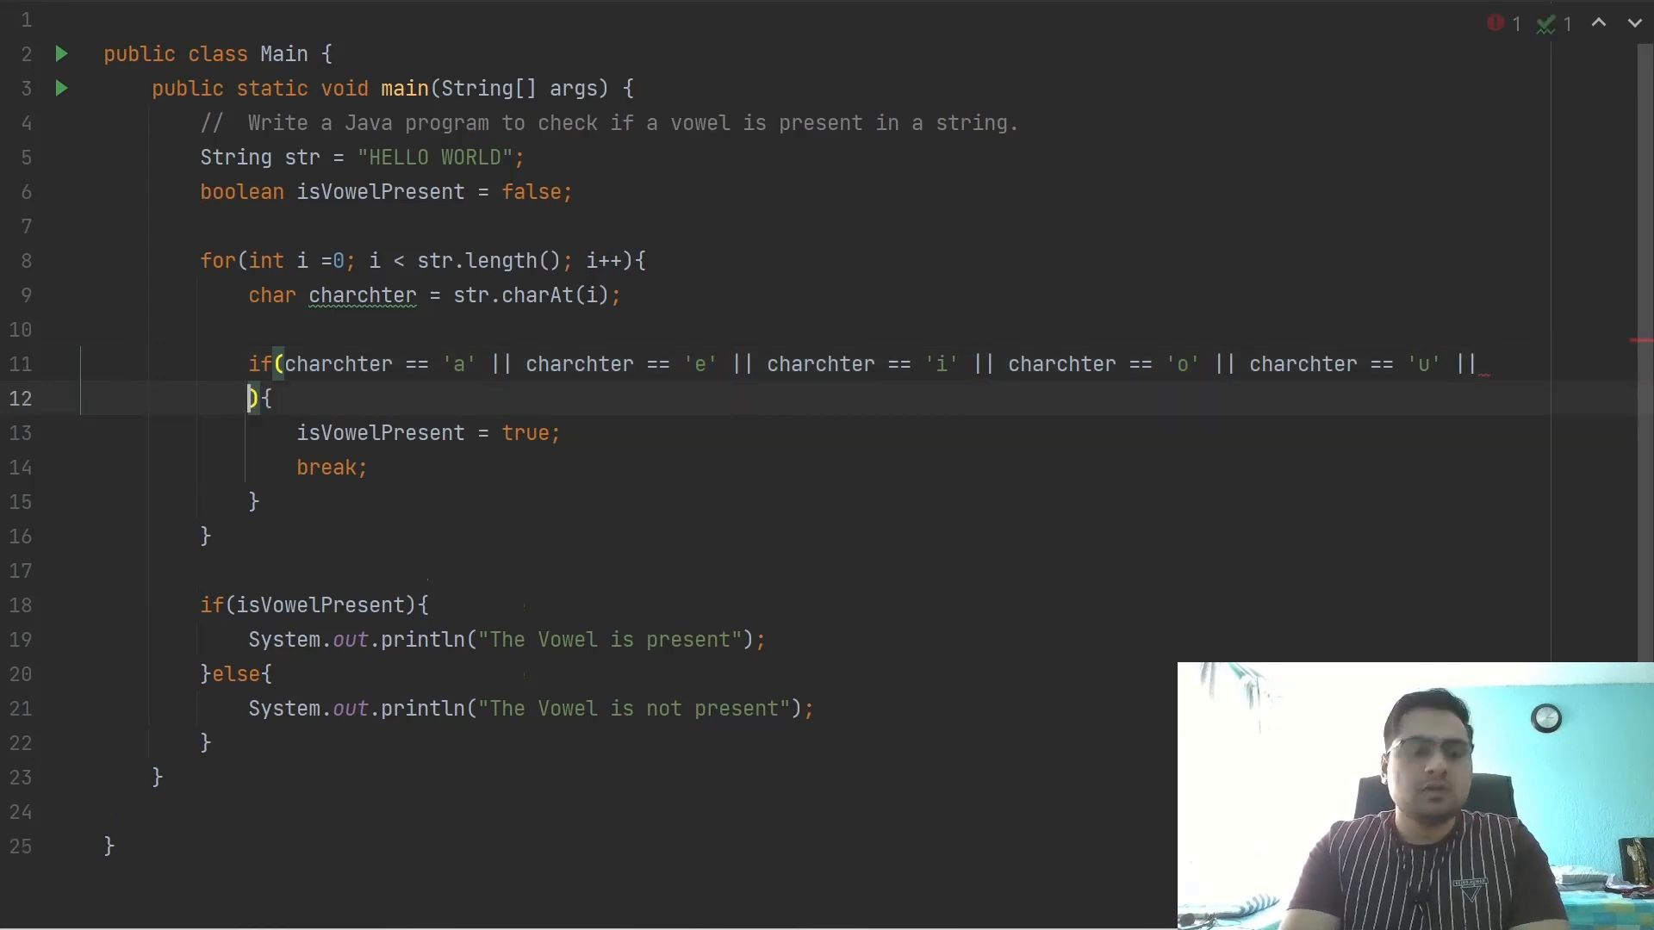
text(CHAR)
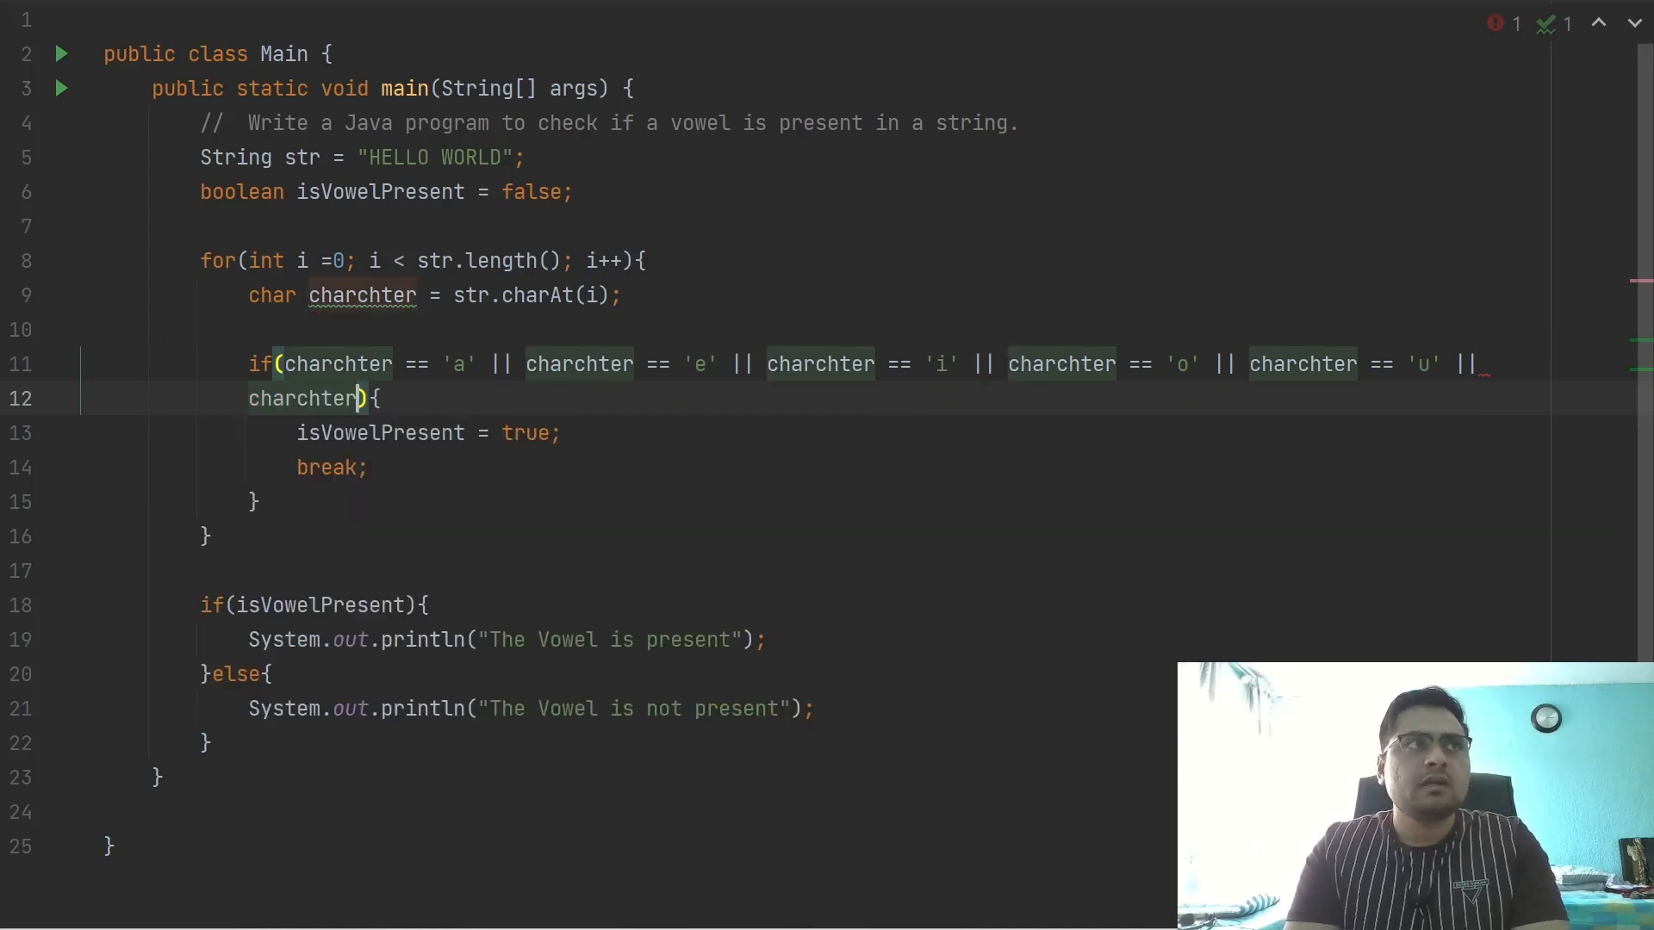
text(== ')
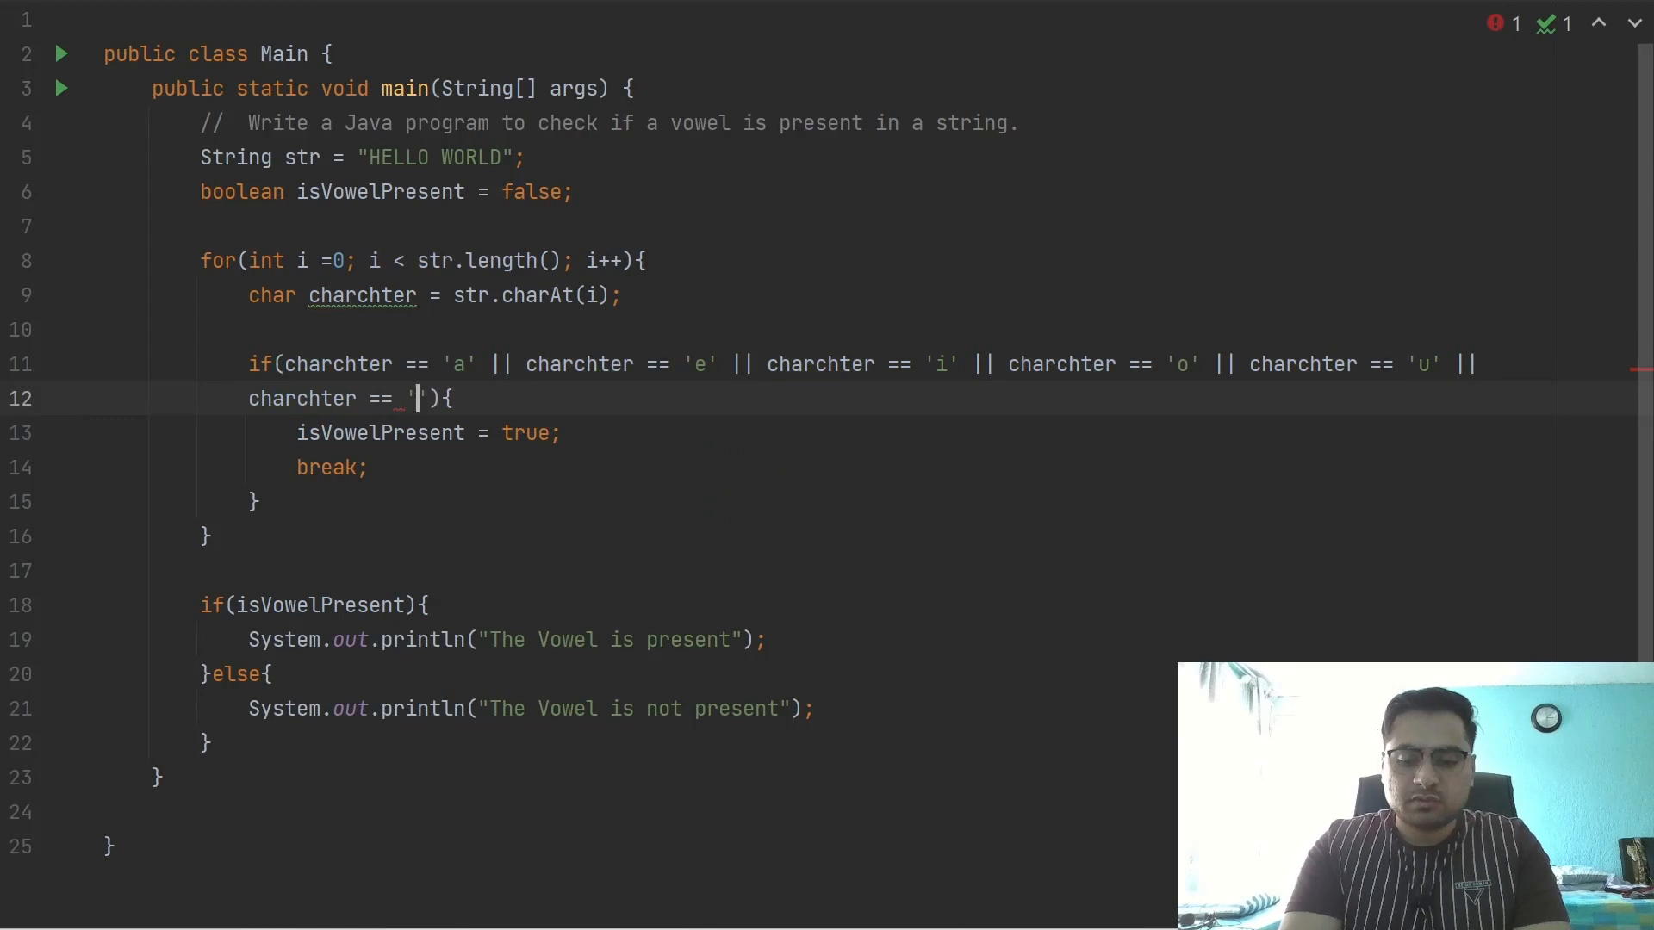
text(A)
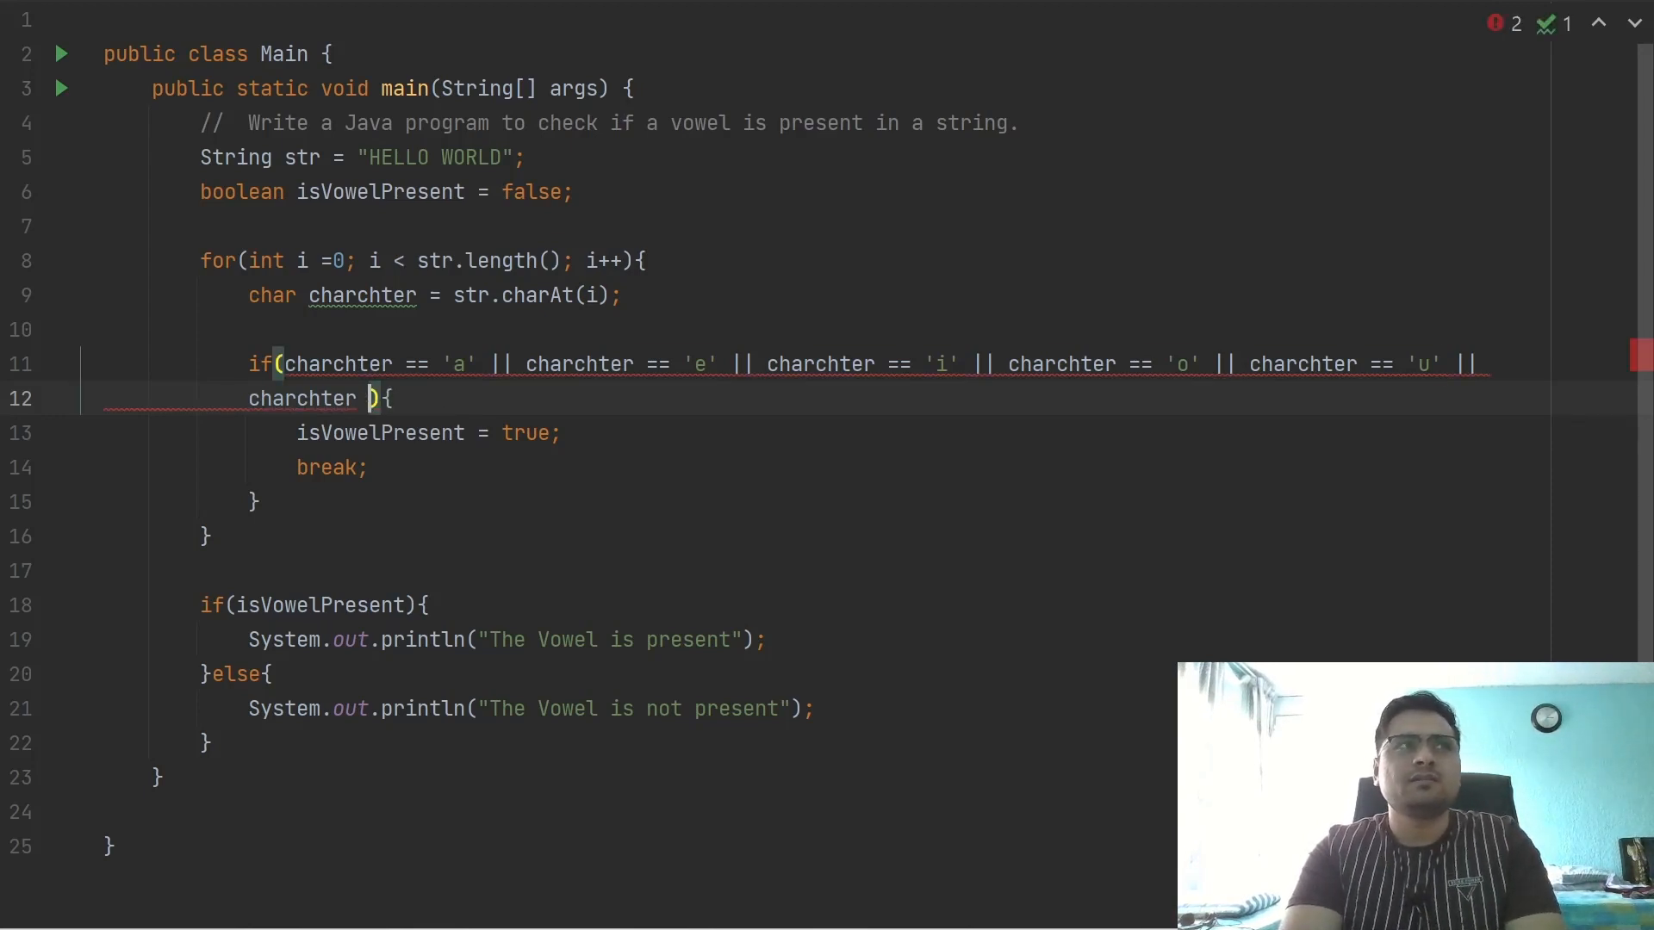
key(Backspace)
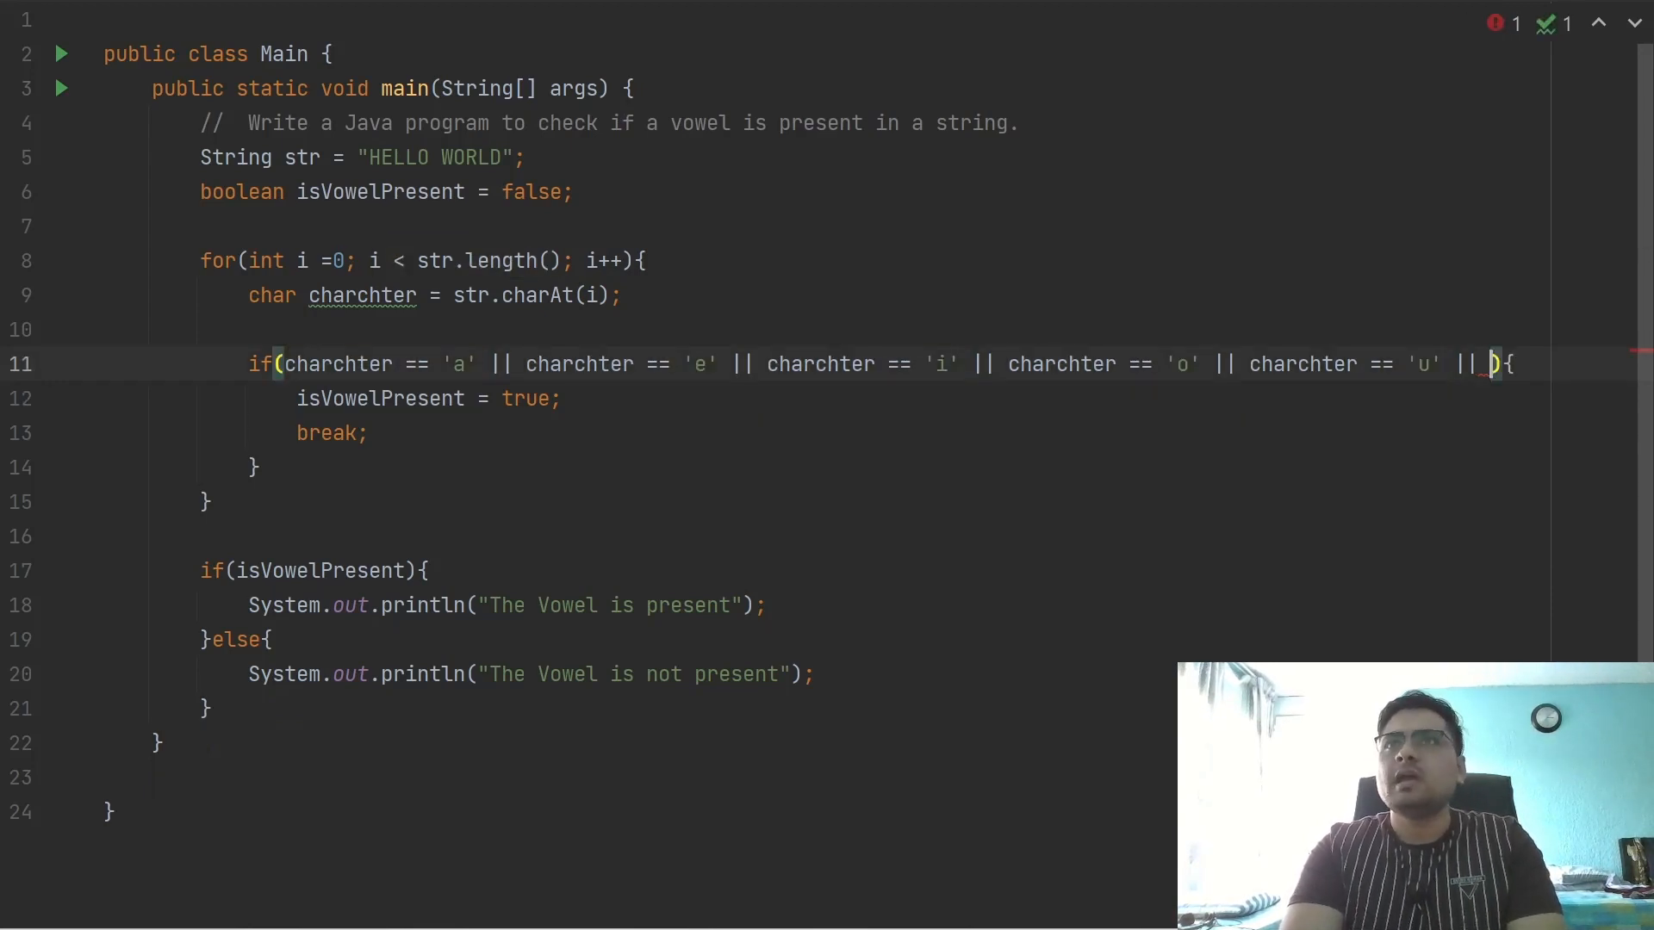
key(backspace)
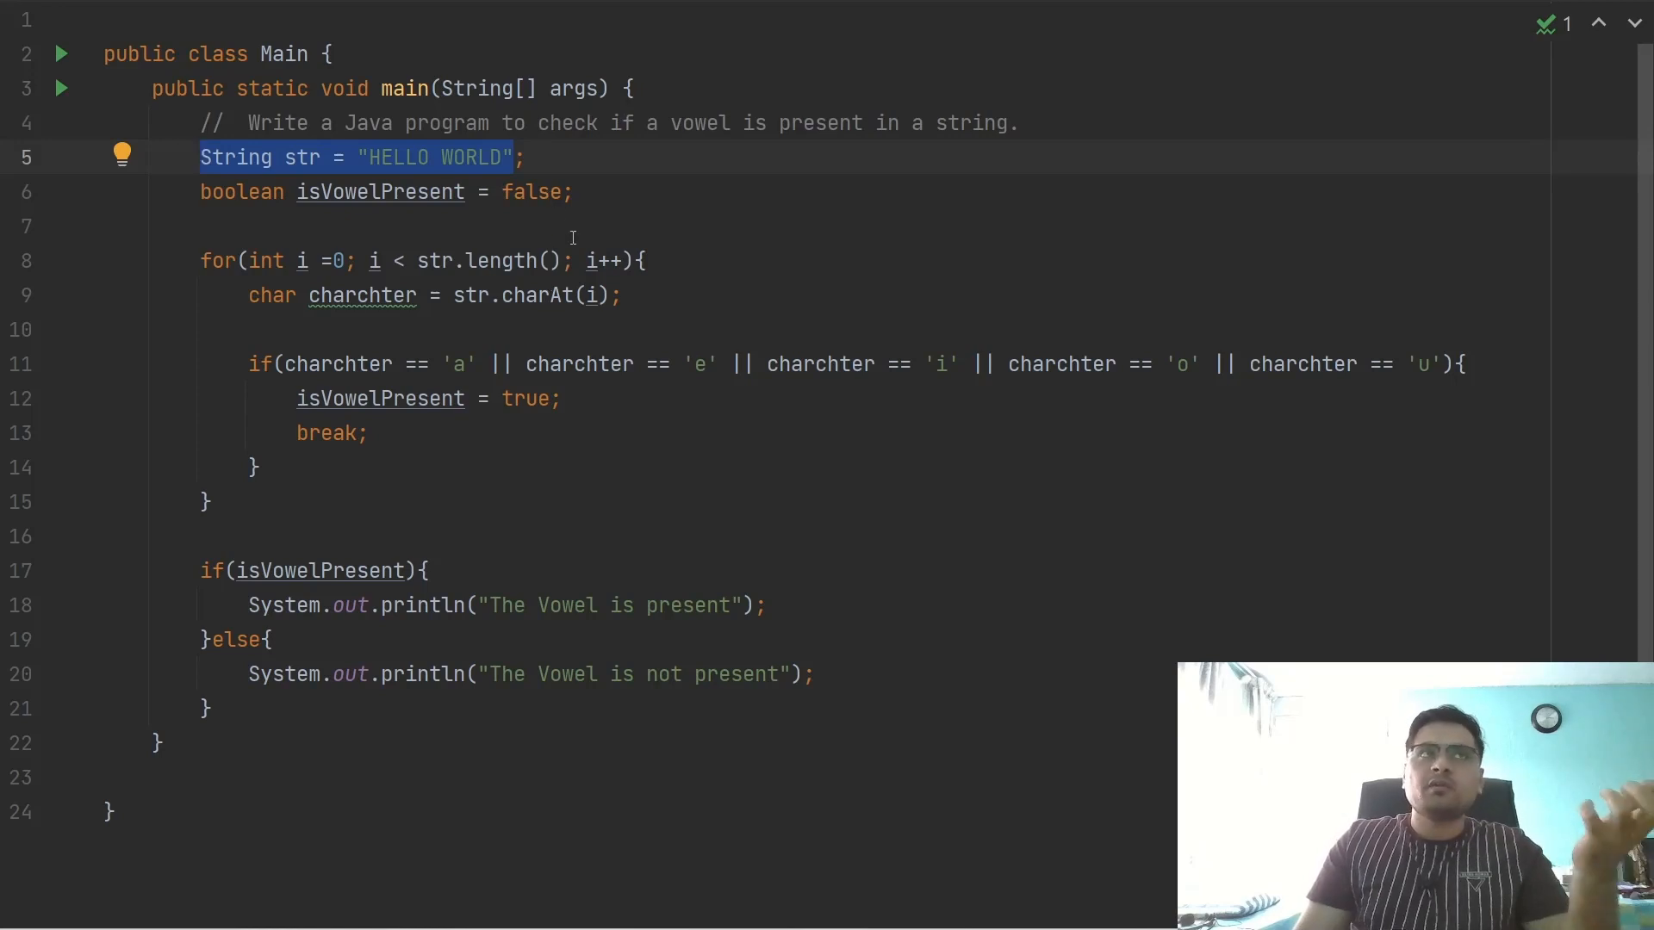
Append .toLowerCase() to "HELLO WORLD" and type a trailing hello world comment
click(512, 157)
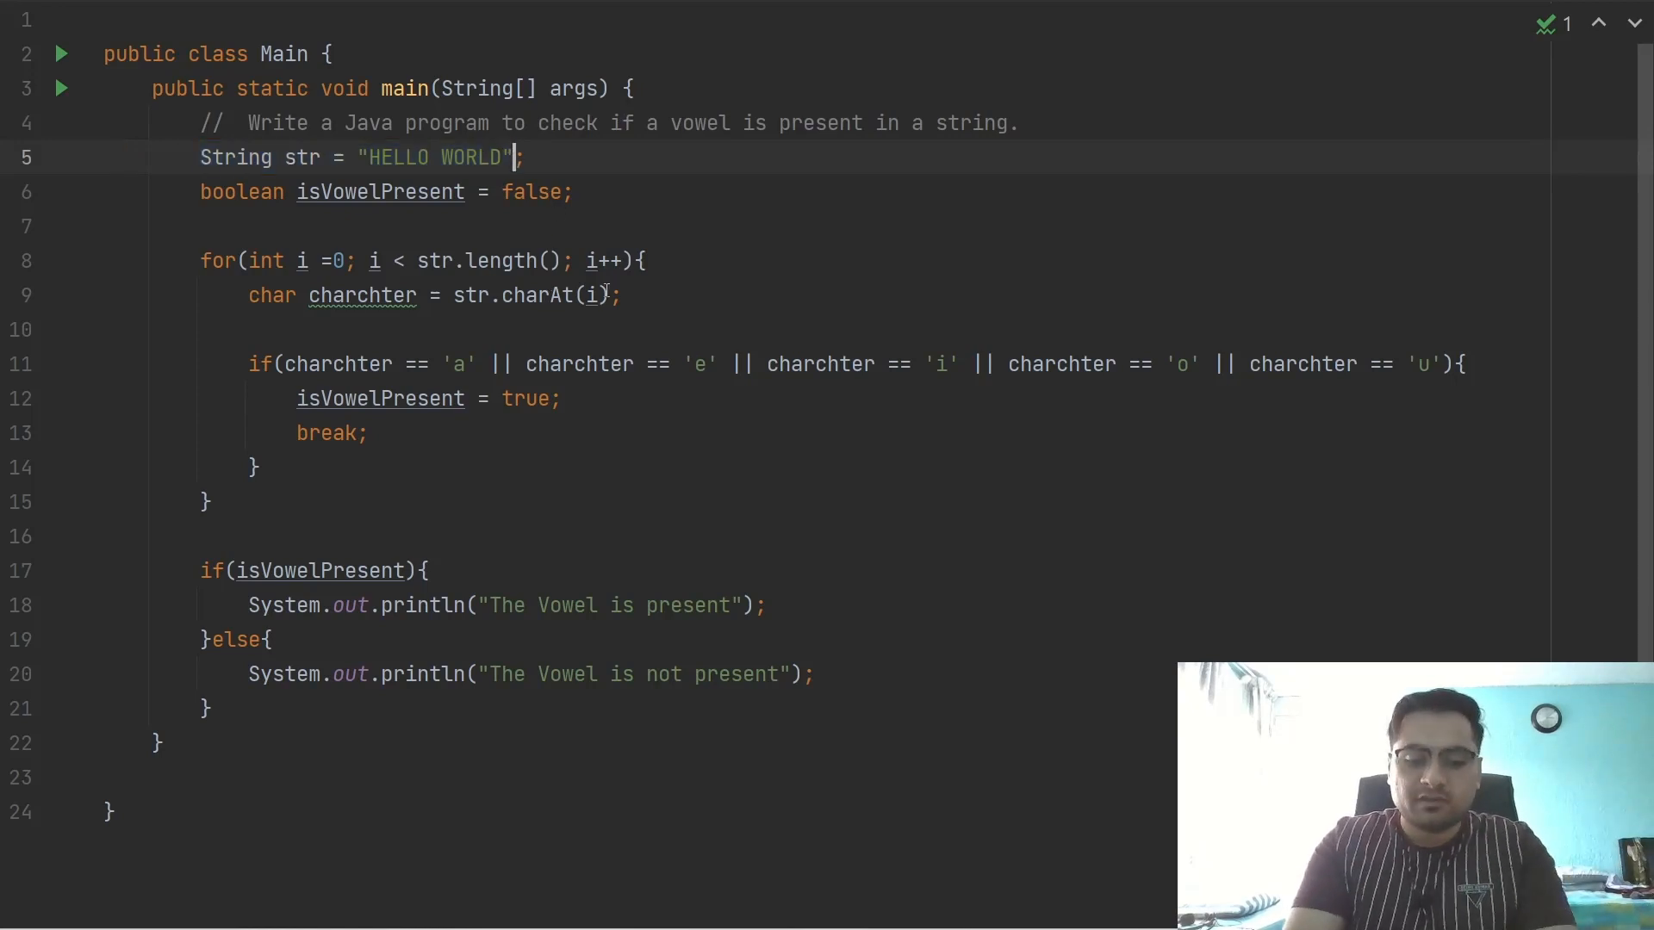
text(.toLowerCase())
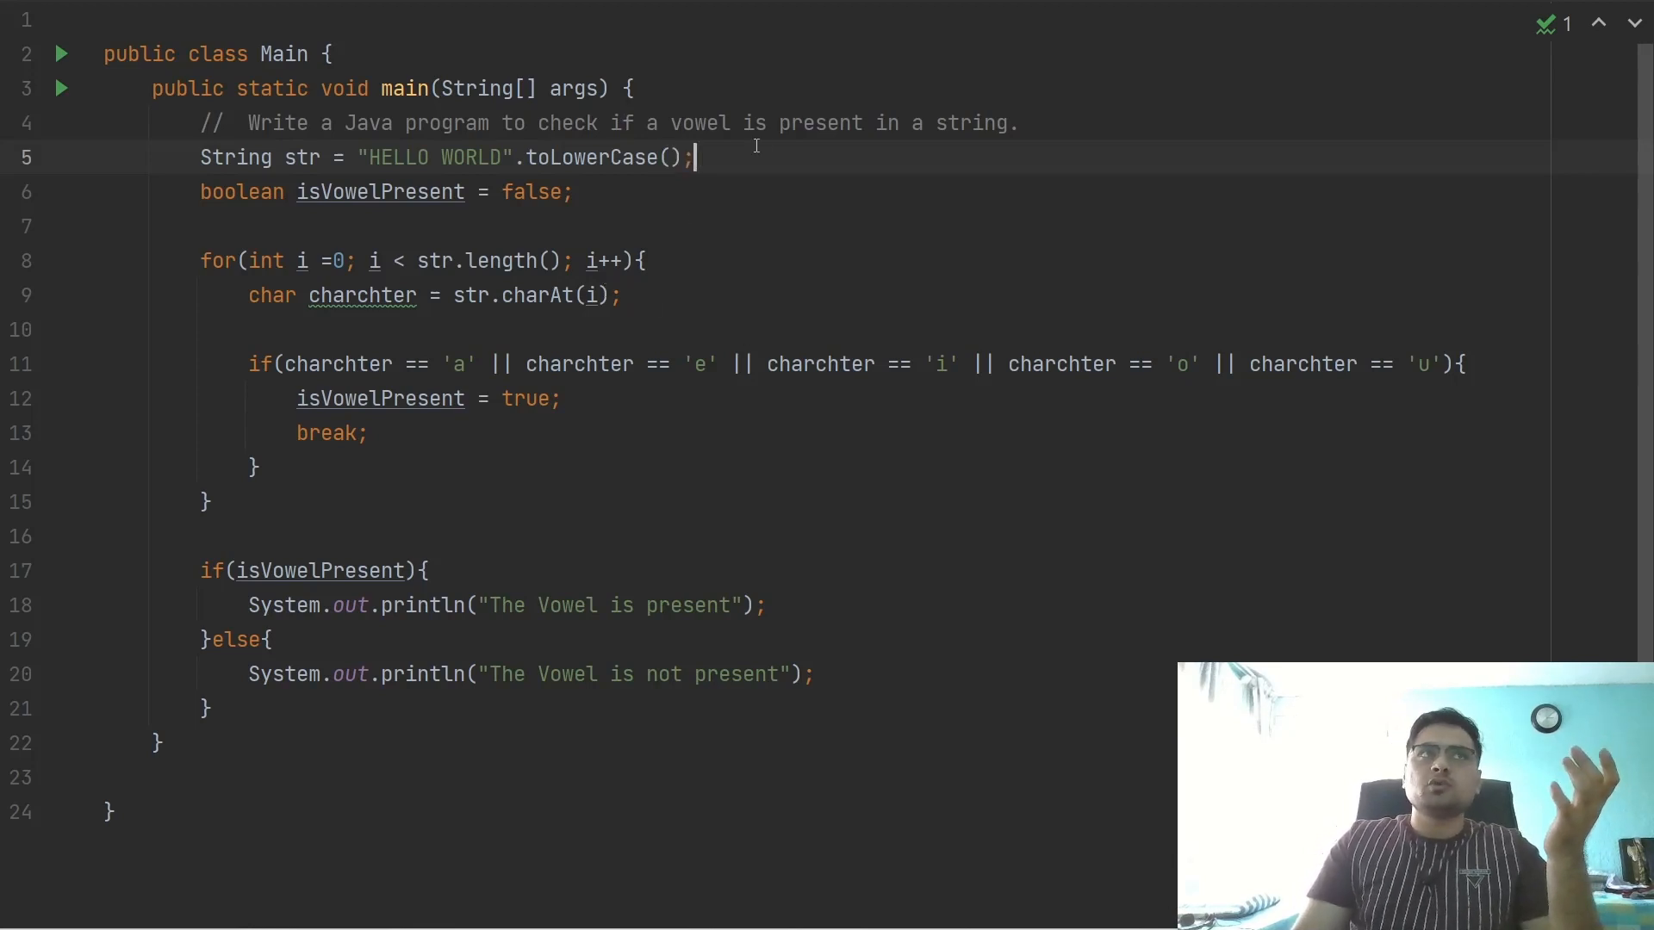
double_click(472, 156)
text( //)
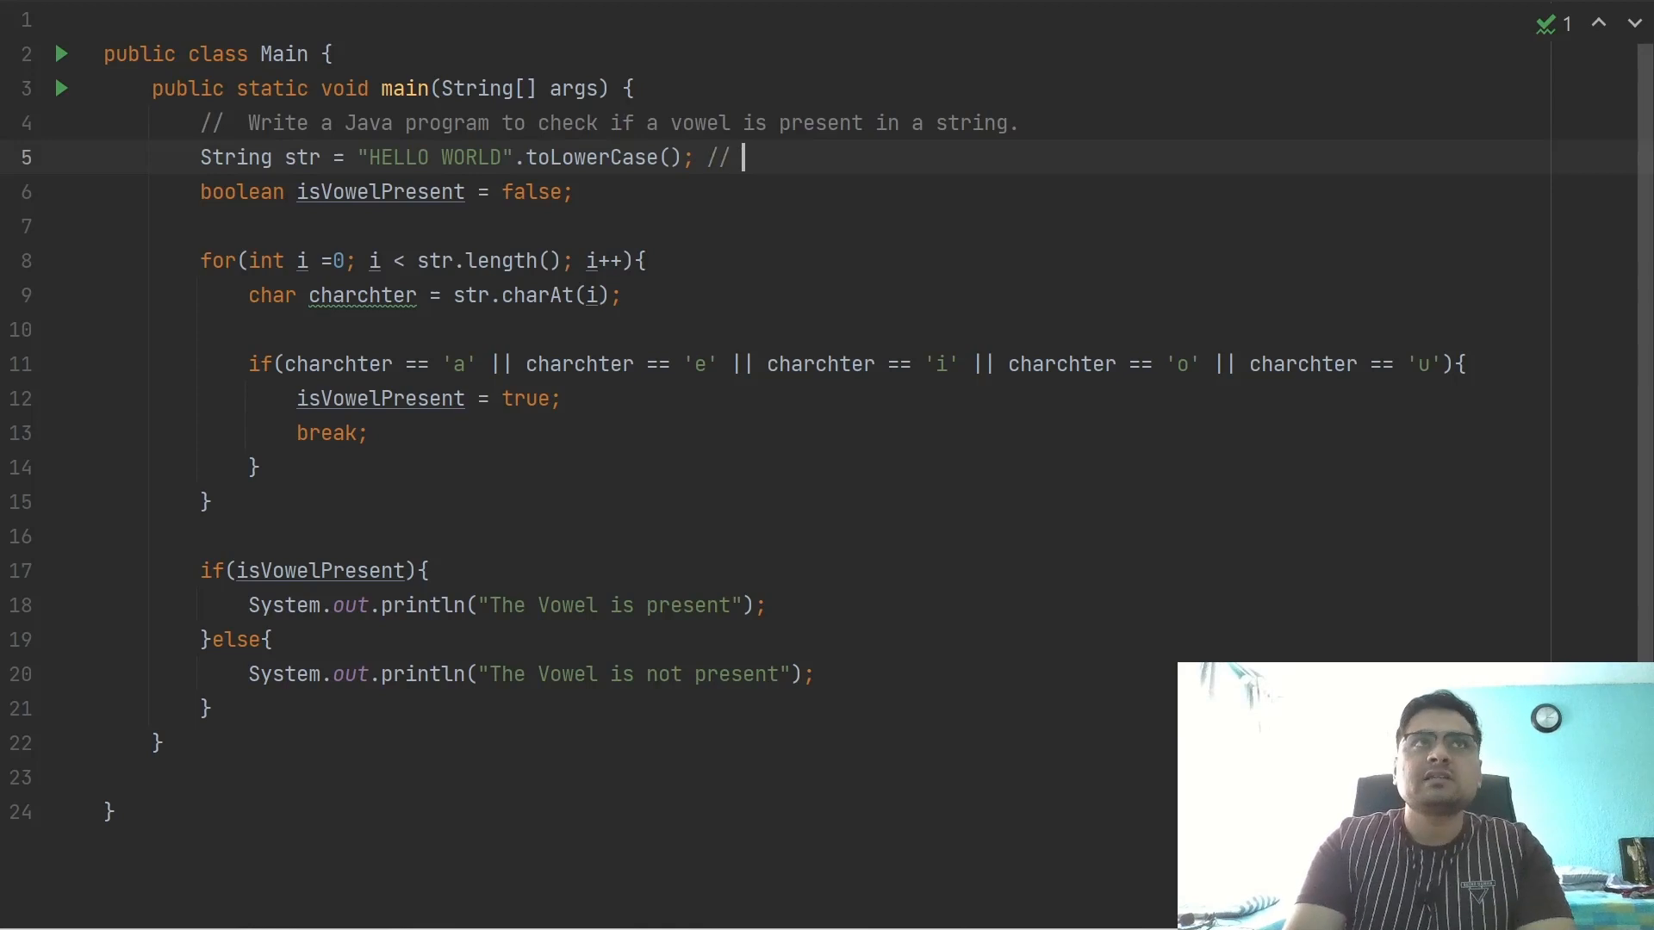
text(hello wo)
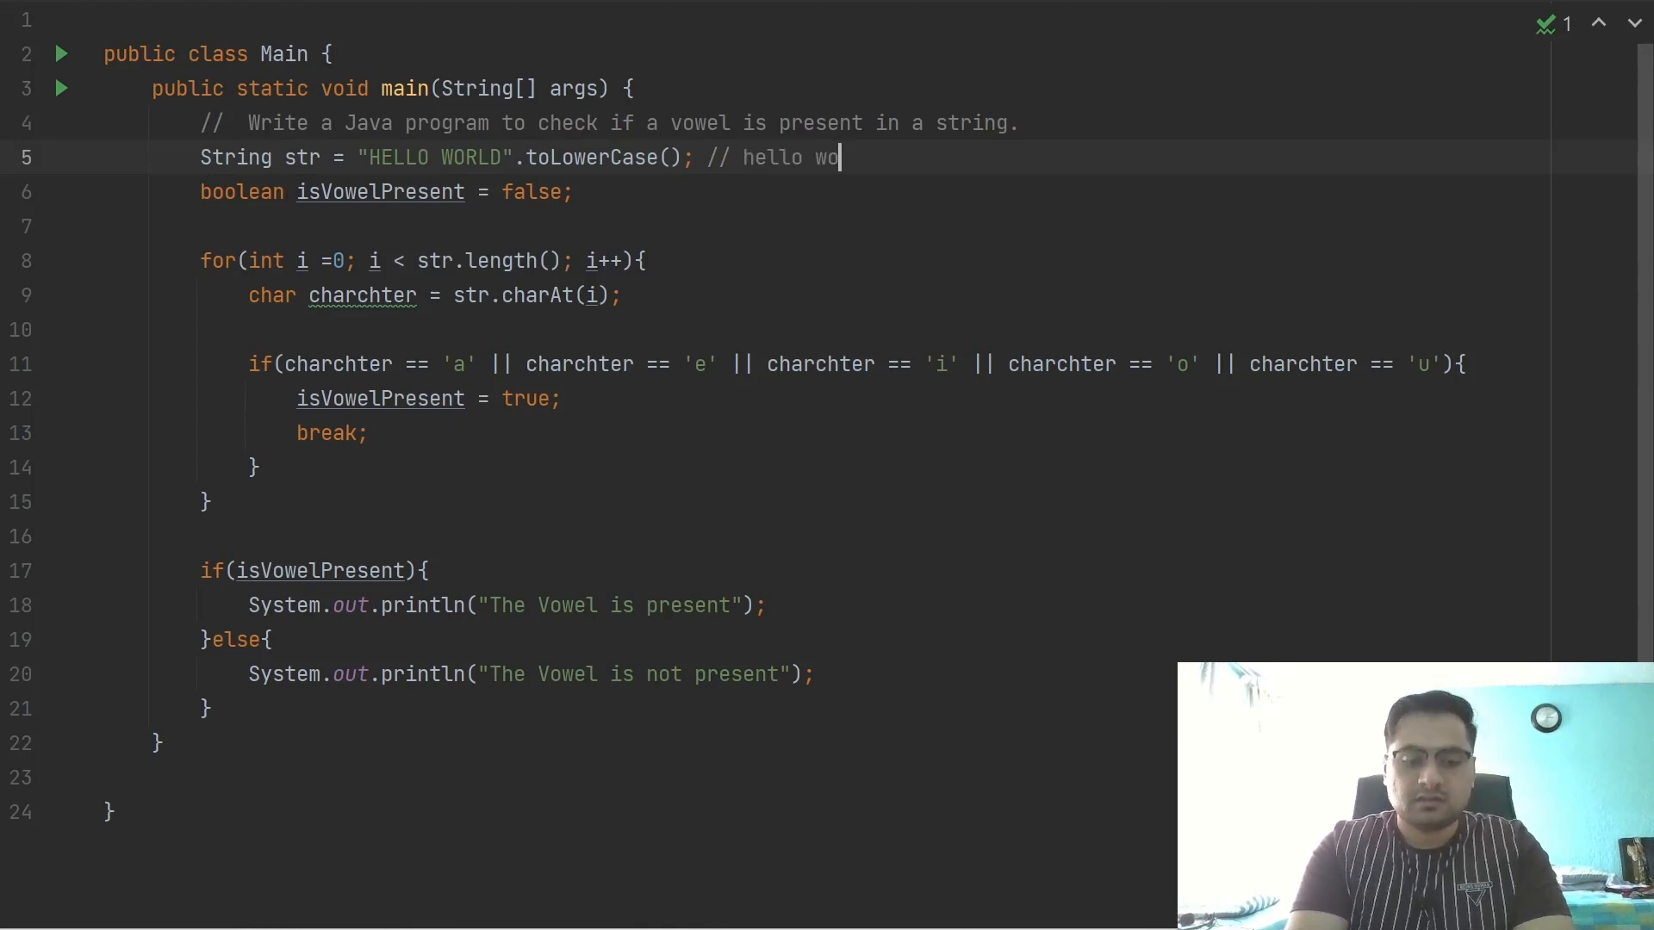
text(rld)
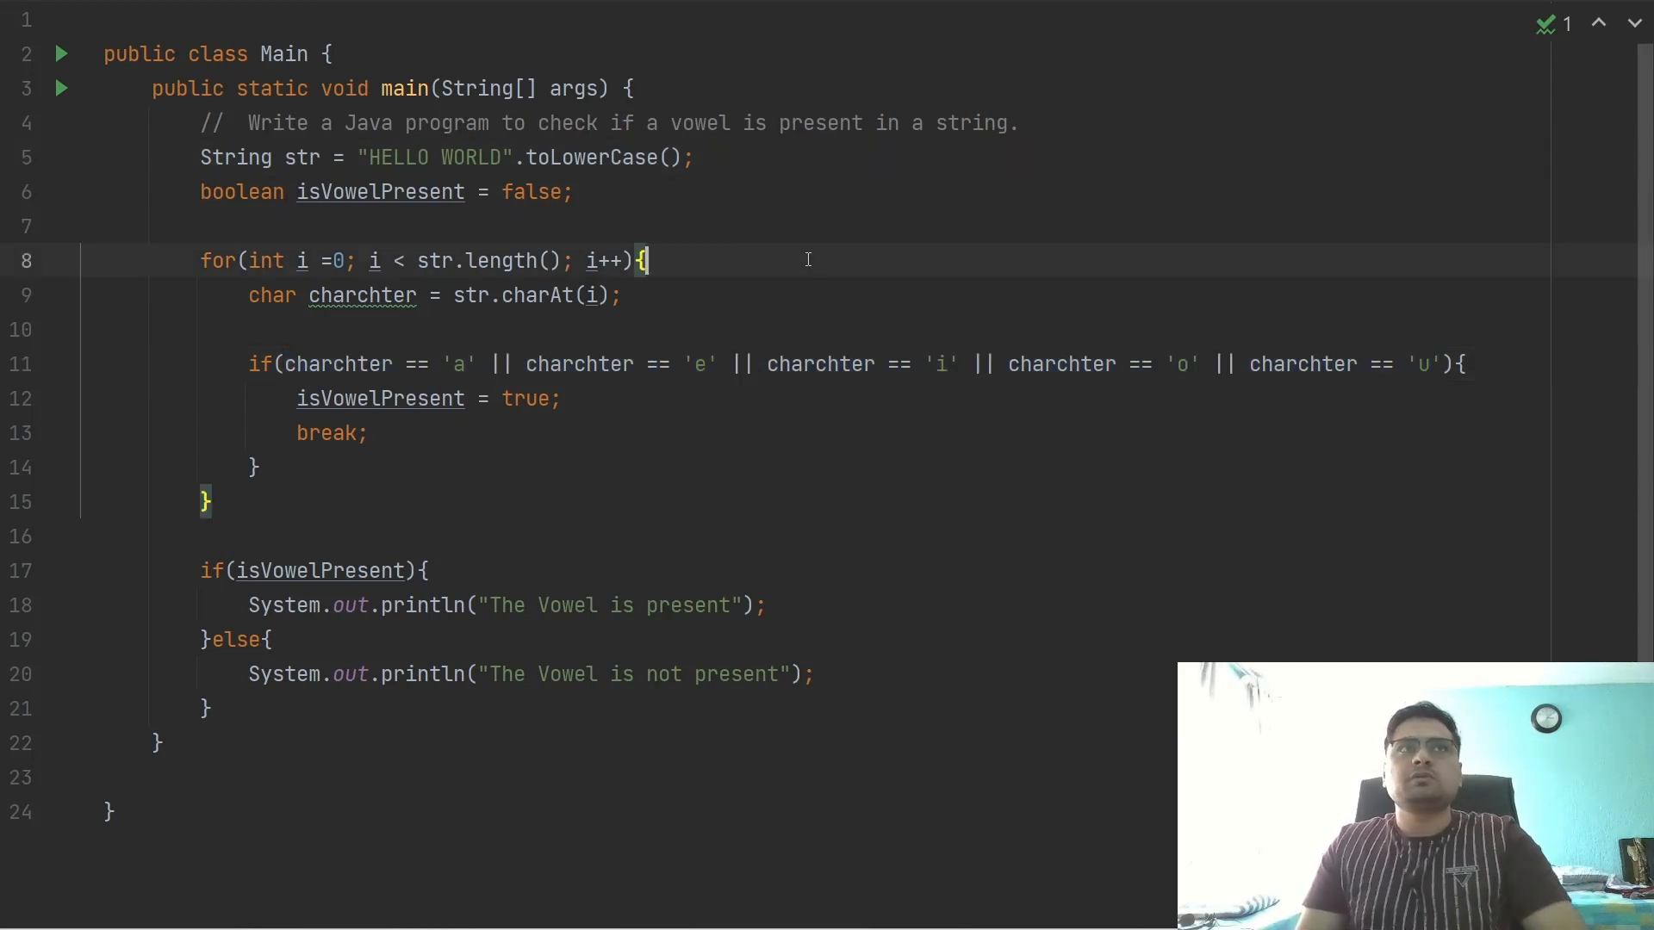
mouse_move(543, 314)
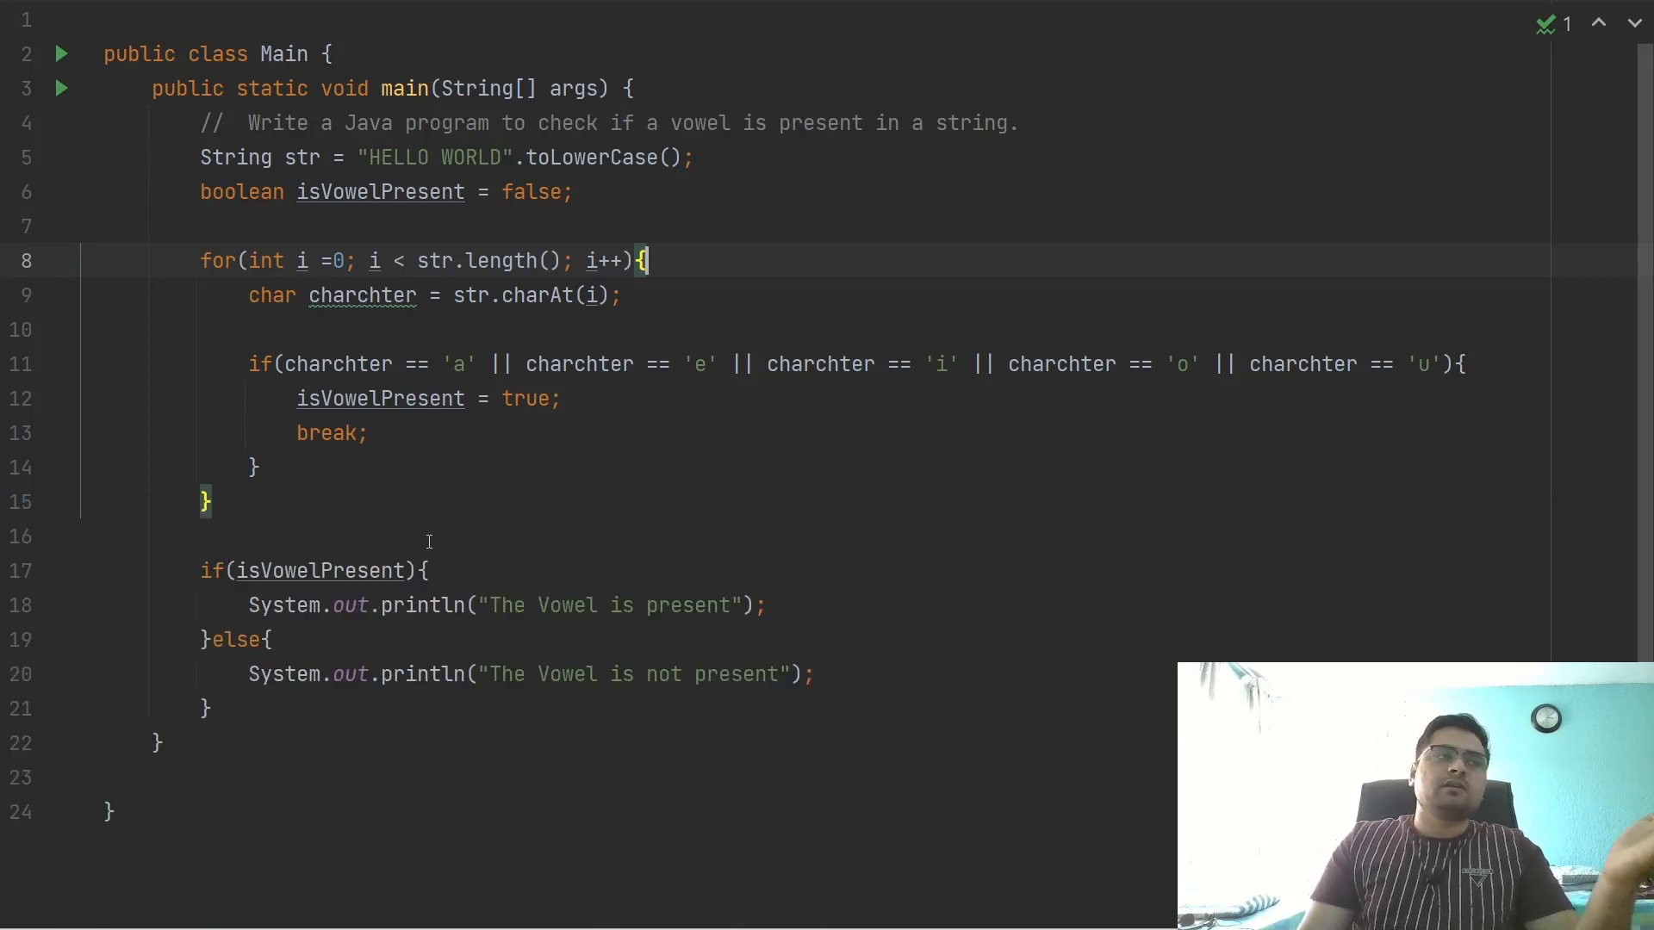
mouse_move(894, 658)
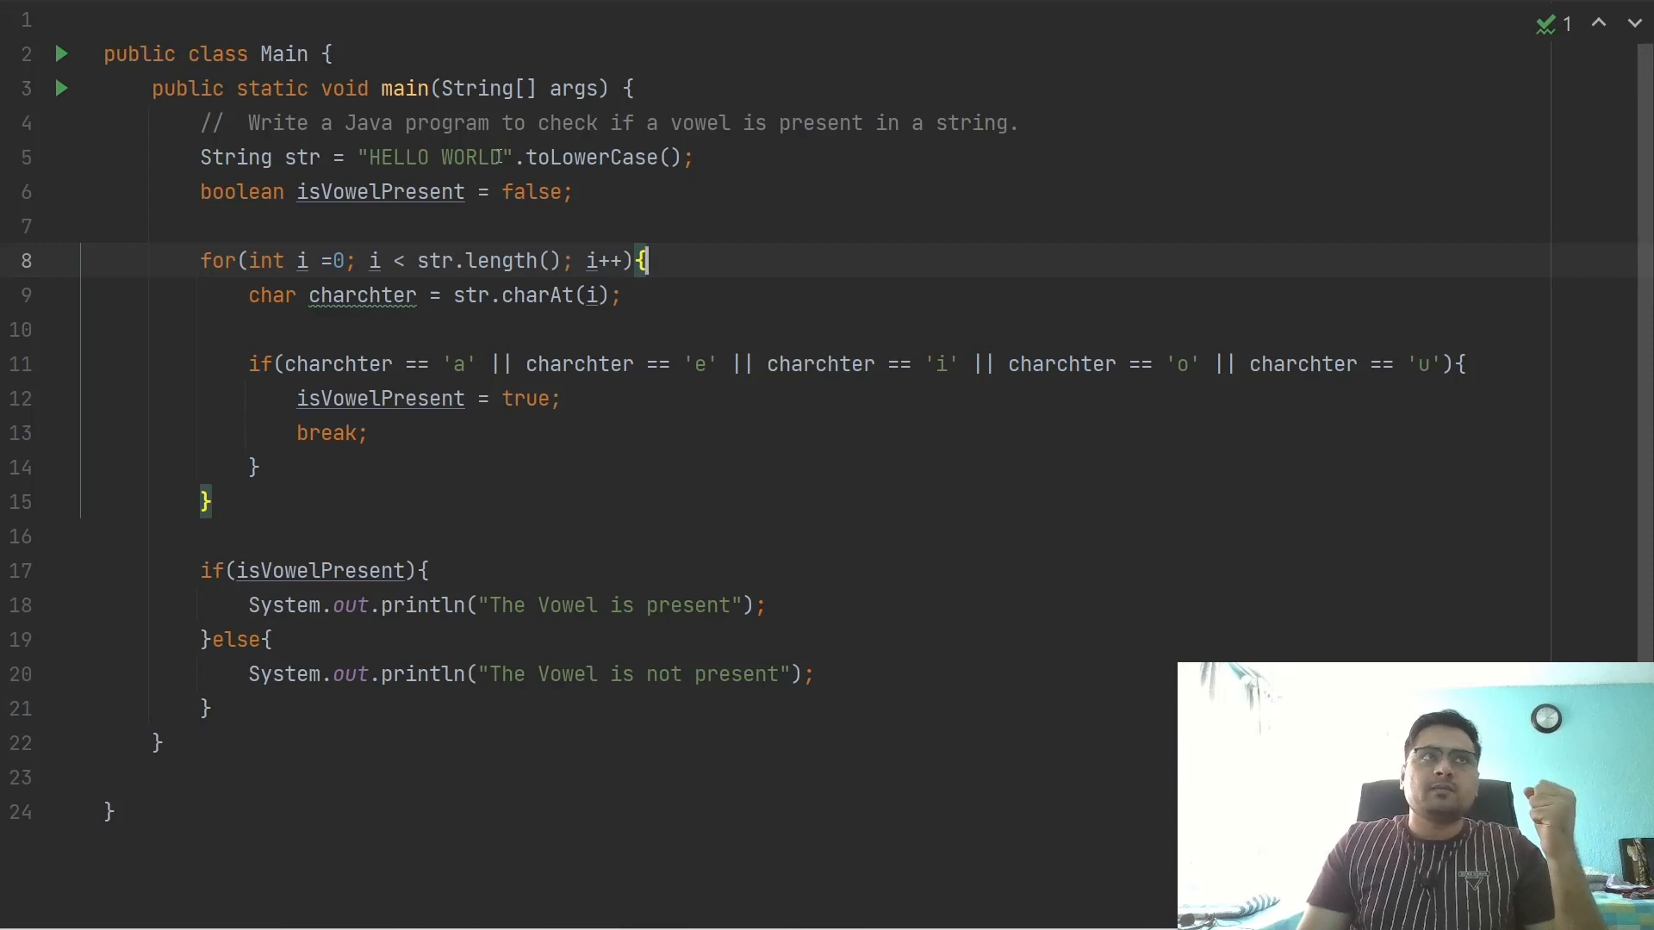
Replace the input with "bcd", check the "not present" output, and hide the Run panel
double_click(434, 157)
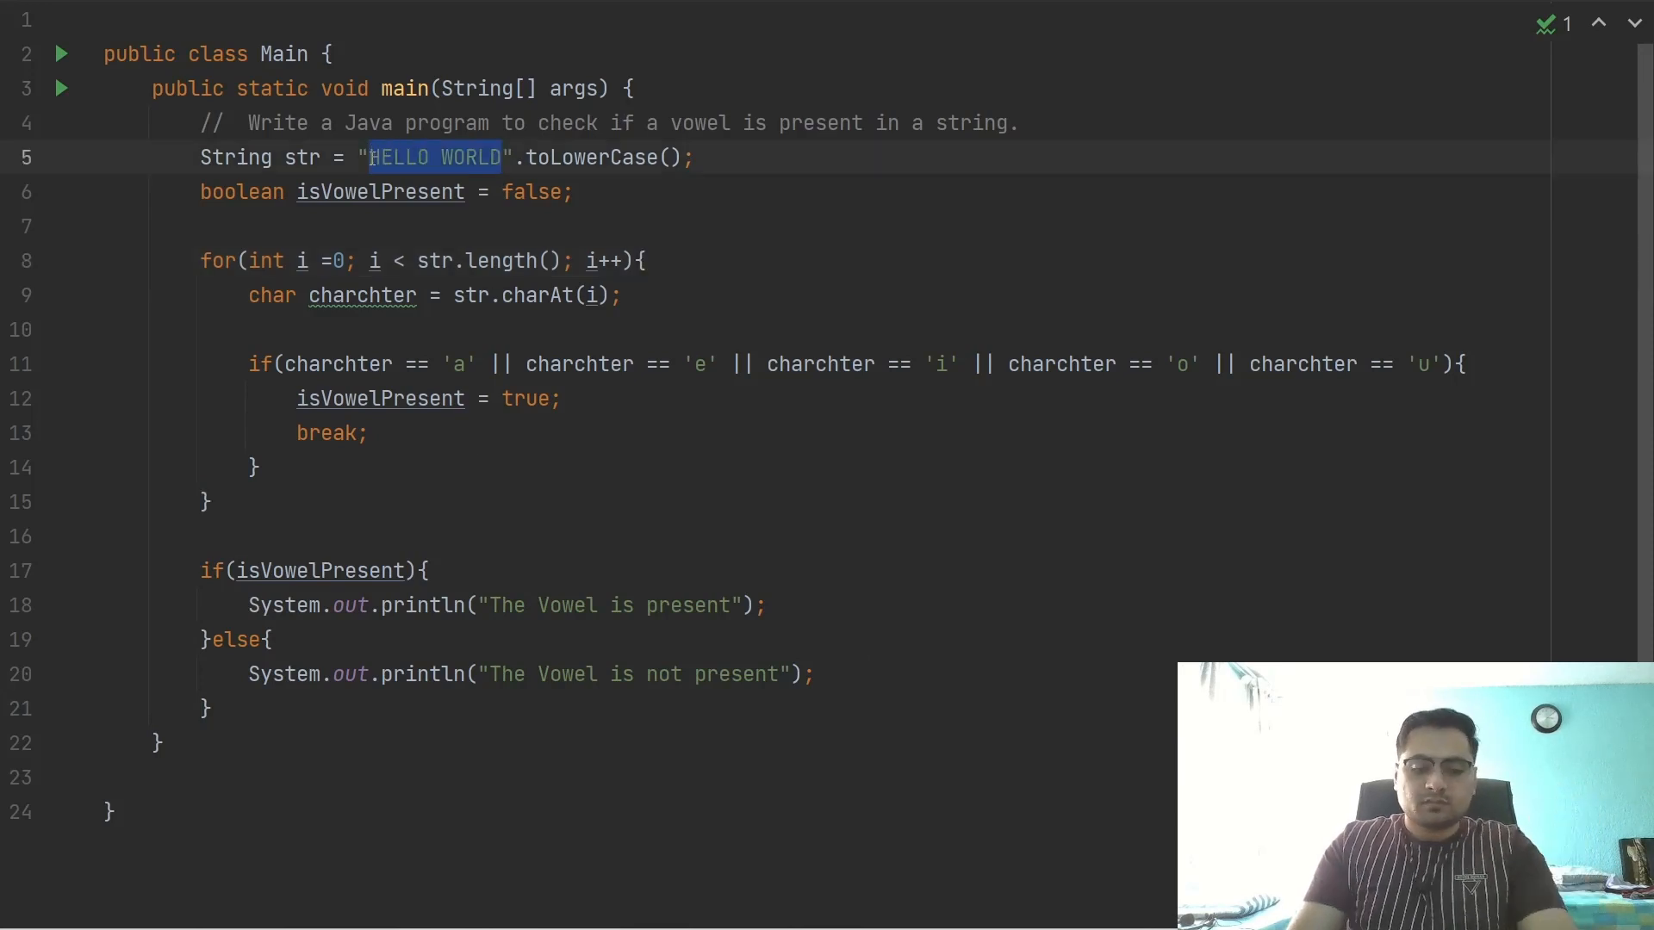
text(bcd)
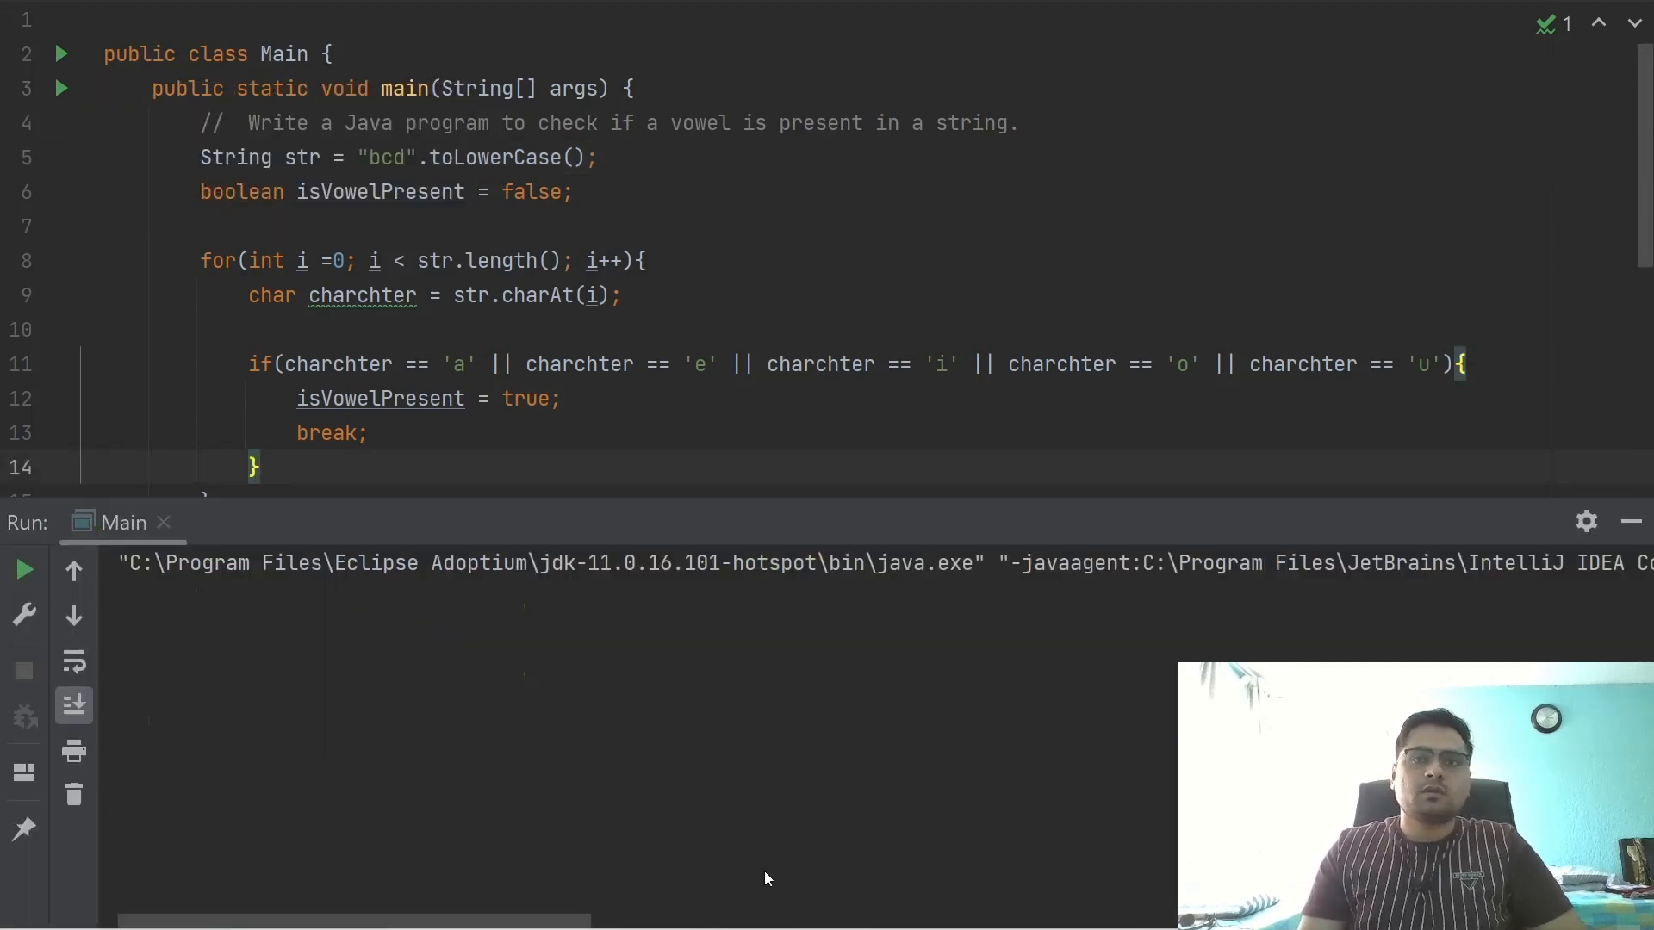
click(23, 570)
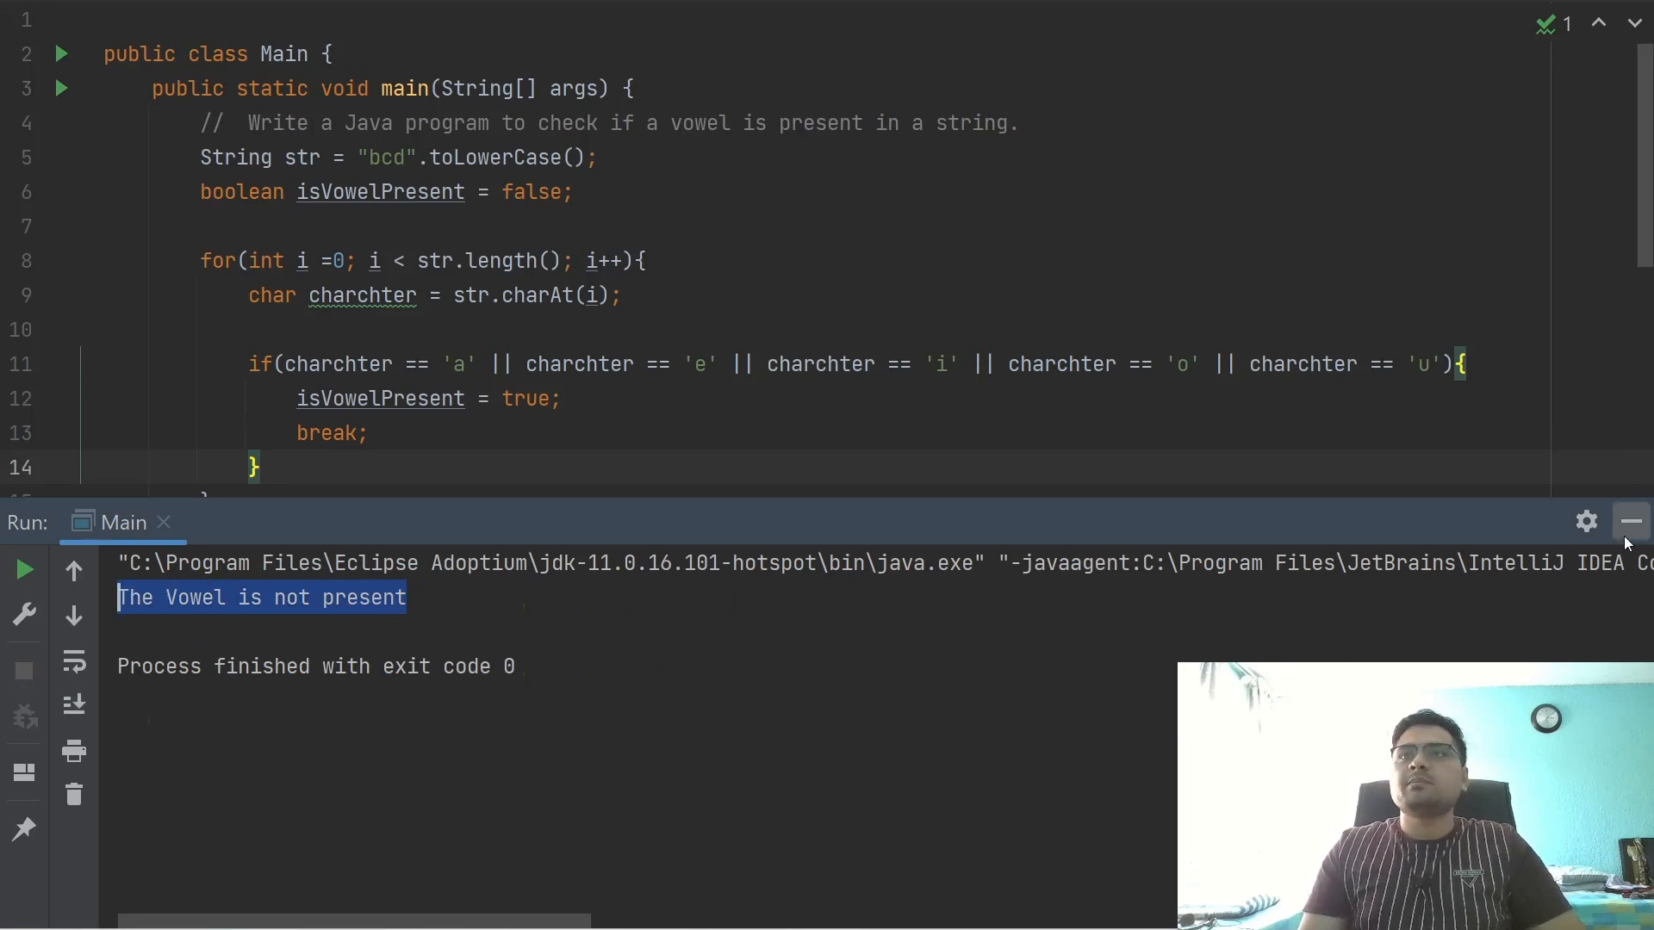
click(1627, 521)
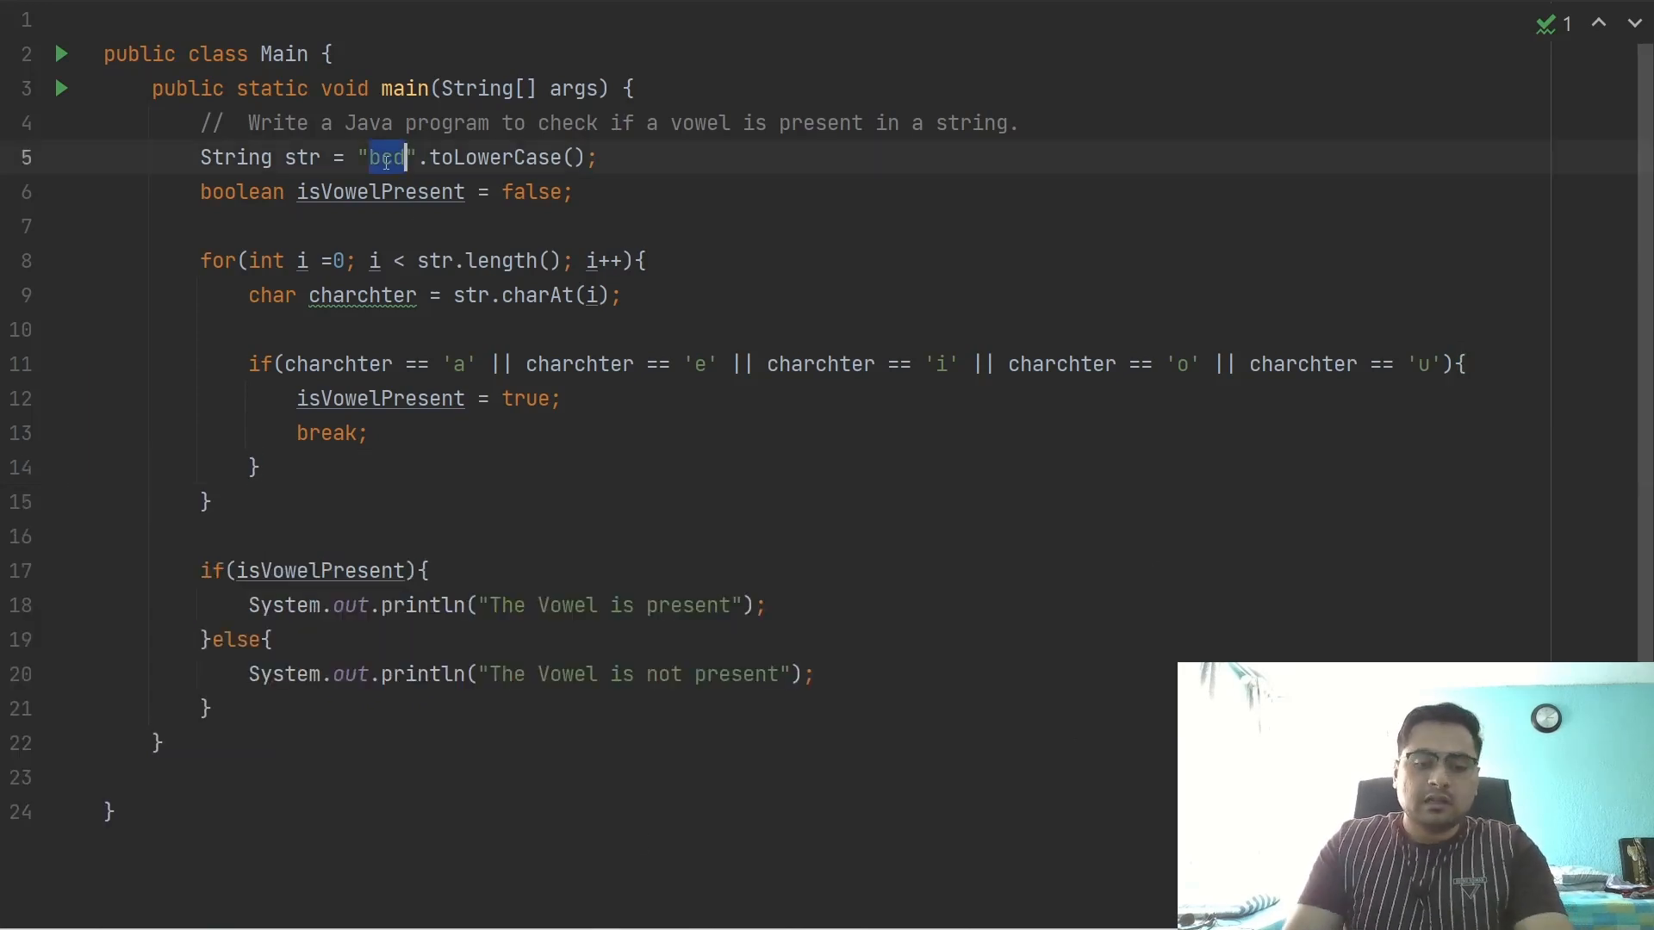
Replace the test string "bcd" with "Hello World", keeping the .toLowerCase() call
text(Hello)
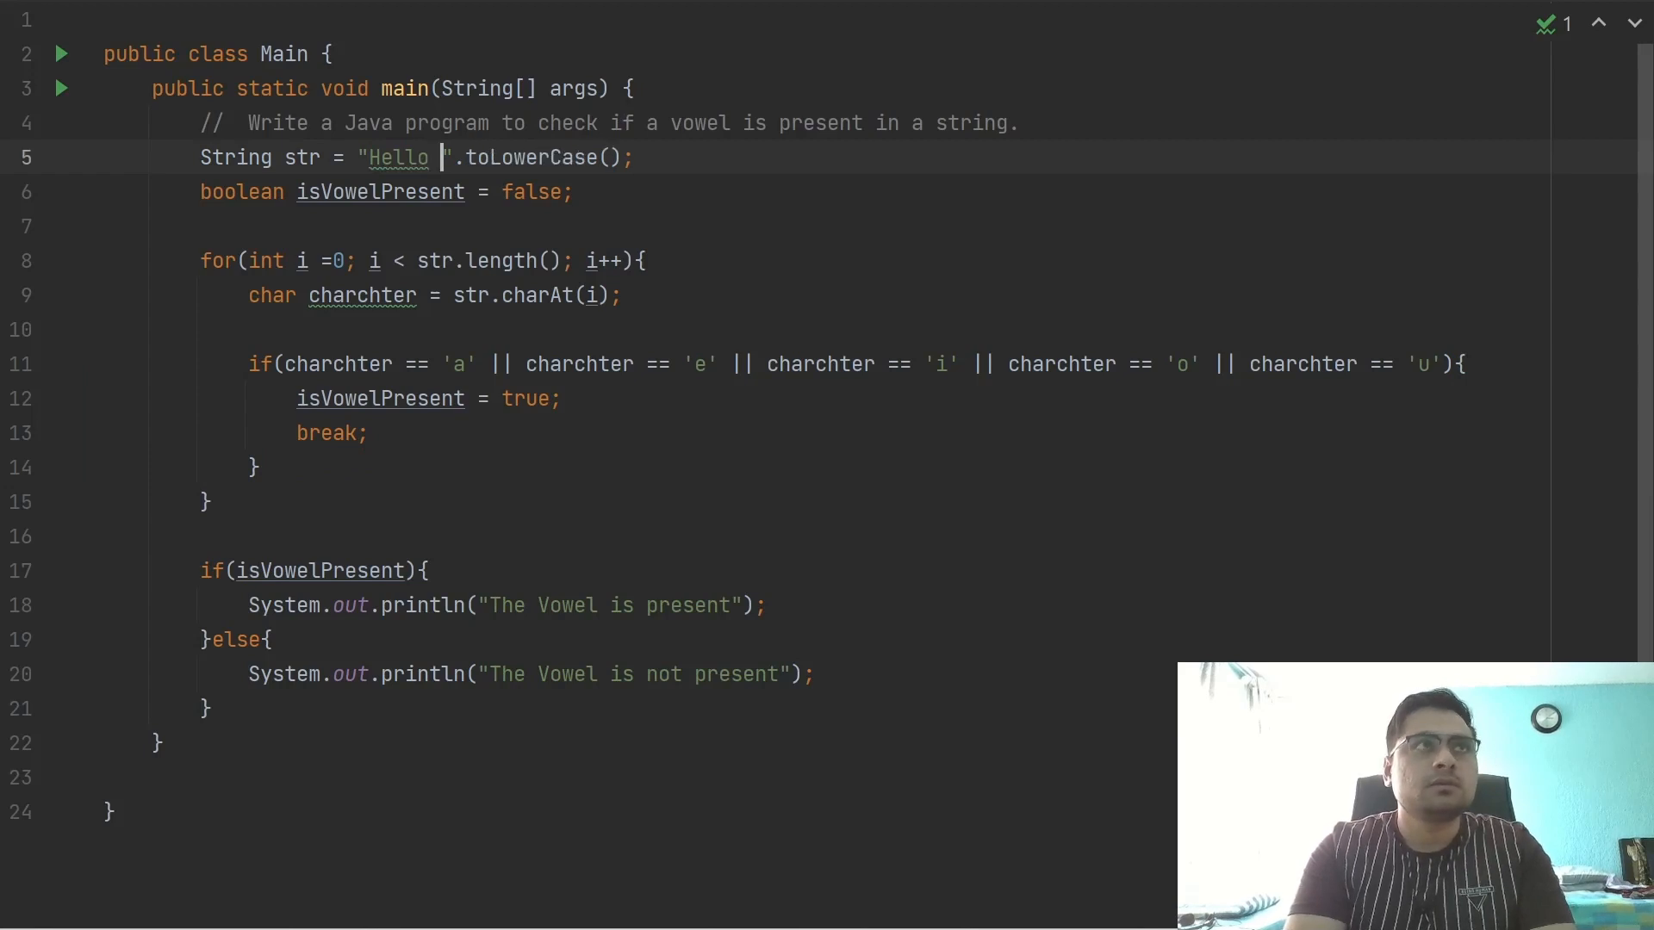
text(World)
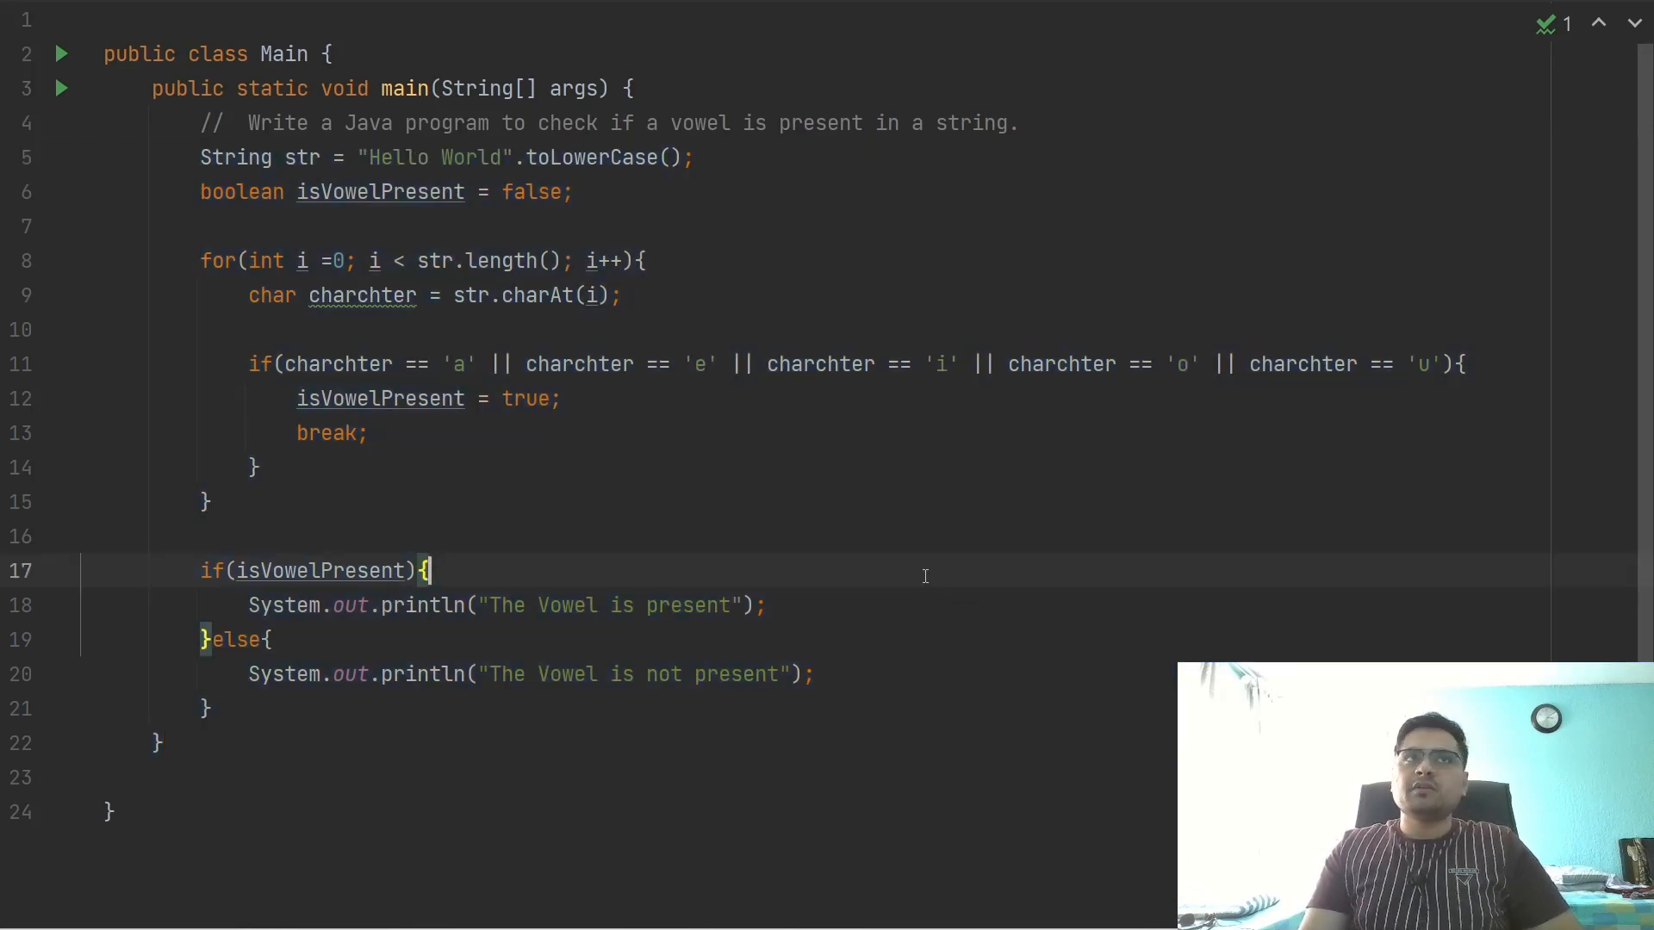
mouse_move(932, 574)
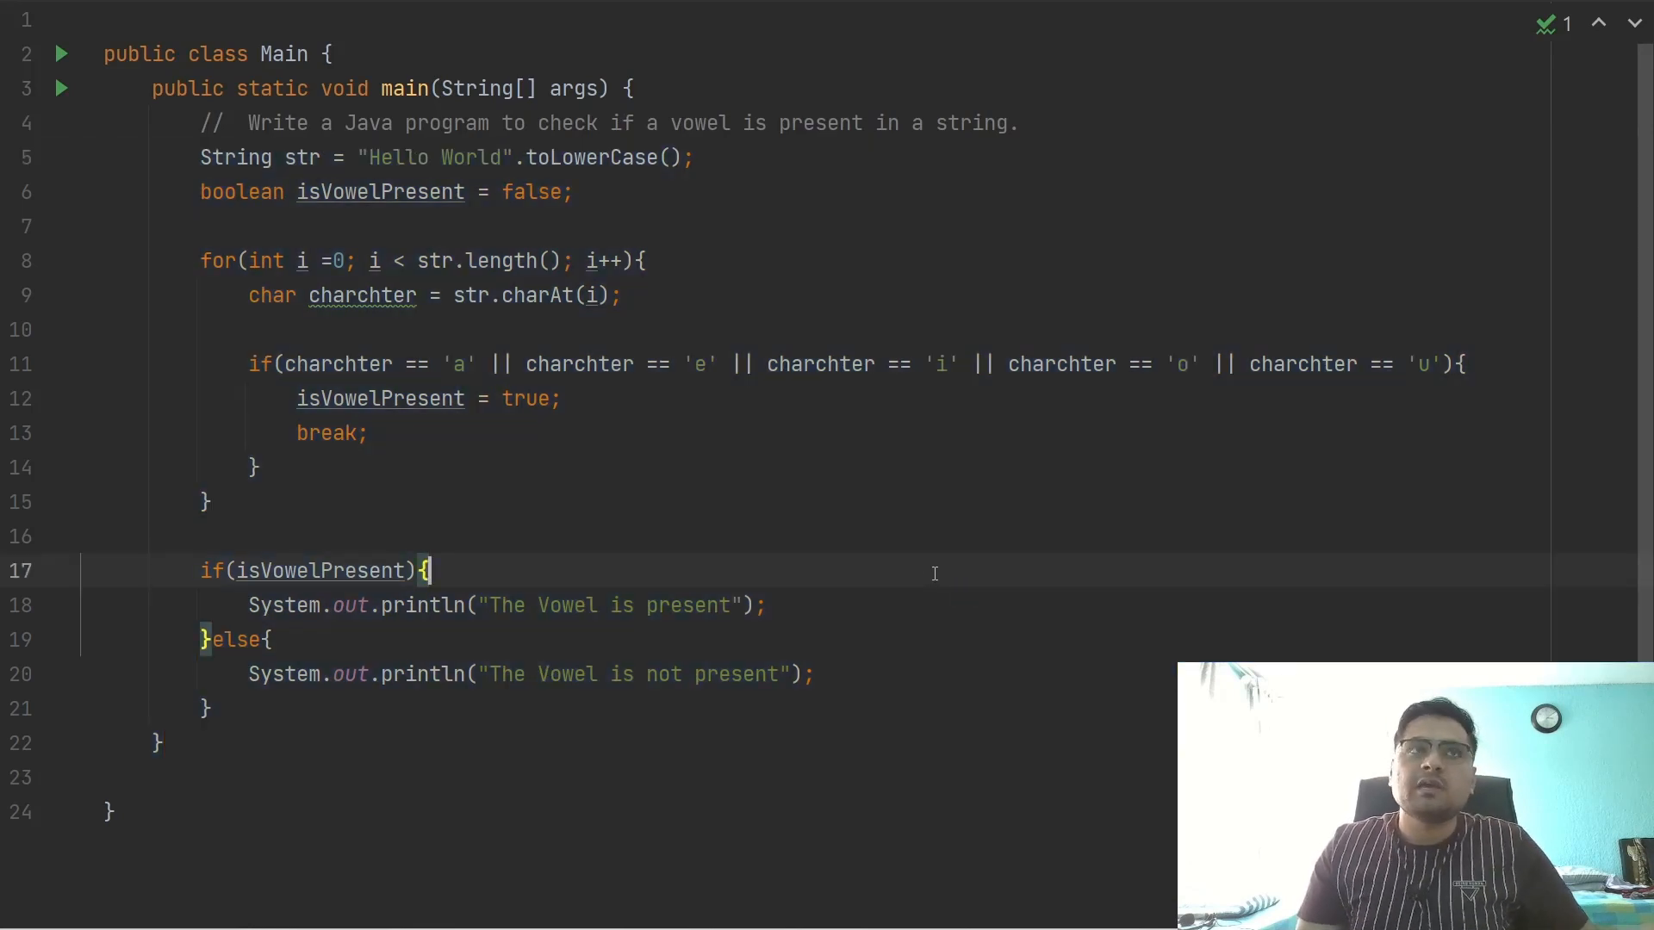